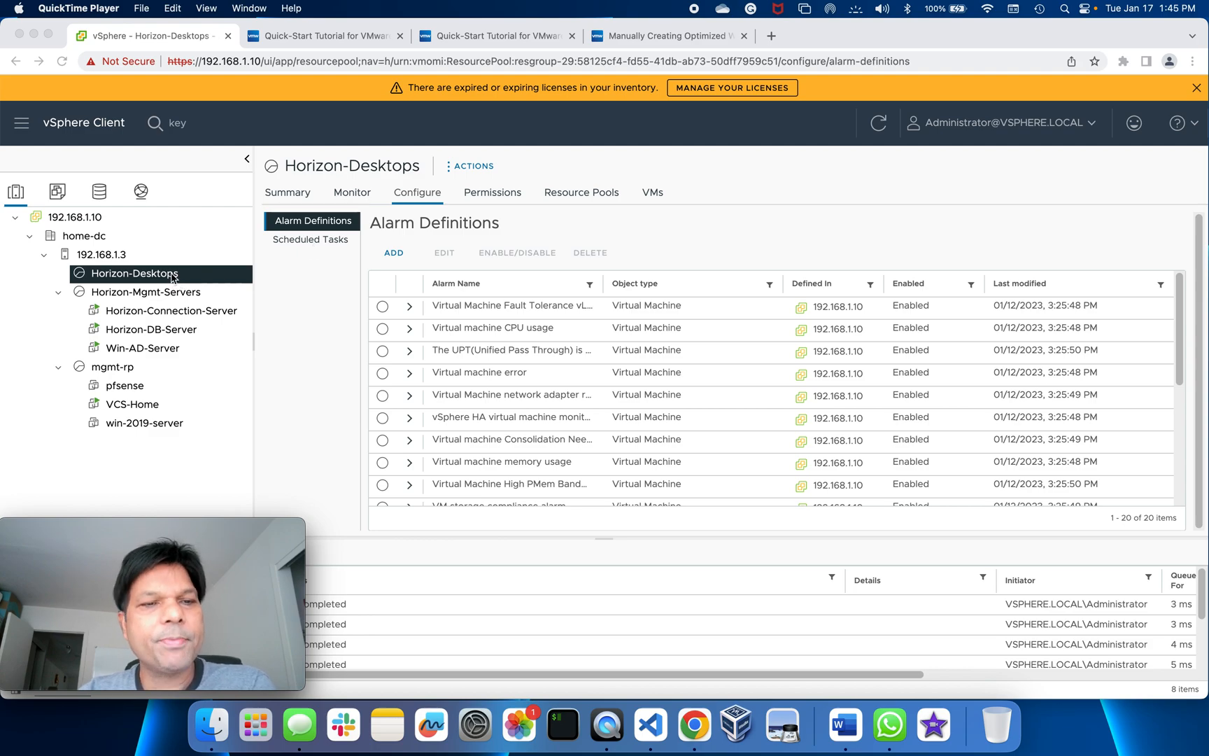
# Start the New Virtual Machine wizard from the Horizon-Desktops resource pool's context menu.
pyautogui.click(168, 274)
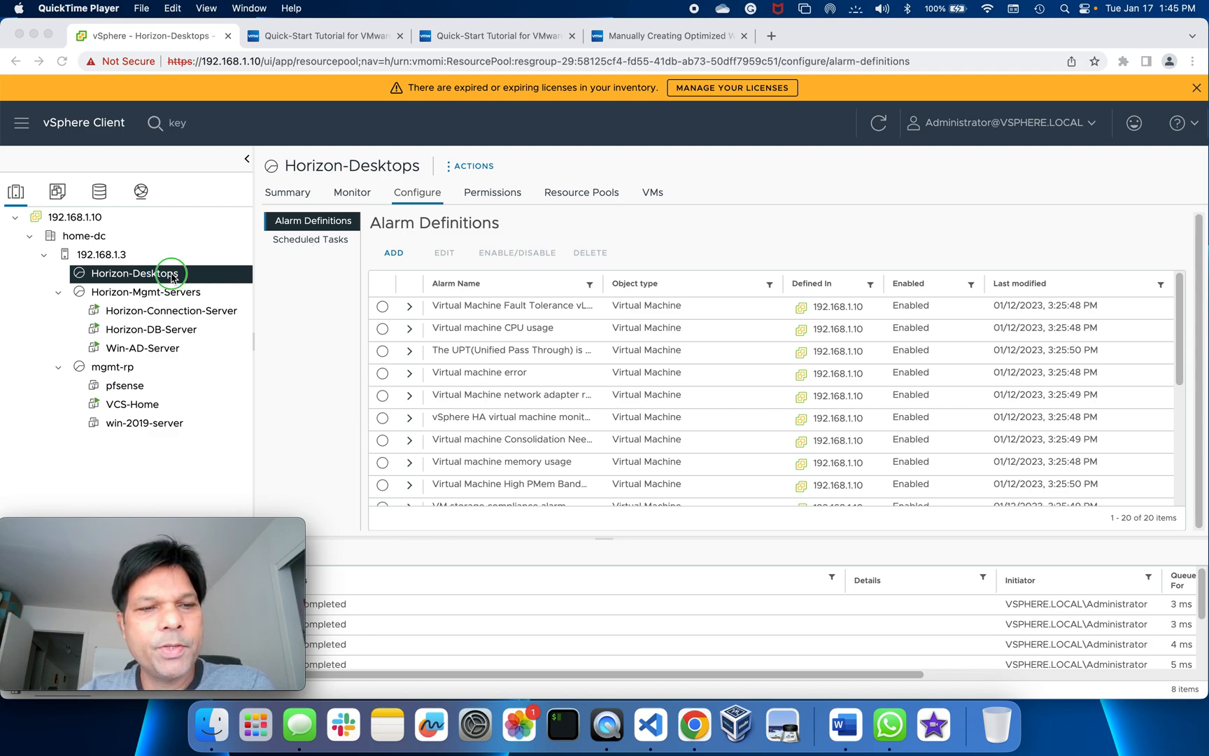
pyautogui.rightClick(133, 273)
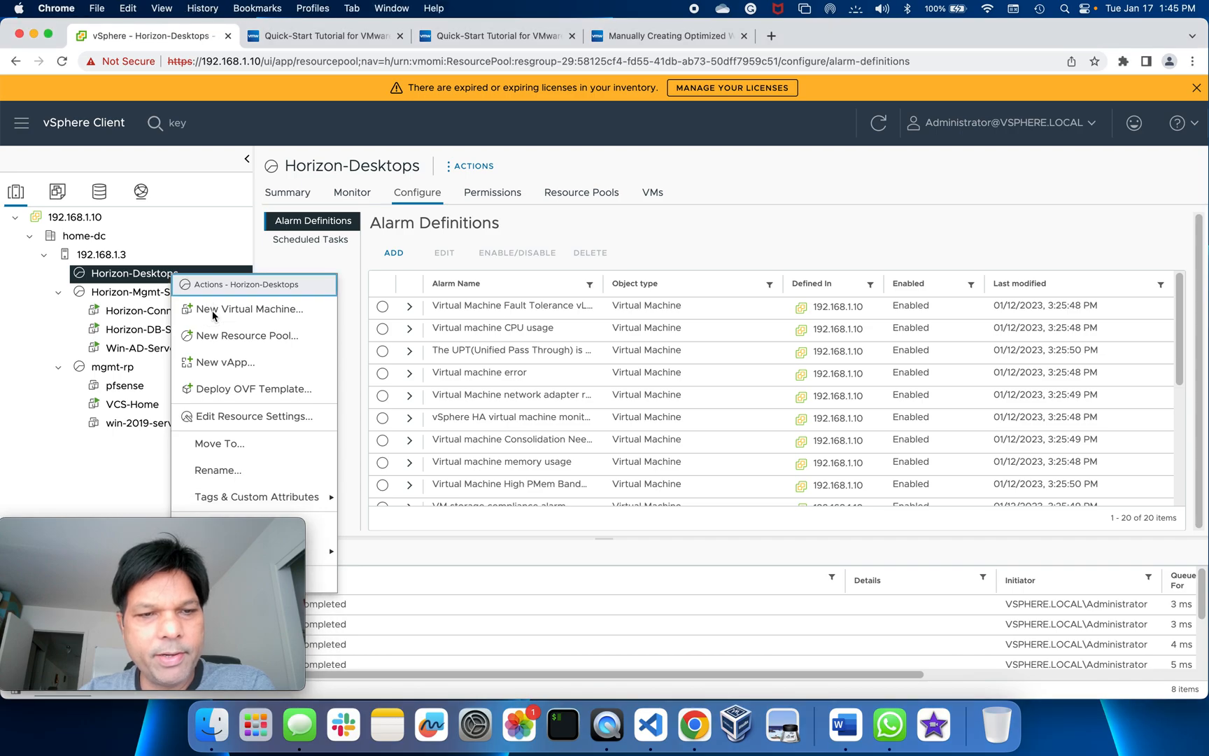
pyautogui.click(249, 308)
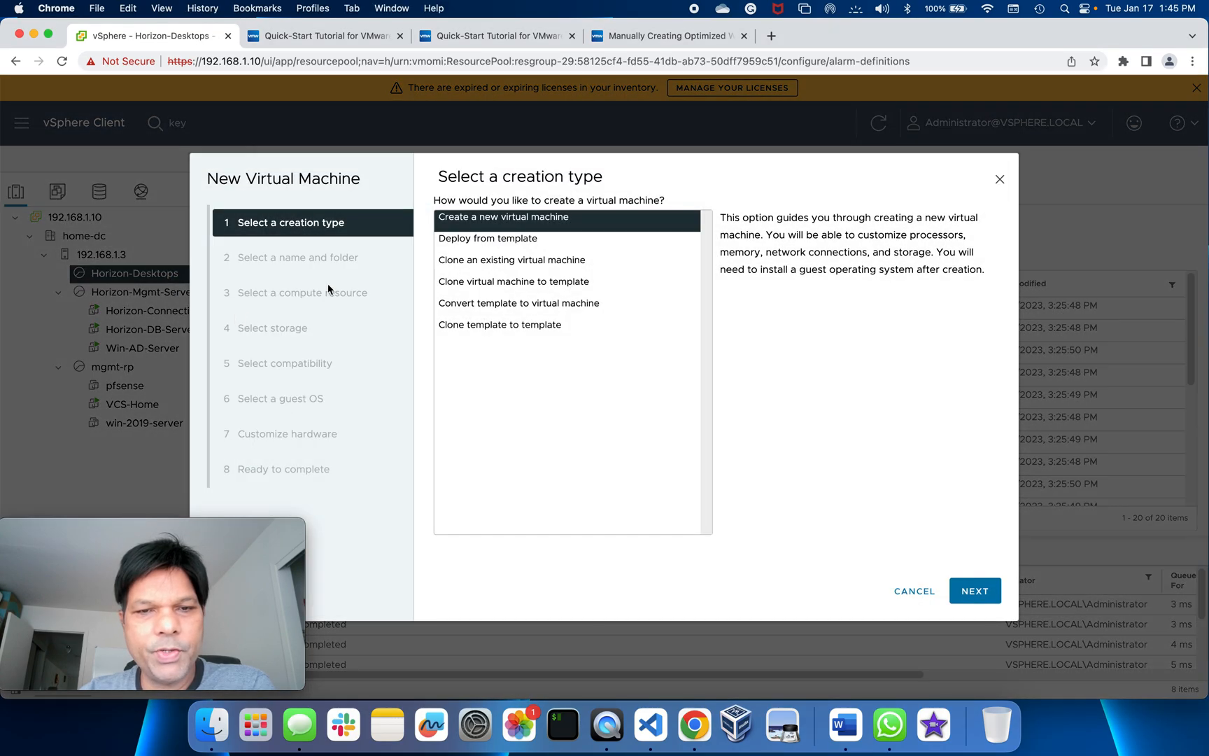
# Name the VM Win10_22H2 in the Horizon-Desktops folder under home-dc and continue to compute resource.
pyautogui.click(974, 590)
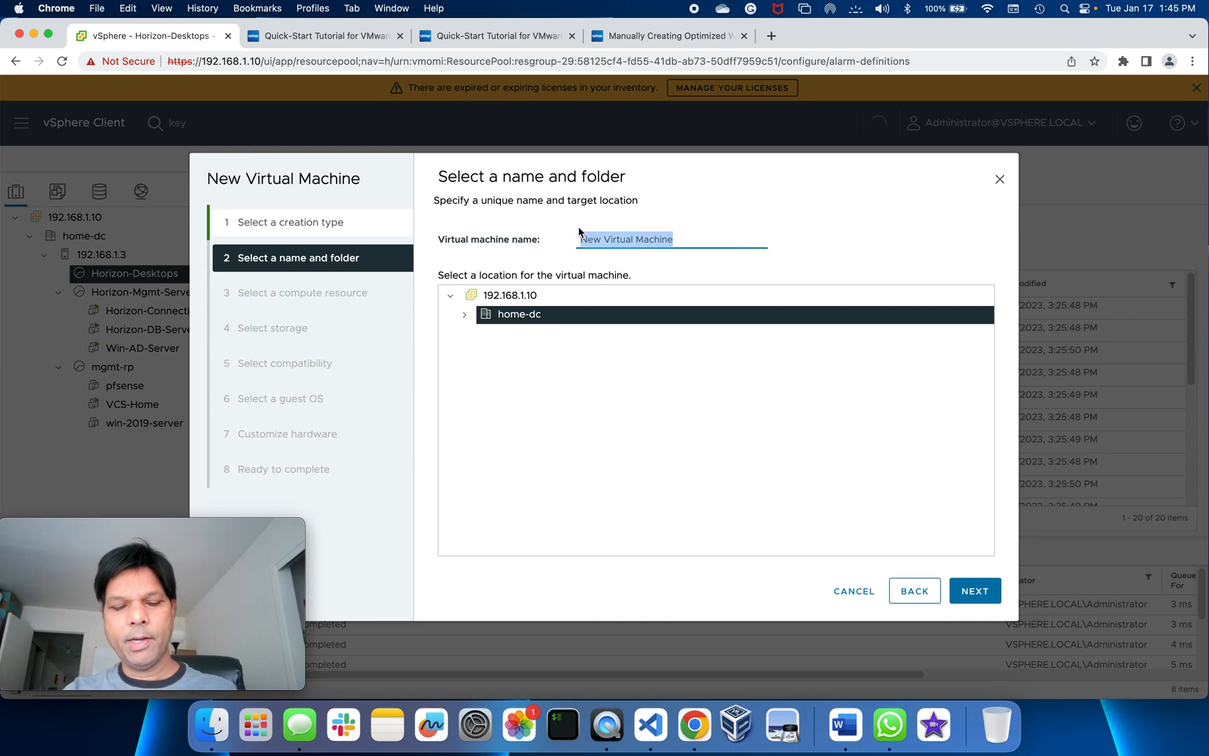
pyautogui.write('Win10_22H2')
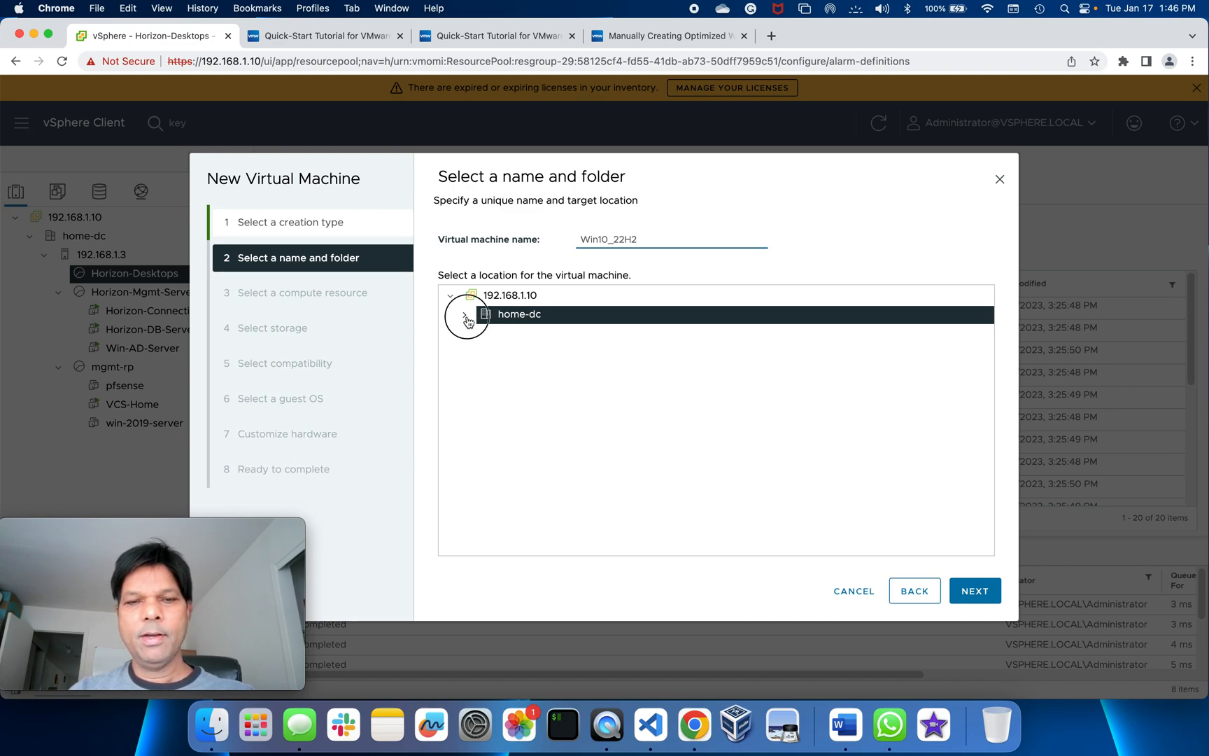
pyautogui.click(464, 314)
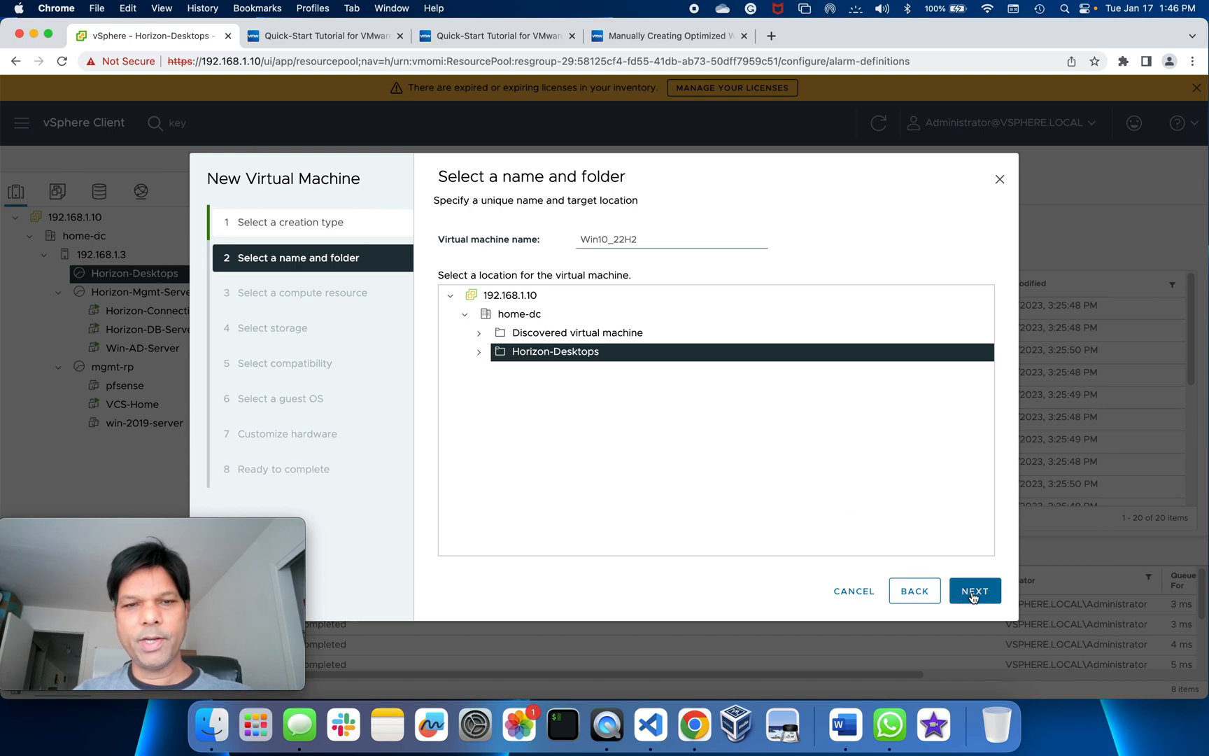
pyautogui.click(974, 591)
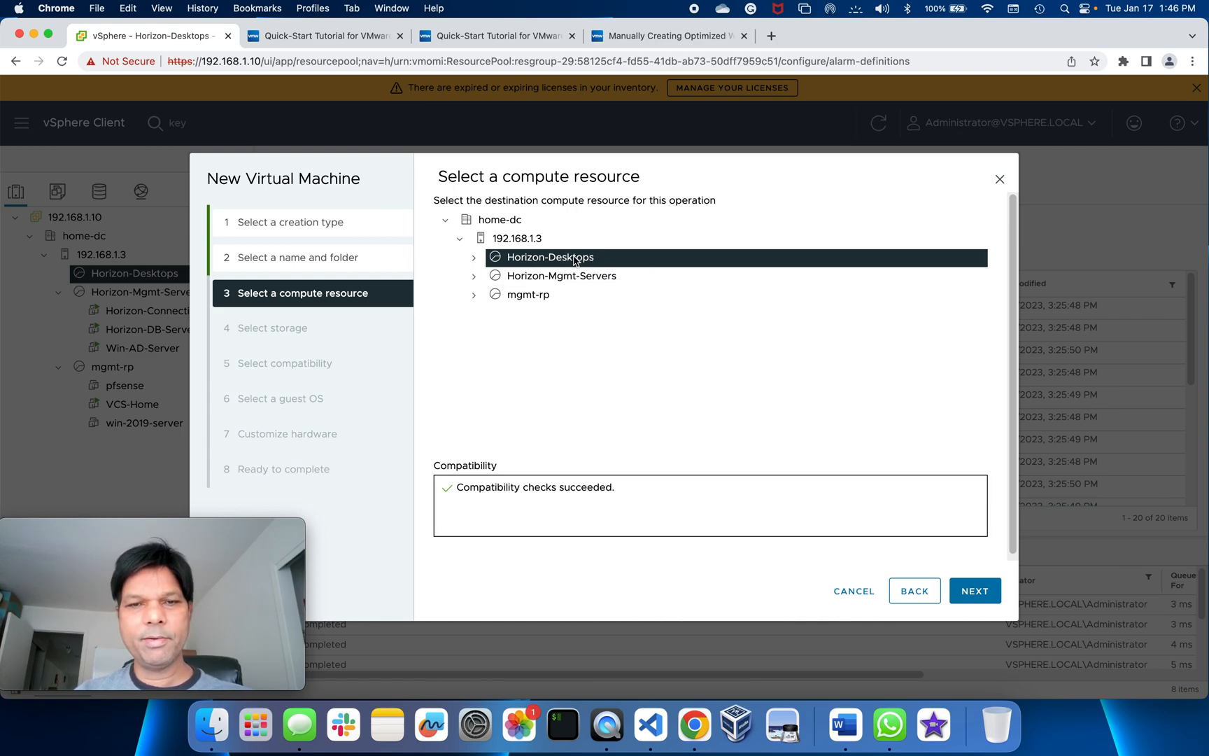
# Choose the Management Storage policy - Thin for the VM's storage on datastore ds1.
pyautogui.click(974, 591)
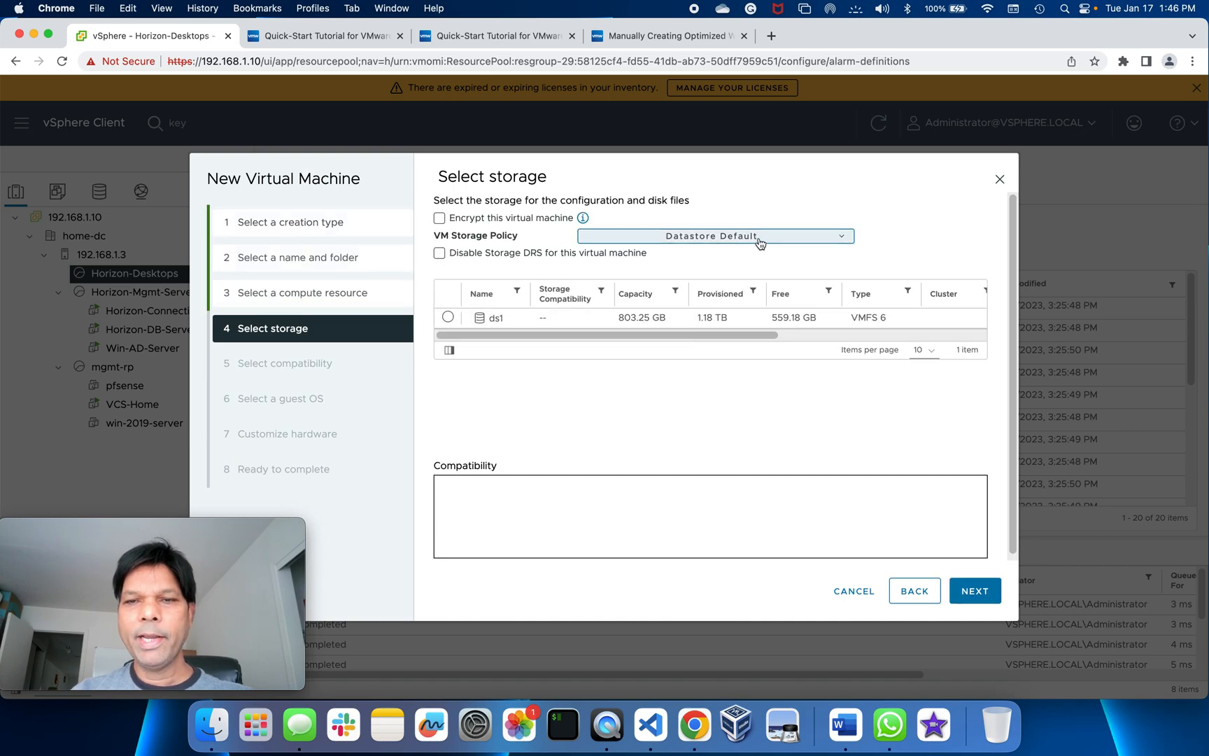
pyautogui.click(714, 237)
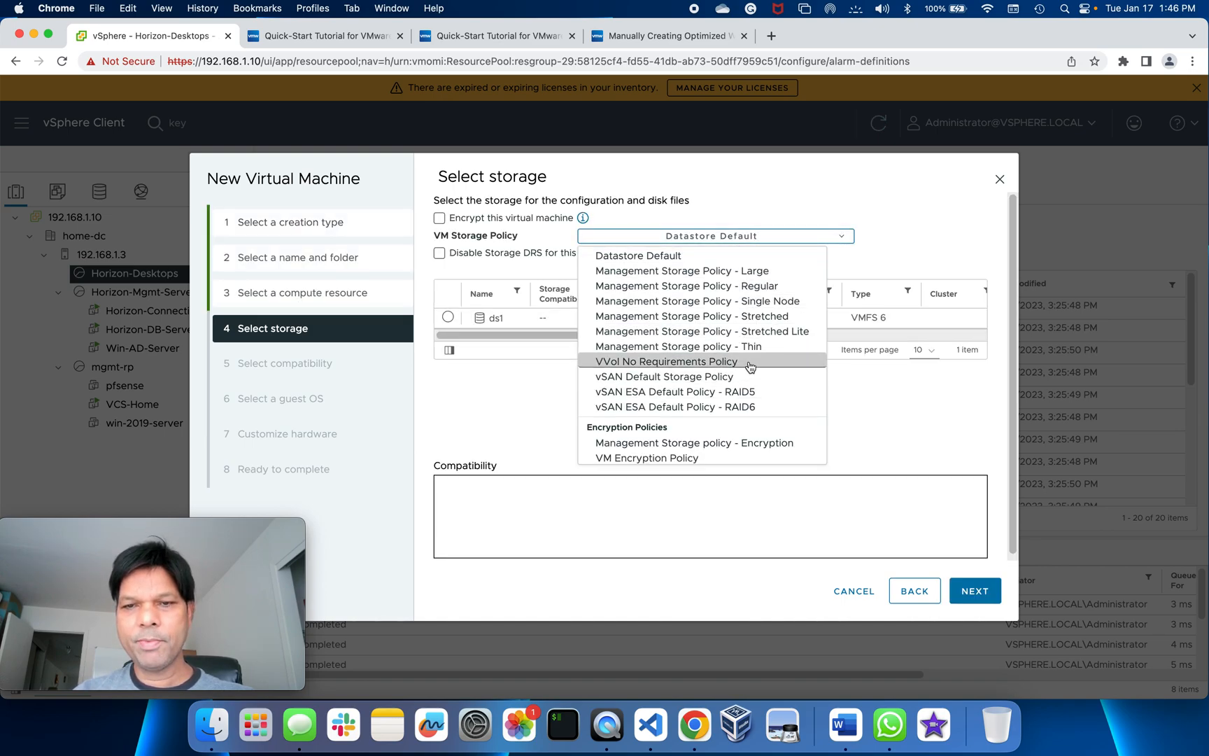
pyautogui.click(686, 346)
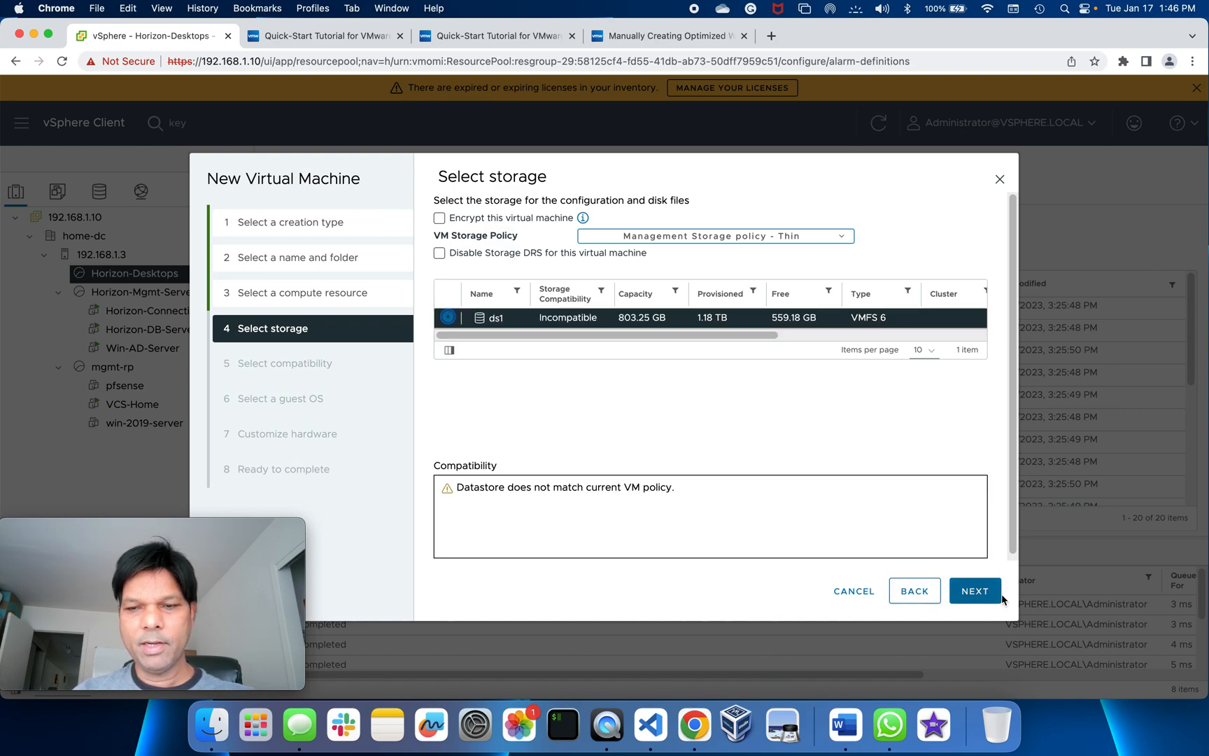
# Review the storage choice once more, then accept ESXi 8.0 compatibility.
pyautogui.click(974, 591)
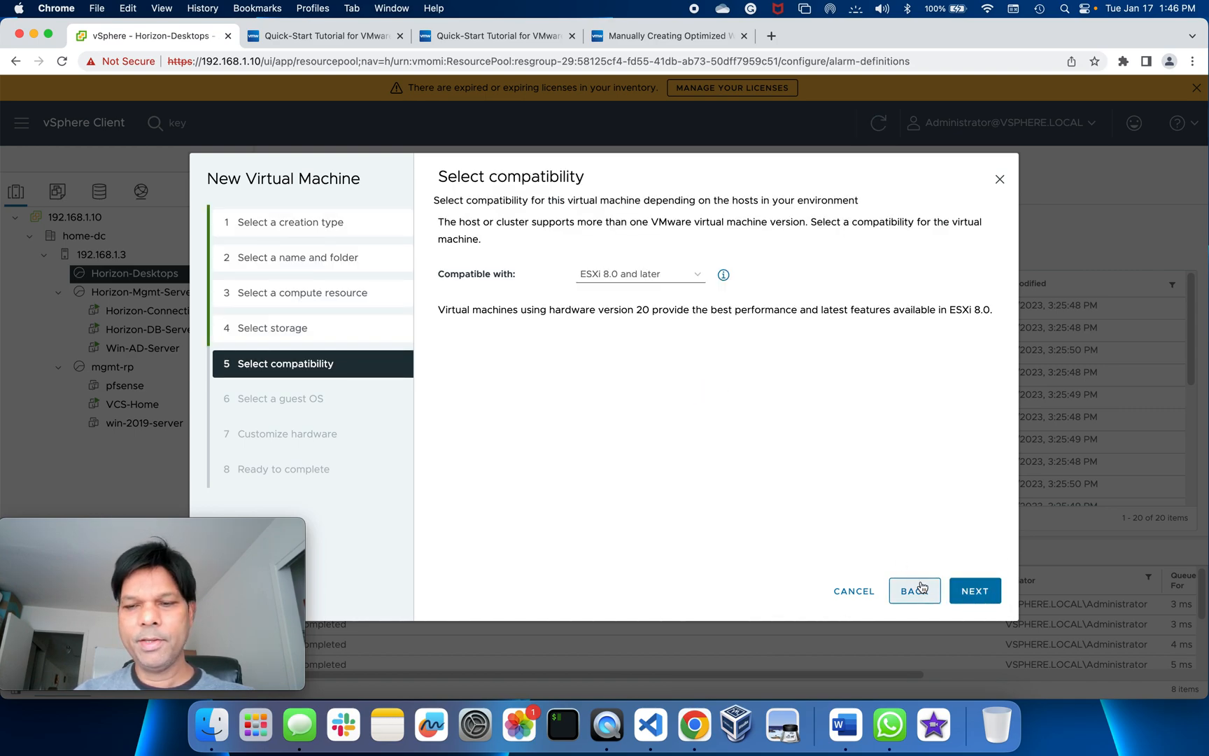
pyautogui.click(913, 590)
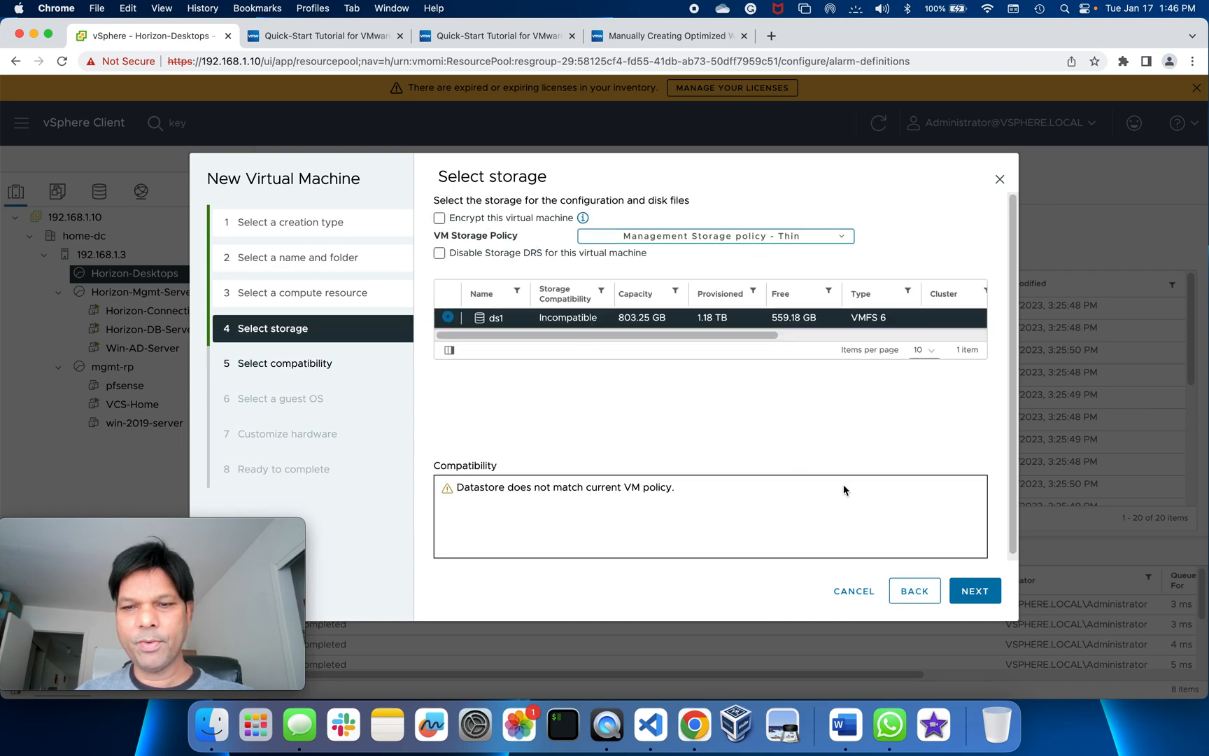
pyautogui.click(974, 591)
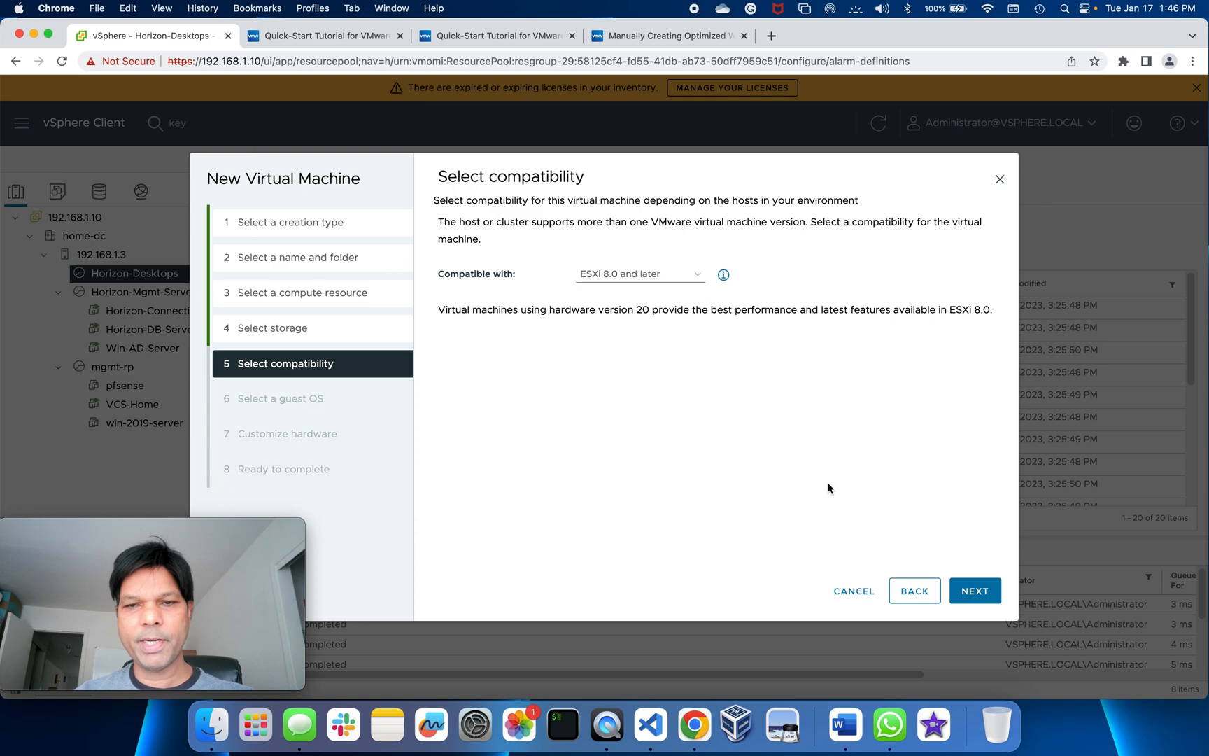
pyautogui.click(974, 591)
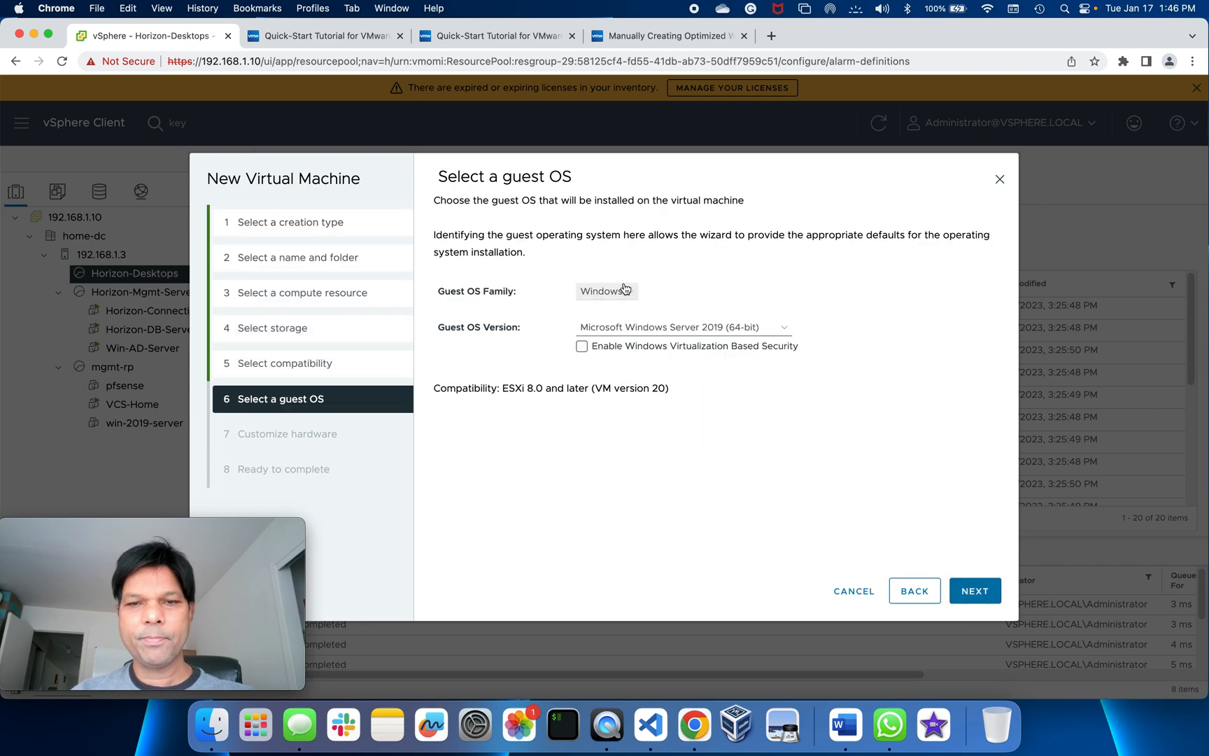
# Set the guest OS version to Microsoft Windows 10 (64-bit) and move on to hardware customization.
pyautogui.click(683, 326)
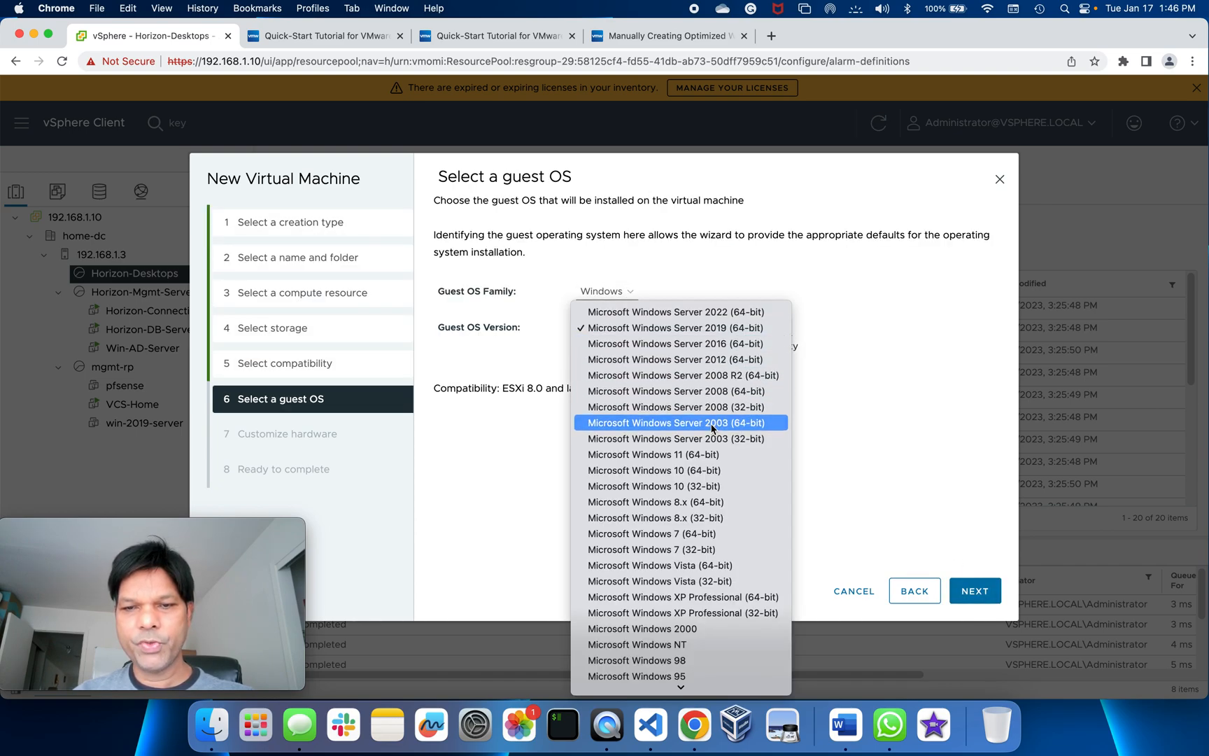
pyautogui.click(654, 471)
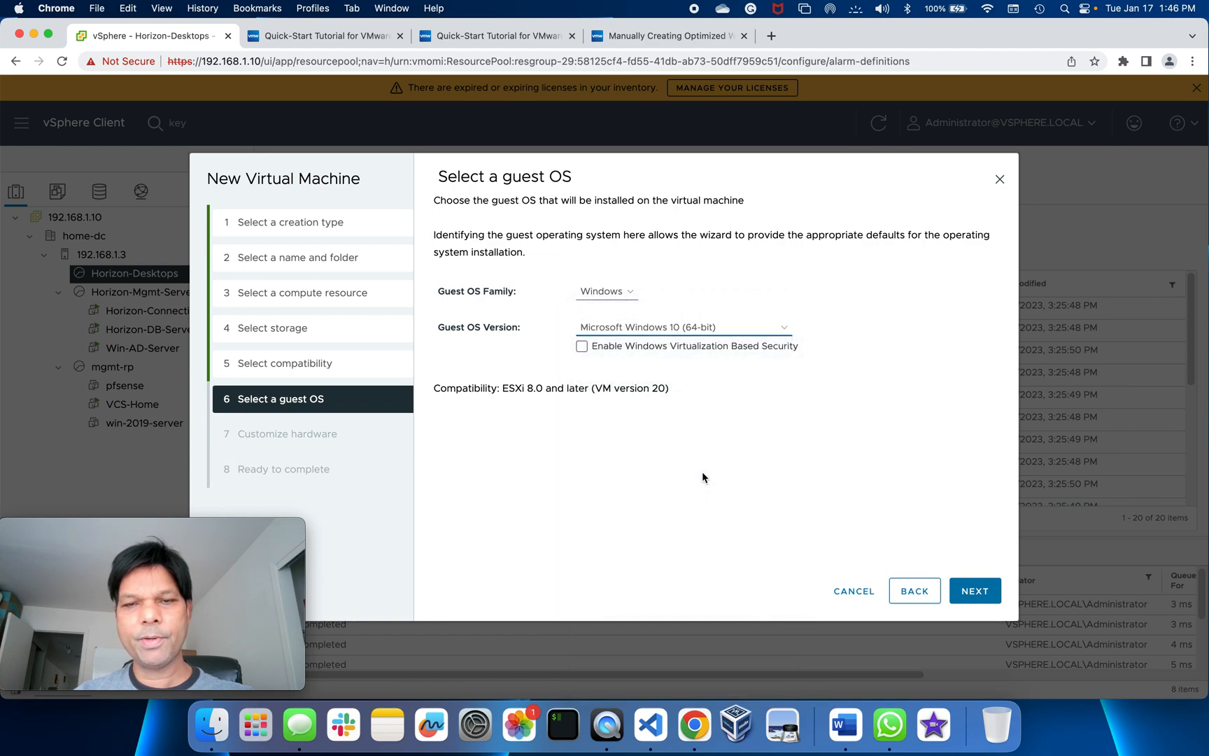
pyautogui.click(974, 590)
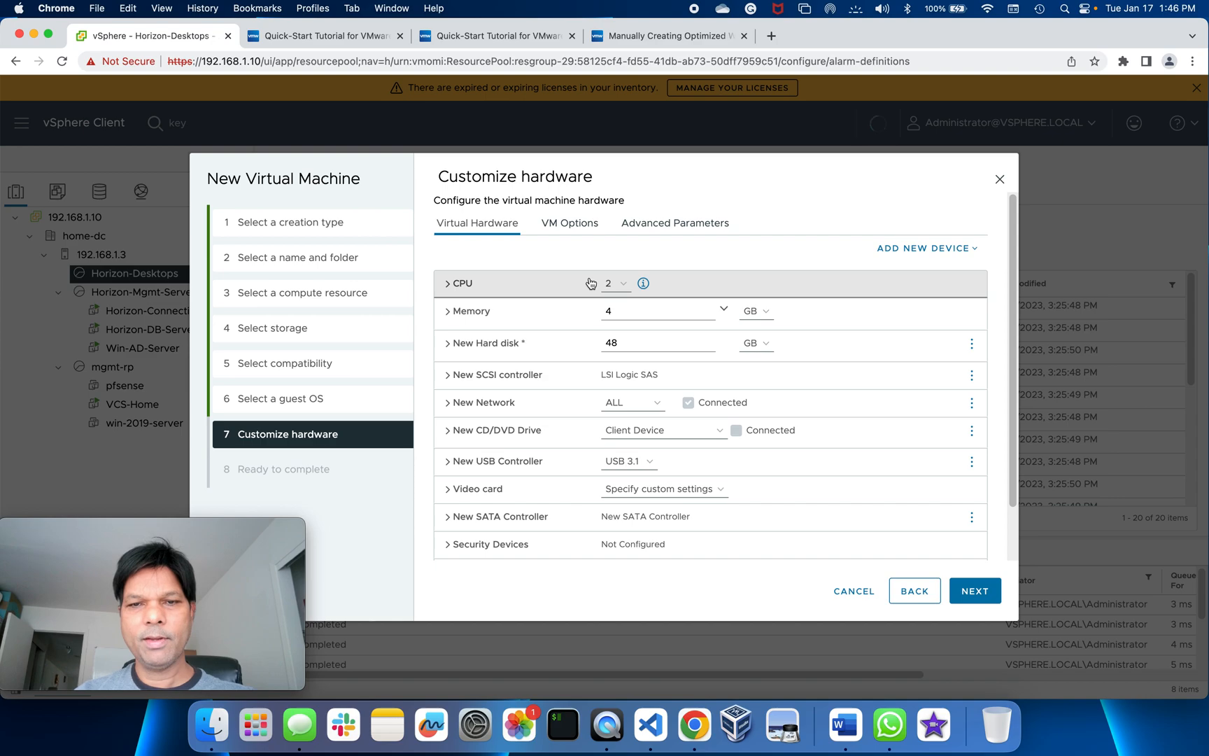
# Change the VM's memory to 8 GB.
pyautogui.click(658, 311)
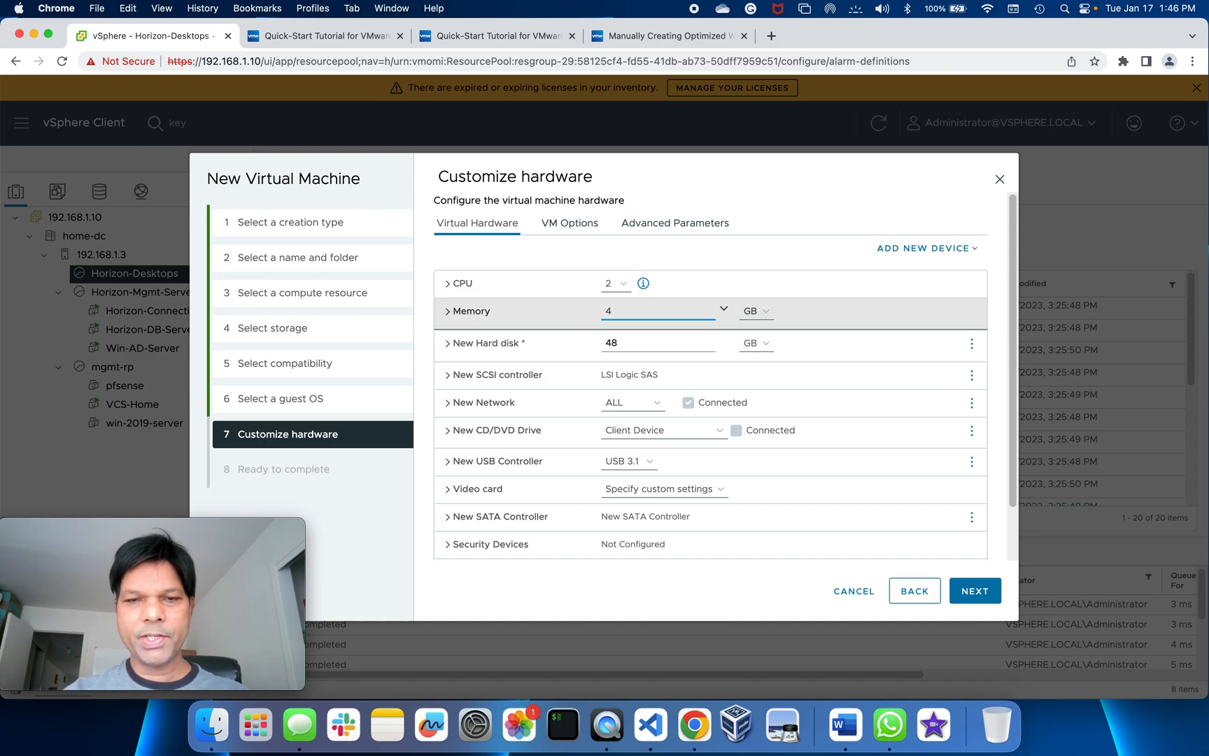
pyautogui.click(655, 311)
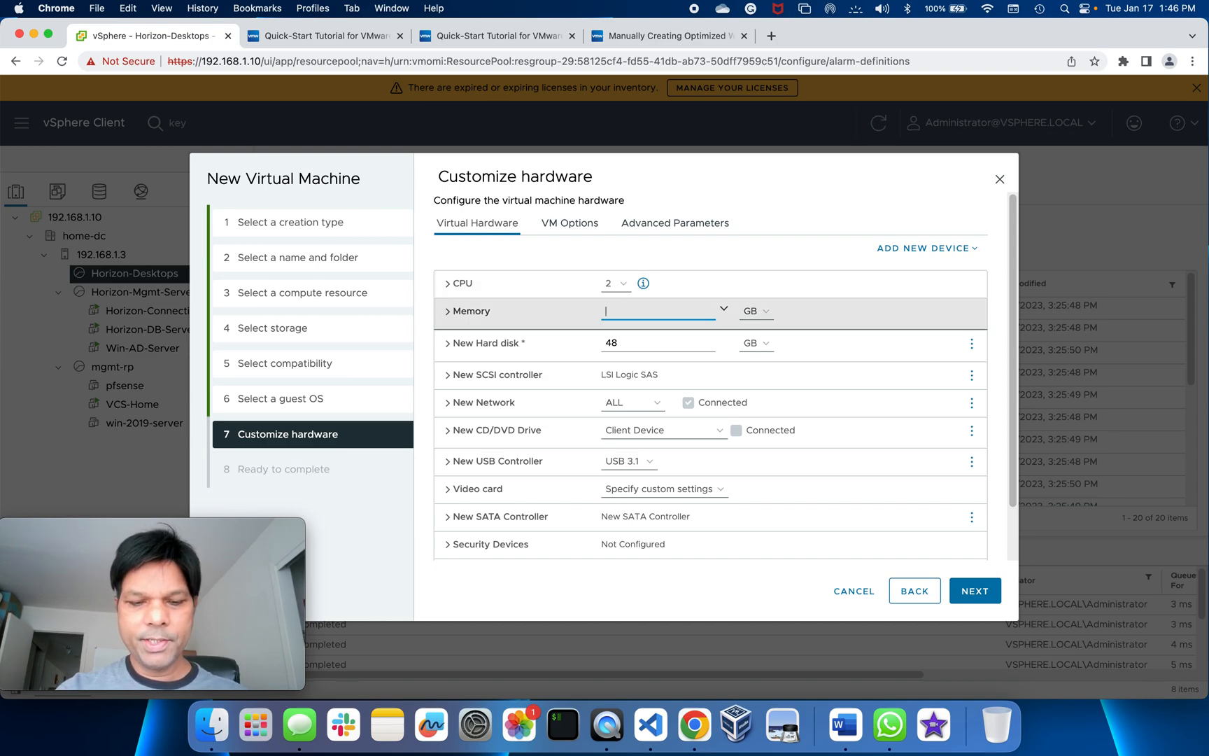
pyautogui.write('8')
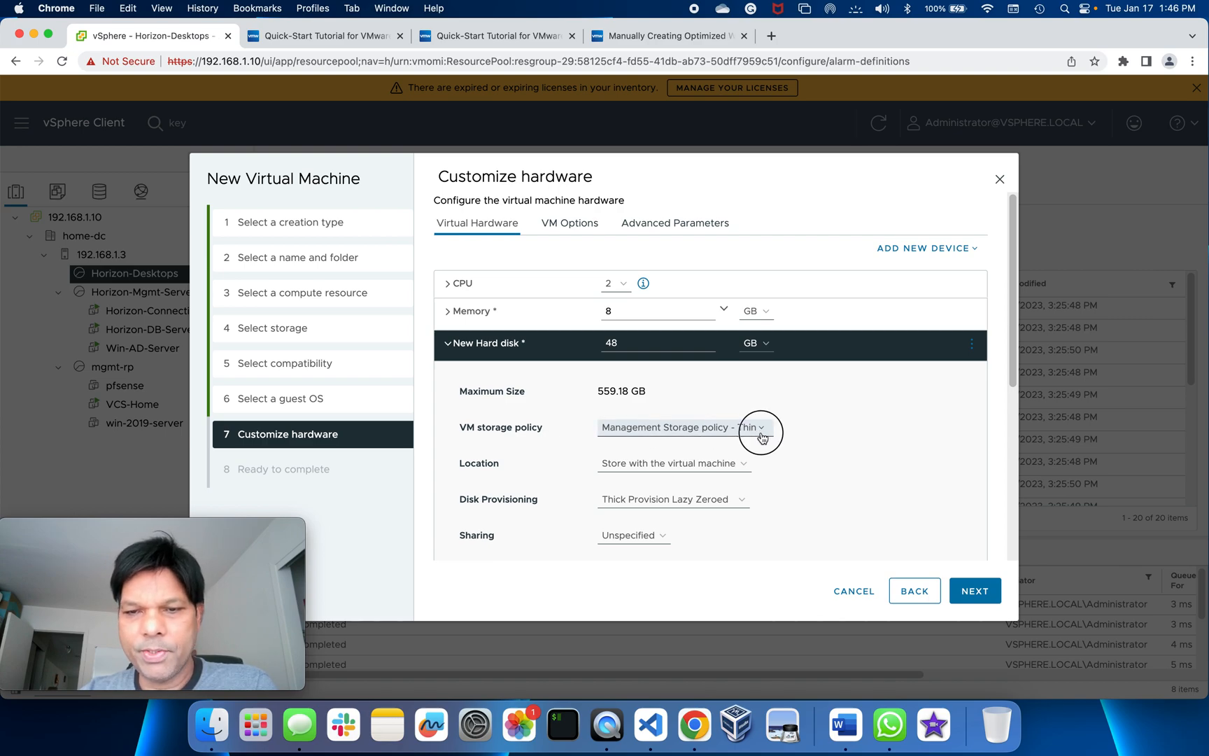
# Keep the thin storage policy for the new disk and set it to Thin Provision.
pyautogui.click(760, 427)
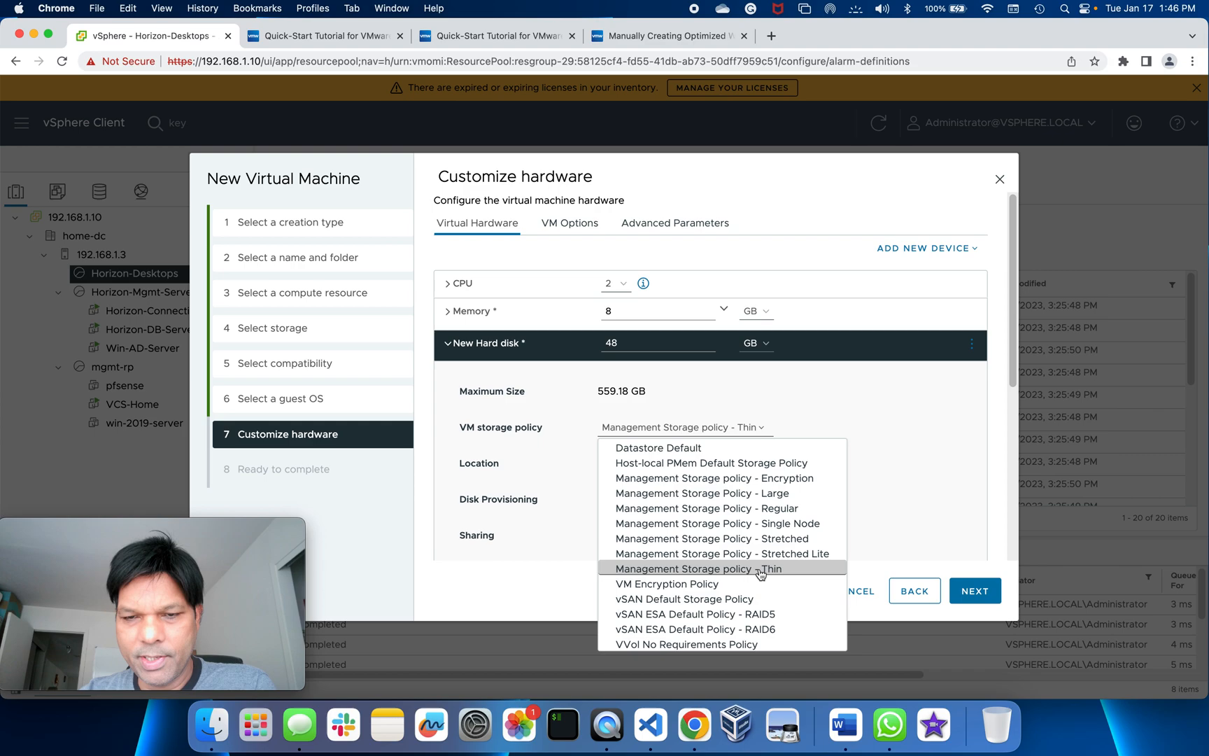
pyautogui.click(699, 568)
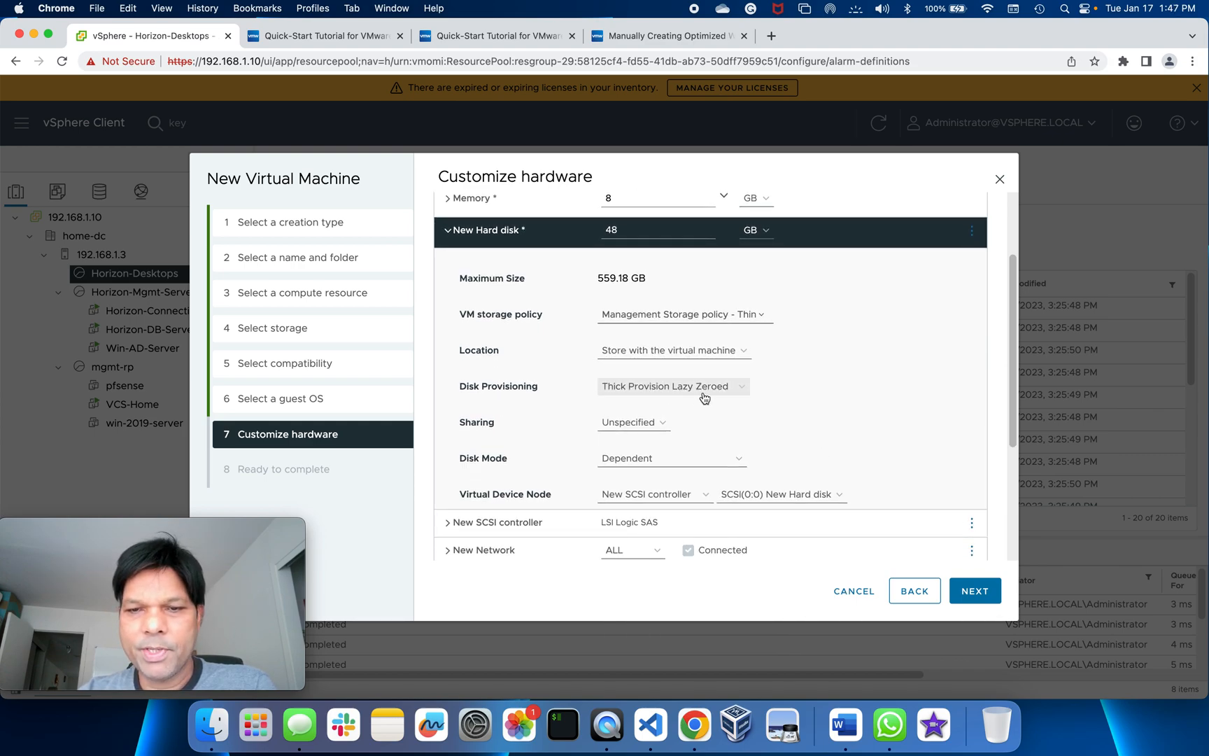
pyautogui.click(672, 386)
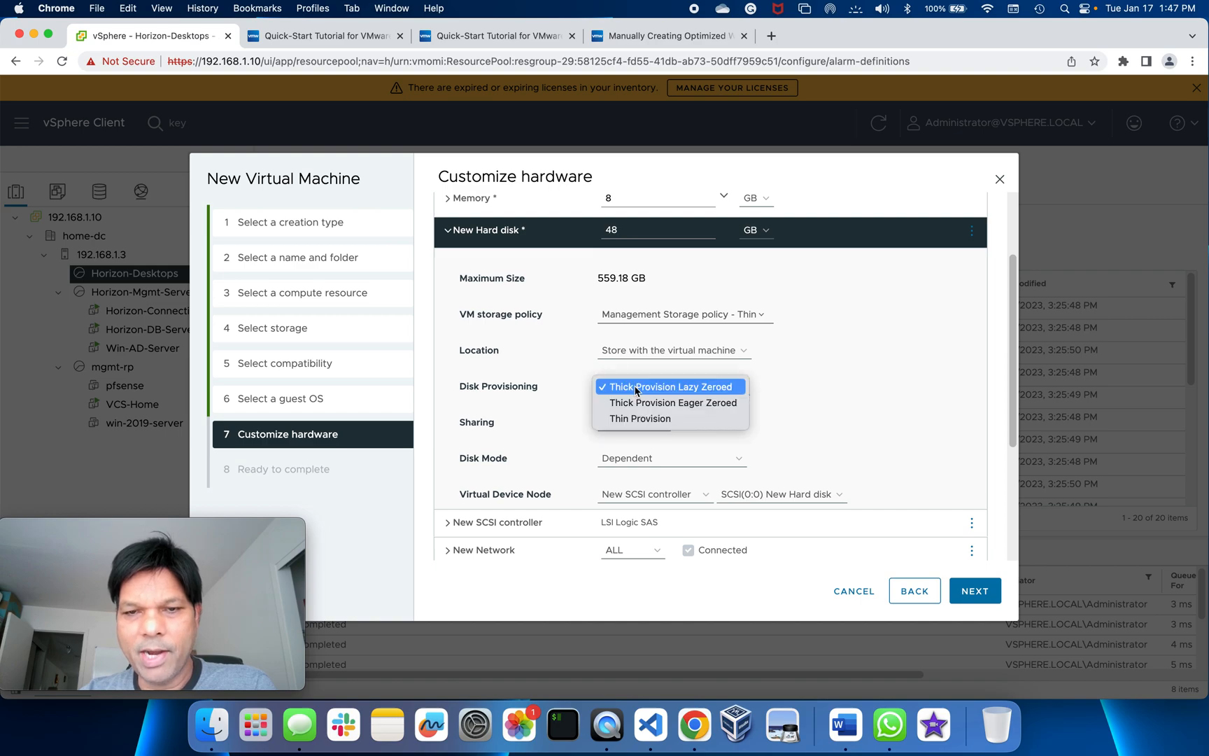
pyautogui.moveTo(640, 419)
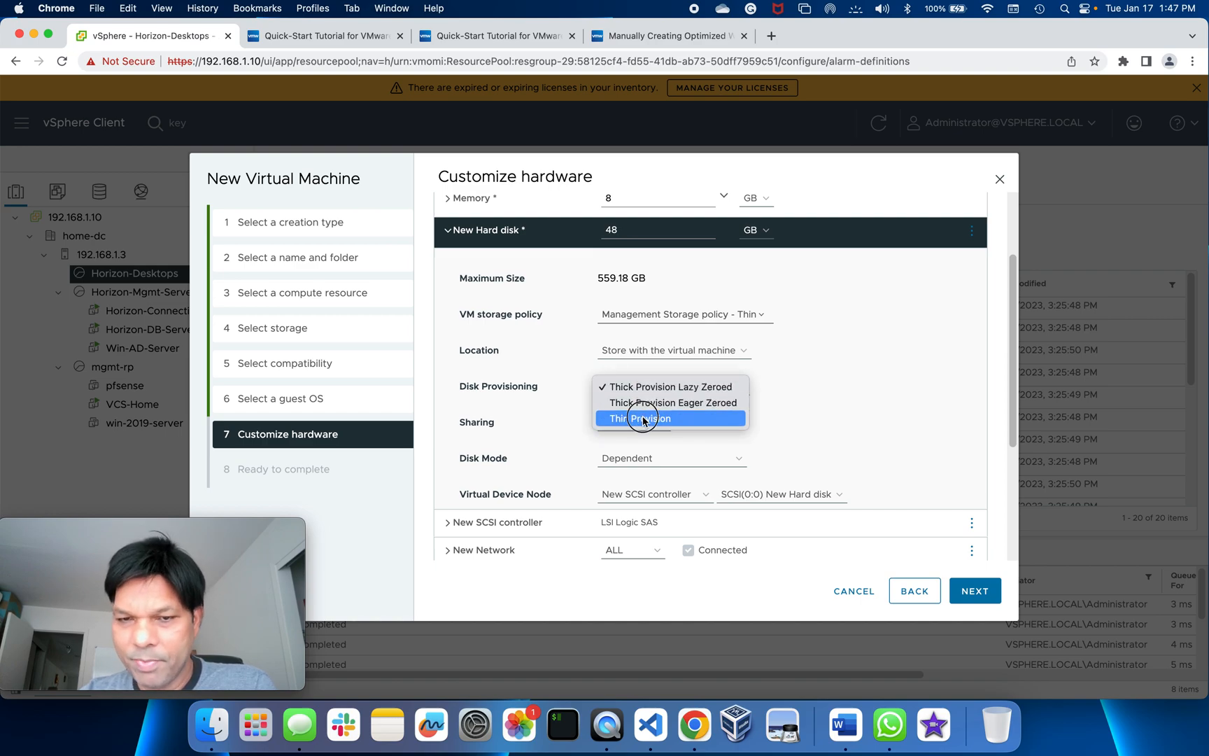
pyautogui.click(635, 419)
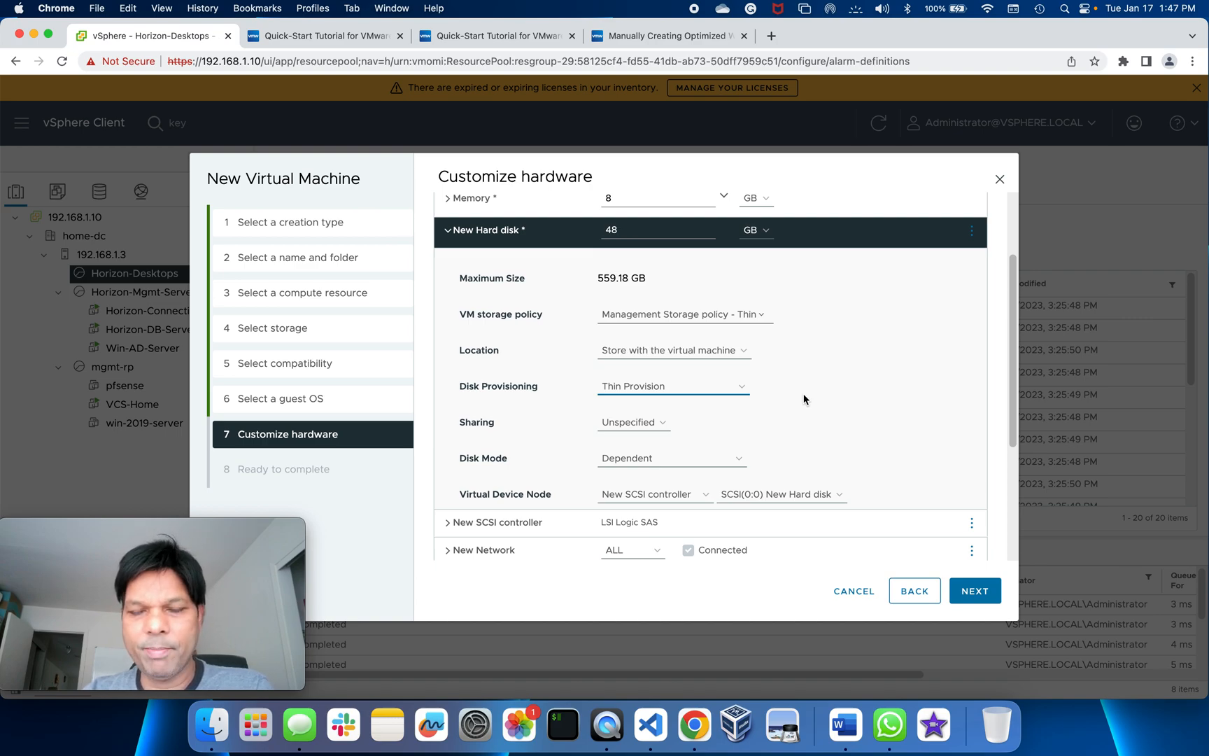
pyautogui.moveTo(704, 332)
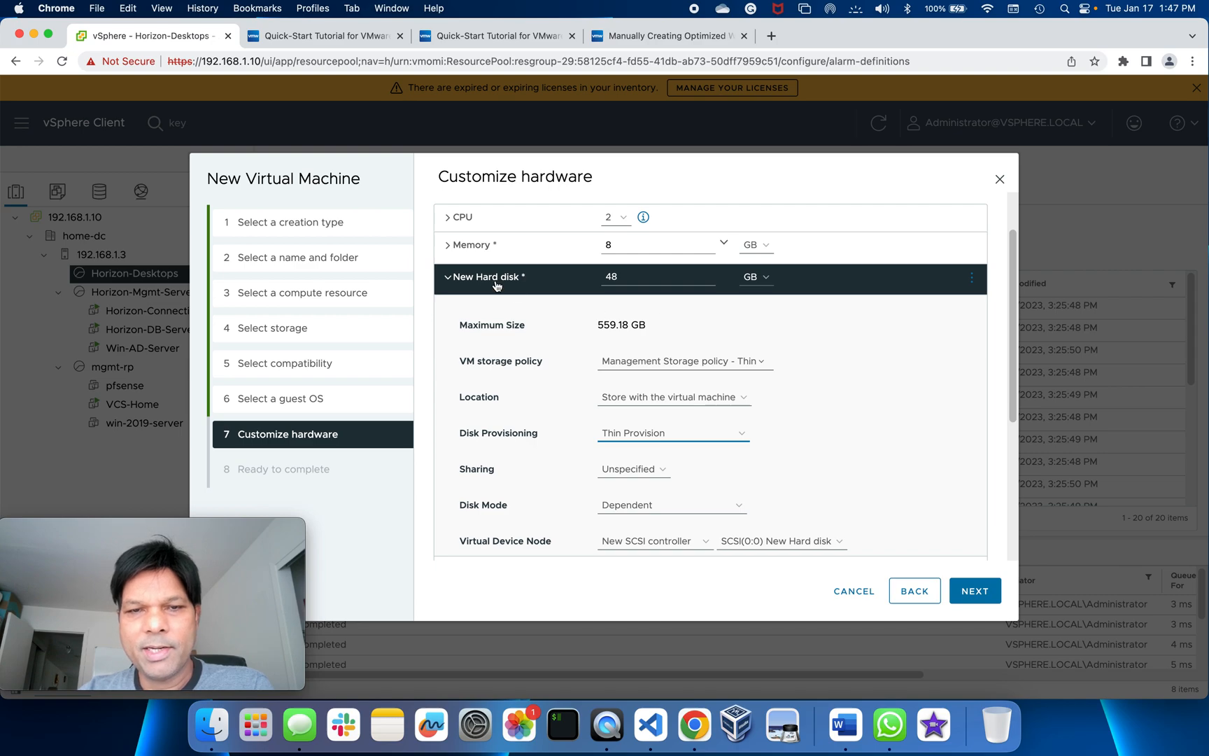
pyautogui.moveTo(788, 344)
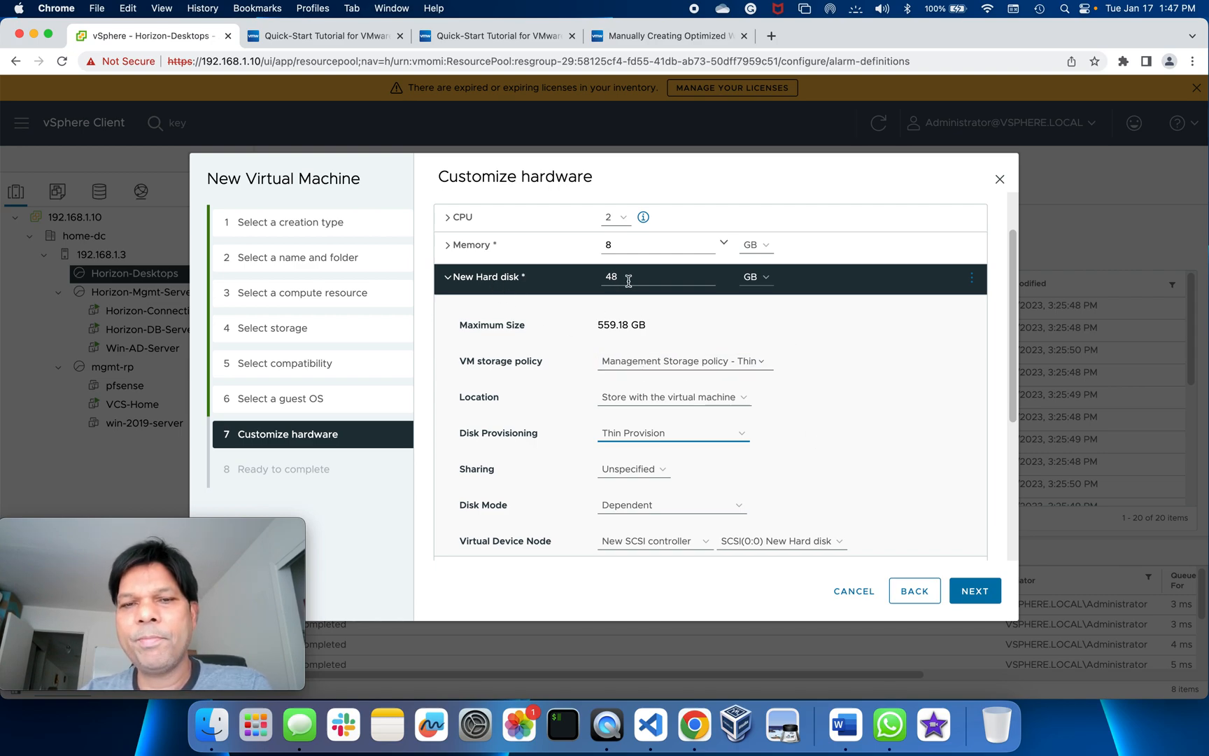
pyautogui.moveTo(499, 277)
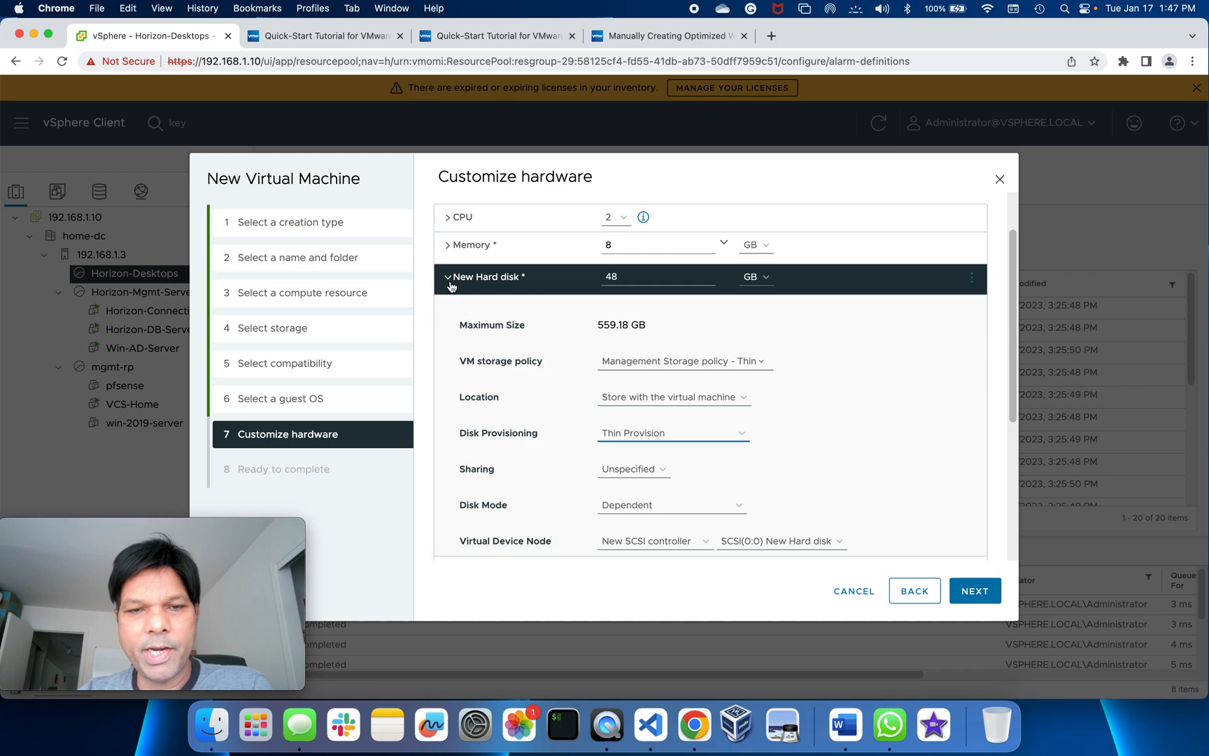
# Change the new SCSI controller type from LSI Logic SAS to VMware Paravirtual.
pyautogui.click(448, 277)
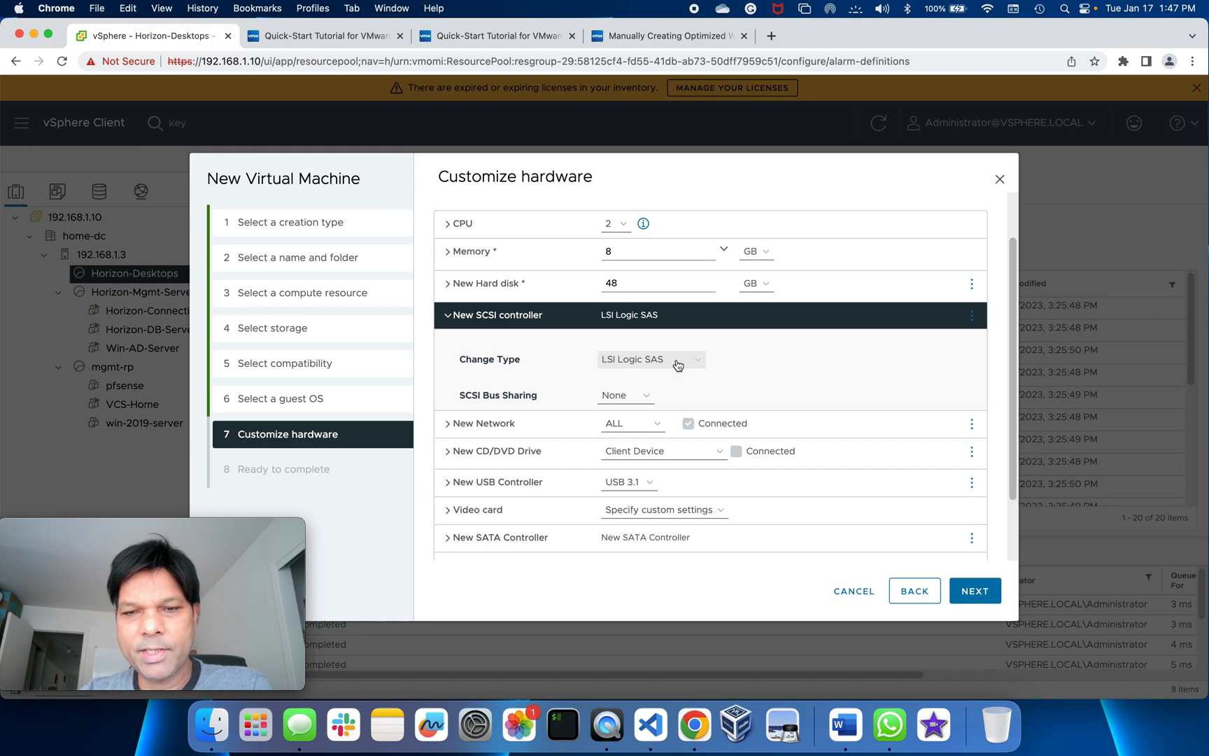
pyautogui.click(650, 358)
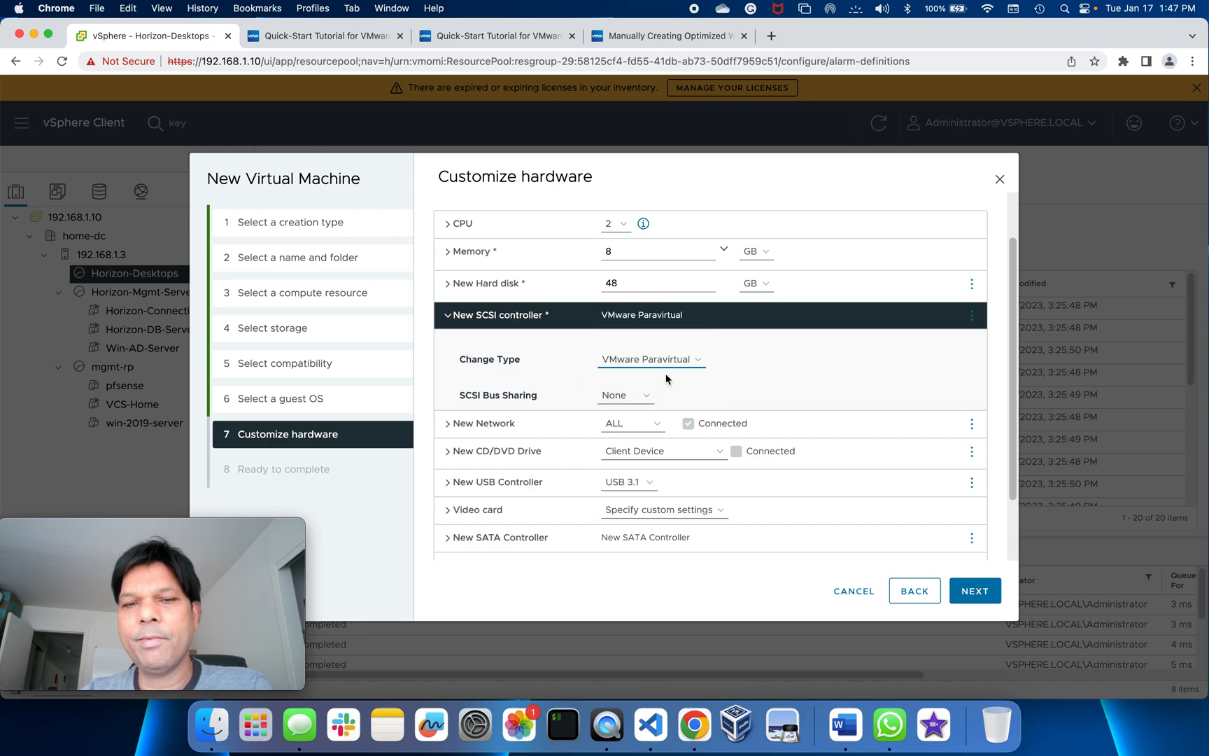
pyautogui.moveTo(628, 354)
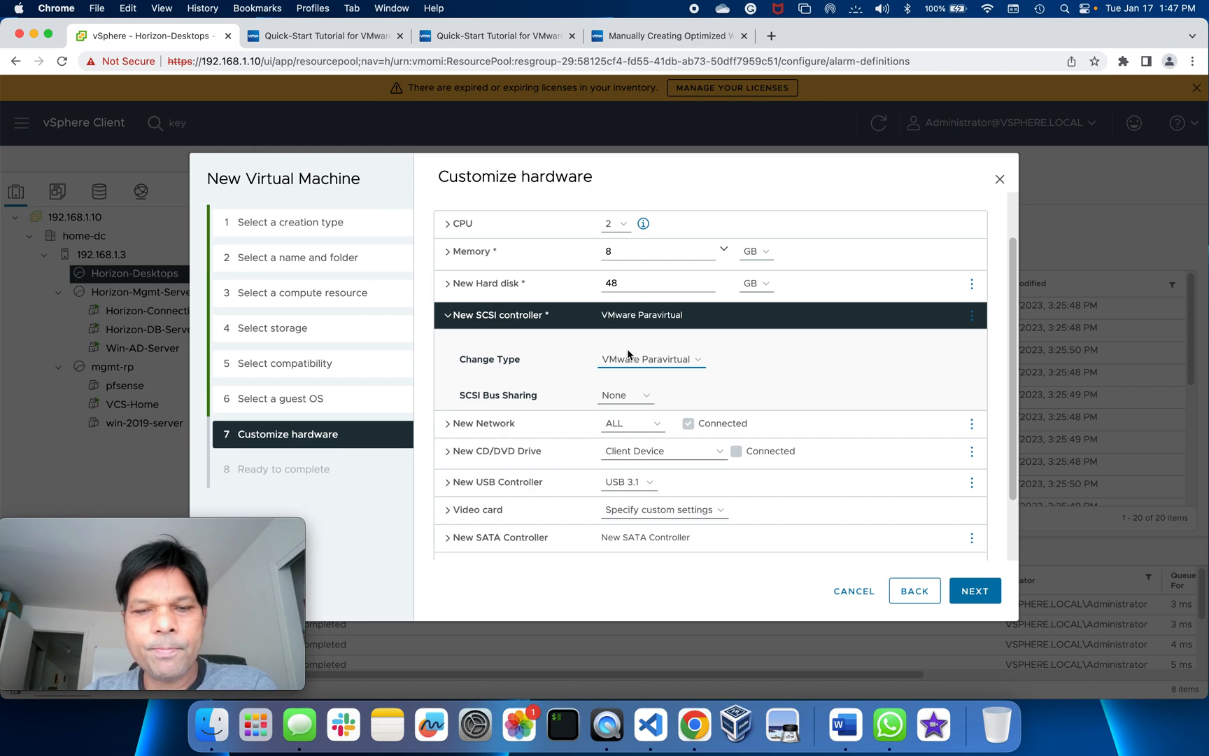
pyautogui.click(448, 317)
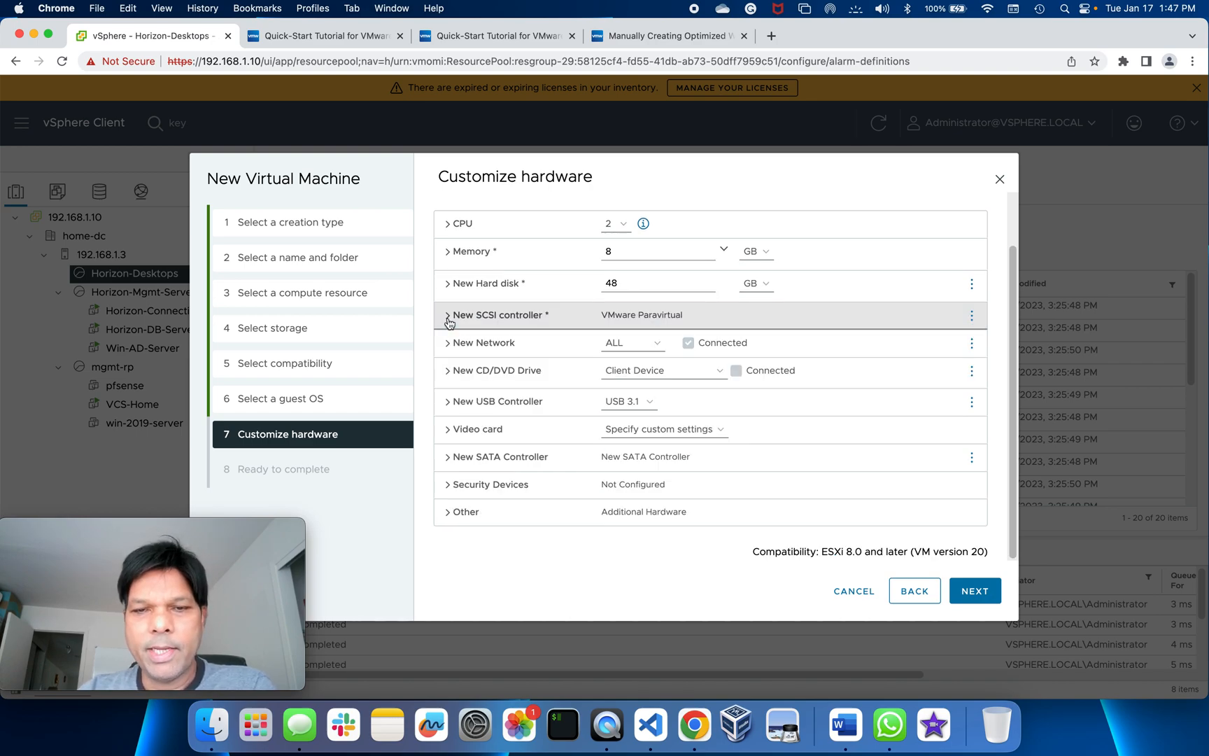
# Attach the new network adapter to VM Network via the network browser.
pyautogui.click(448, 343)
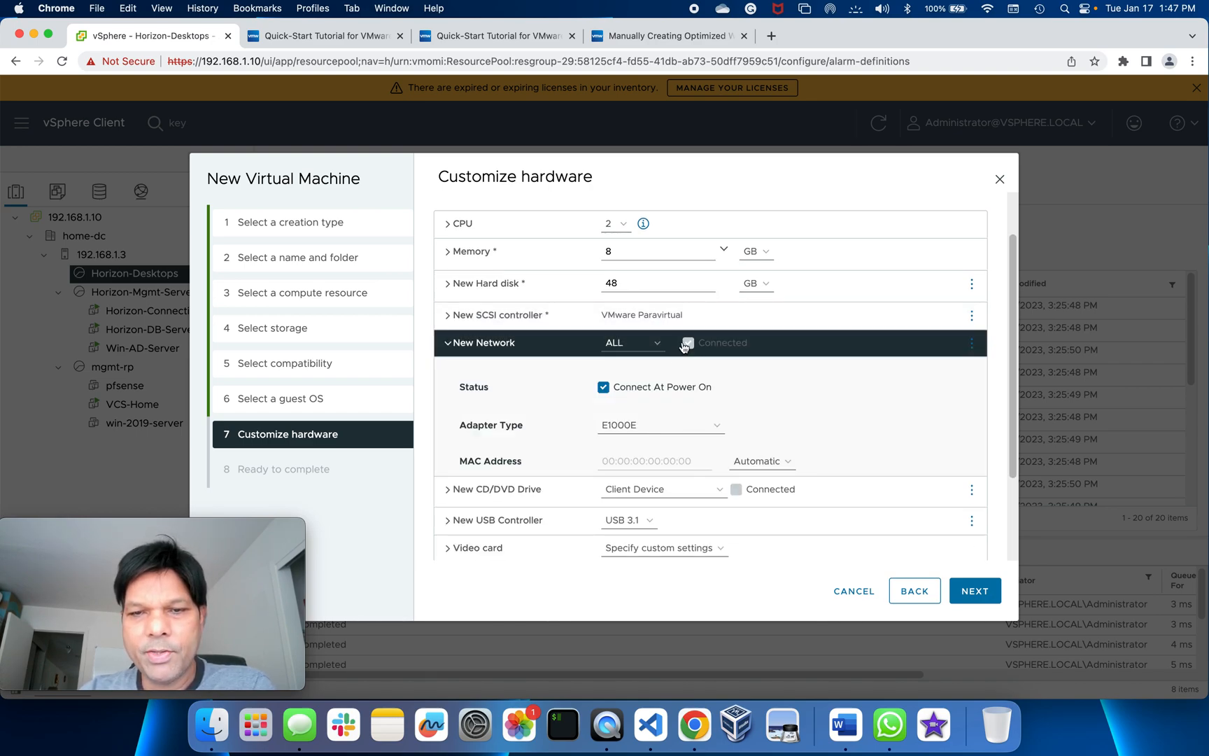
pyautogui.click(631, 342)
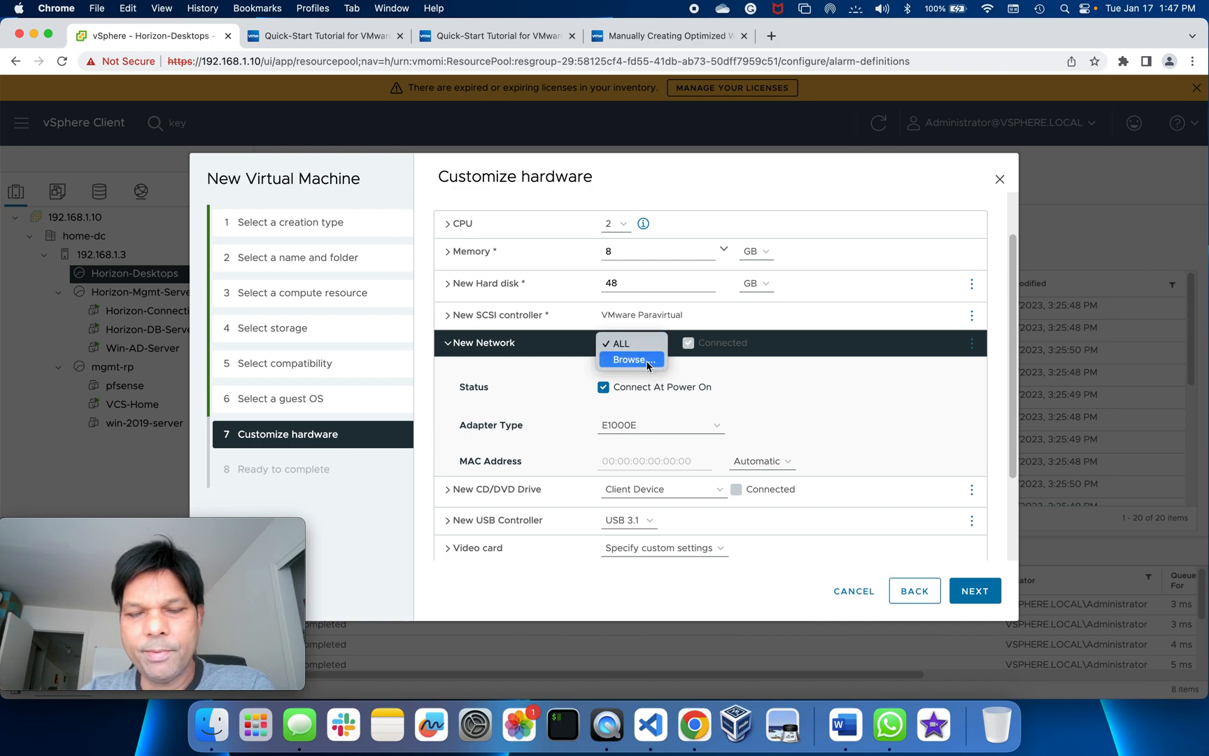
pyautogui.click(630, 360)
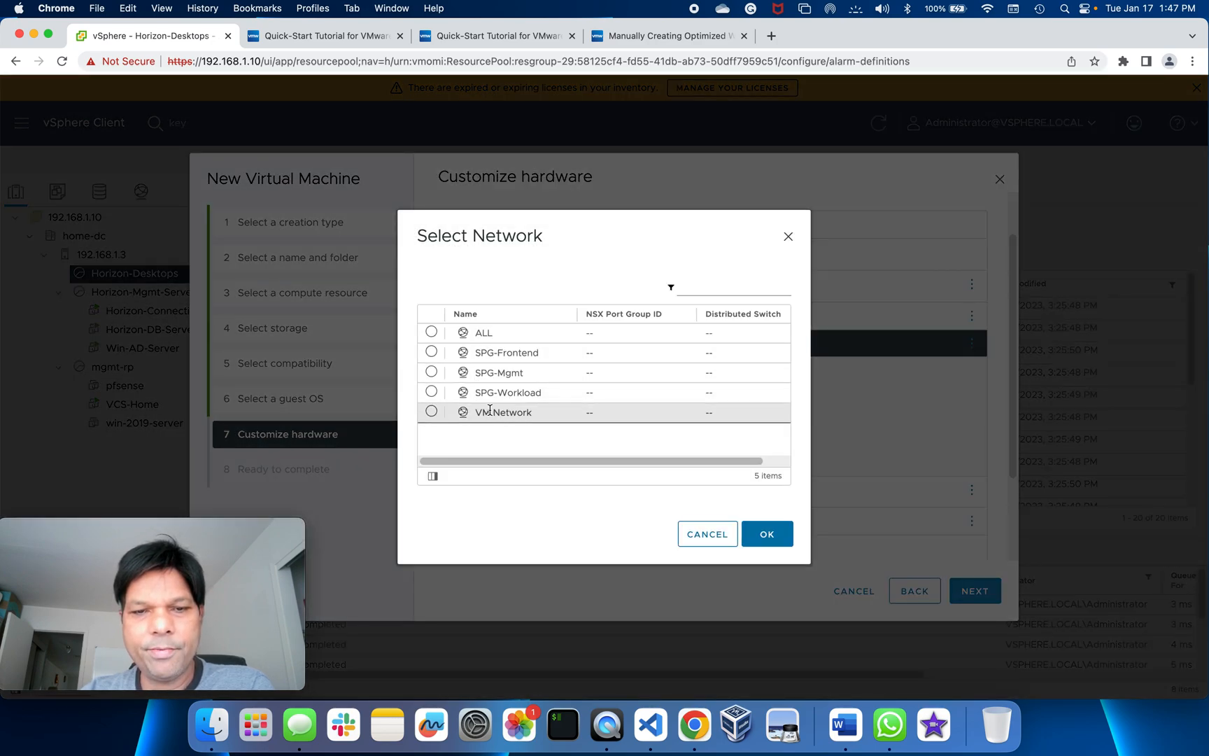
pyautogui.click(431, 411)
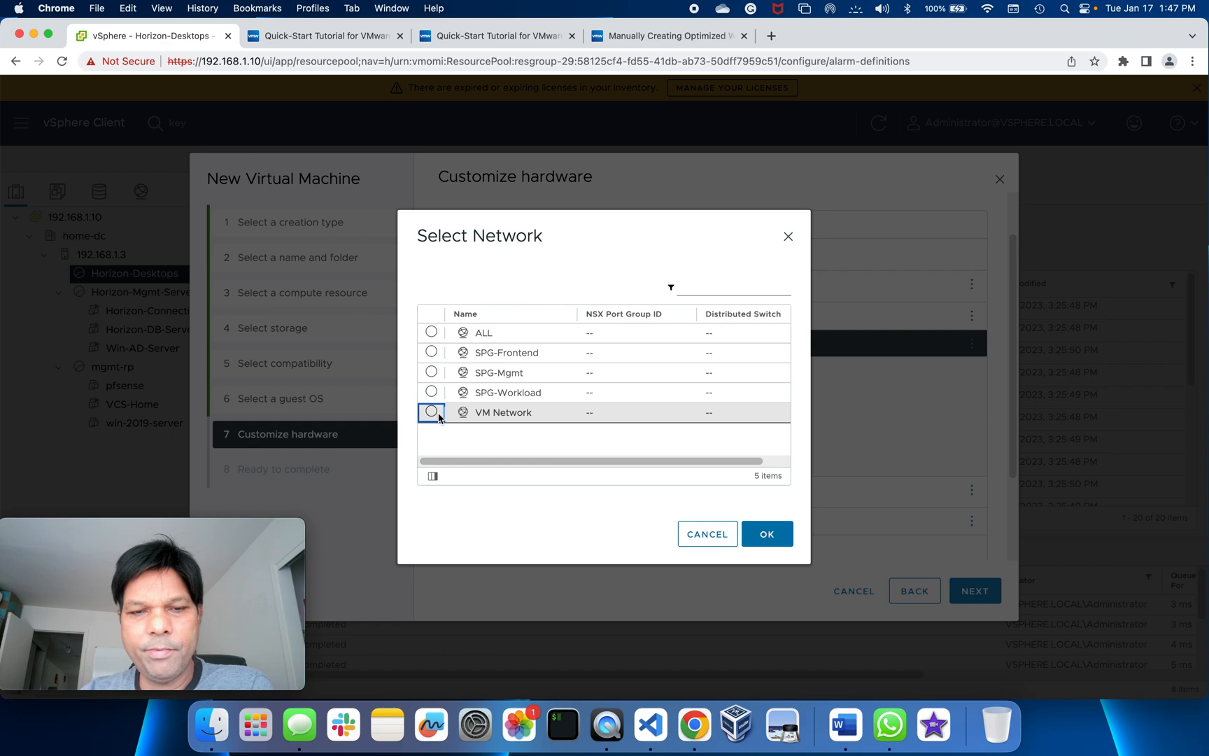
pyautogui.click(431, 411)
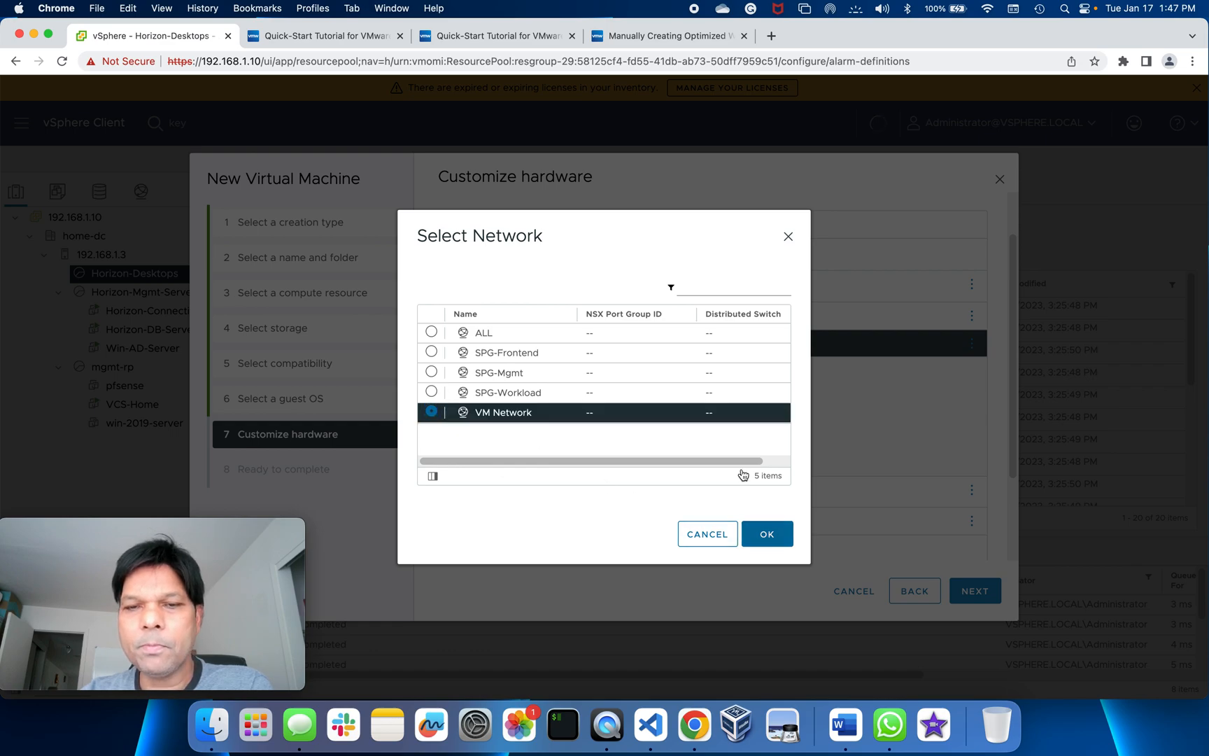
pyautogui.click(765, 533)
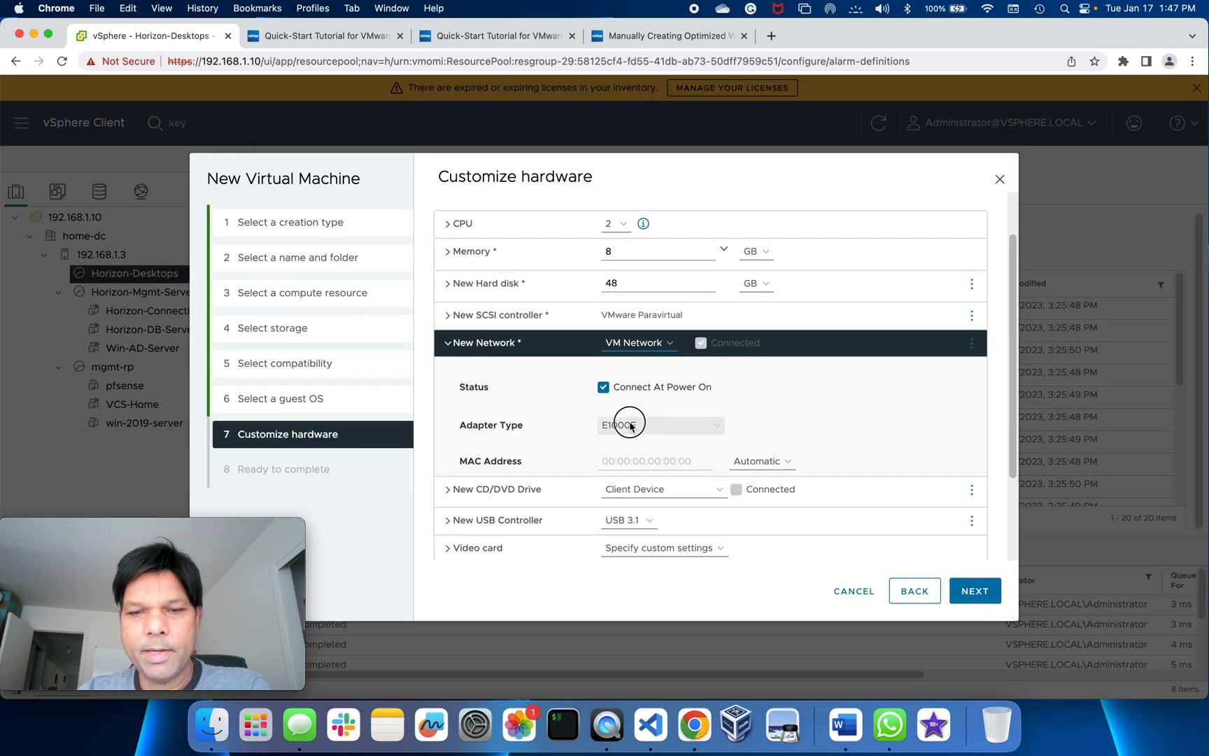
# Set the network adapter type to VMXNET 3.
pyautogui.click(659, 425)
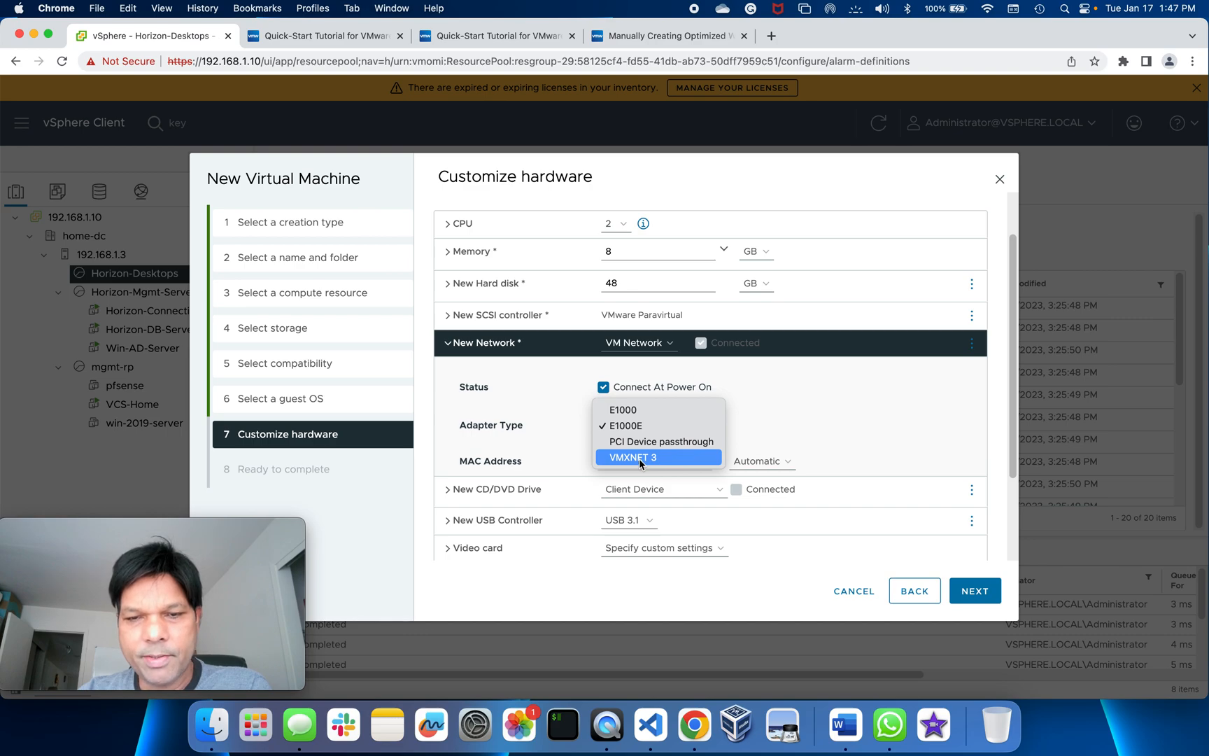
pyautogui.click(634, 456)
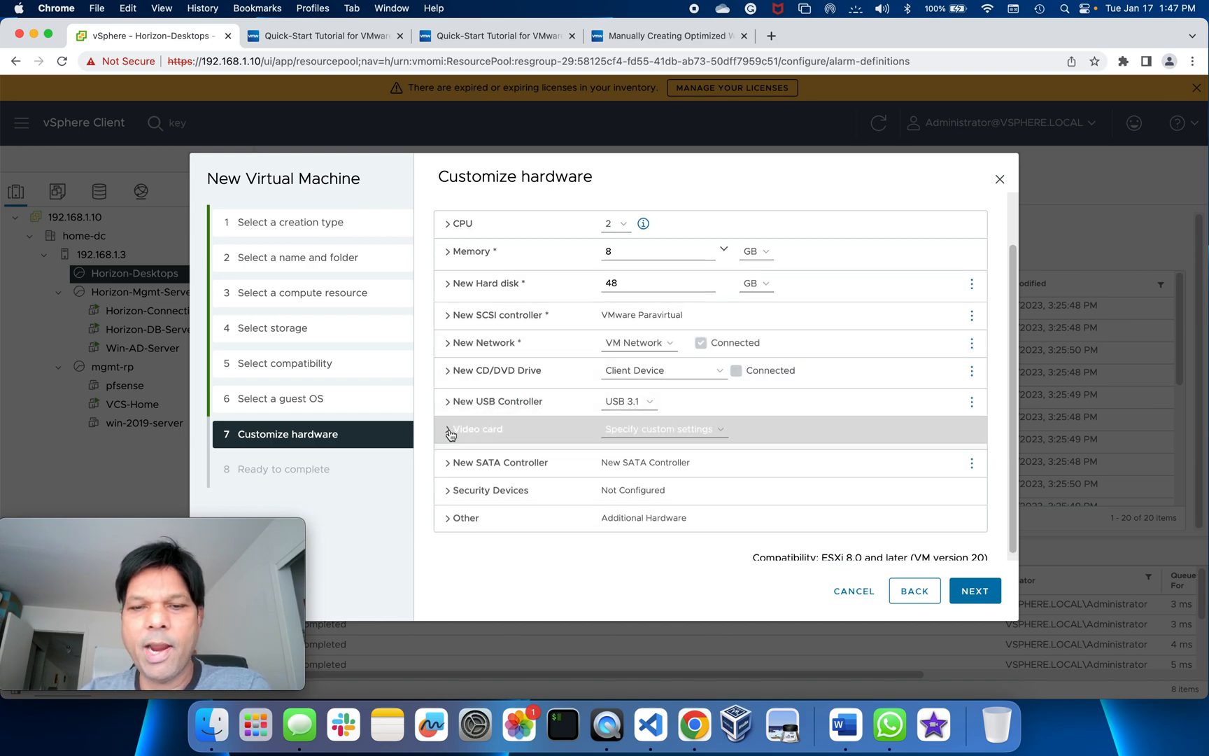
# Set the video card's total video memory to 16 MB, checking the Tech Zone guide's VRAM table.
pyautogui.click(476, 428)
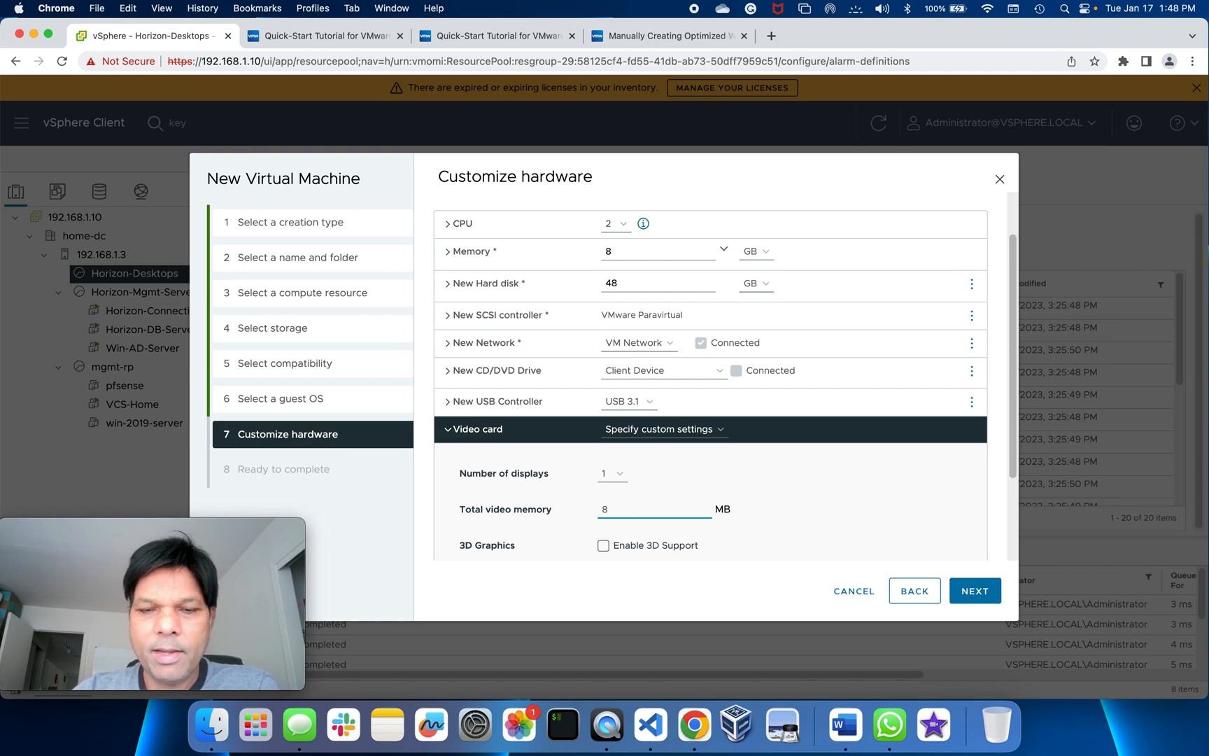
pyautogui.write('16')
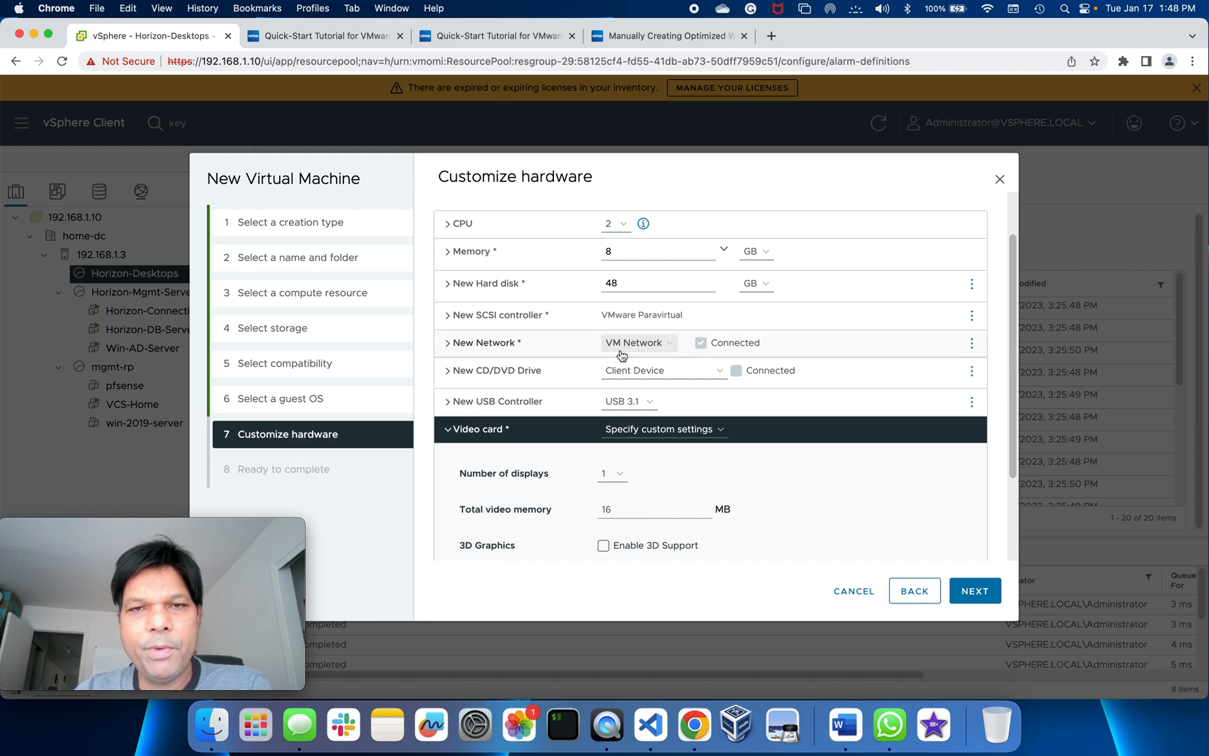
pyautogui.click(667, 35)
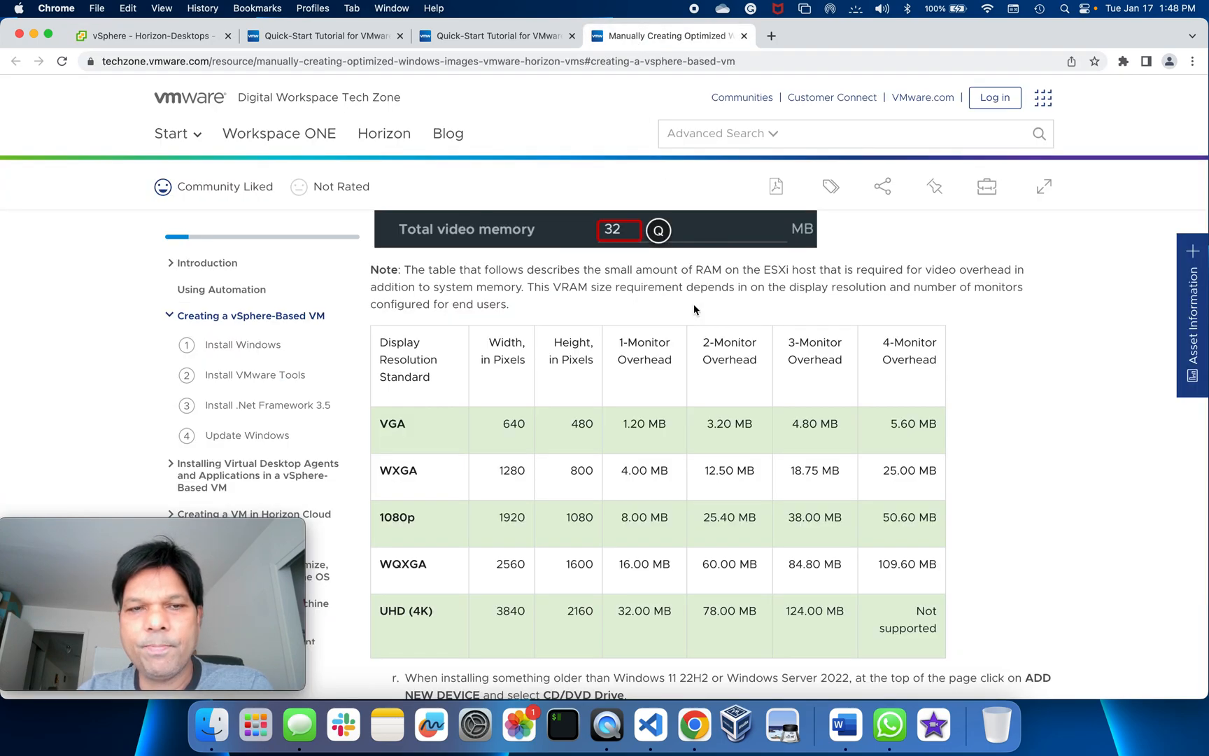
pyautogui.click(417, 61)
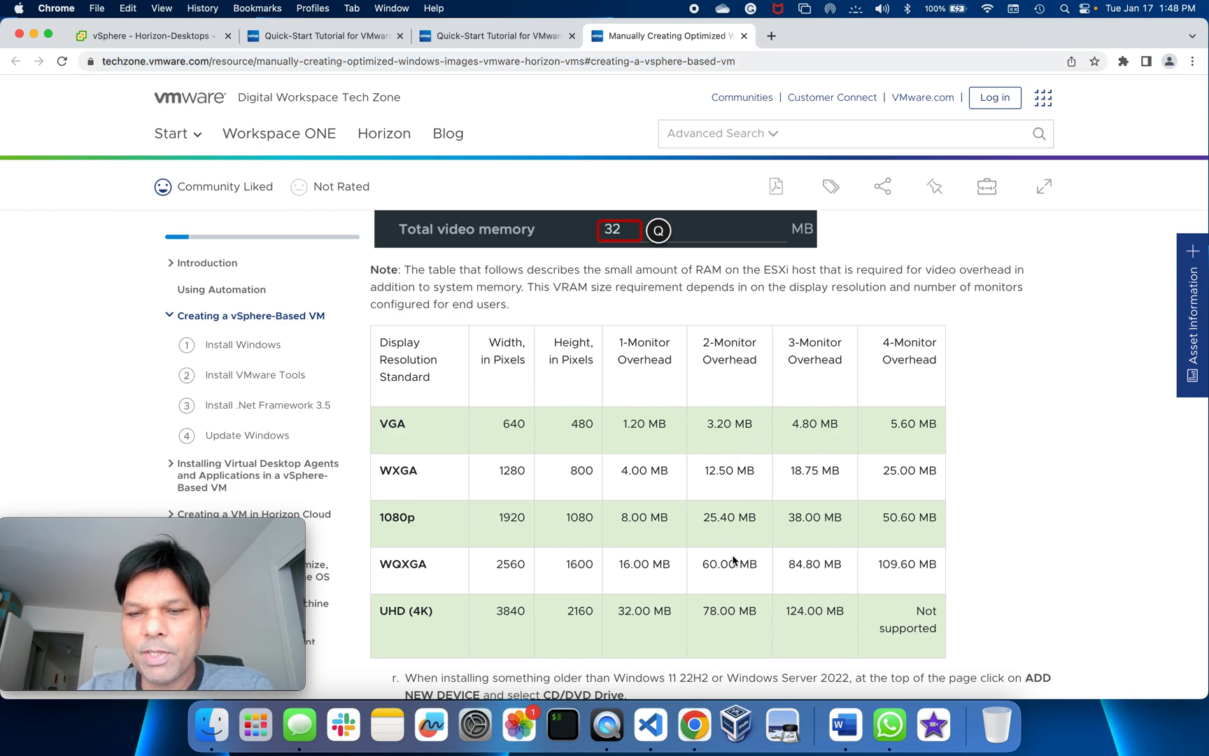
pyautogui.click(147, 35)
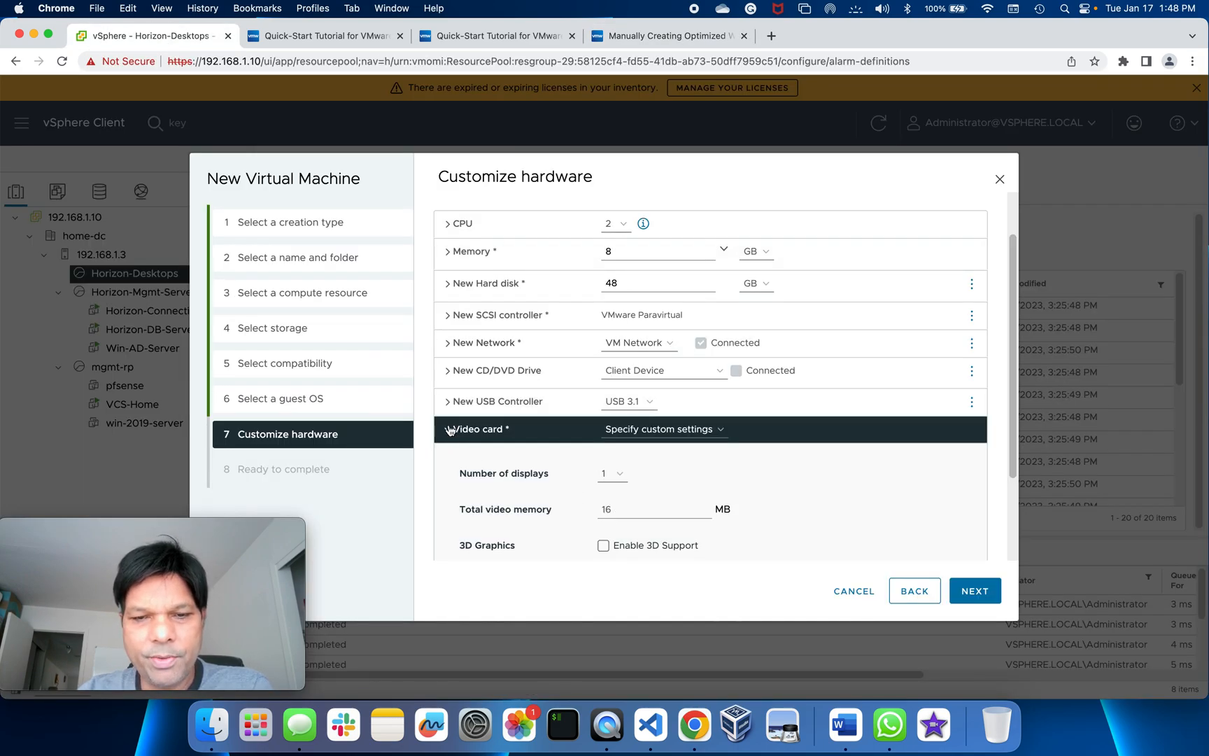
# Mount the Windows 10 22H2 ISO from the iso folder on datastore ds1 in the CD/DVD drive.
pyautogui.click(450, 429)
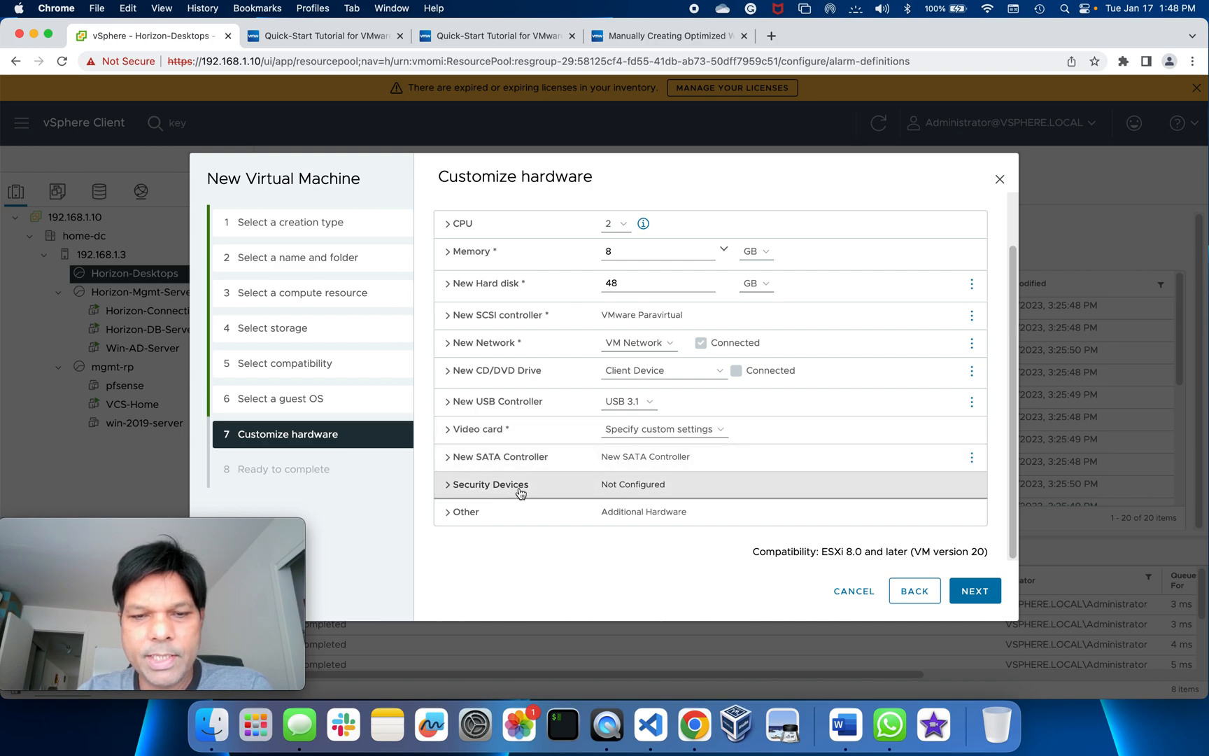
pyautogui.moveTo(653, 456)
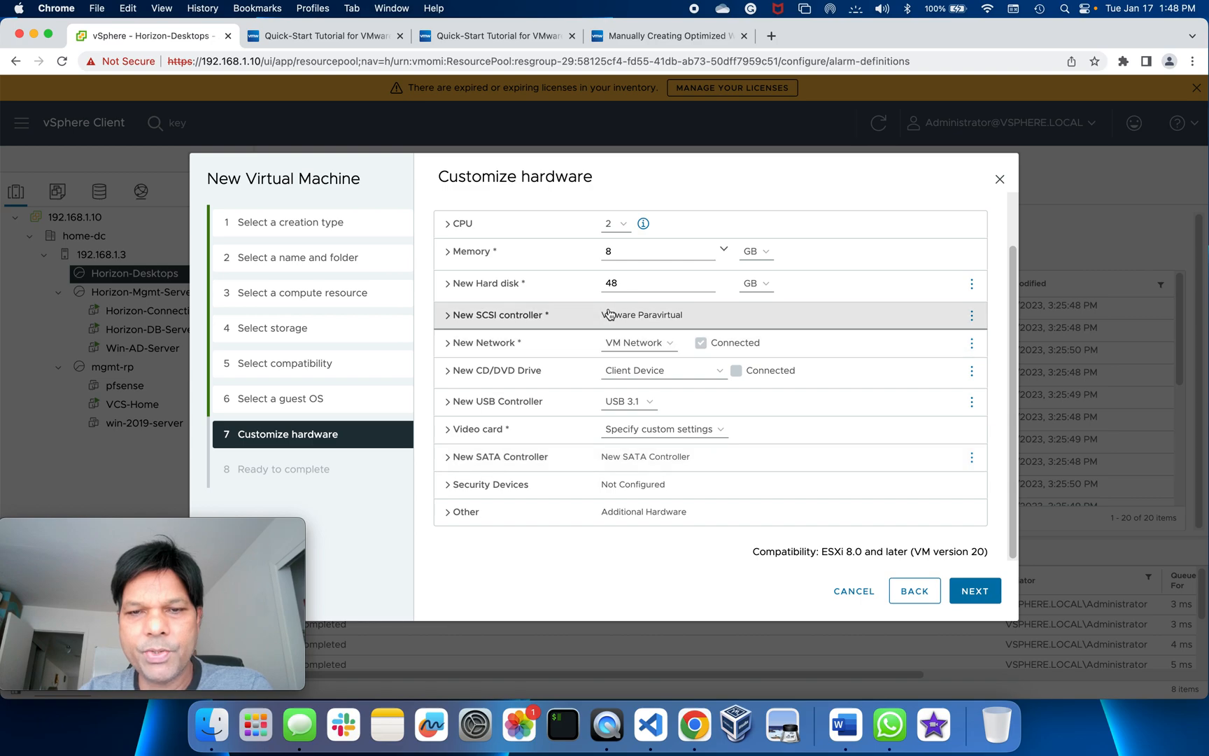
pyautogui.moveTo(473, 289)
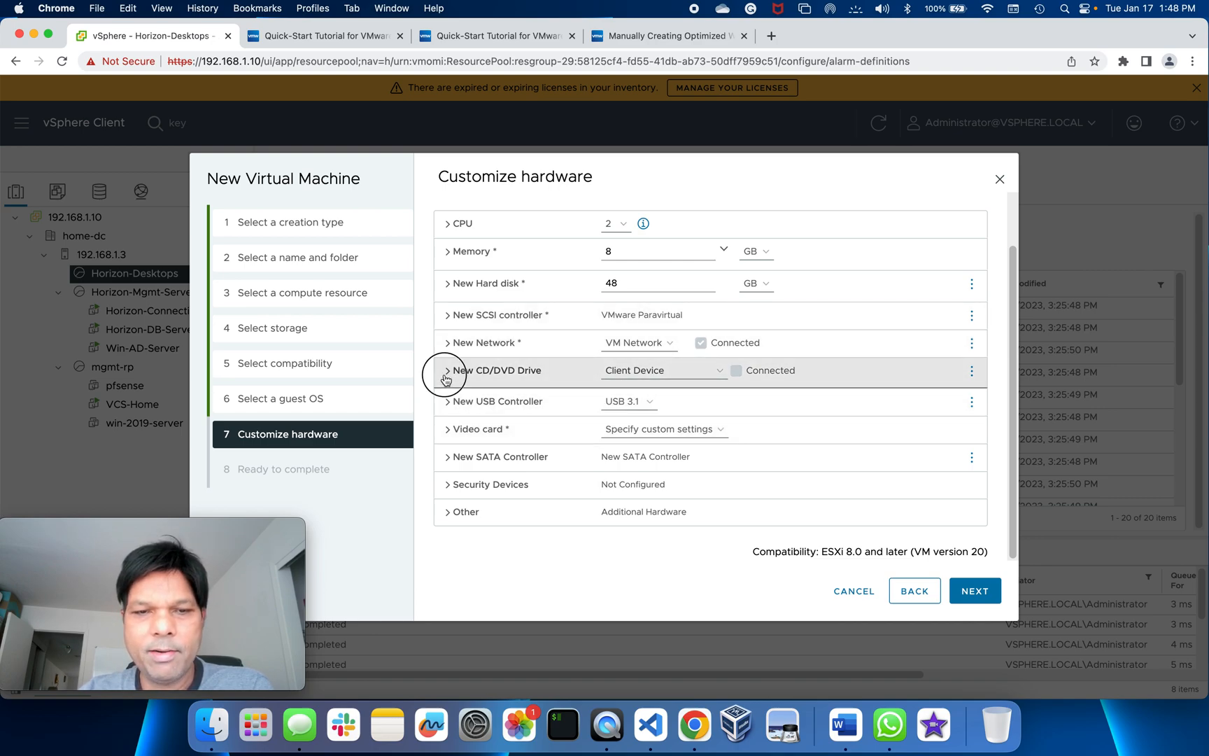
pyautogui.click(663, 370)
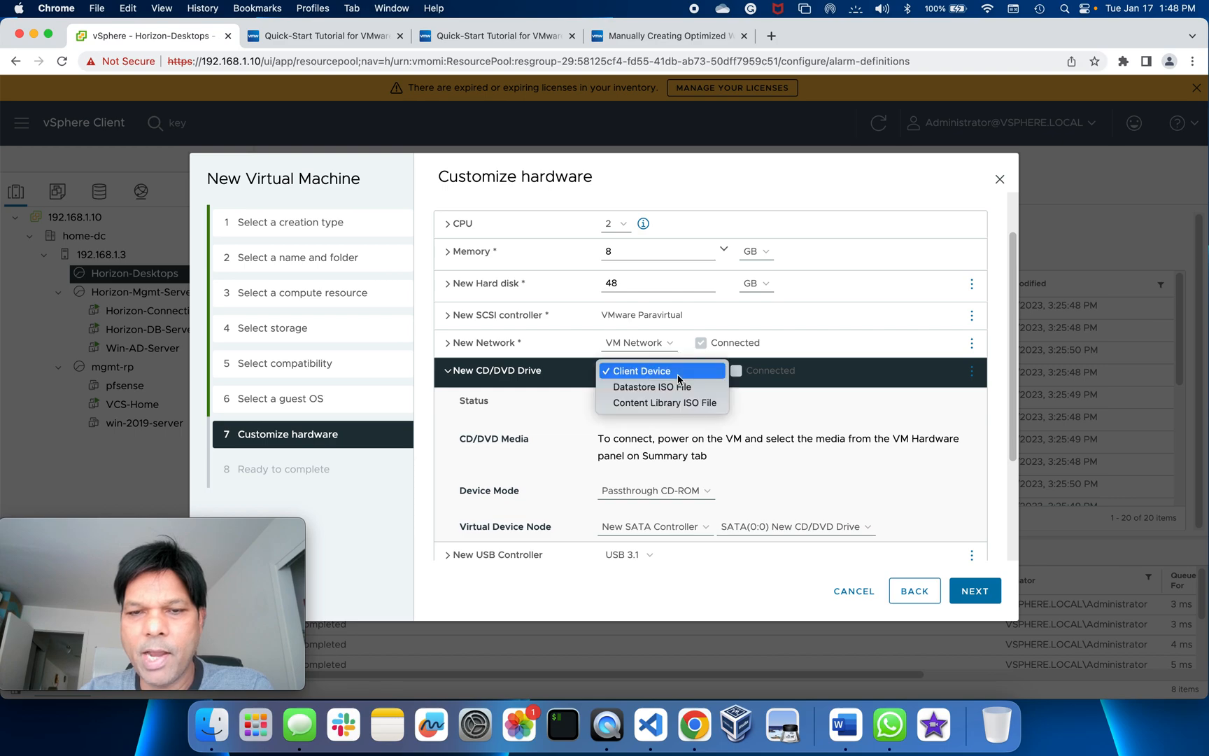
pyautogui.click(650, 386)
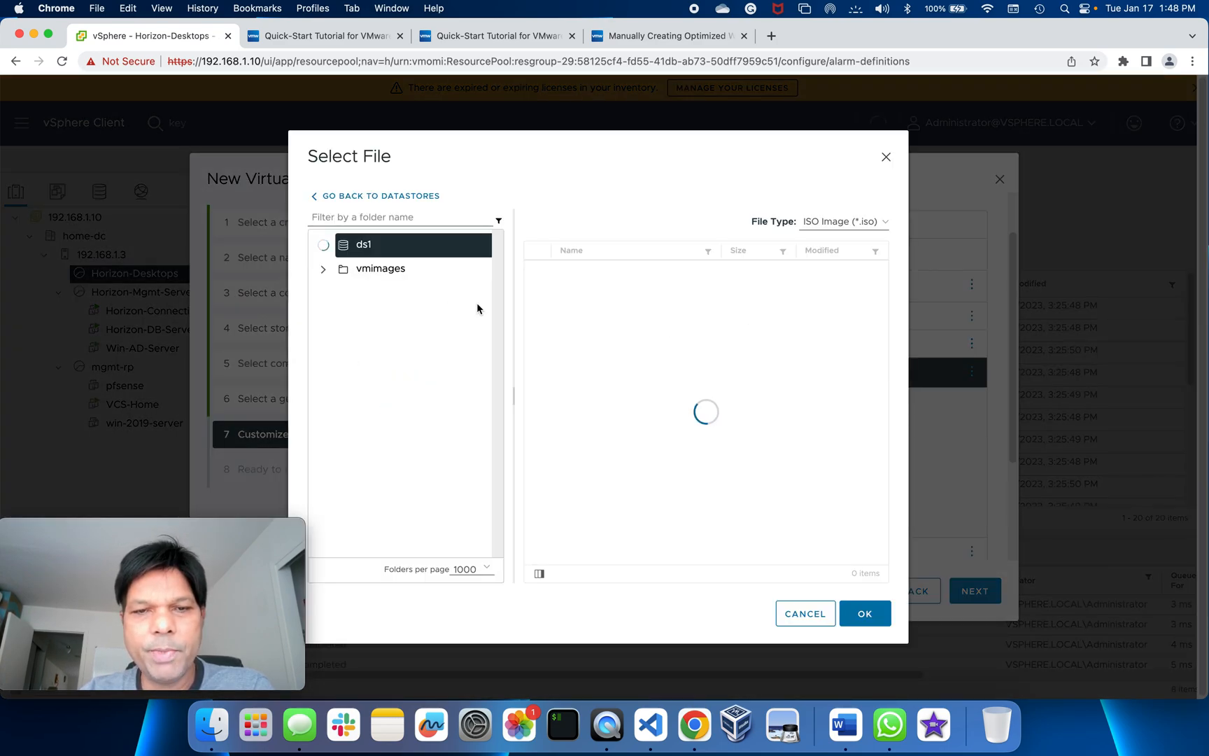
pyautogui.click(363, 244)
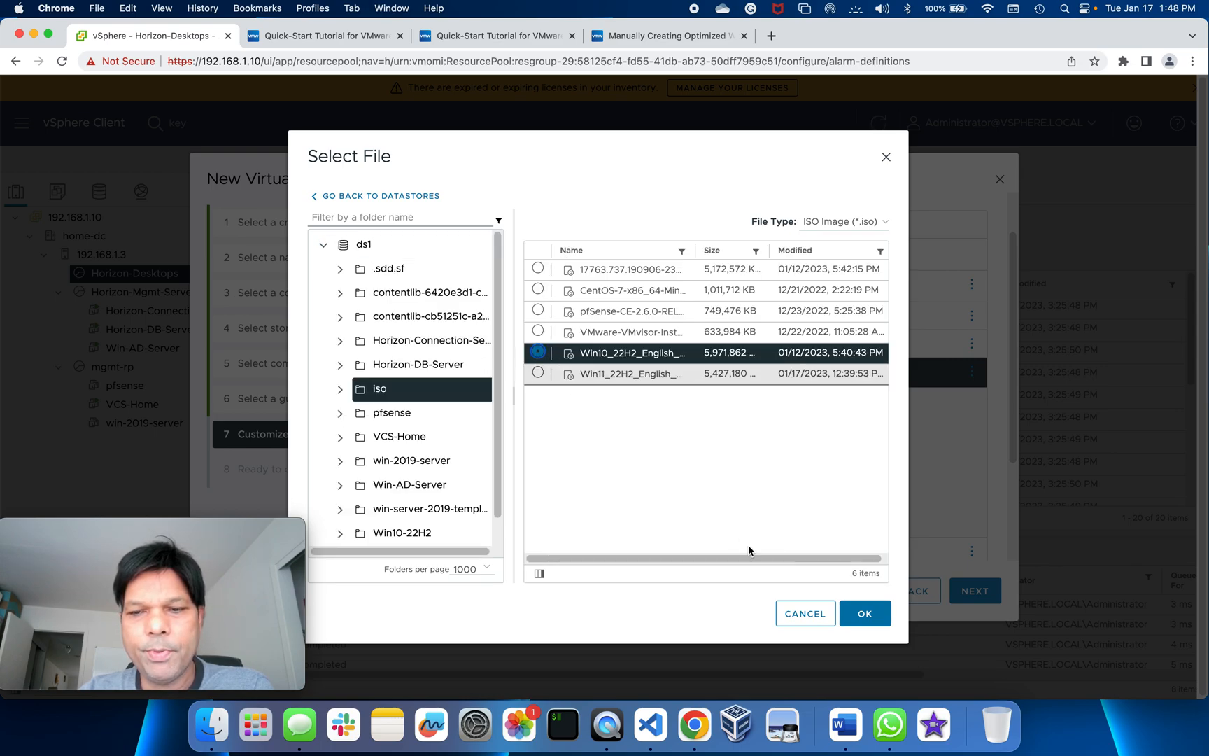
pyautogui.click(863, 613)
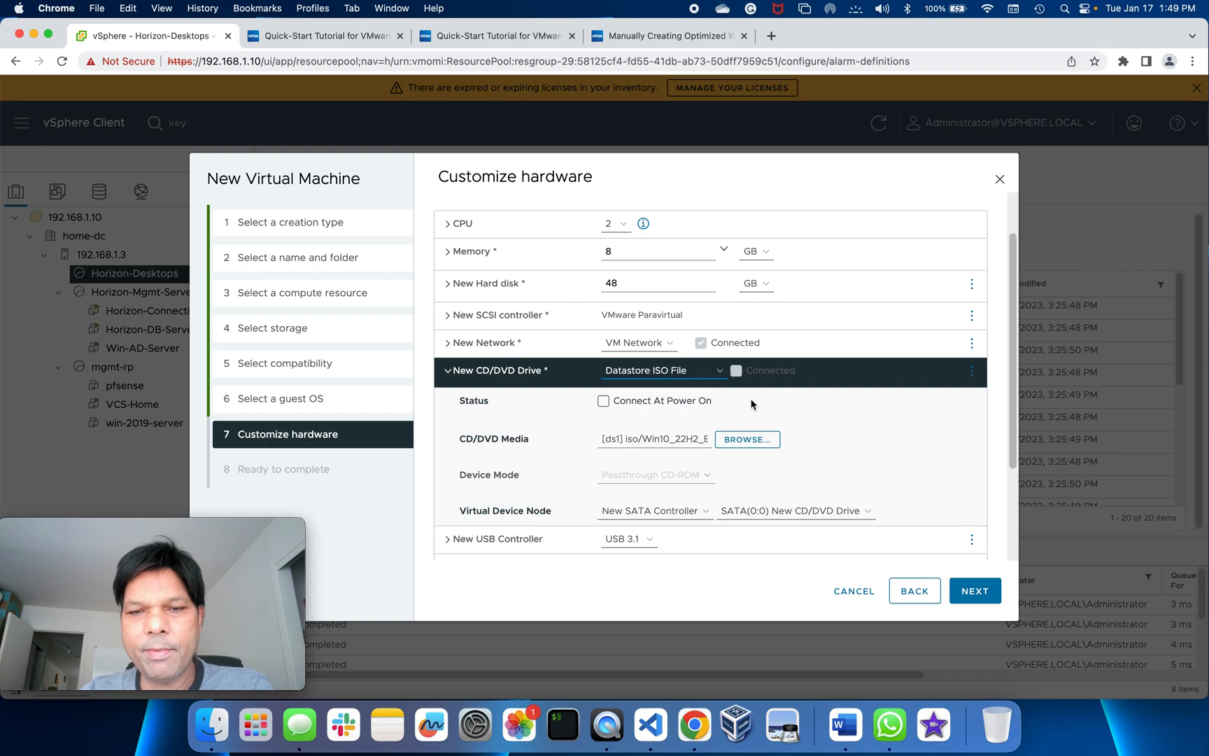
pyautogui.moveTo(868, 415)
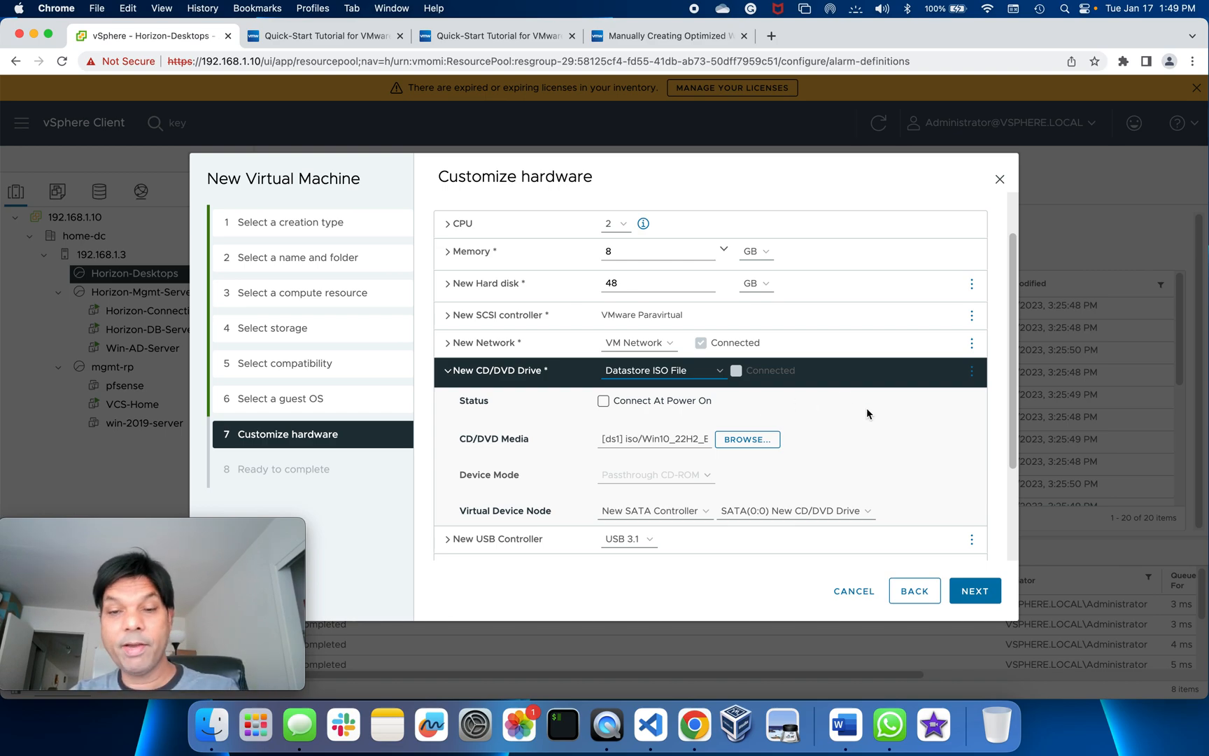
# Connect the ISO drive at power on and switch to Advanced Parameters.
pyautogui.click(603, 400)
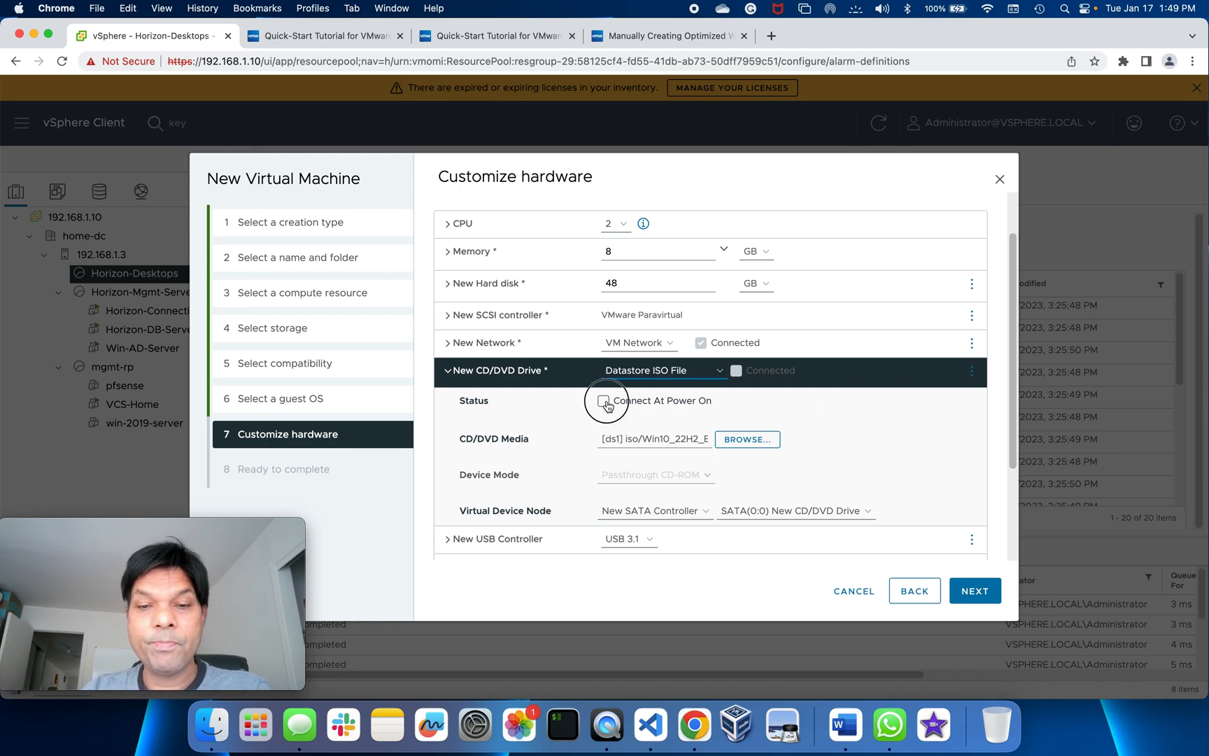
pyautogui.click(603, 400)
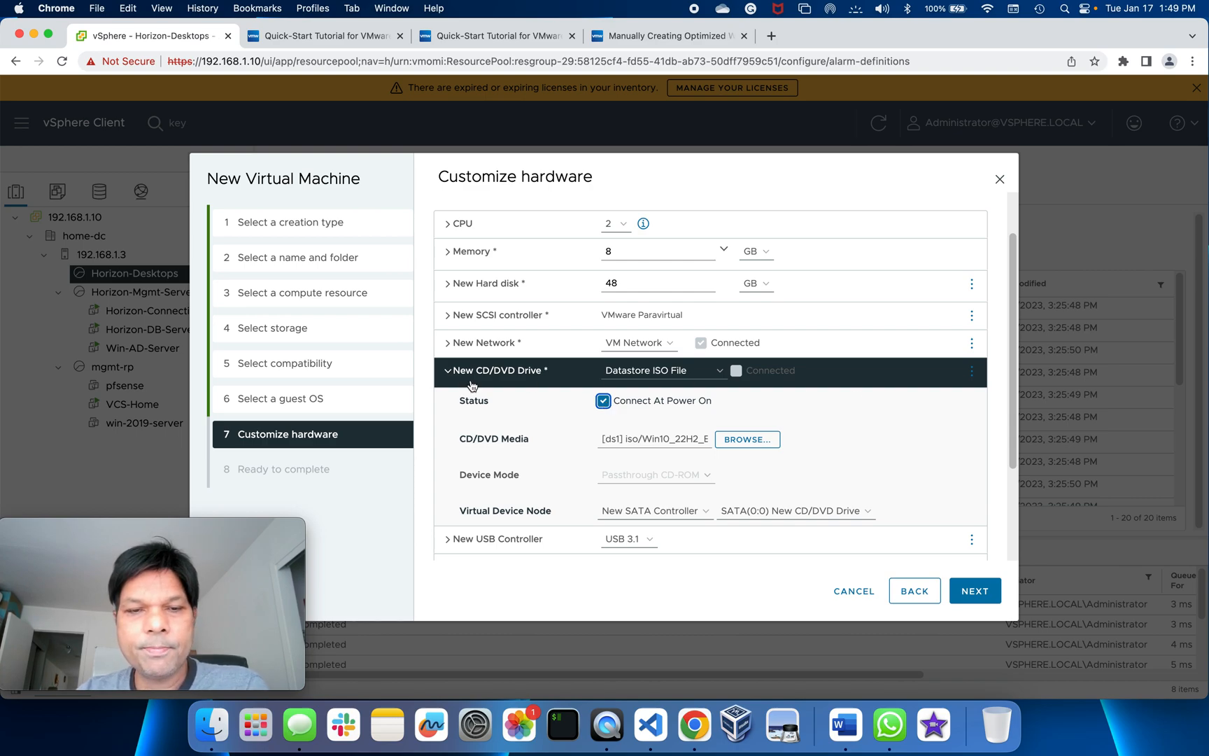
pyautogui.click(448, 370)
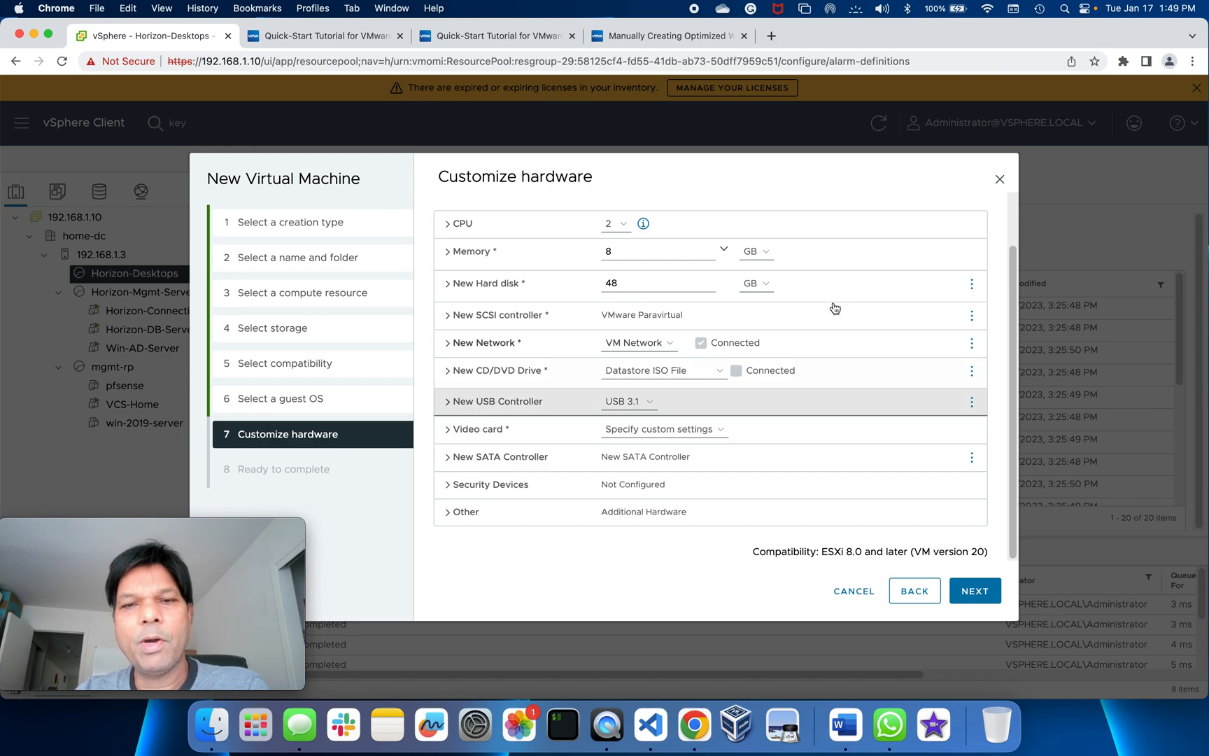
pyautogui.click(675, 223)
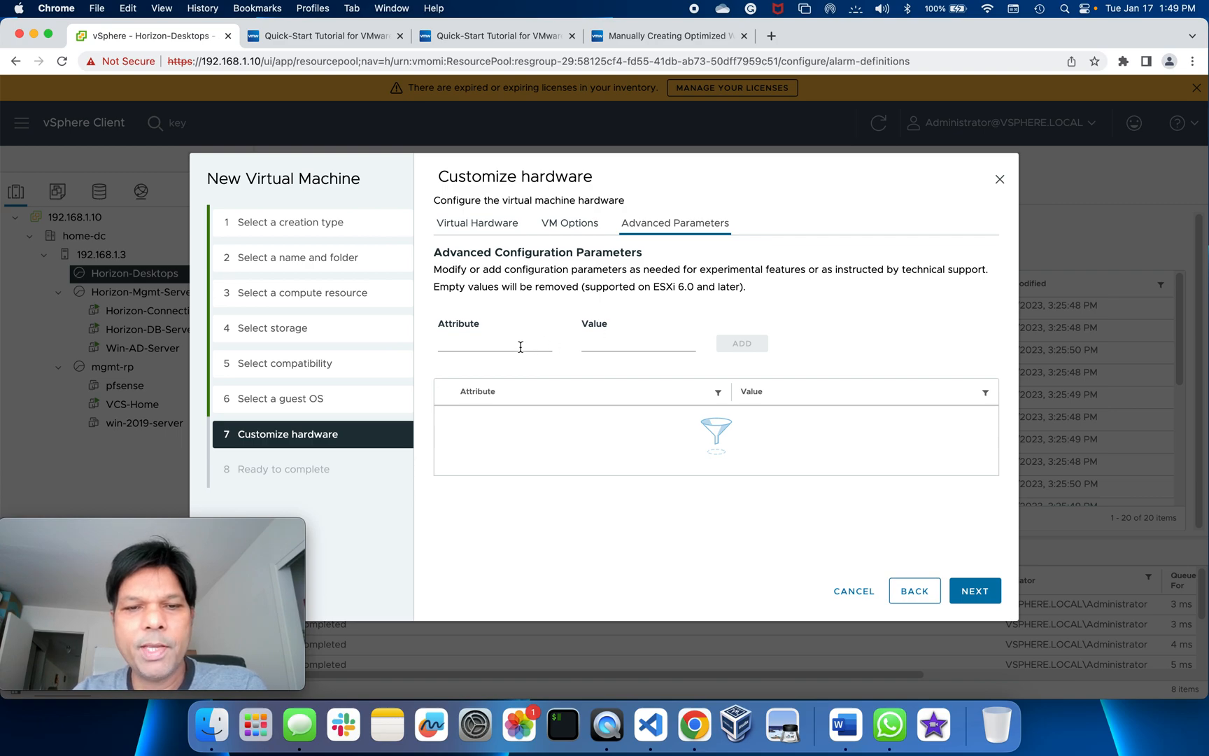
# Enter the advanced parameter devices.hotplug with value false and return to Virtual Hardware.
pyautogui.write('devices.hotplug')
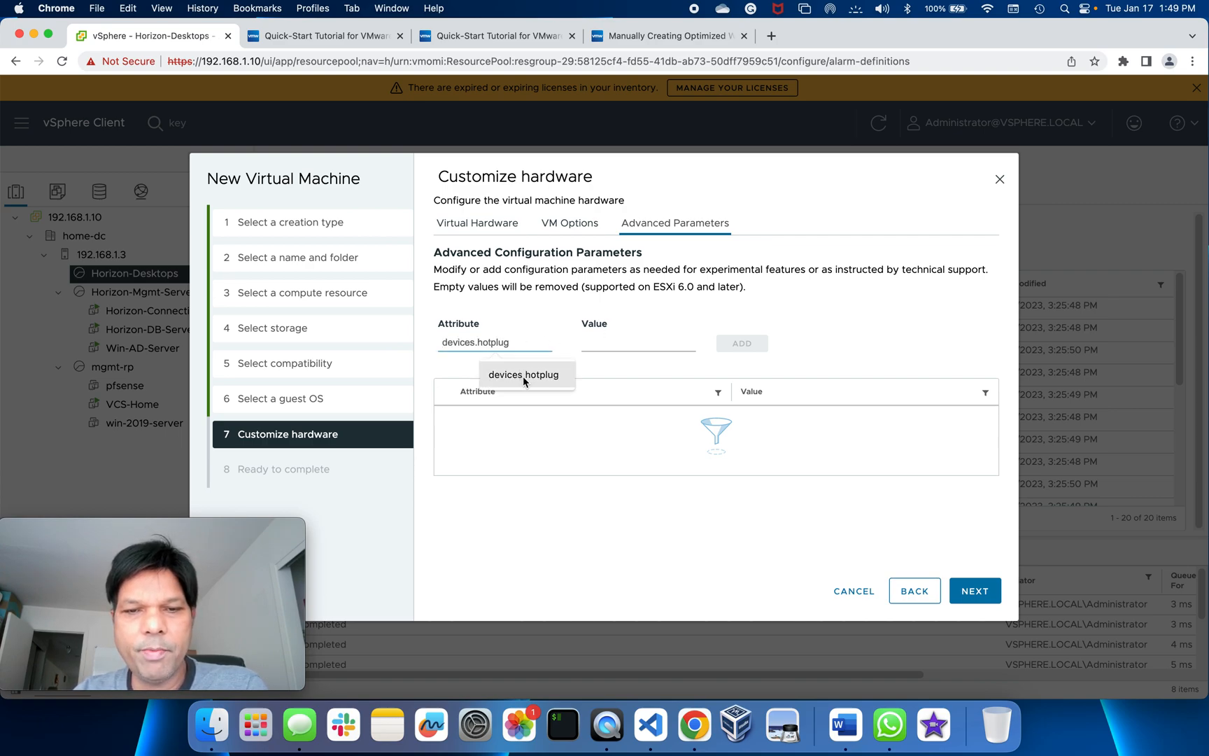
pyautogui.write('false')
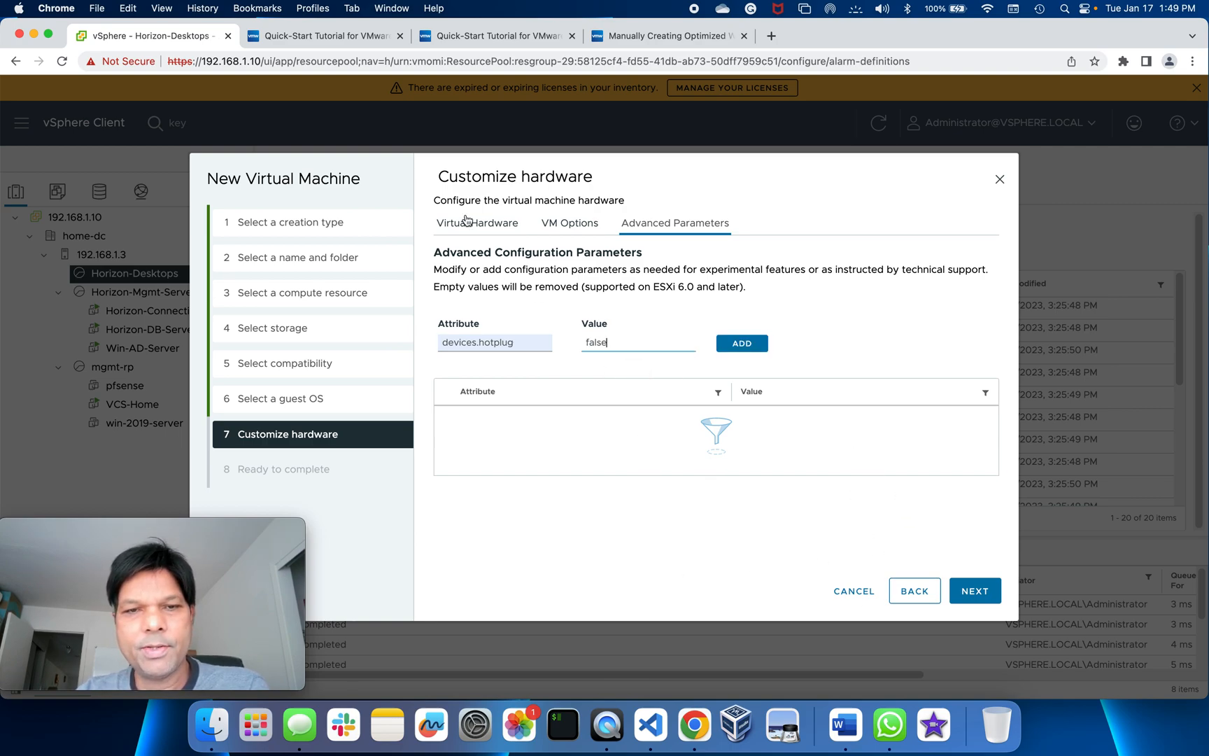
pyautogui.click(477, 223)
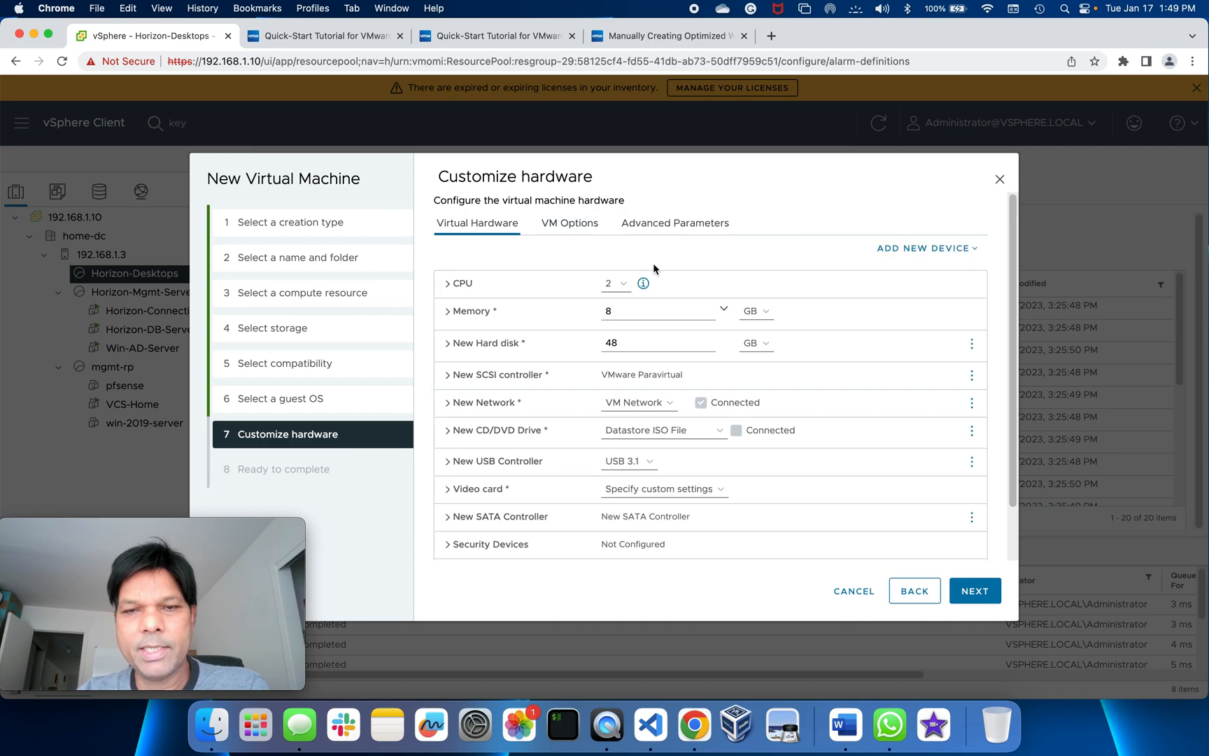
# Review the Ready to complete summary and finish creating the Win10_22H2 virtual machine.
pyautogui.click(974, 590)
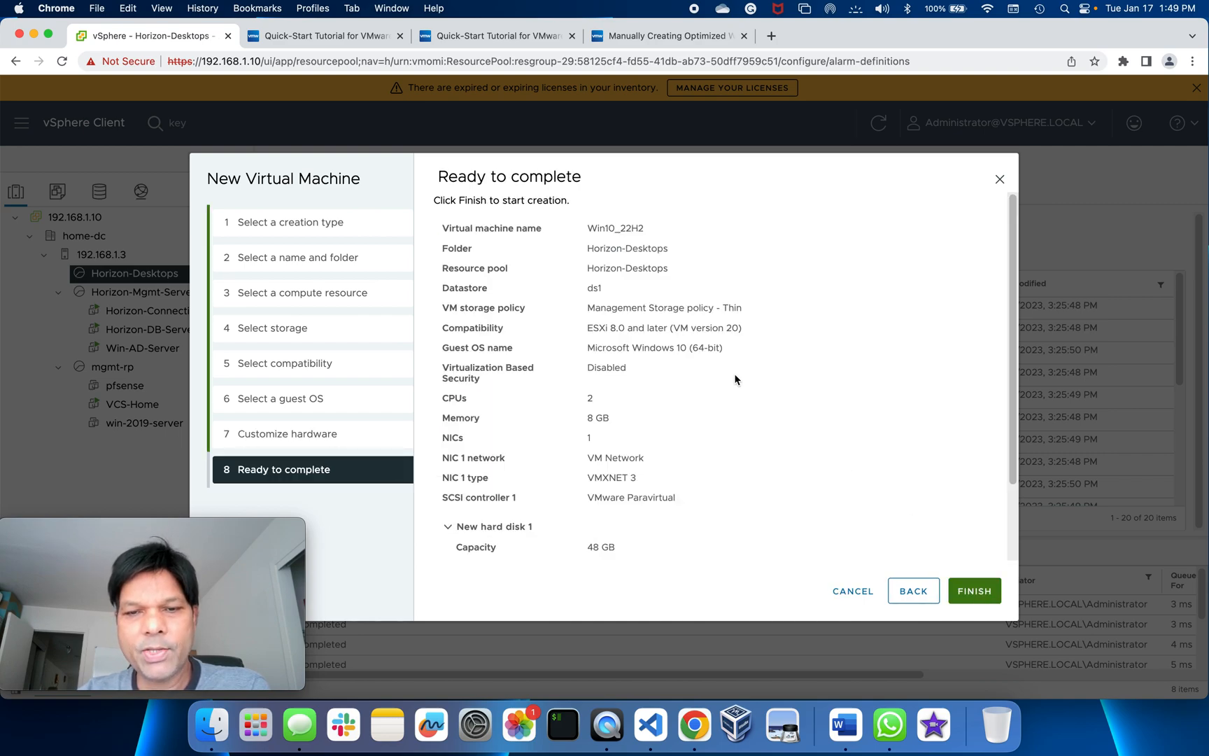
pyautogui.moveTo(621, 393)
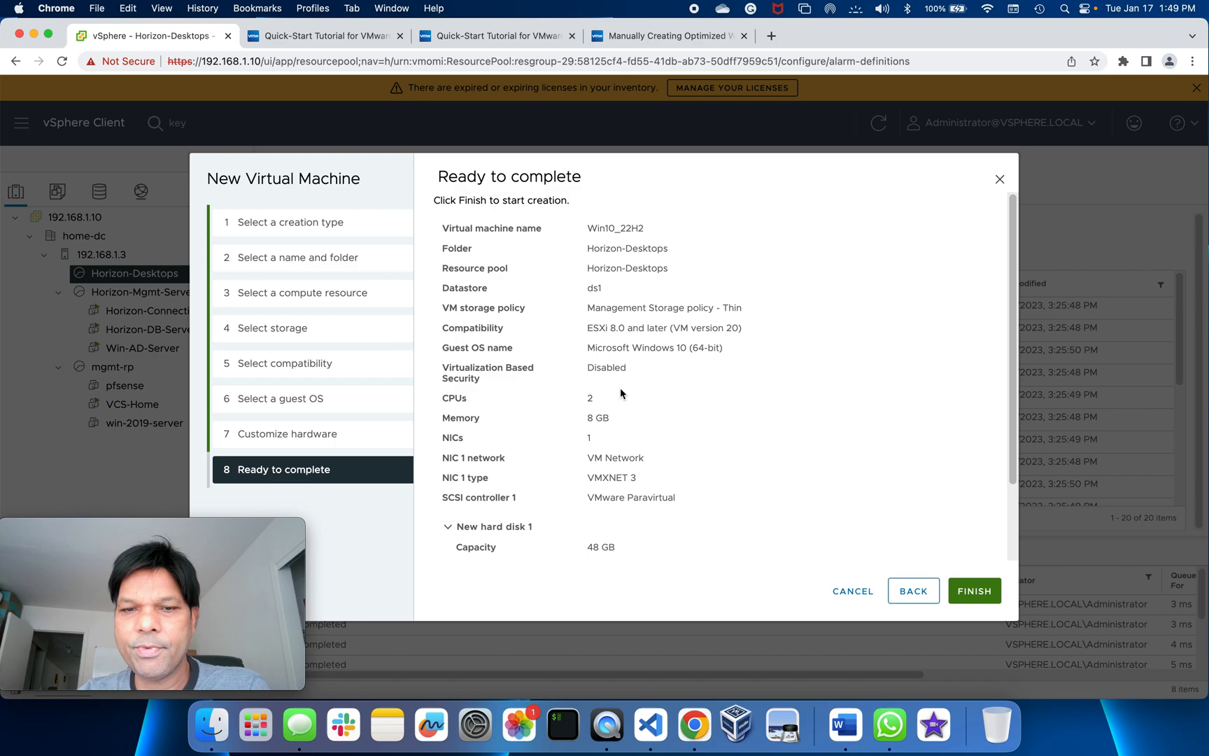
pyautogui.moveTo(622, 417)
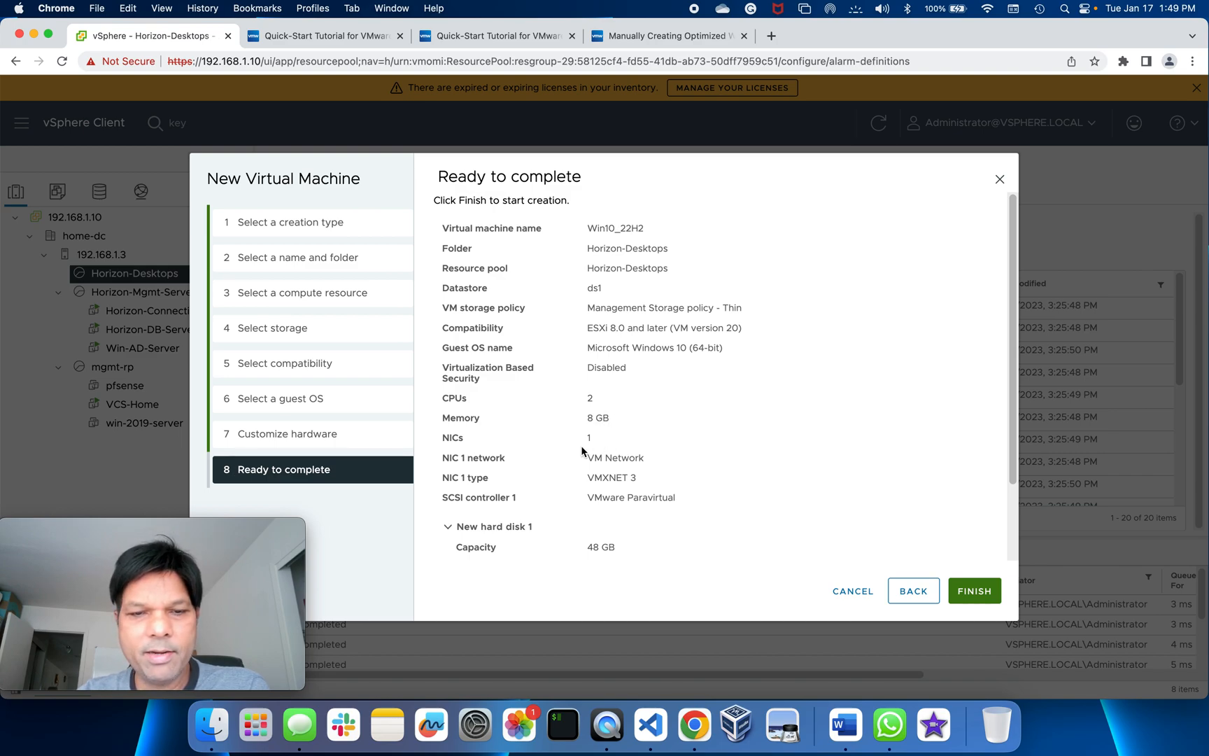
pyautogui.moveTo(638, 485)
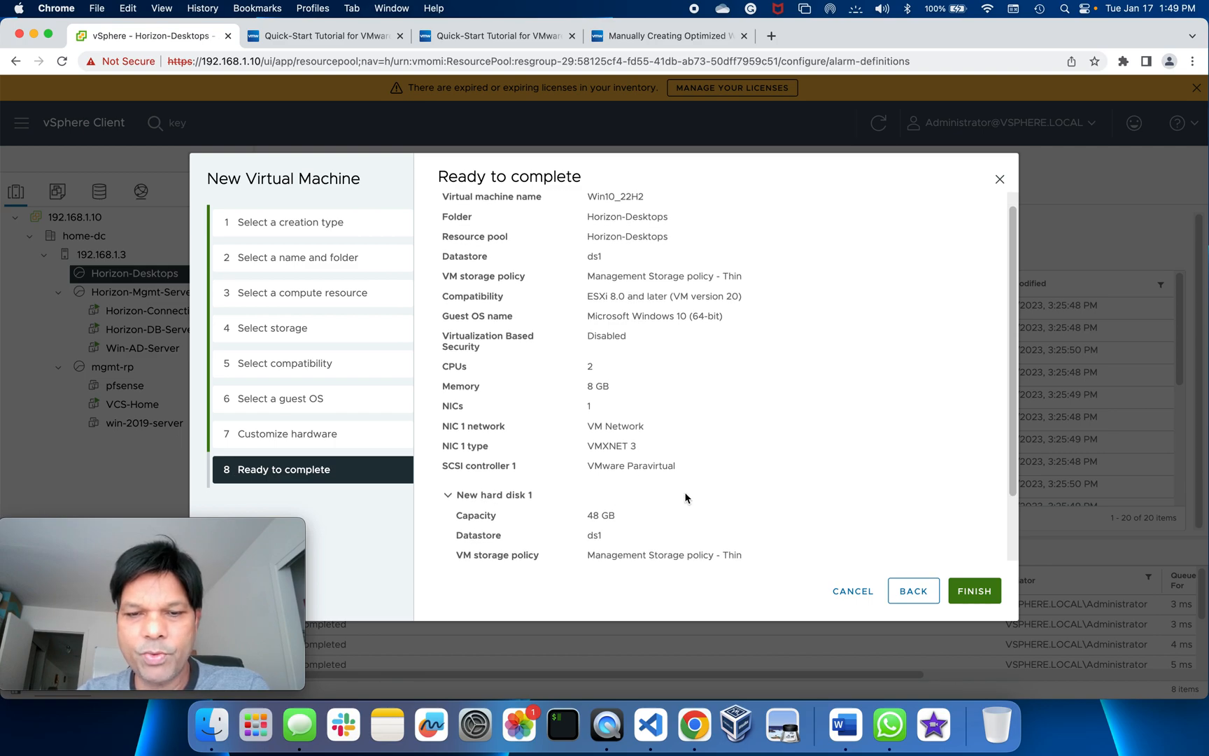
pyautogui.scroll(-3)
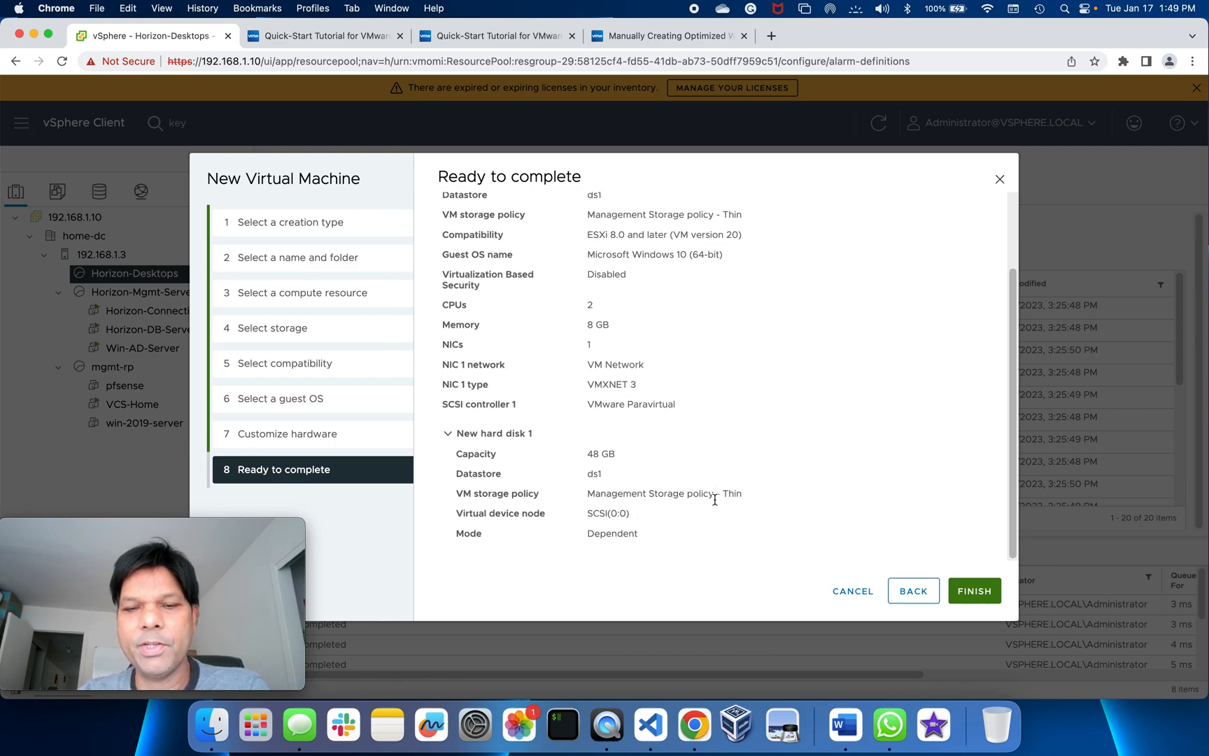
pyautogui.moveTo(743, 432)
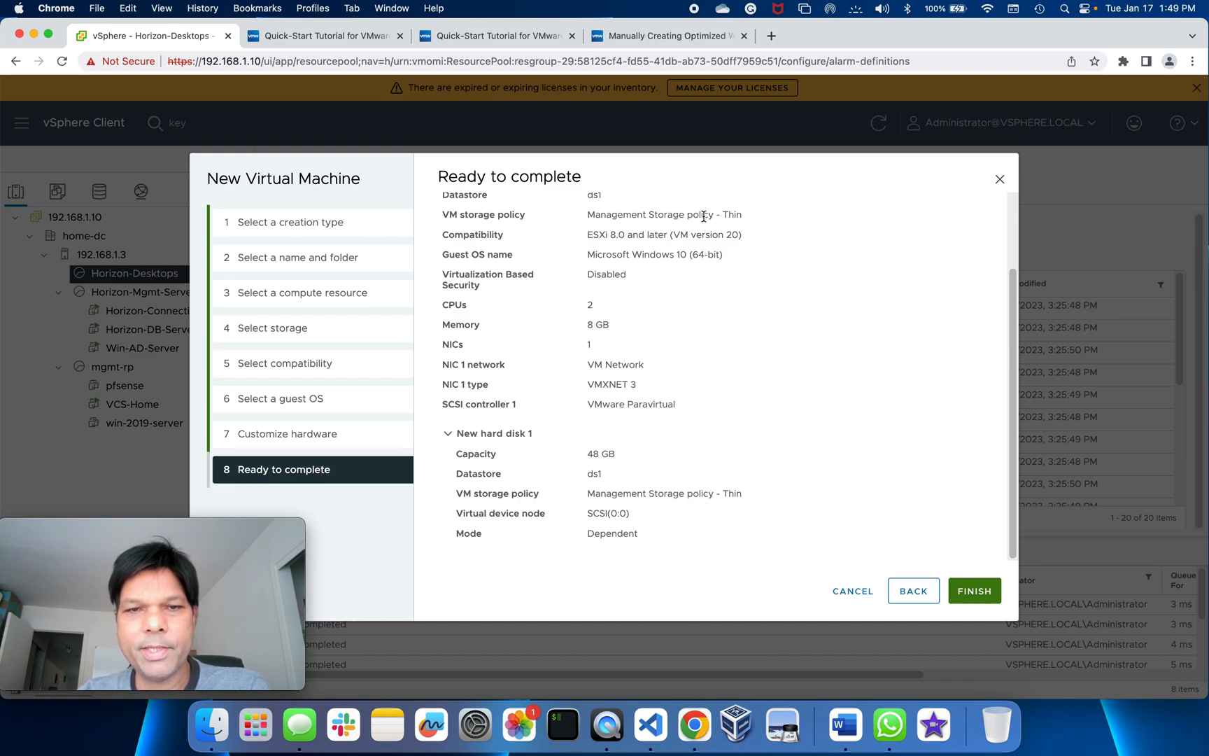
pyautogui.moveTo(743, 222)
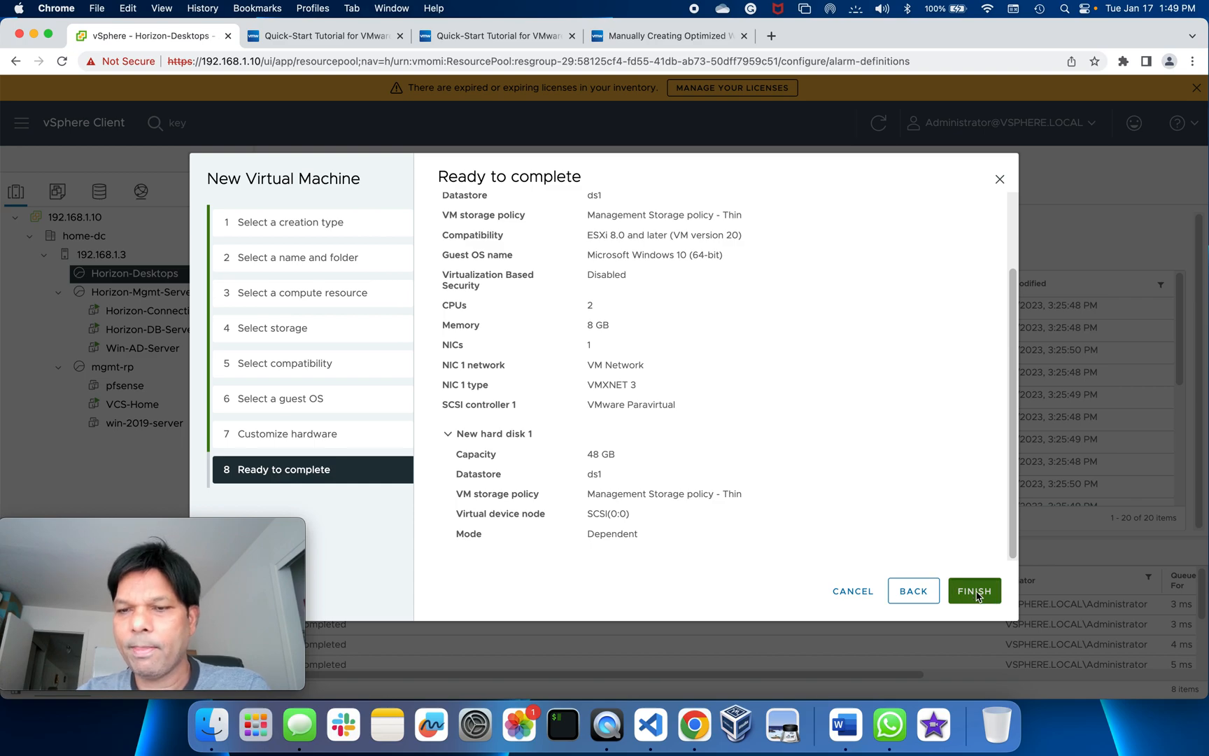
pyautogui.click(973, 591)
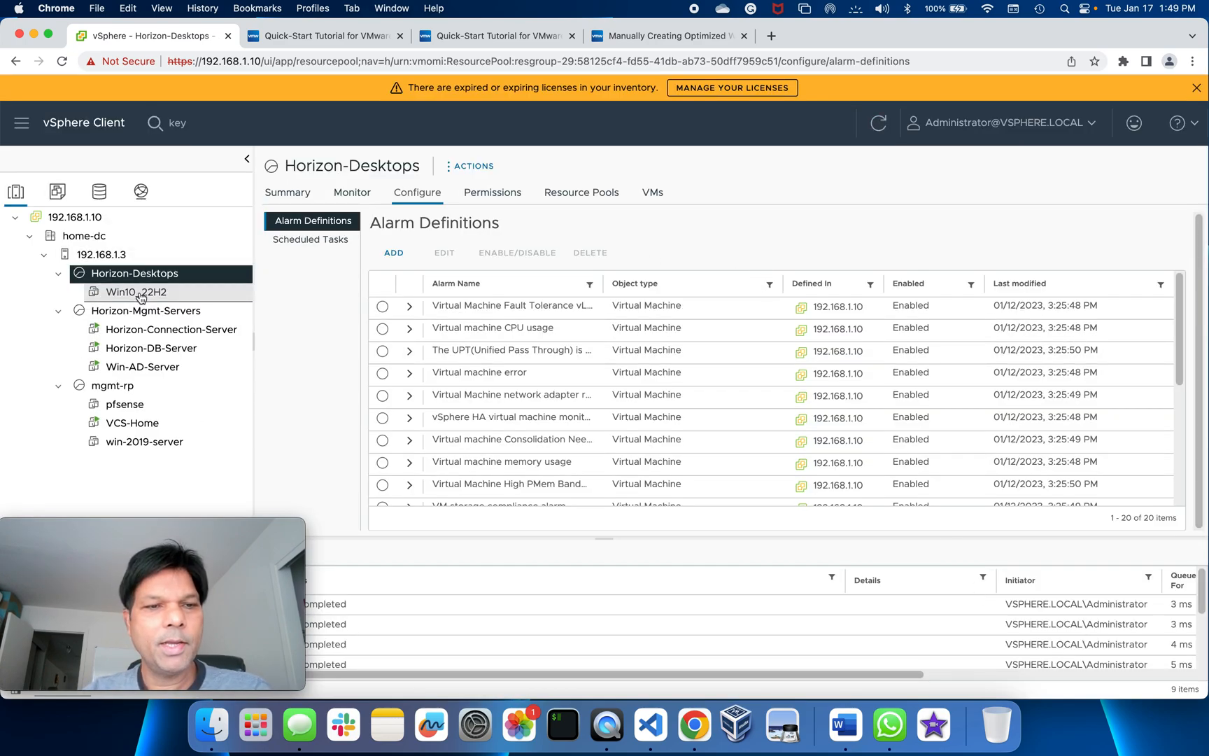
# Select Win10_22H2 in the inventory, power it on and launch its web console.
pyautogui.click(135, 291)
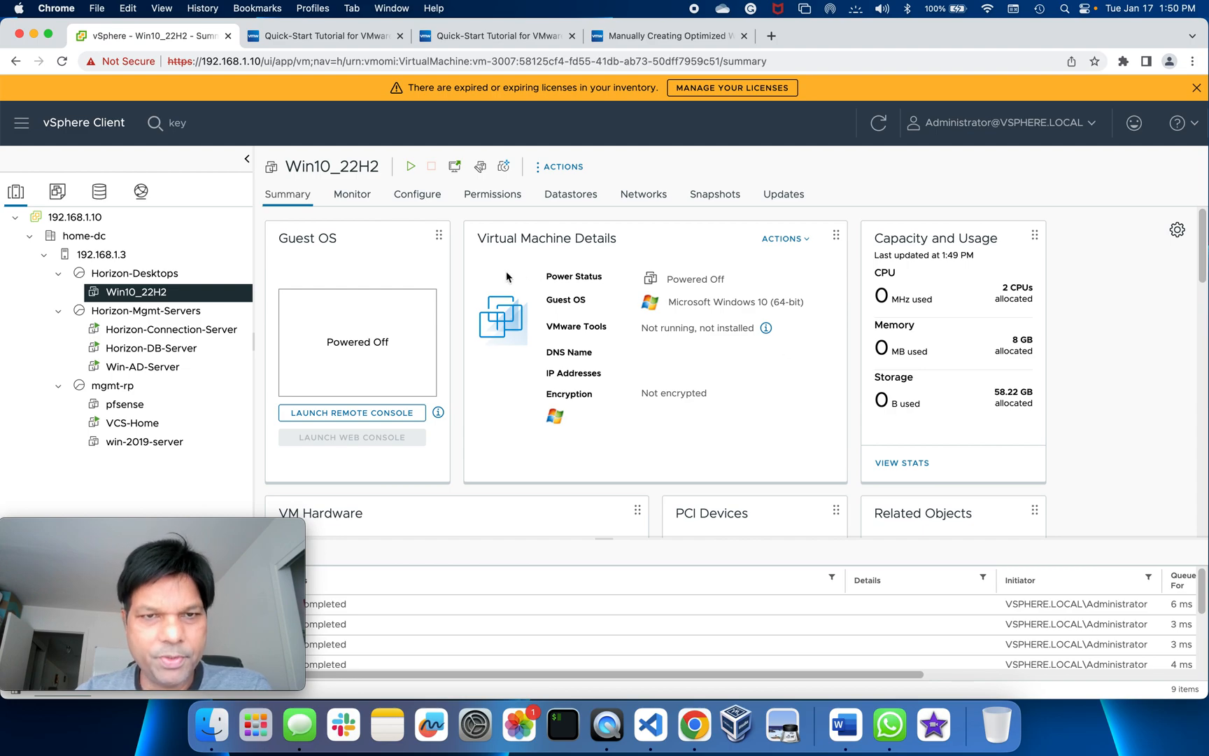
pyautogui.moveTo(412, 166)
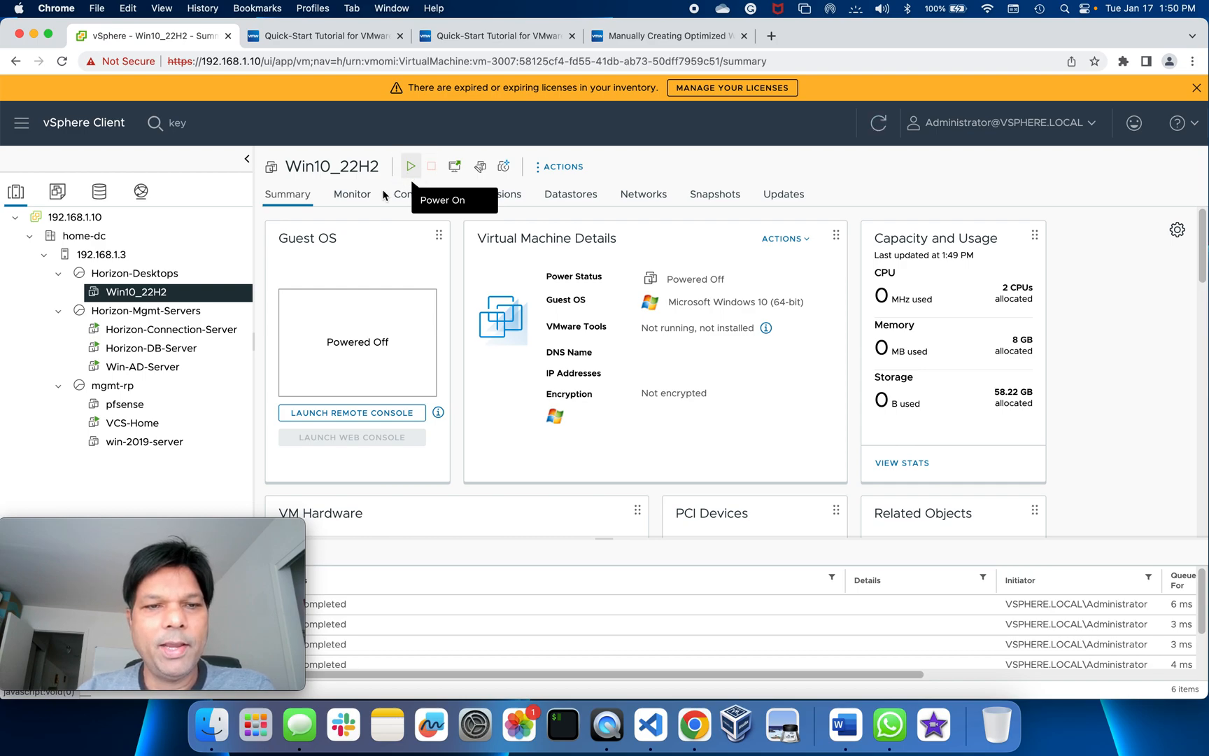
pyautogui.click(410, 165)
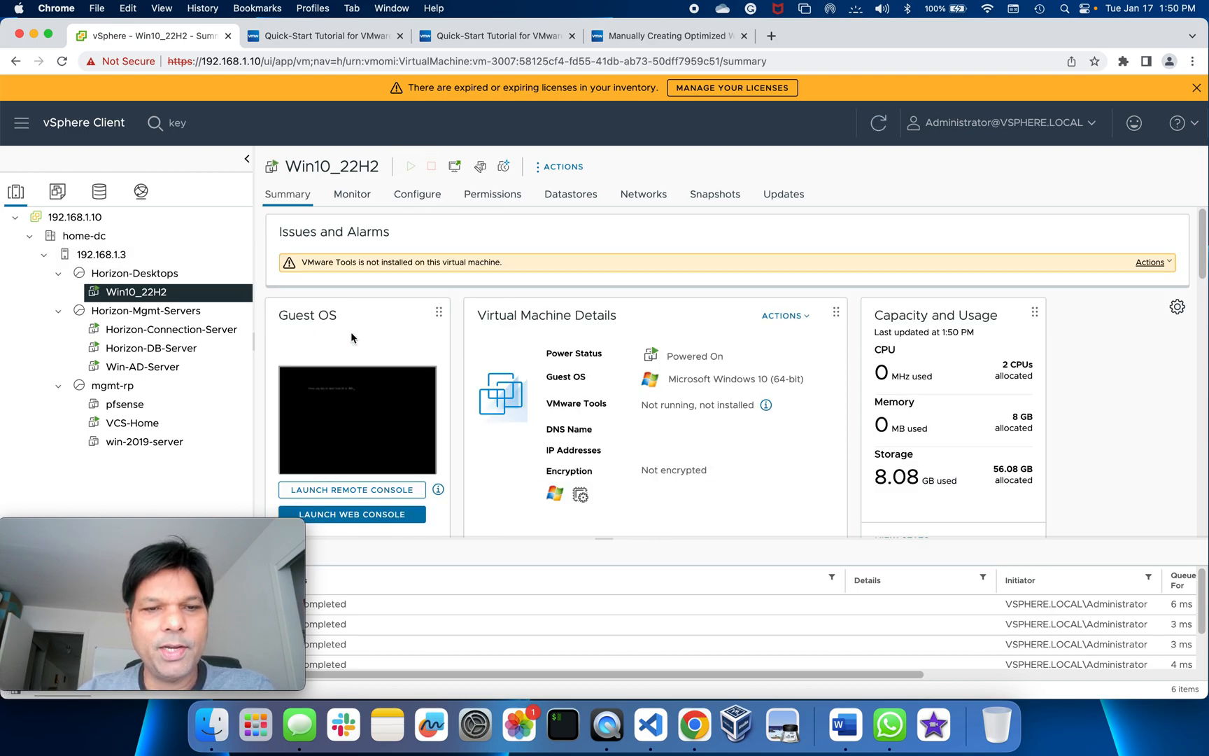
pyautogui.click(351, 515)
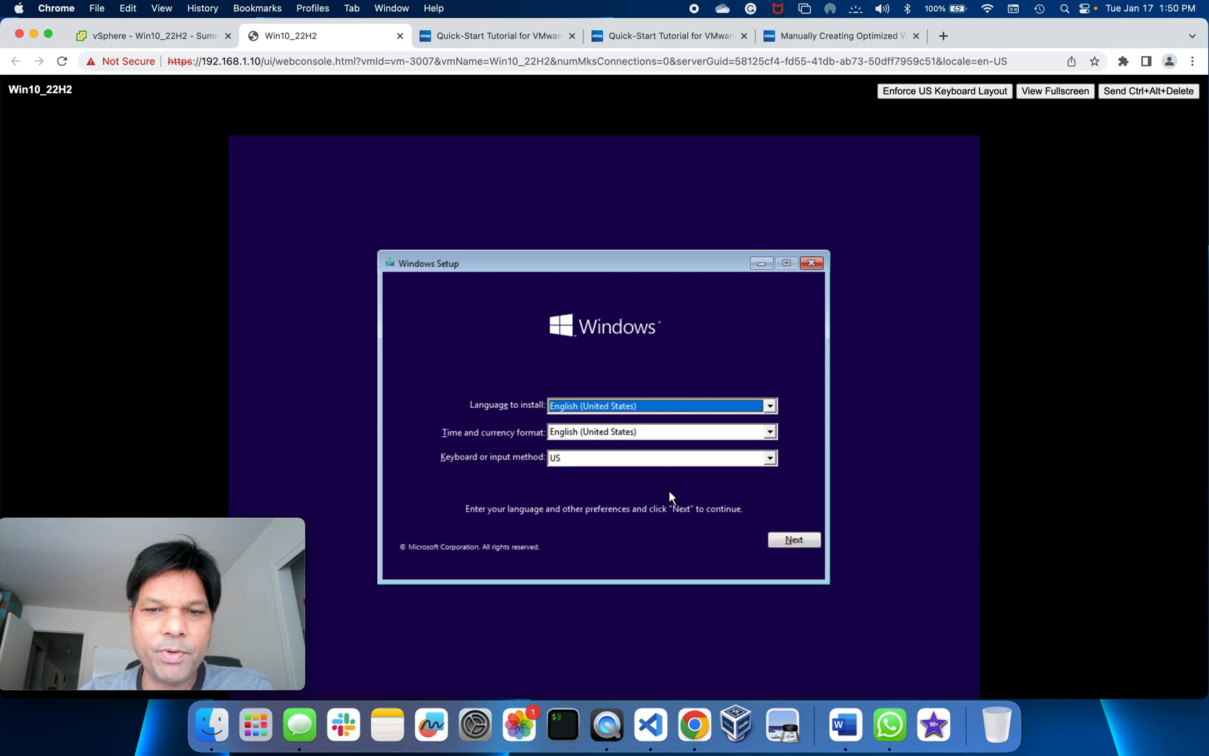
pyautogui.moveTo(750, 526)
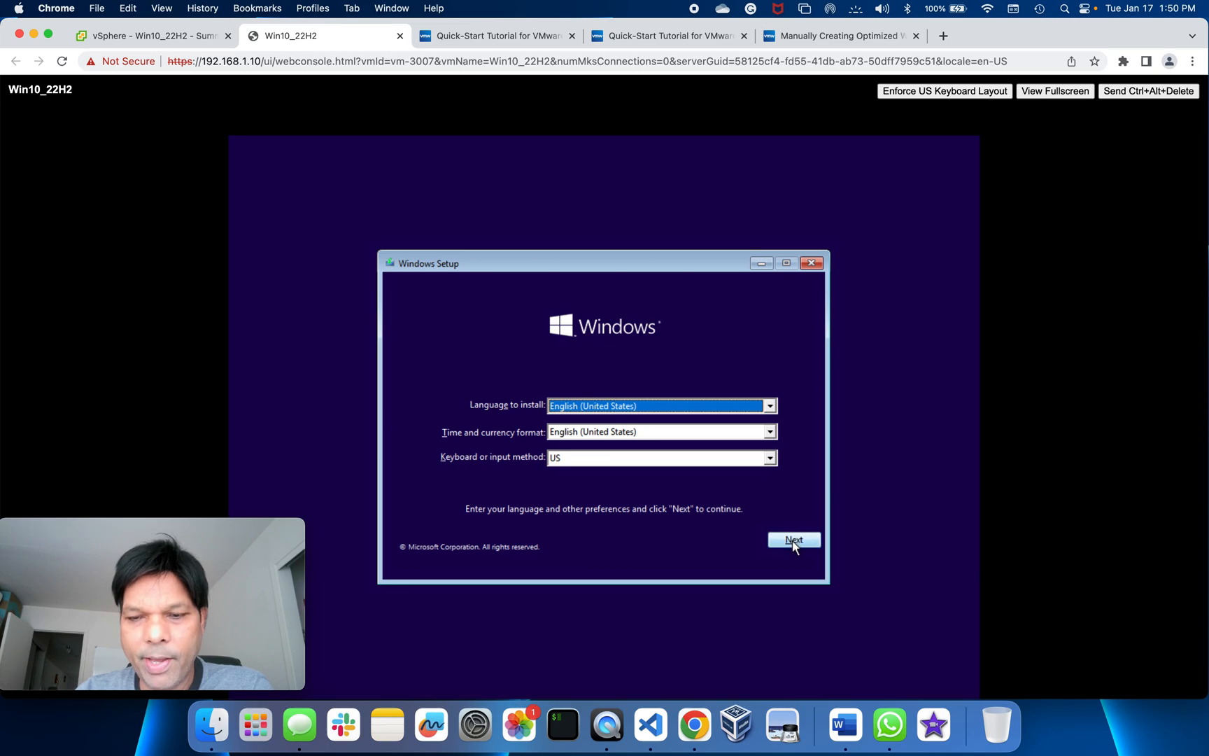
# Accept English (United States) language settings and start Install now in Windows Setup.
pyautogui.click(793, 539)
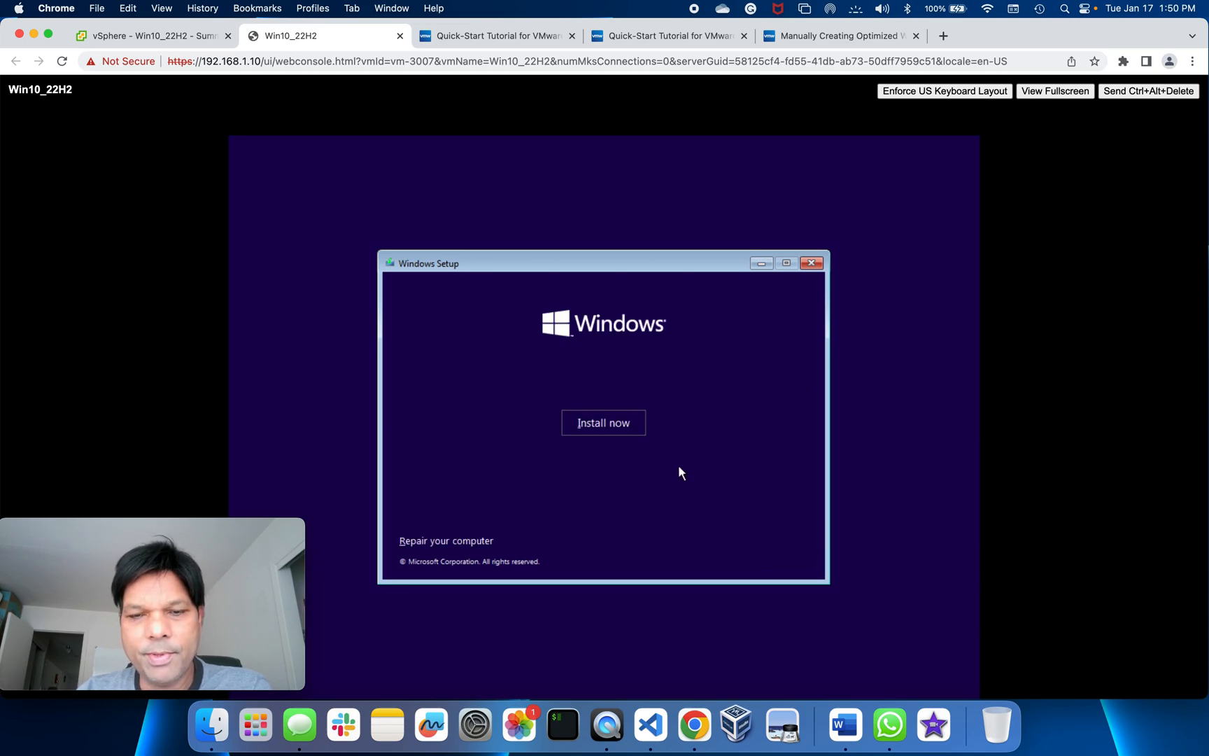
pyautogui.click(603, 423)
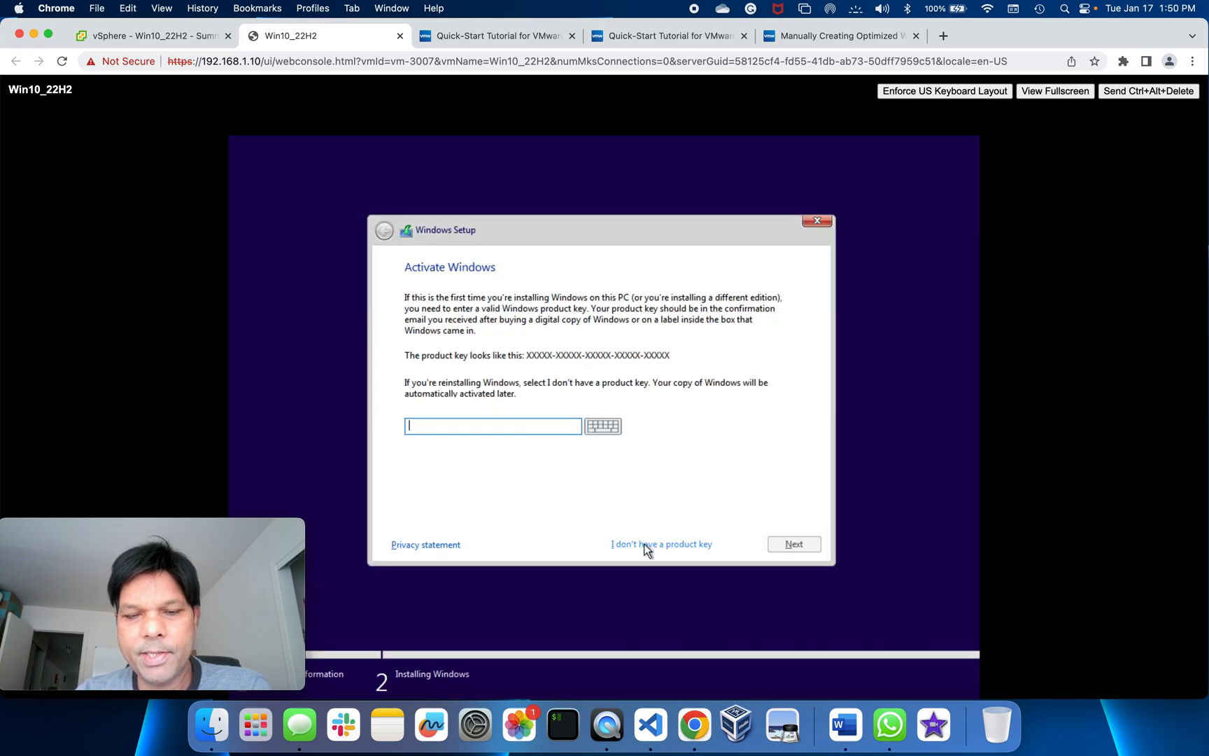
# Skip the product key and choose Windows 10 Pro as the edition to install.
pyautogui.click(660, 542)
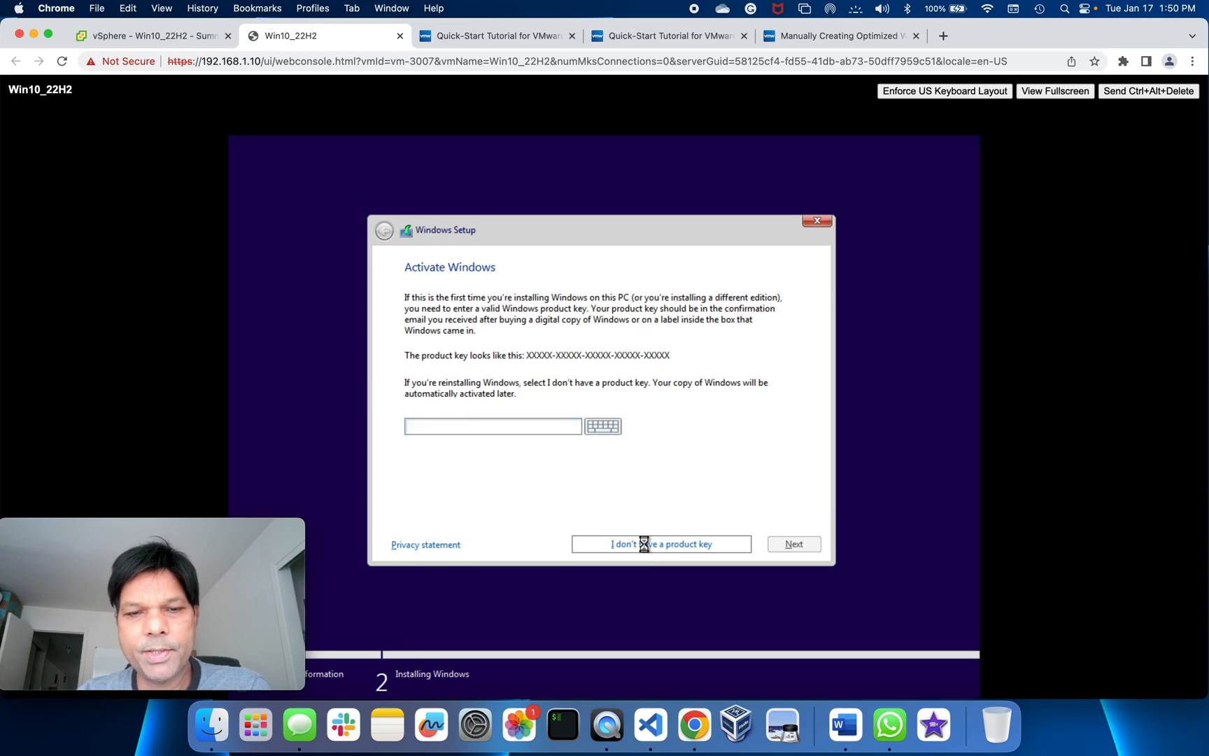
pyautogui.click(660, 543)
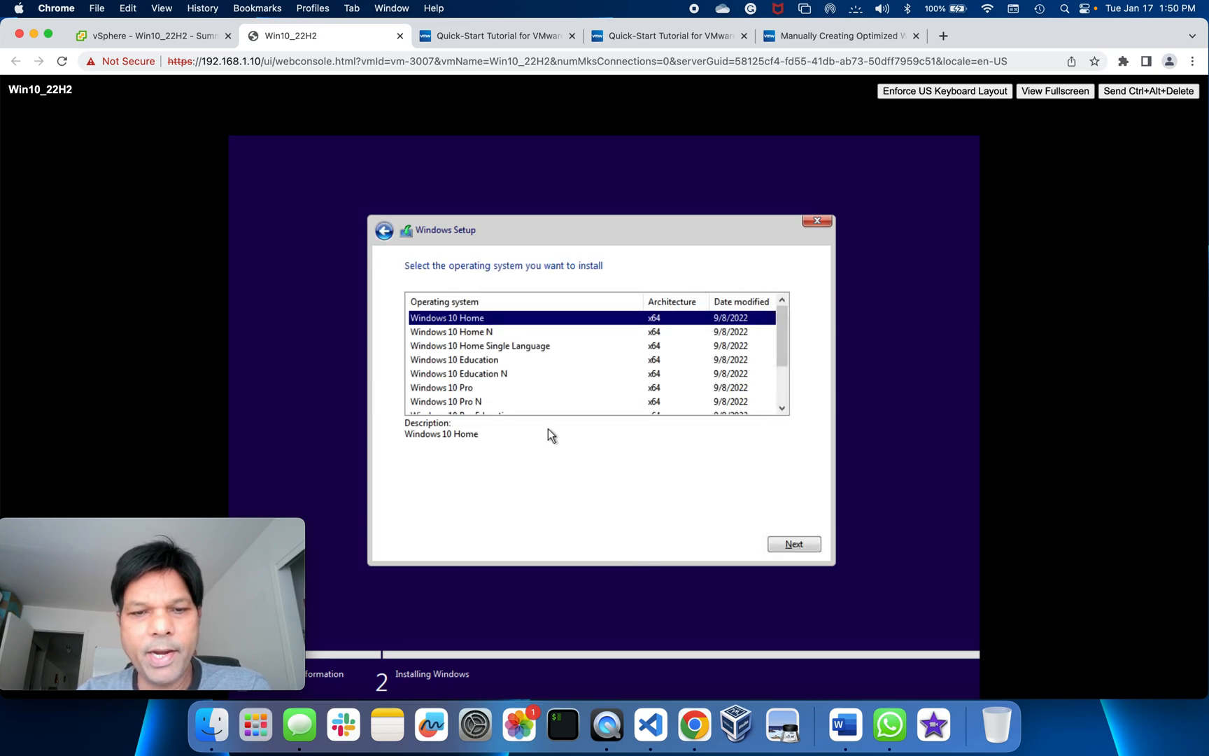
pyautogui.click(442, 388)
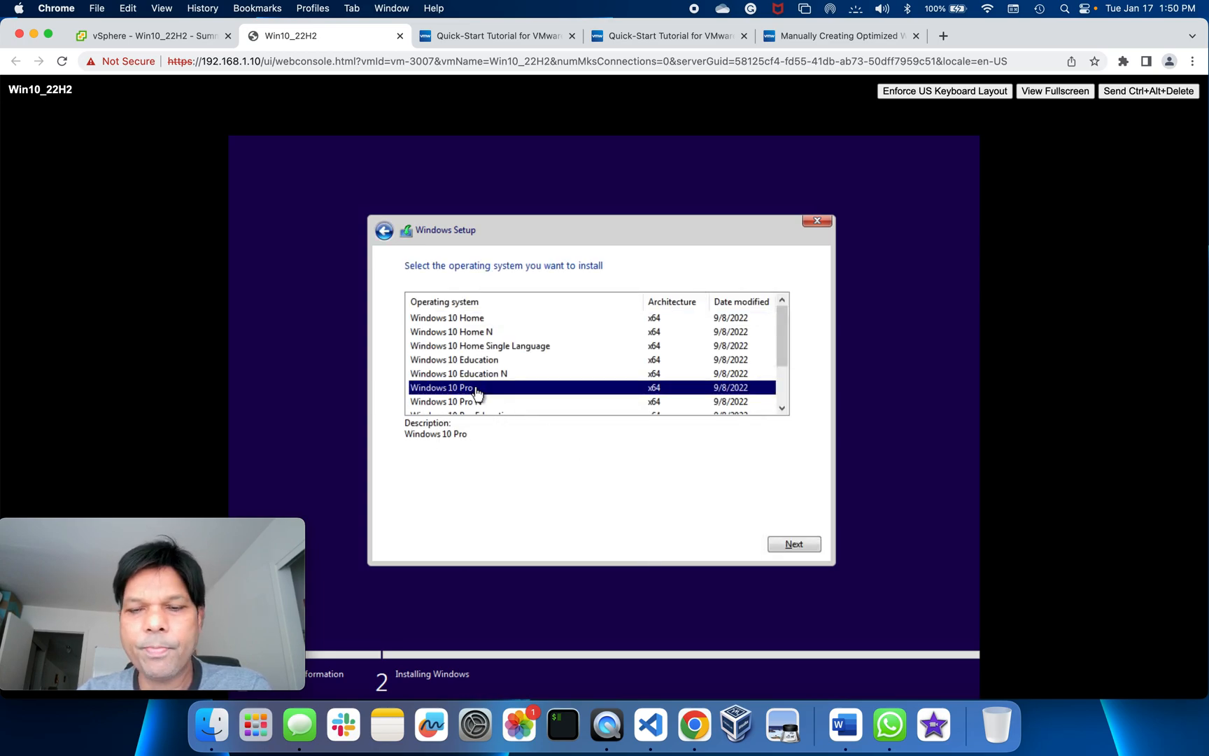
pyautogui.click(794, 543)
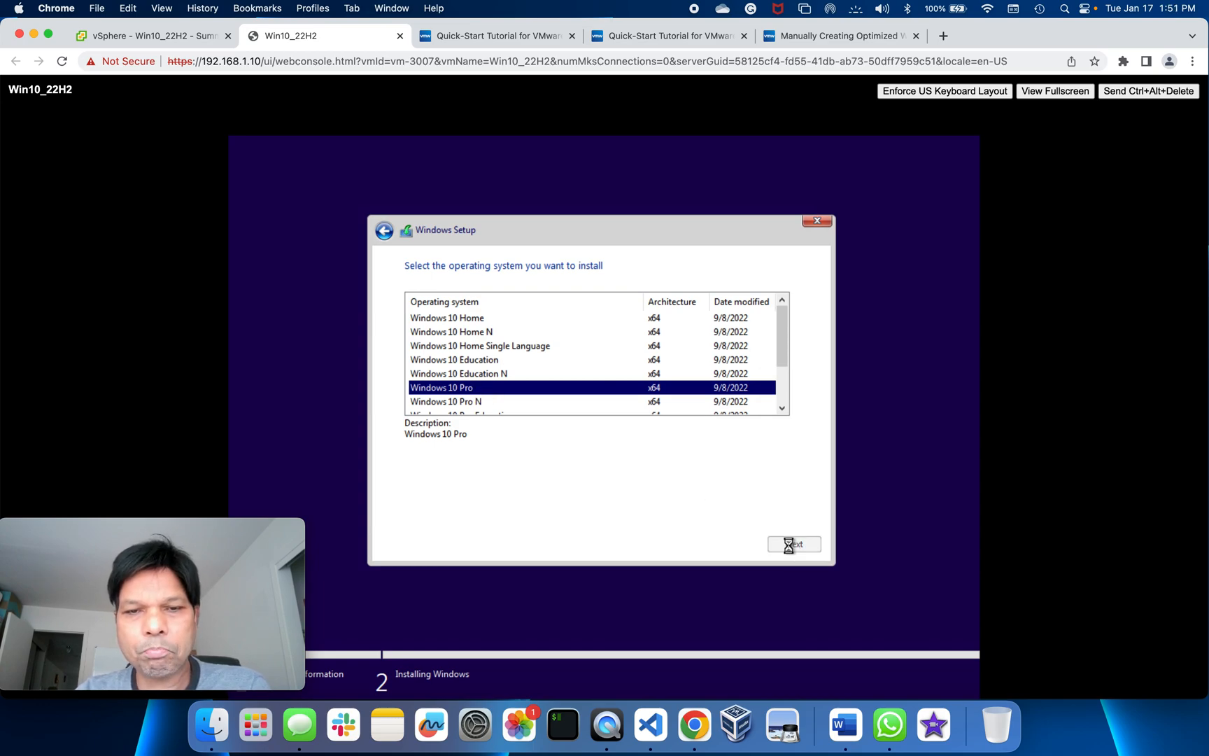
pyautogui.click(793, 543)
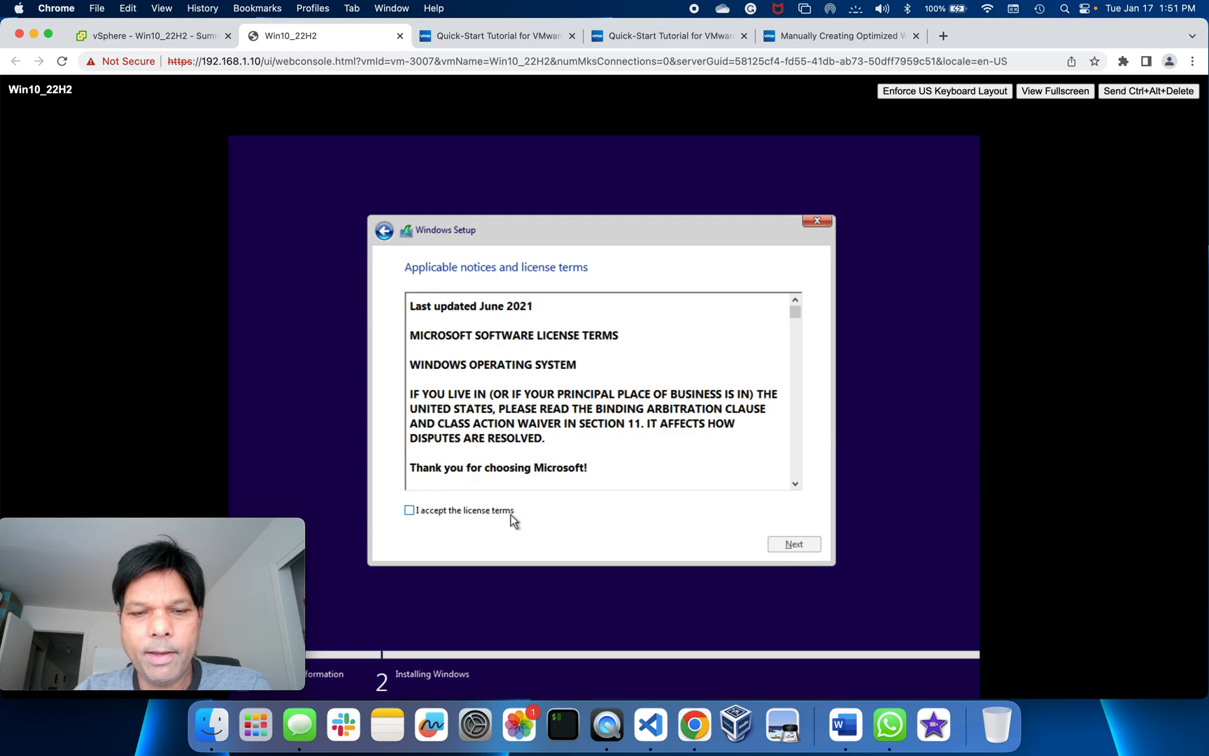
# Accept the license terms and choose Custom: Install Windows only, which finds no drives.
pyautogui.click(410, 509)
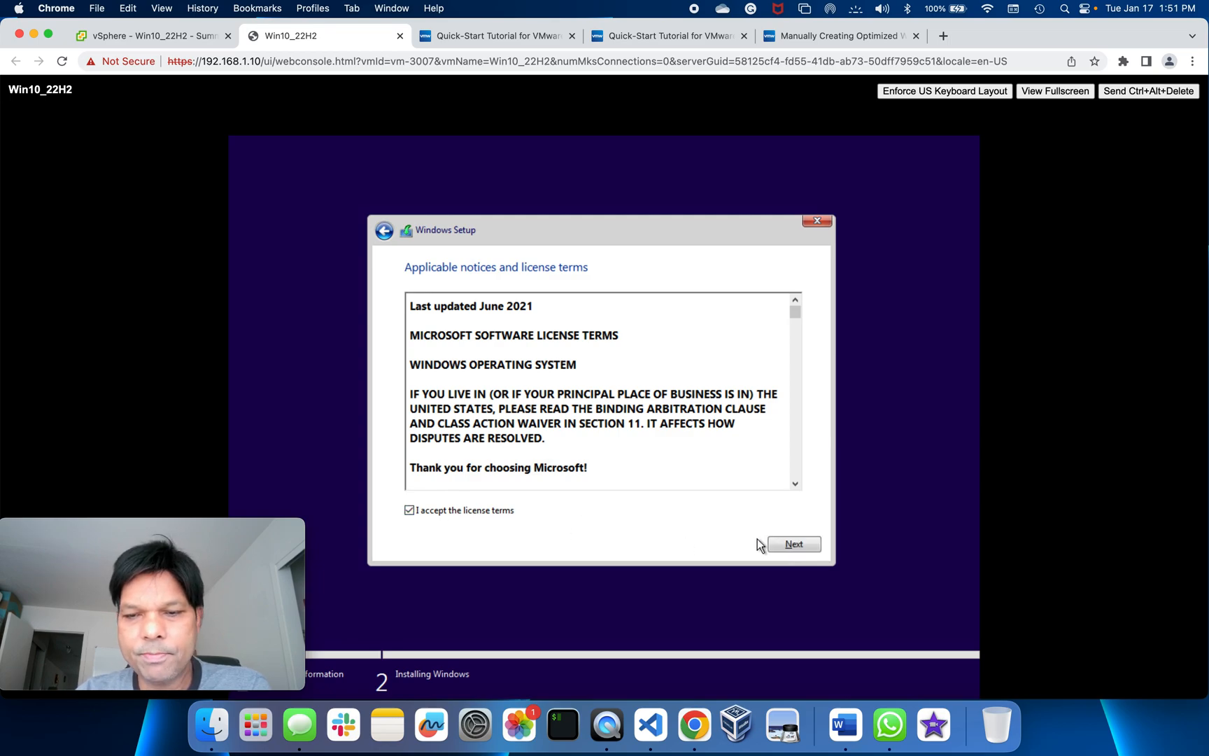
pyautogui.click(793, 542)
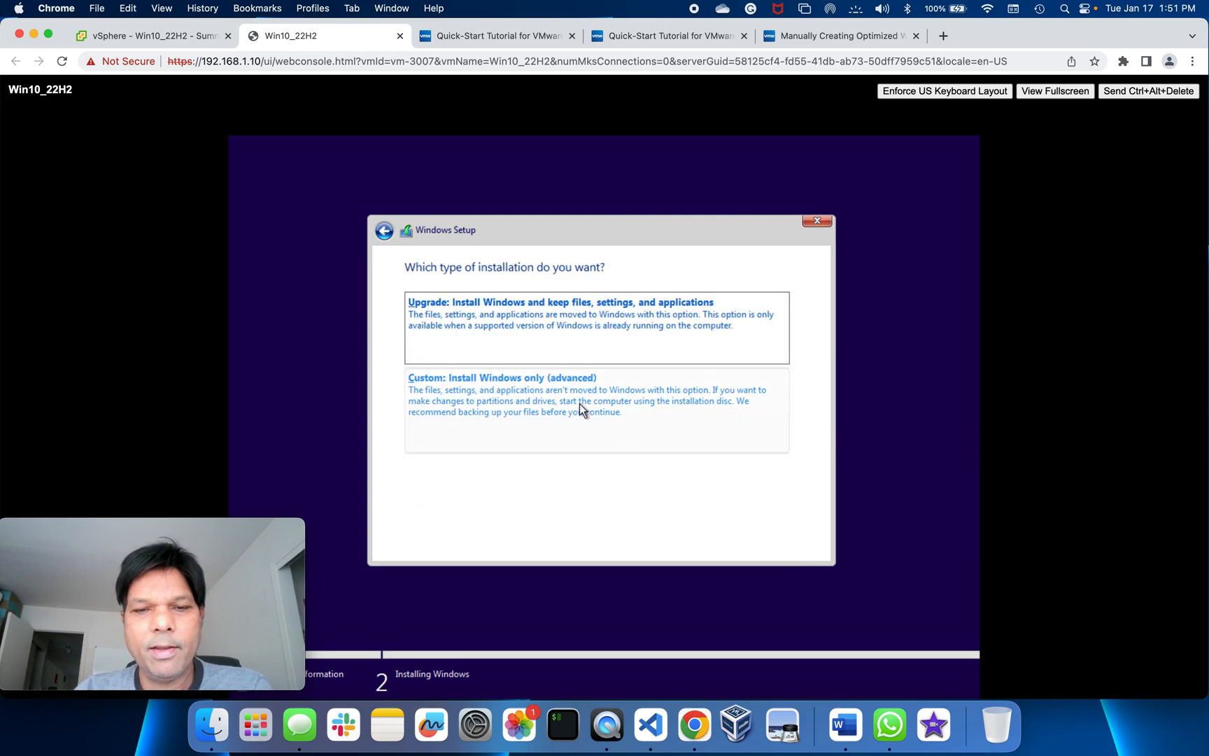
pyautogui.click(501, 376)
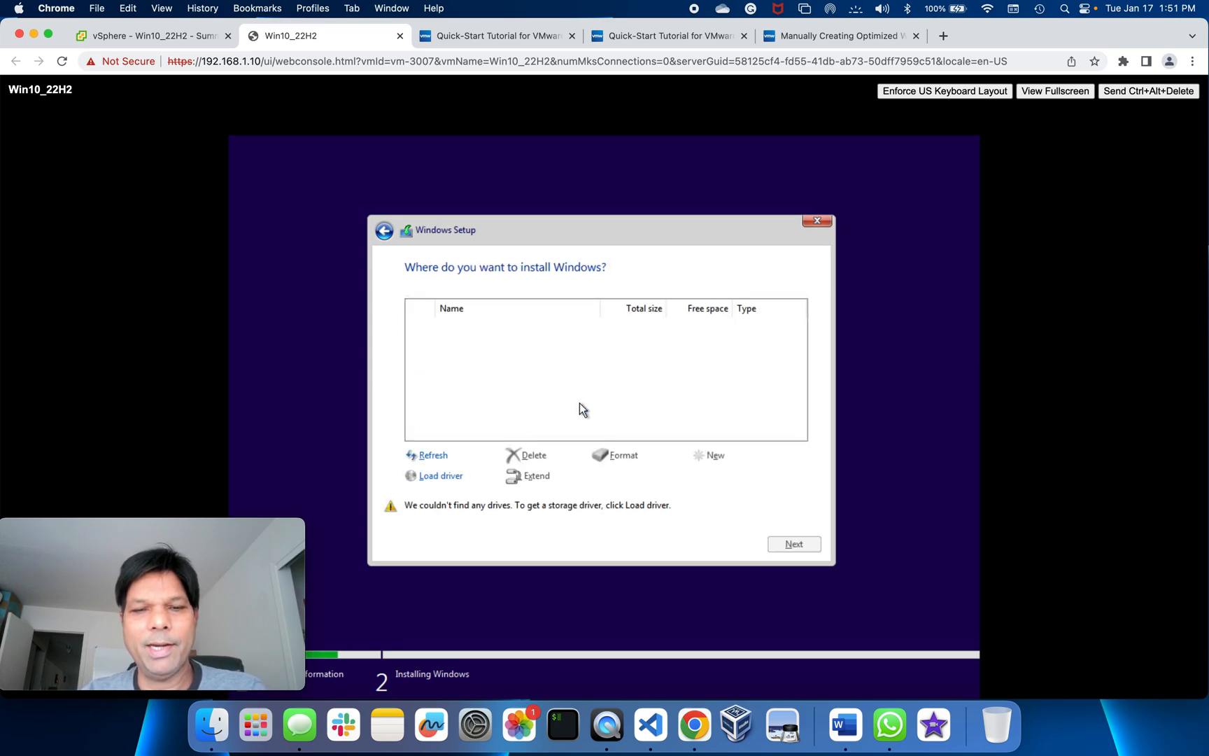
pyautogui.moveTo(579, 369)
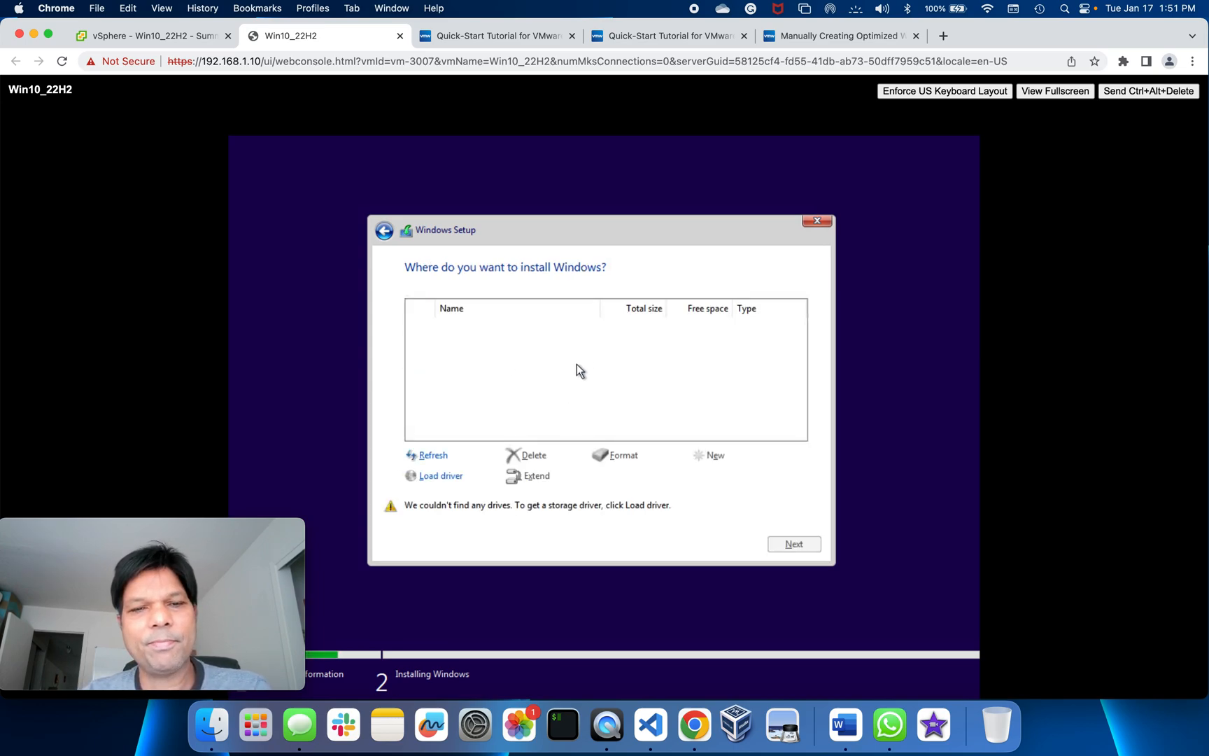
pyautogui.moveTo(587, 321)
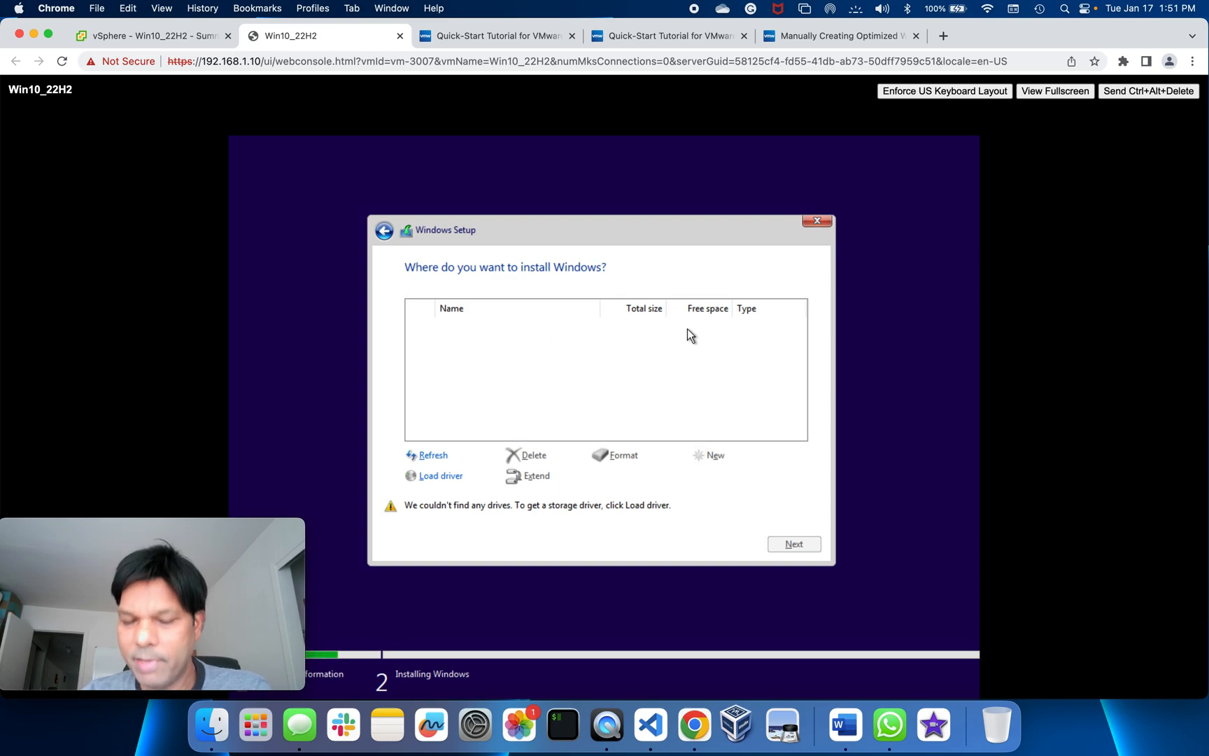
pyautogui.moveTo(531, 441)
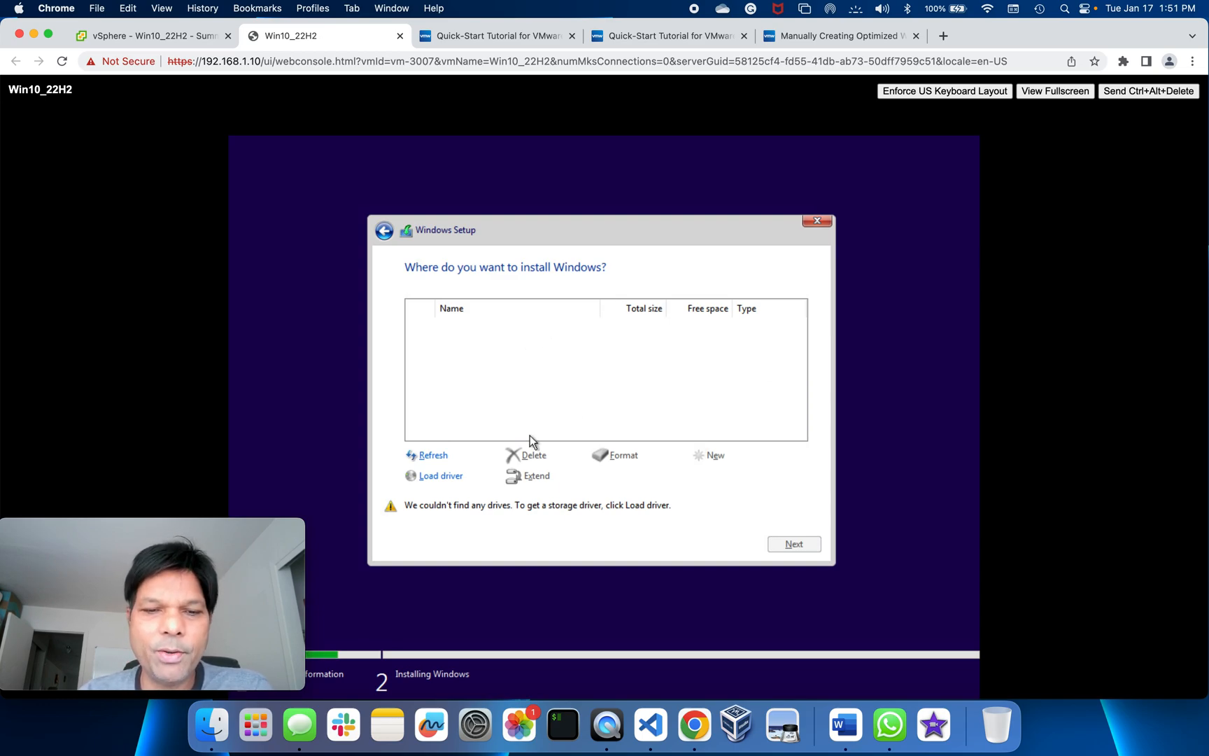
pyautogui.moveTo(543, 297)
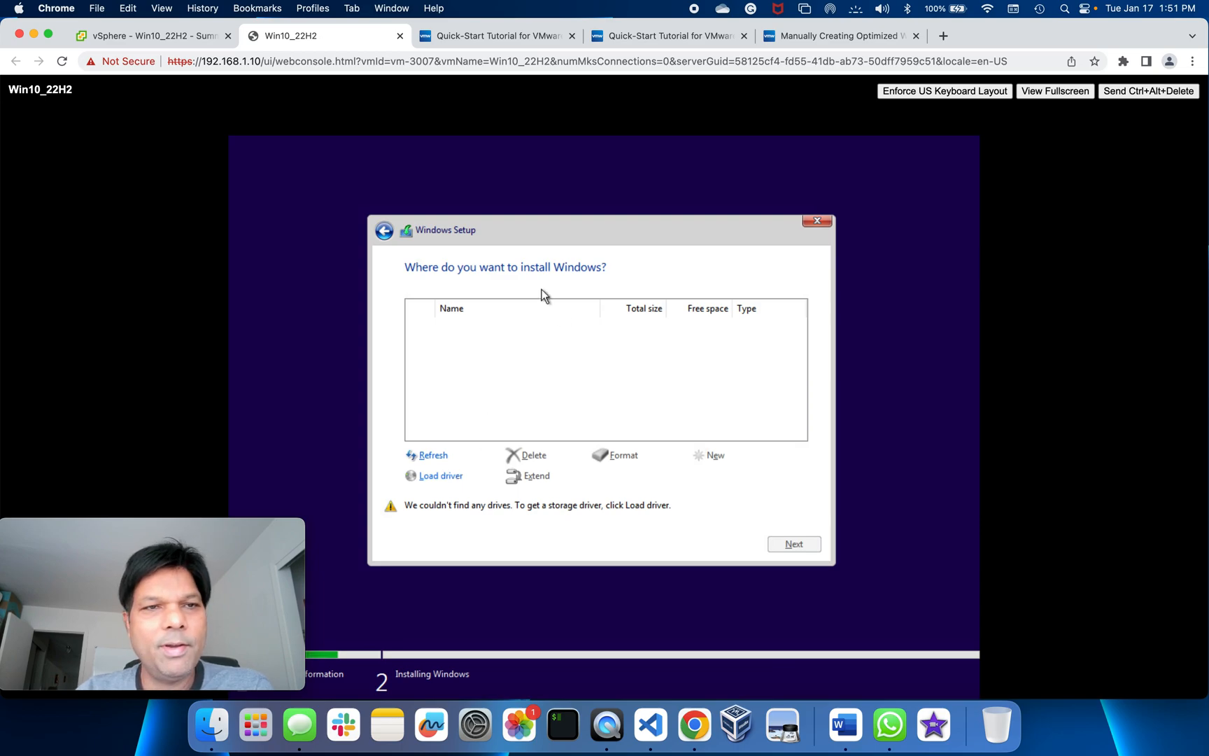
pyautogui.moveTo(535, 308)
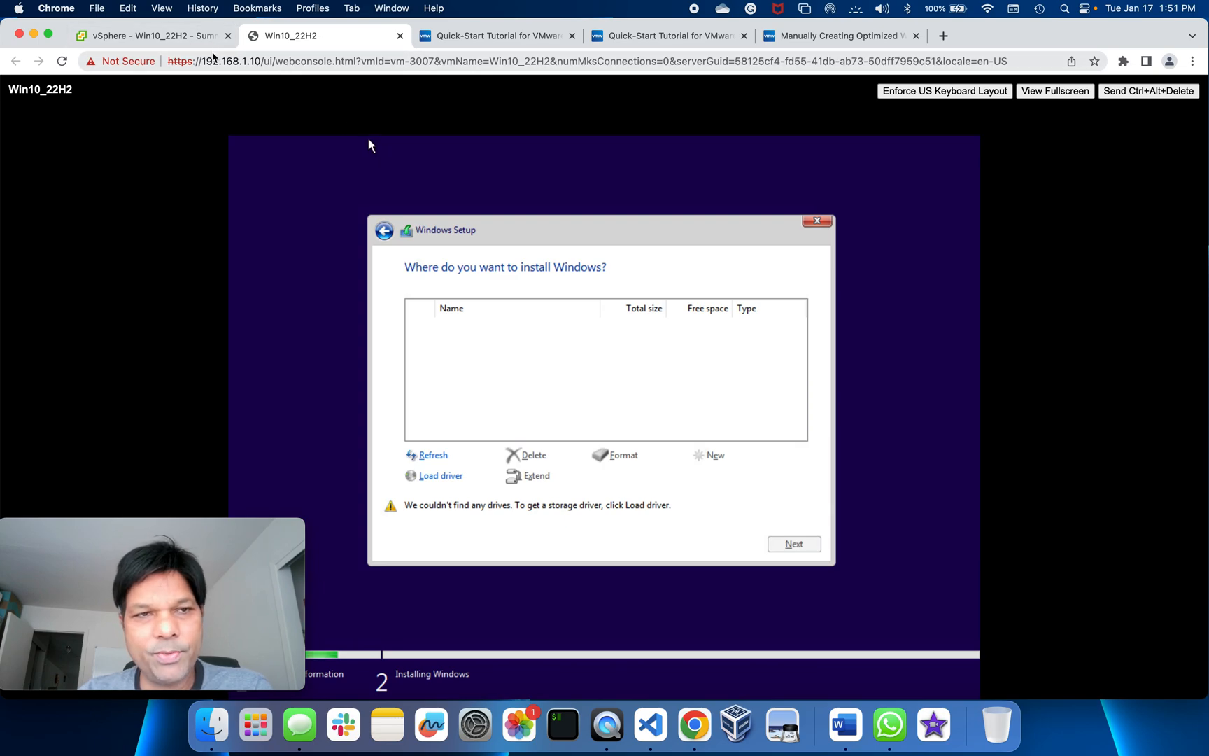
pyautogui.moveTo(149, 35)
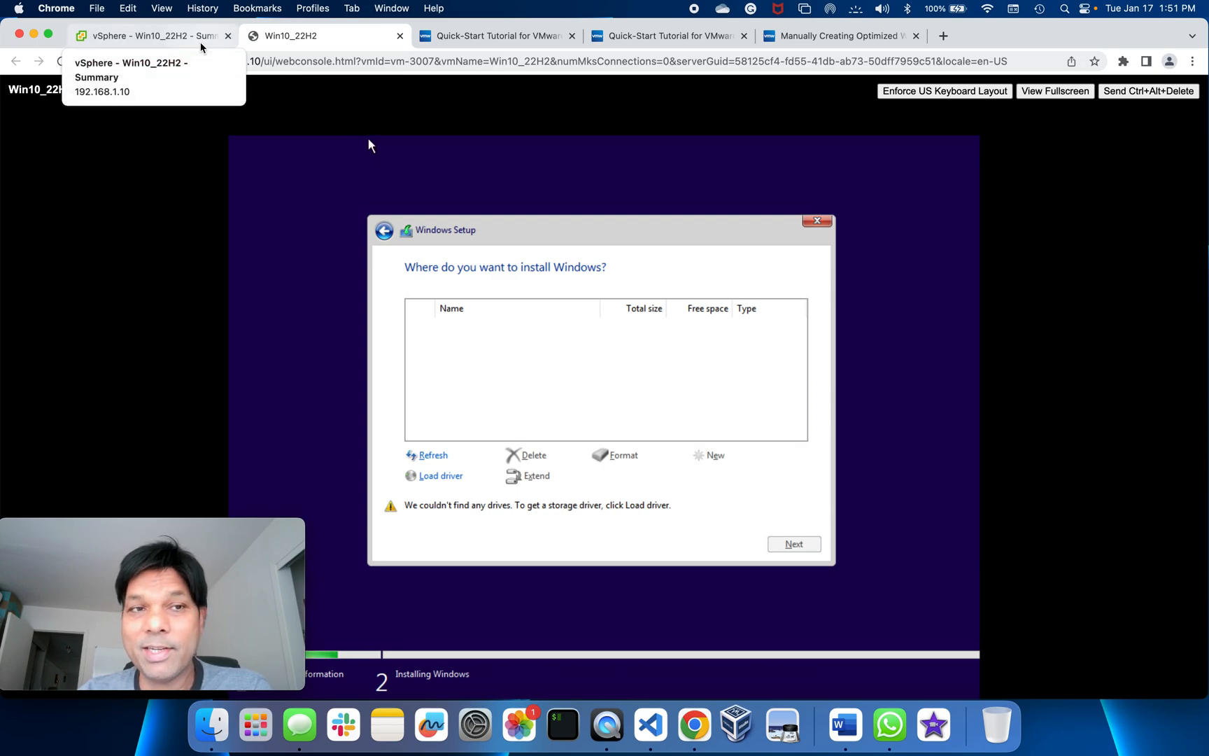
# From the Win10_22H2 summary, run Guest OS > Install VMware Tools and mount the Tools disk image.
pyautogui.click(152, 35)
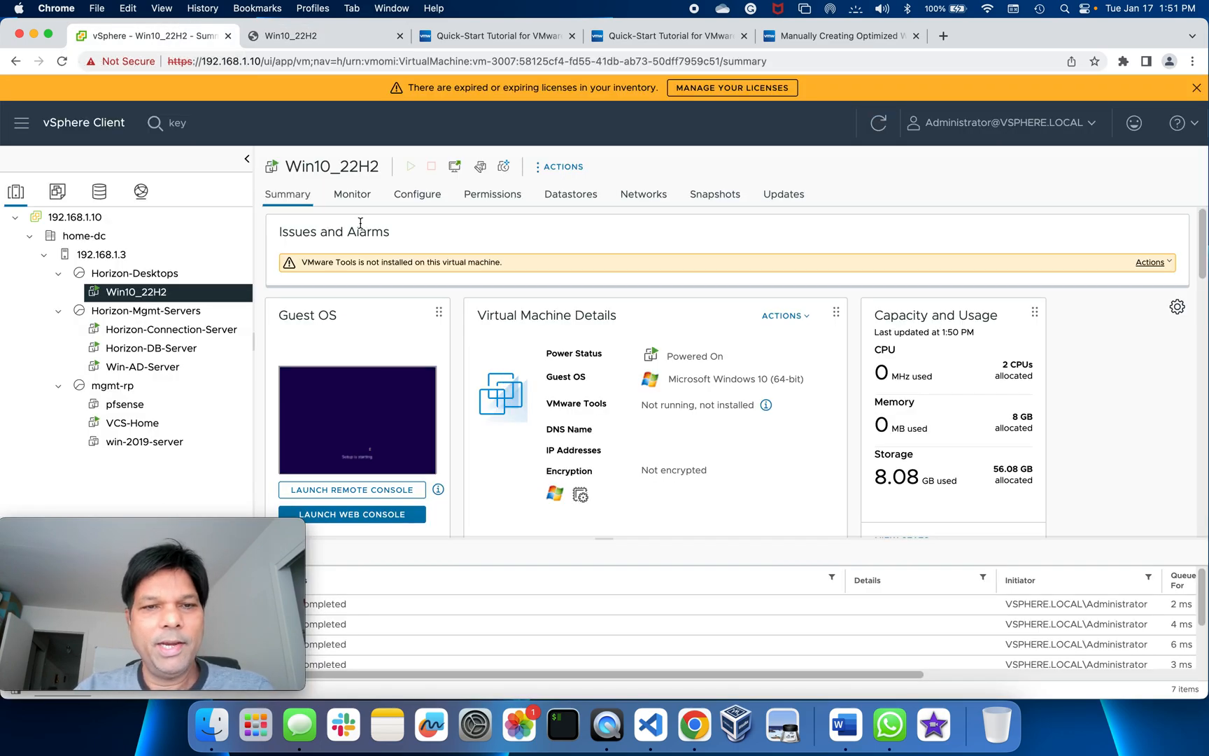
pyautogui.moveTo(579, 179)
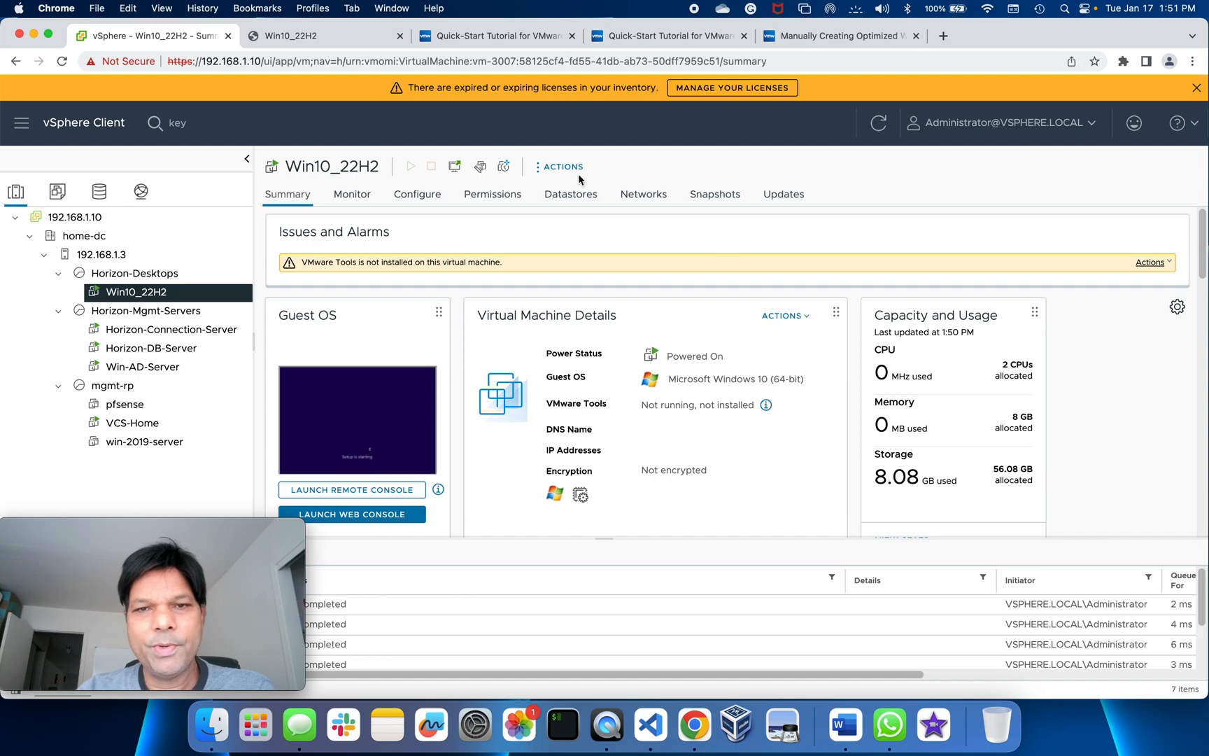
pyautogui.click(562, 167)
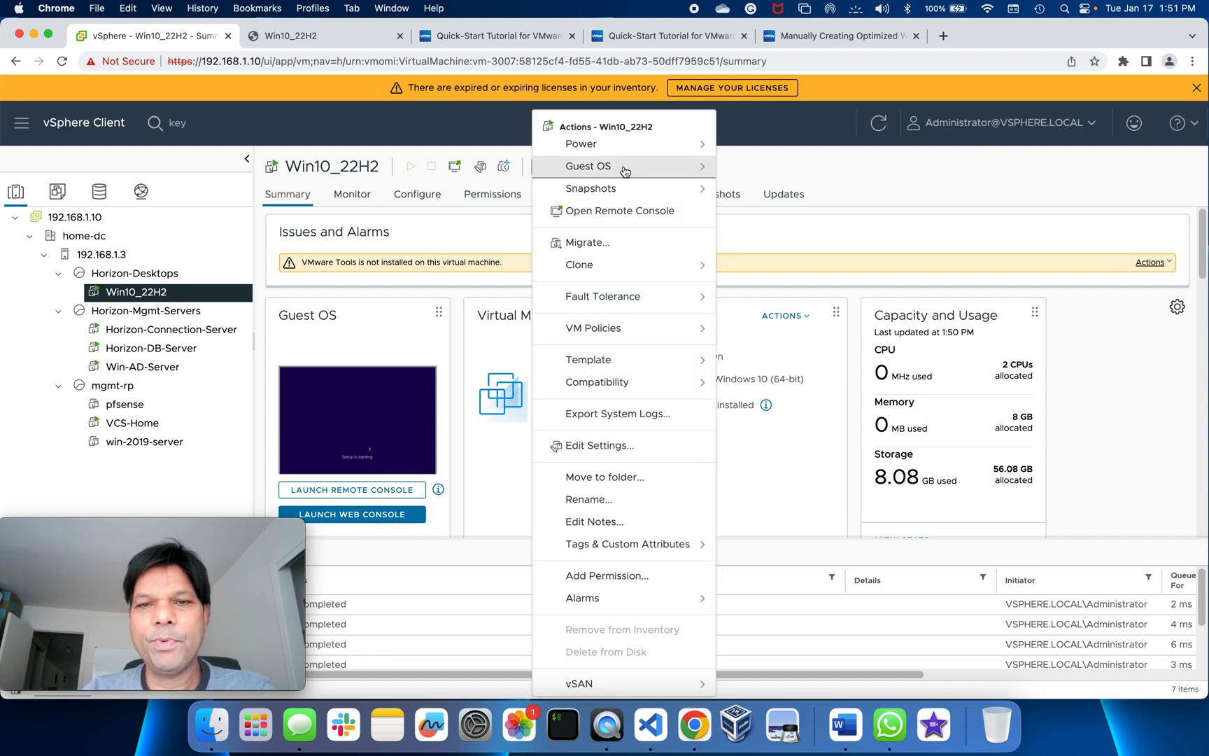
pyautogui.moveTo(588, 165)
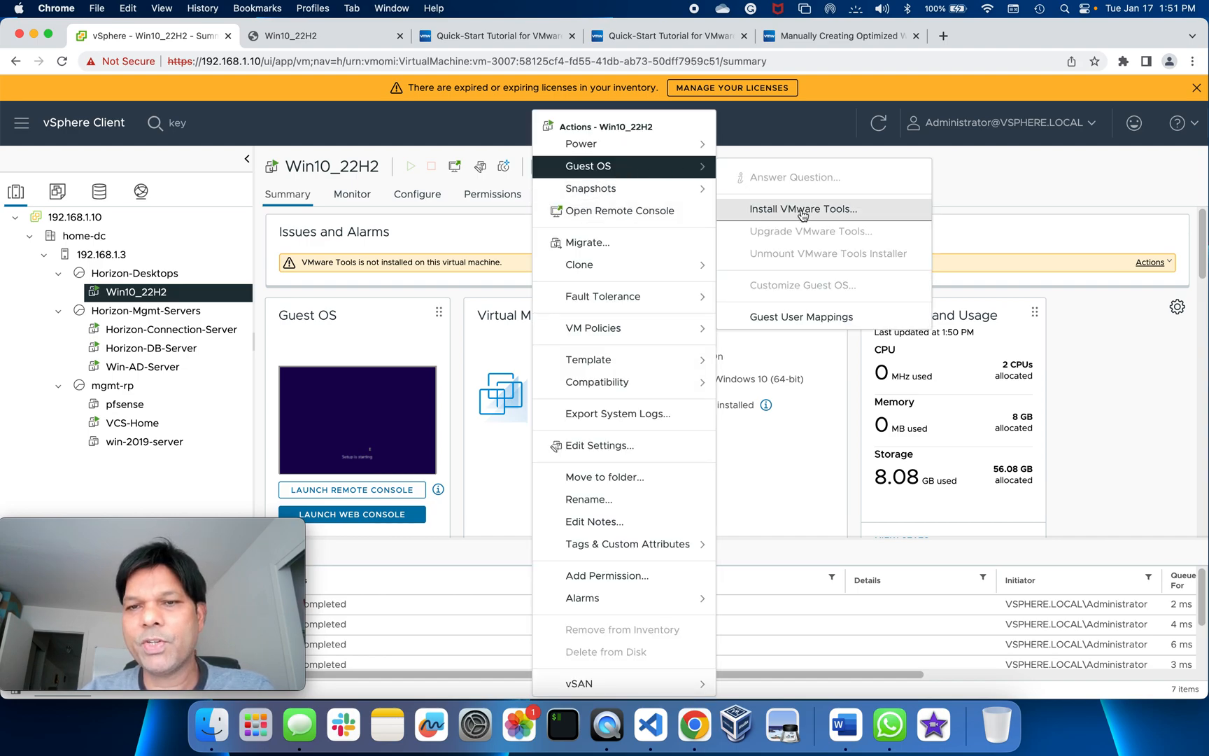
pyautogui.click(803, 209)
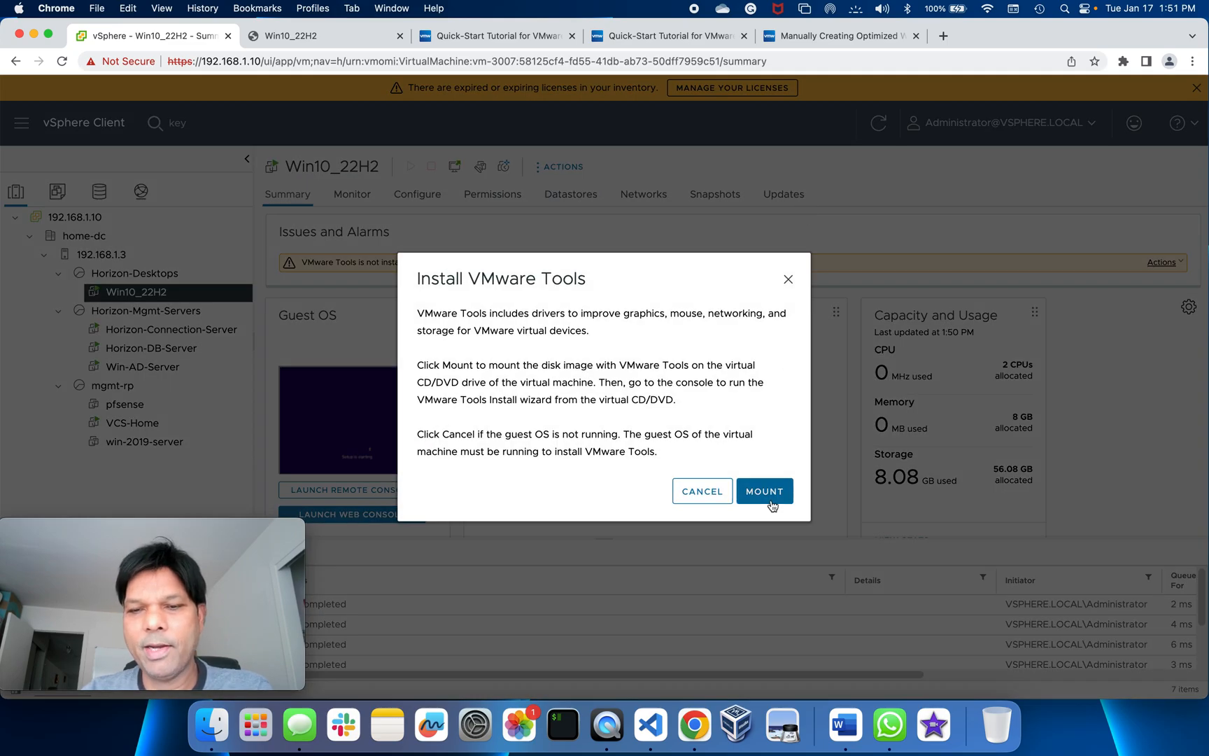
pyautogui.click(762, 491)
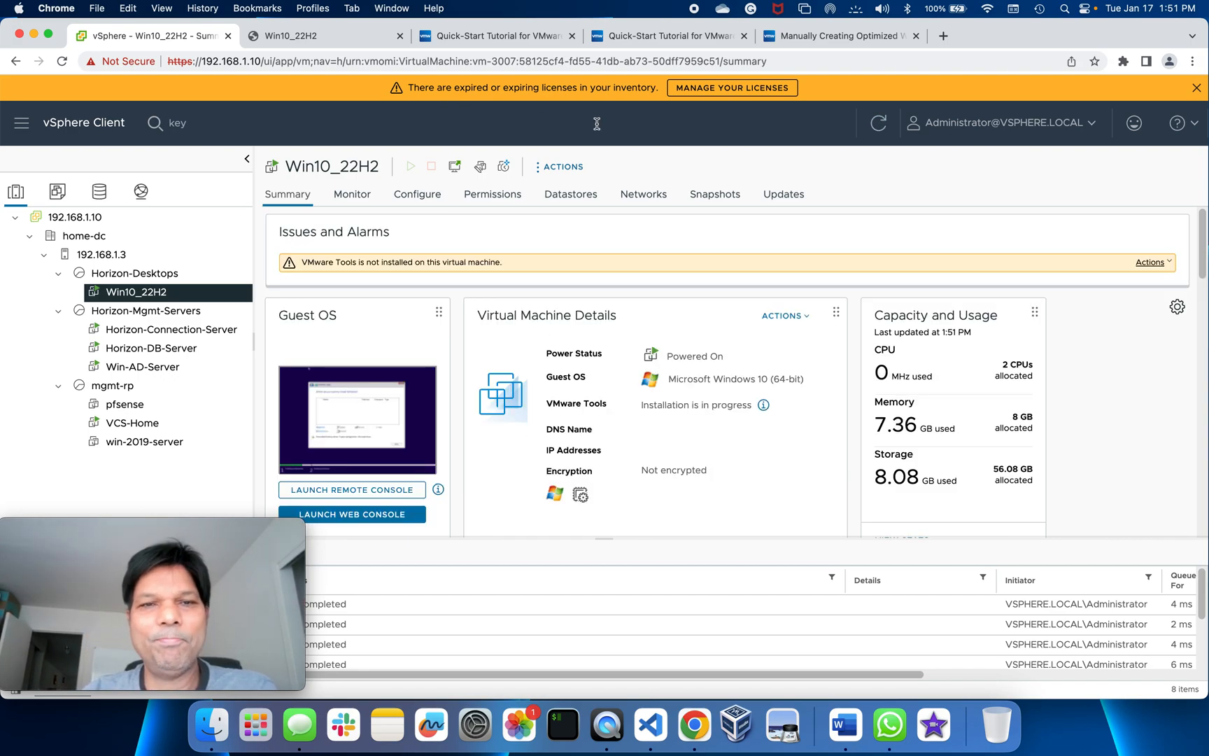
pyautogui.moveTo(317, 321)
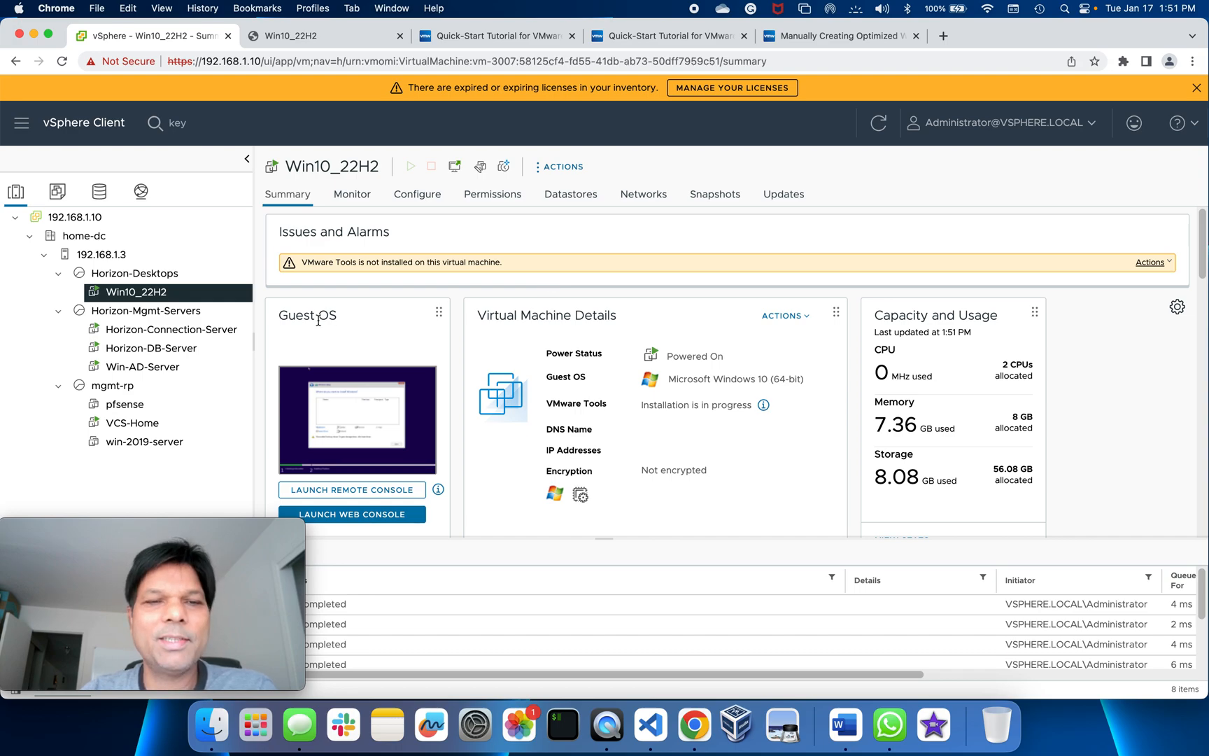
pyautogui.moveTo(196, 276)
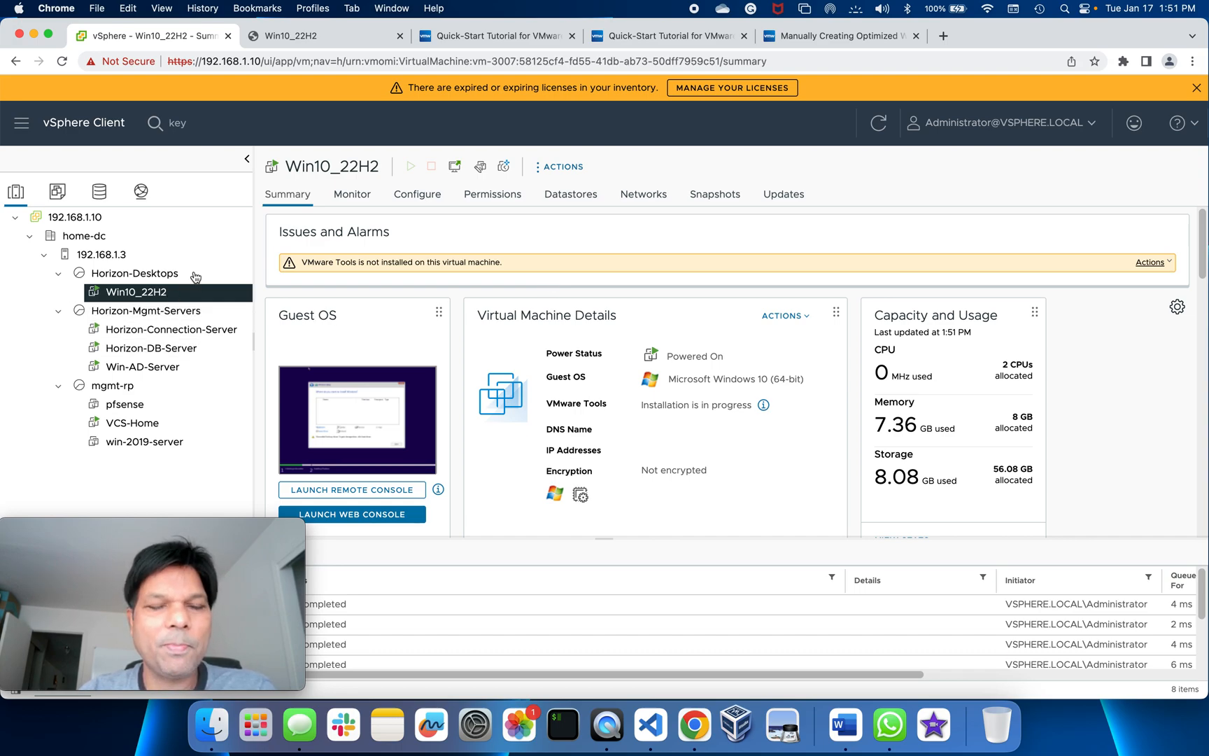
pyautogui.moveTo(149, 295)
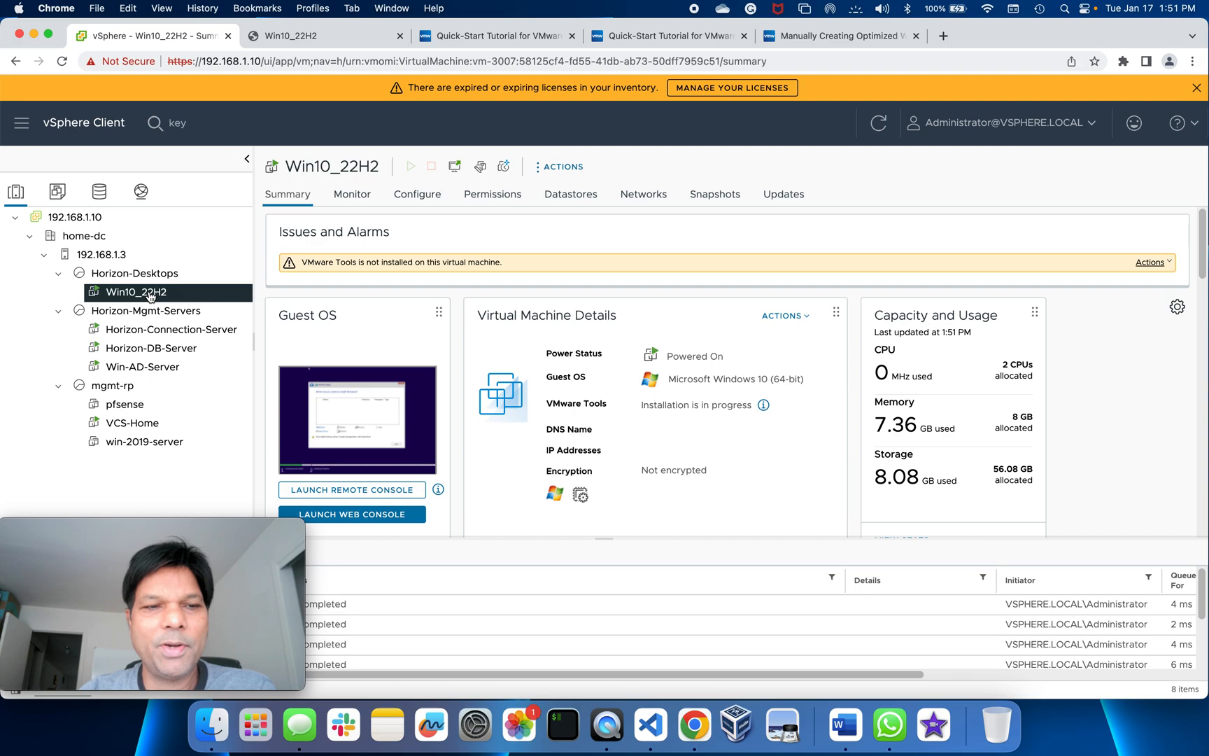
# Power off Win10_22H2 from its Actions menu and bring up its context menu again.
pyautogui.click(564, 166)
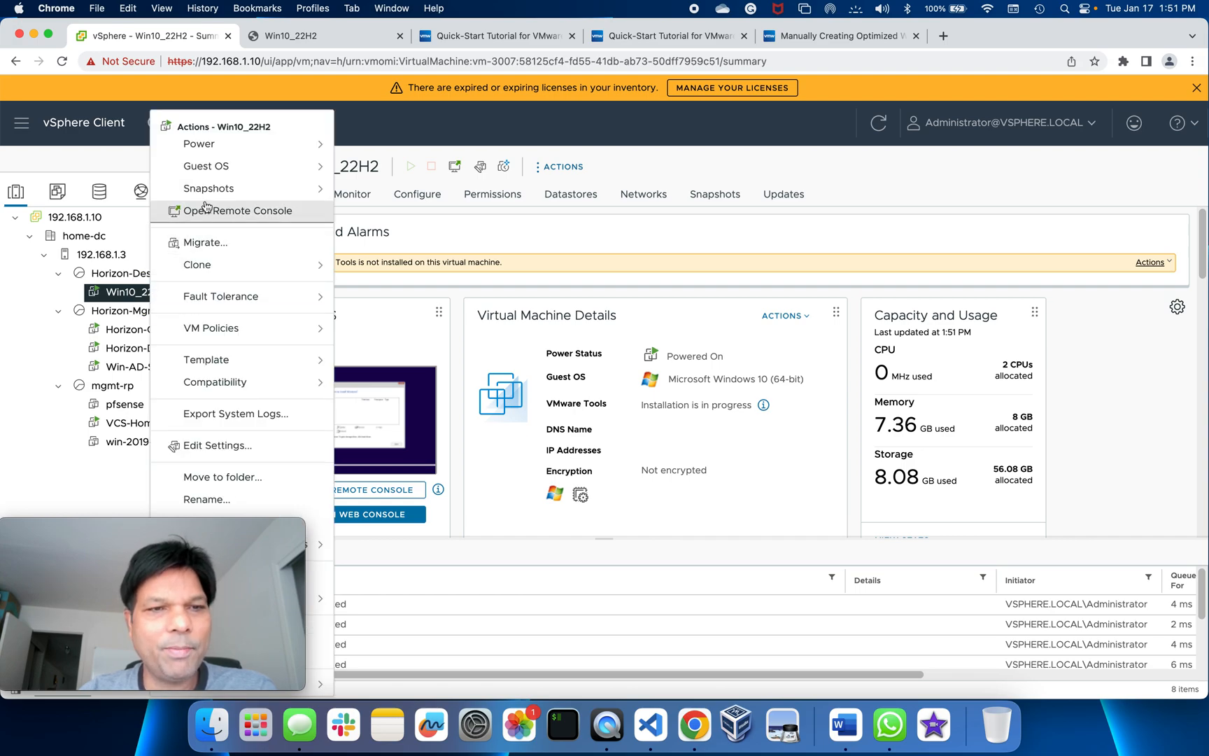
pyautogui.moveTo(199, 143)
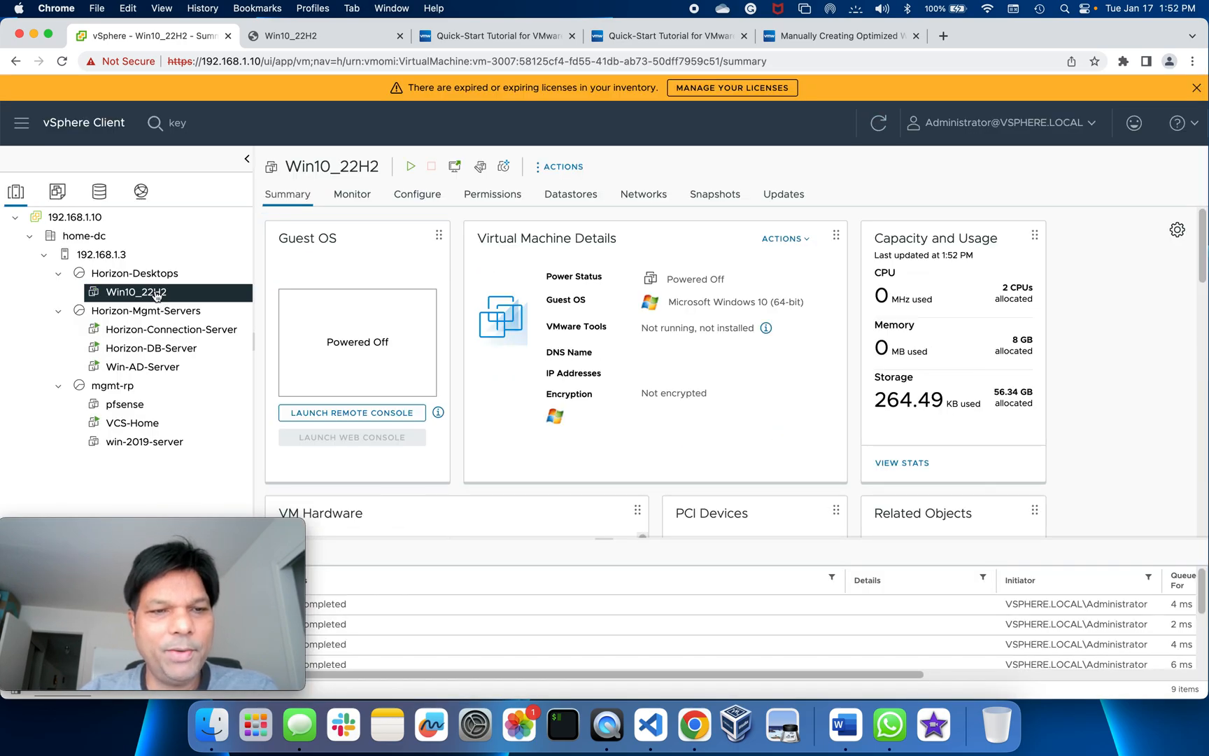
pyautogui.rightClick(135, 291)
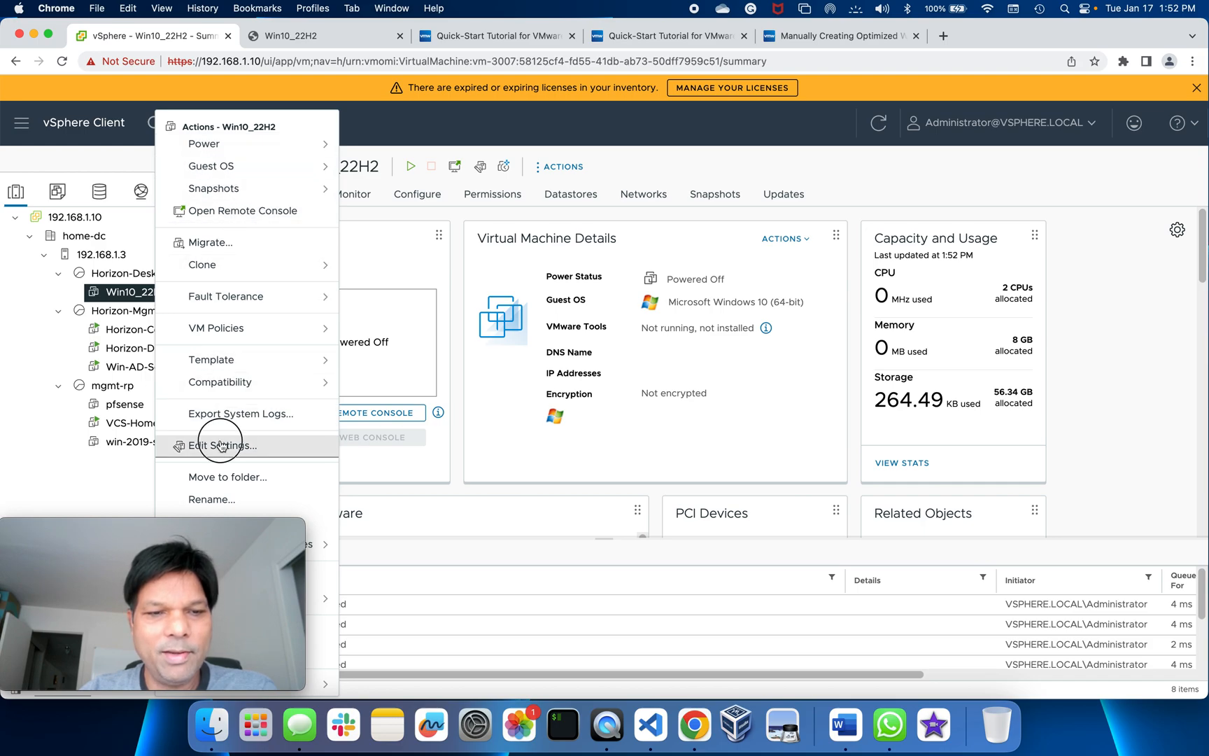
# In Edit Settings add a new CD/DVD drive set to Client Device and save the hardware change.
pyautogui.click(222, 445)
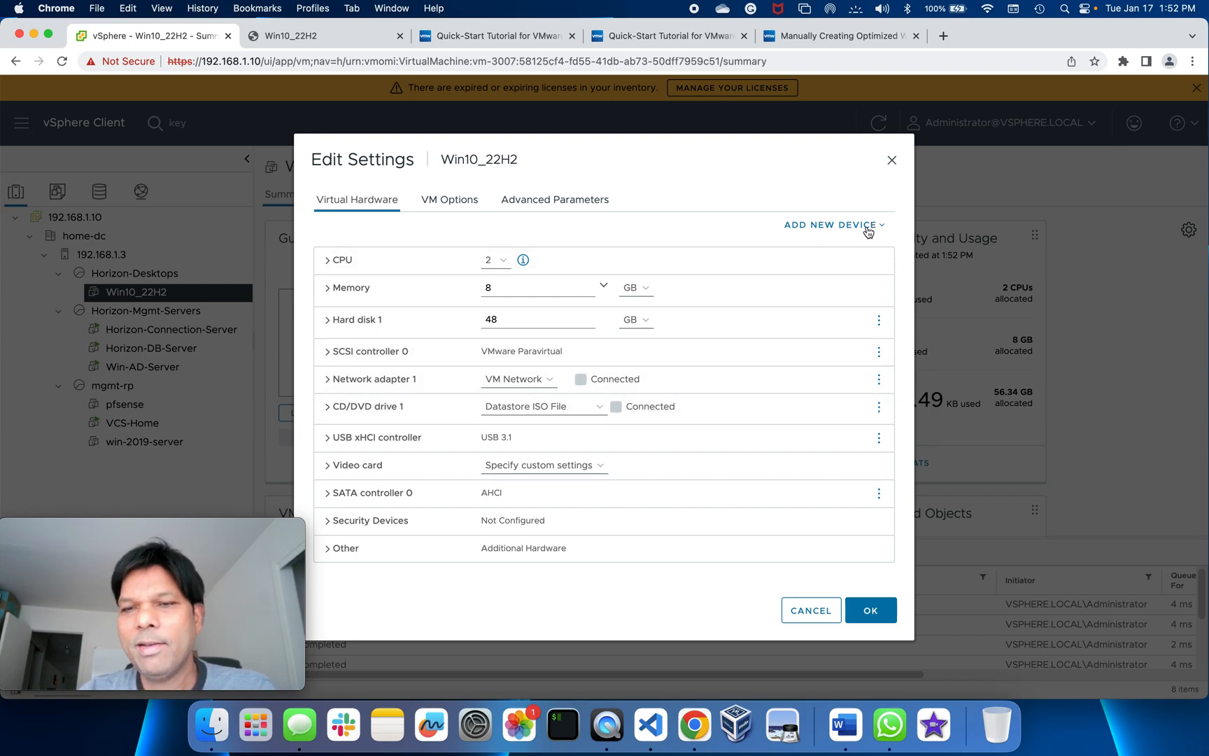
pyautogui.click(830, 224)
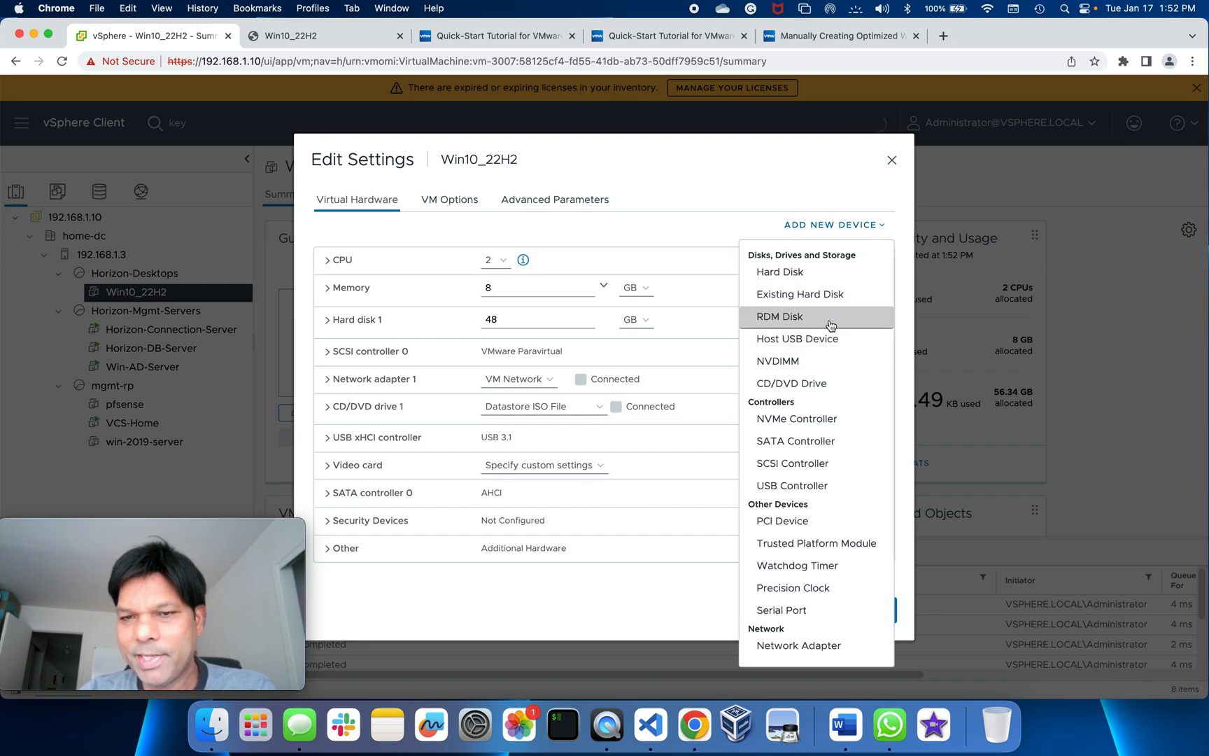
pyautogui.moveTo(782, 521)
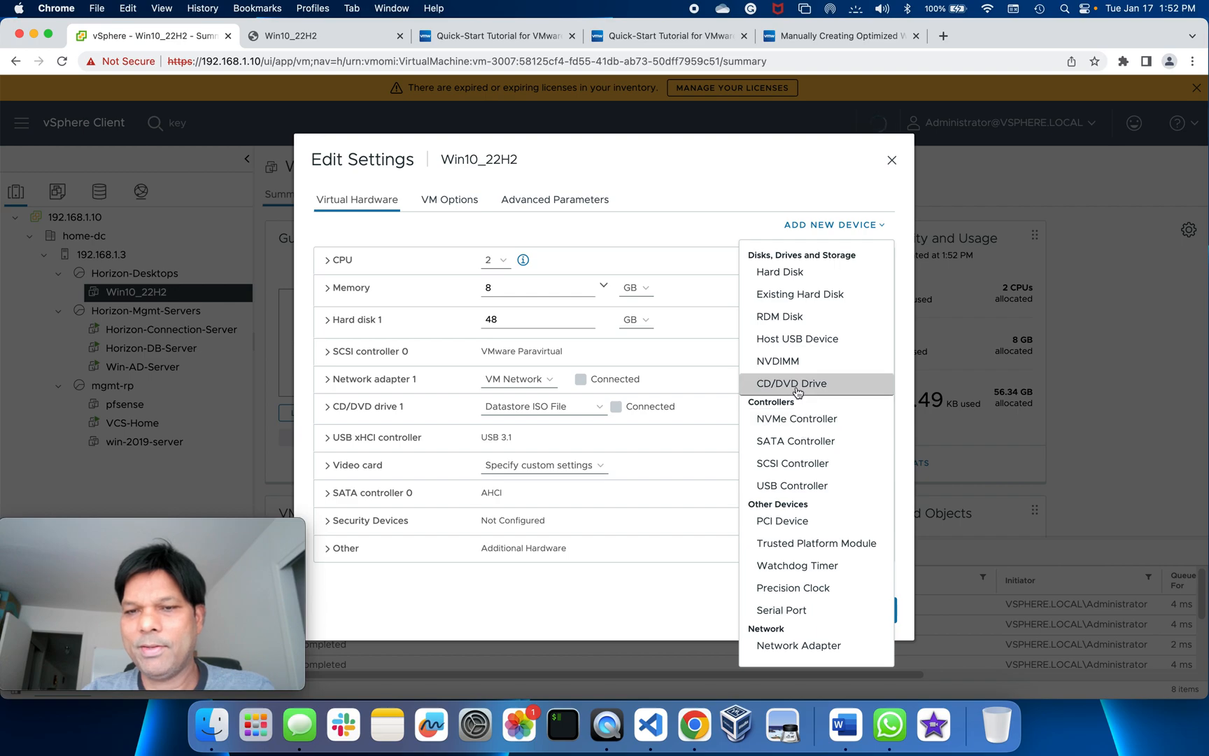
pyautogui.click(790, 383)
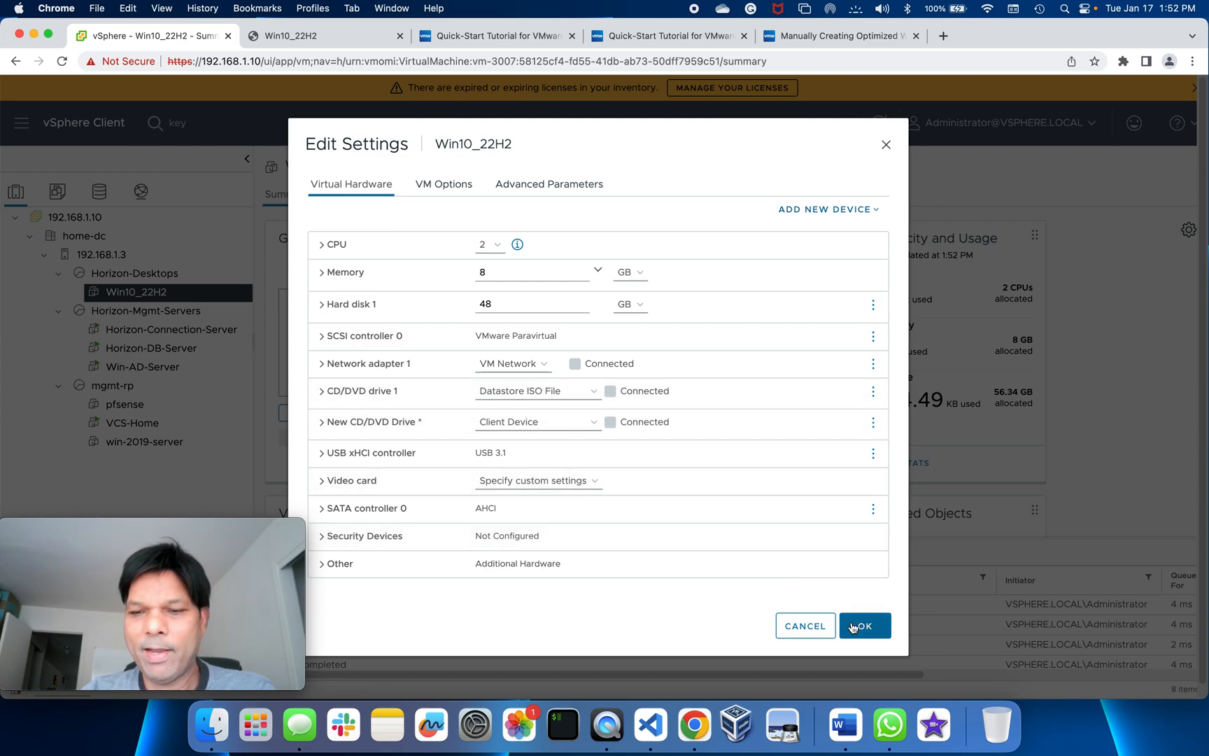
pyautogui.click(864, 625)
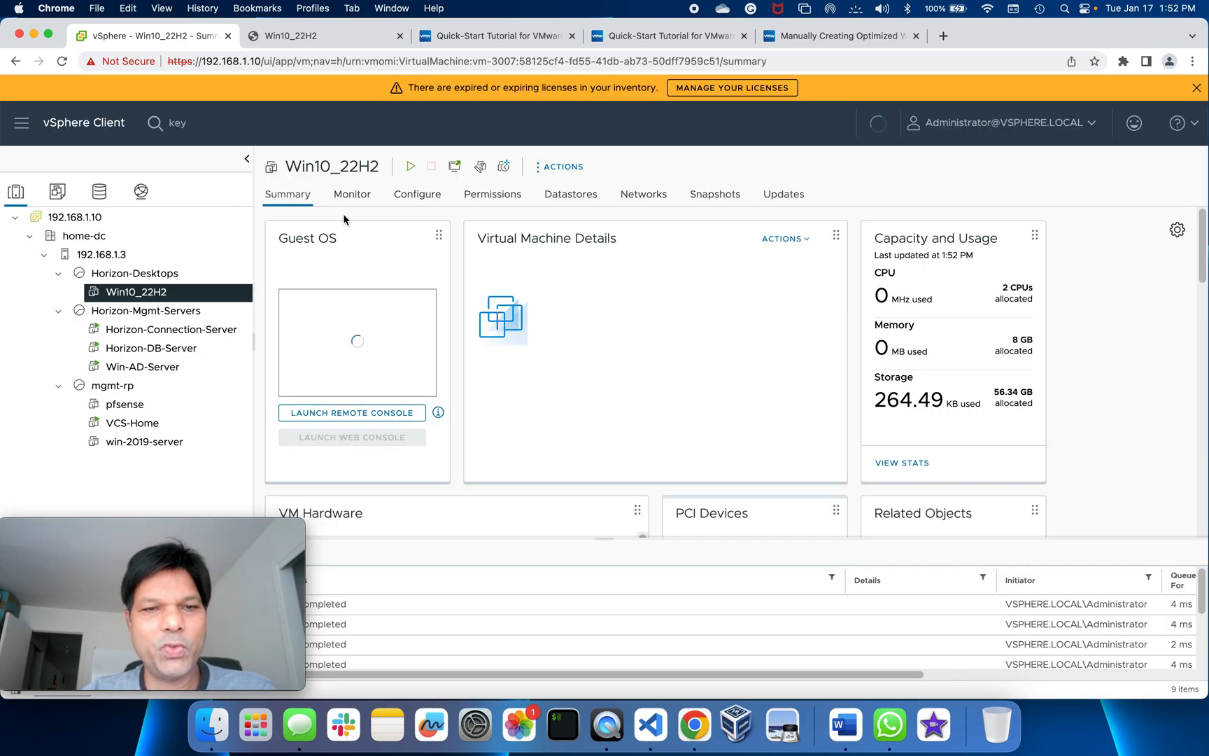
pyautogui.rightClick(135, 291)
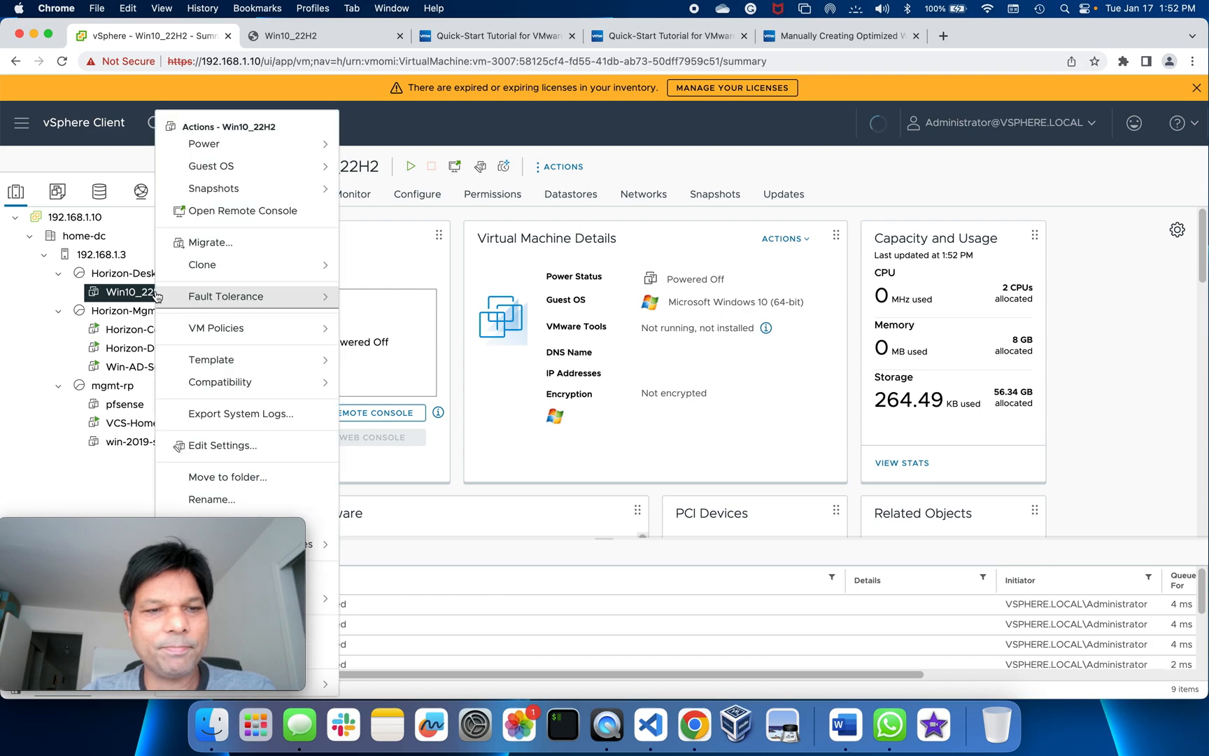
pyautogui.moveTo(233, 439)
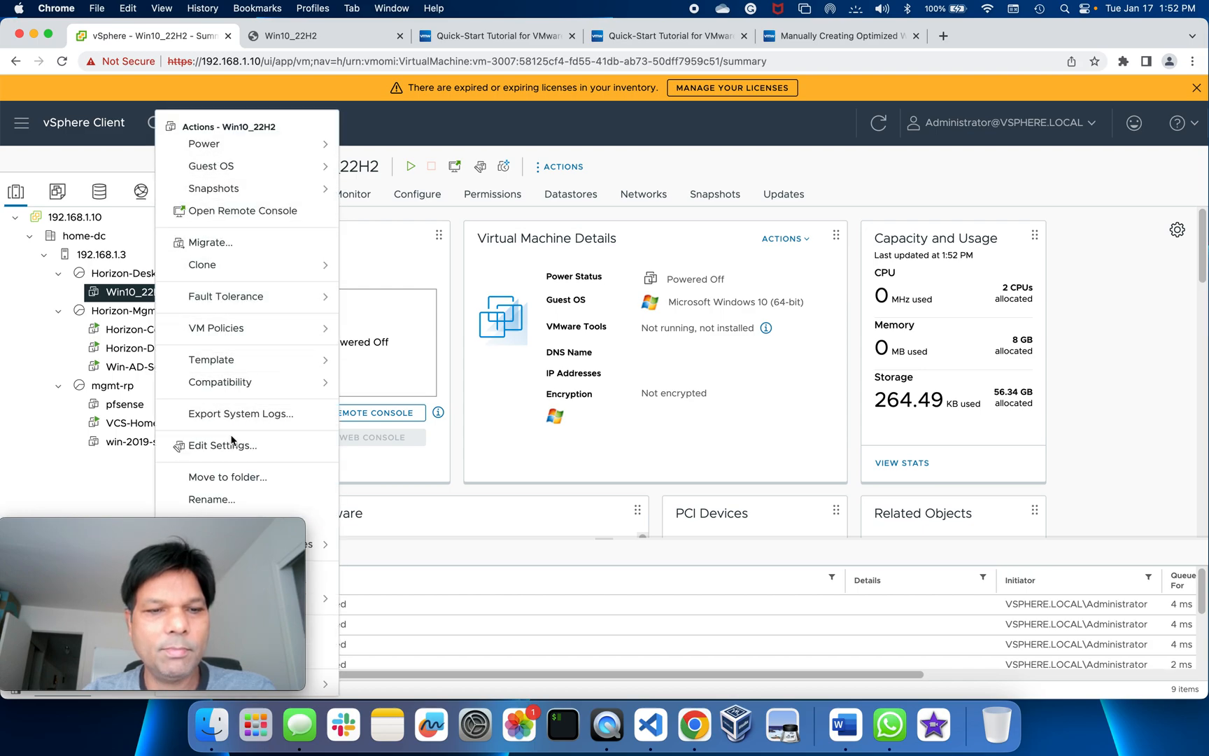
pyautogui.click(222, 445)
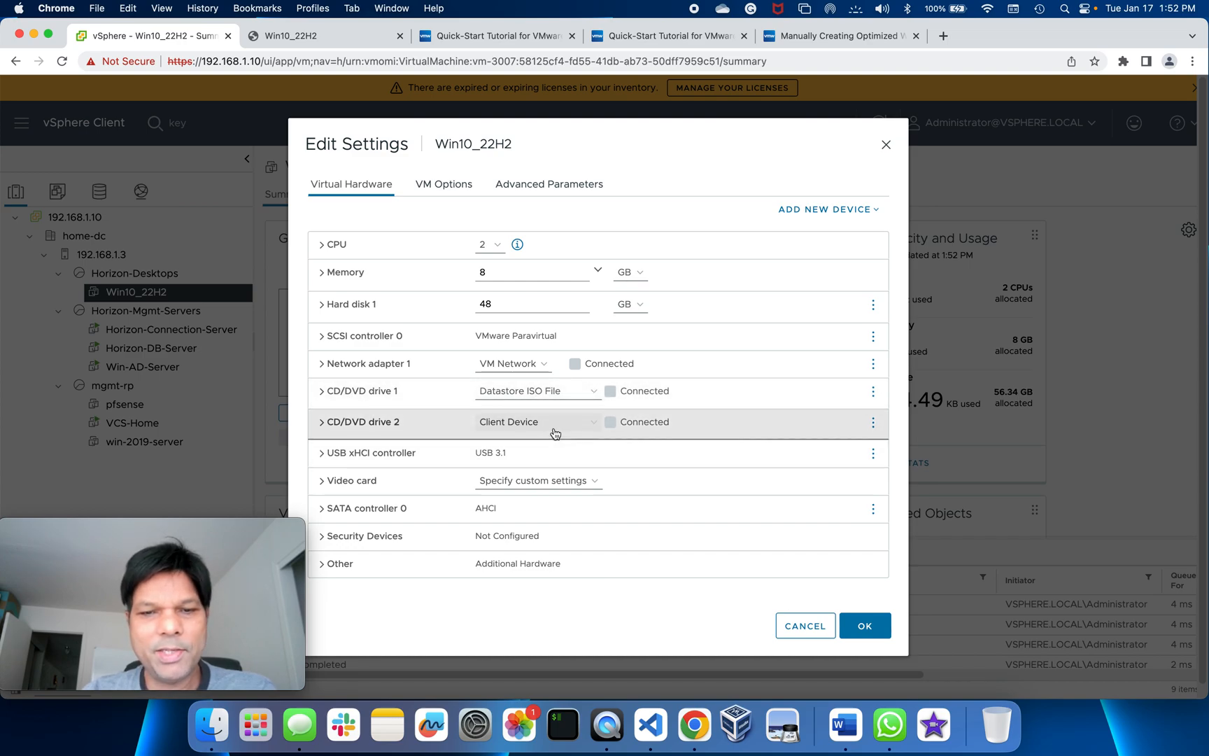
pyautogui.moveTo(554, 427)
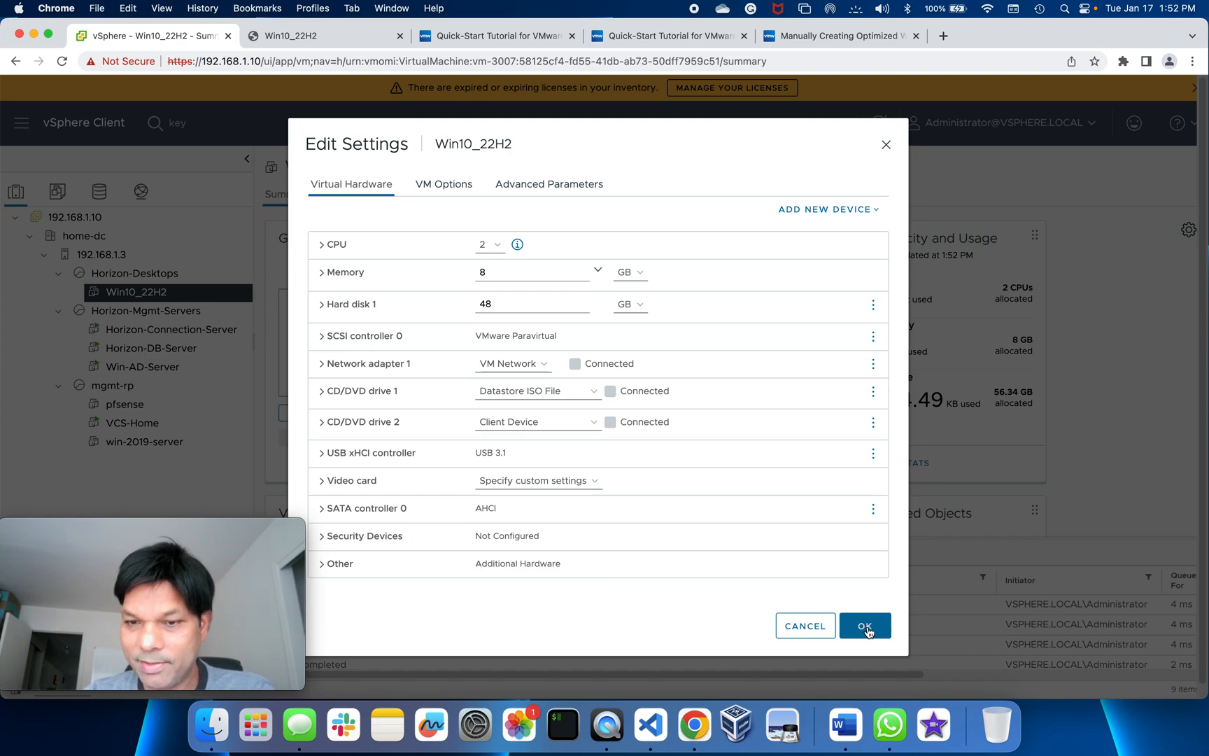
pyautogui.click(865, 625)
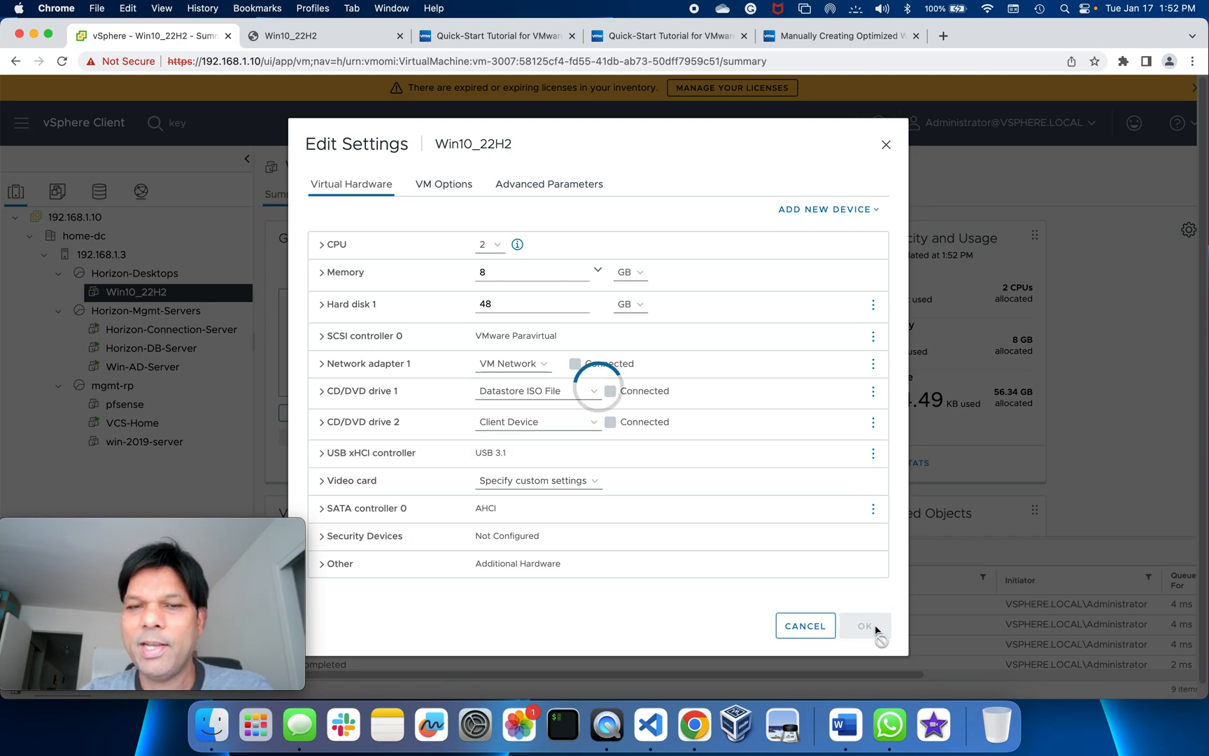
pyautogui.click(865, 625)
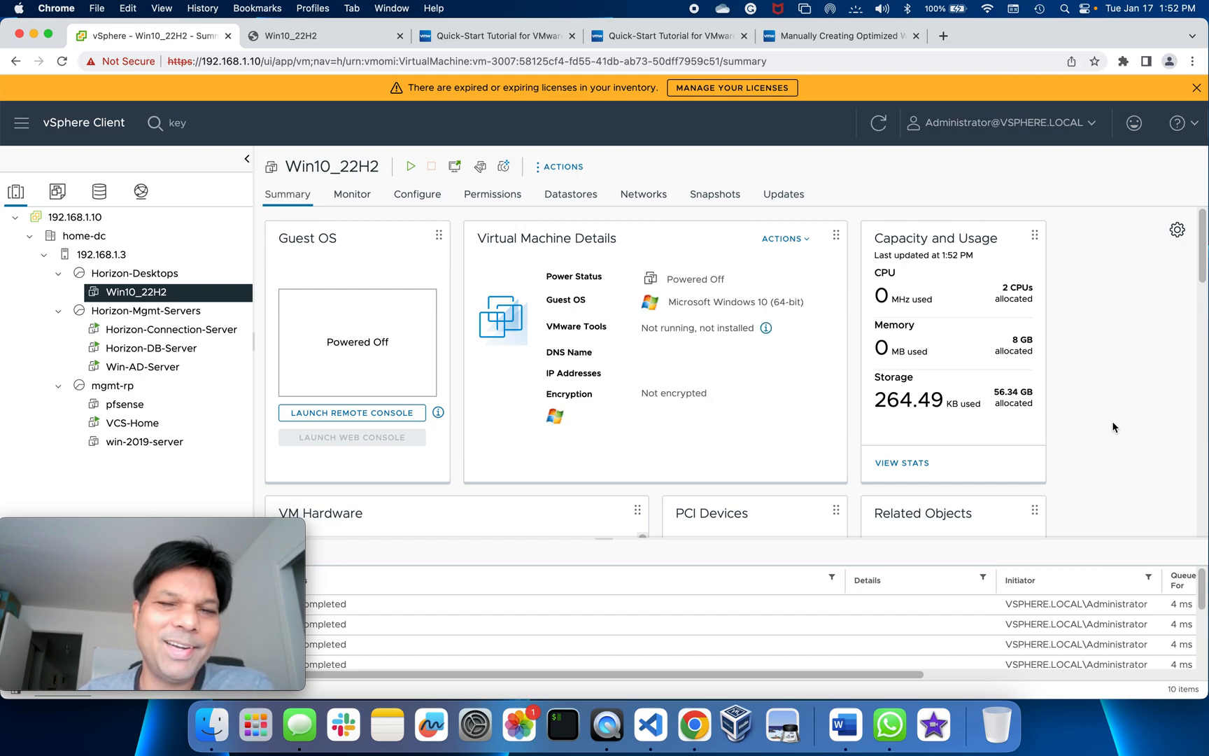
pyautogui.moveTo(701, 150)
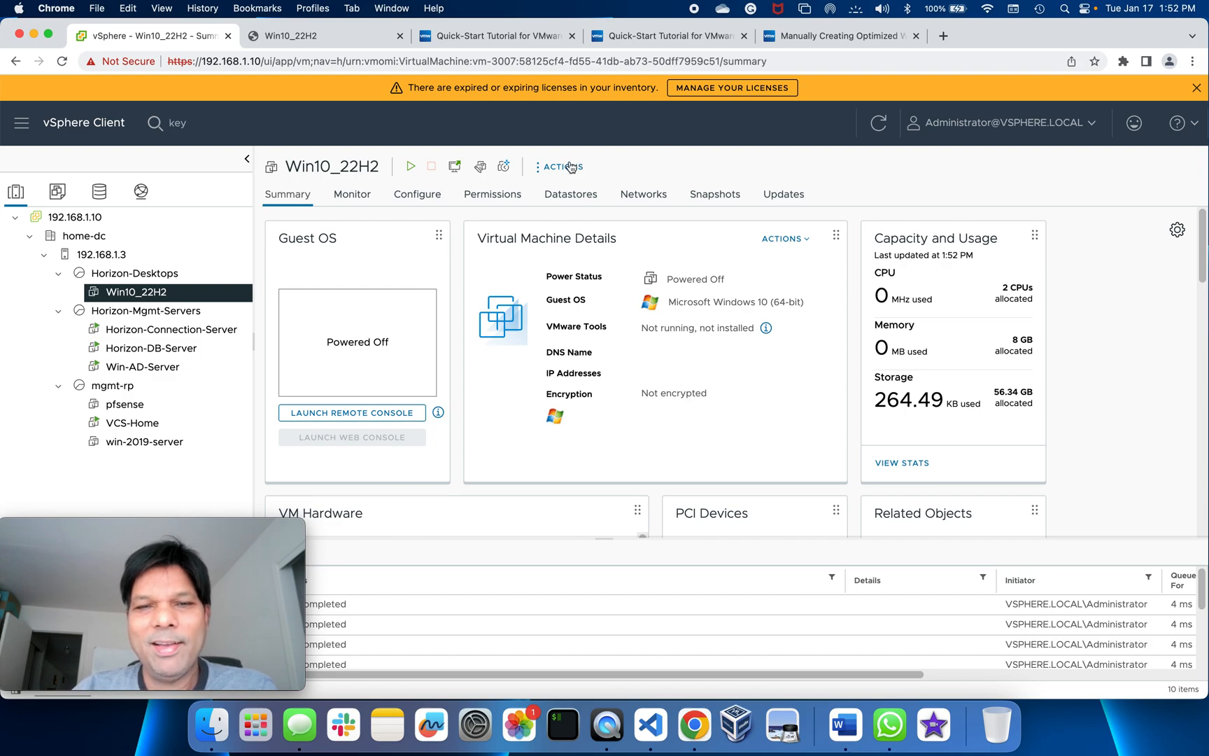
# Power on Win10_22H2 again and open its web console to the Windows Setup language screen.
pyautogui.click(563, 167)
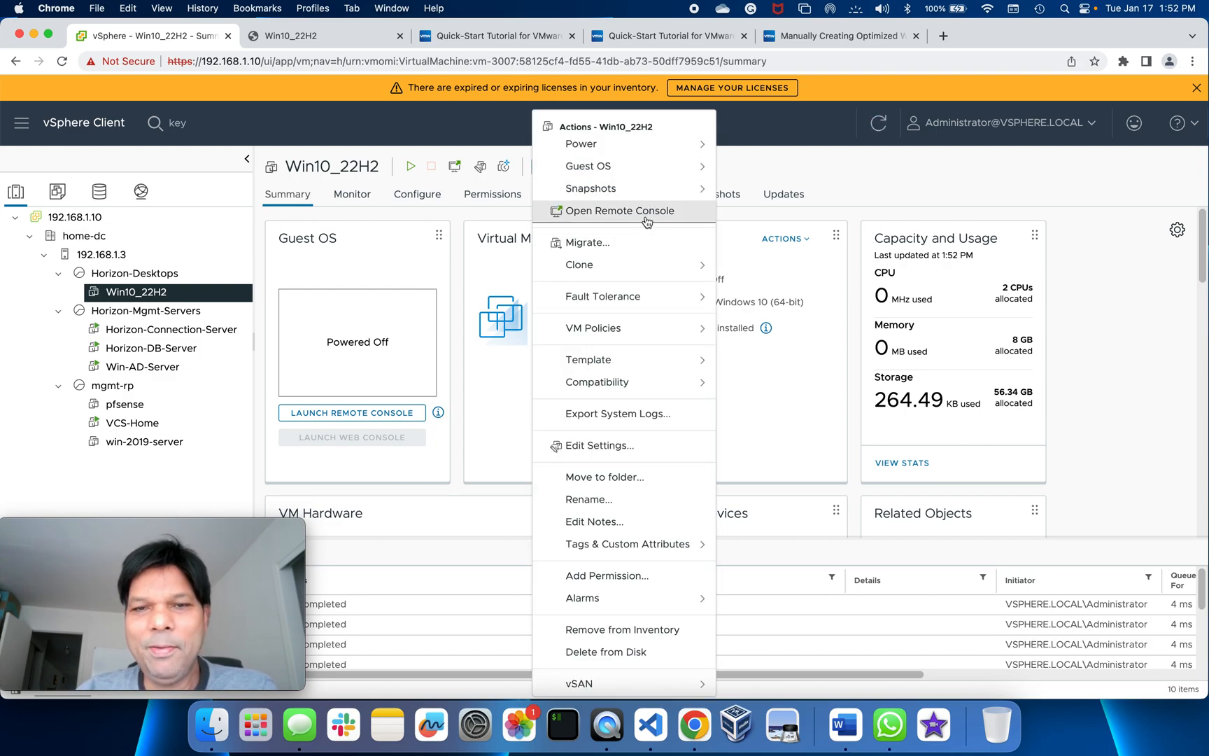
pyautogui.moveTo(738, 169)
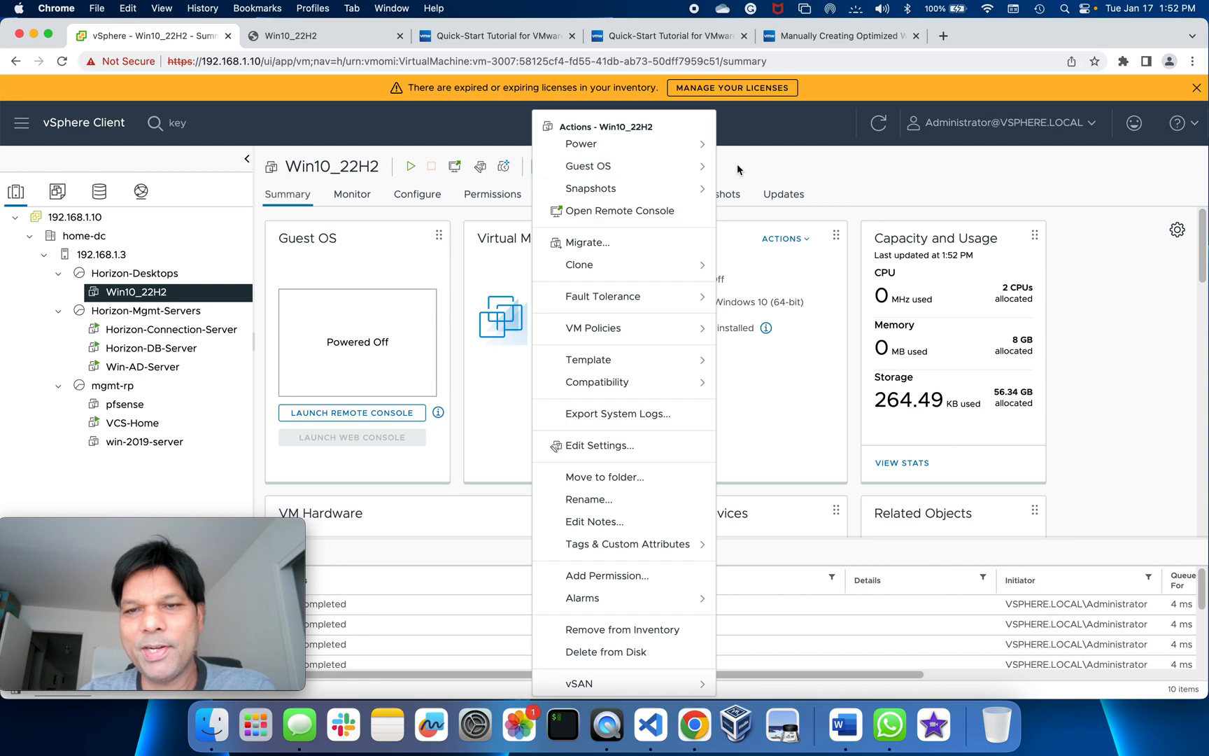
pyautogui.moveTo(588, 165)
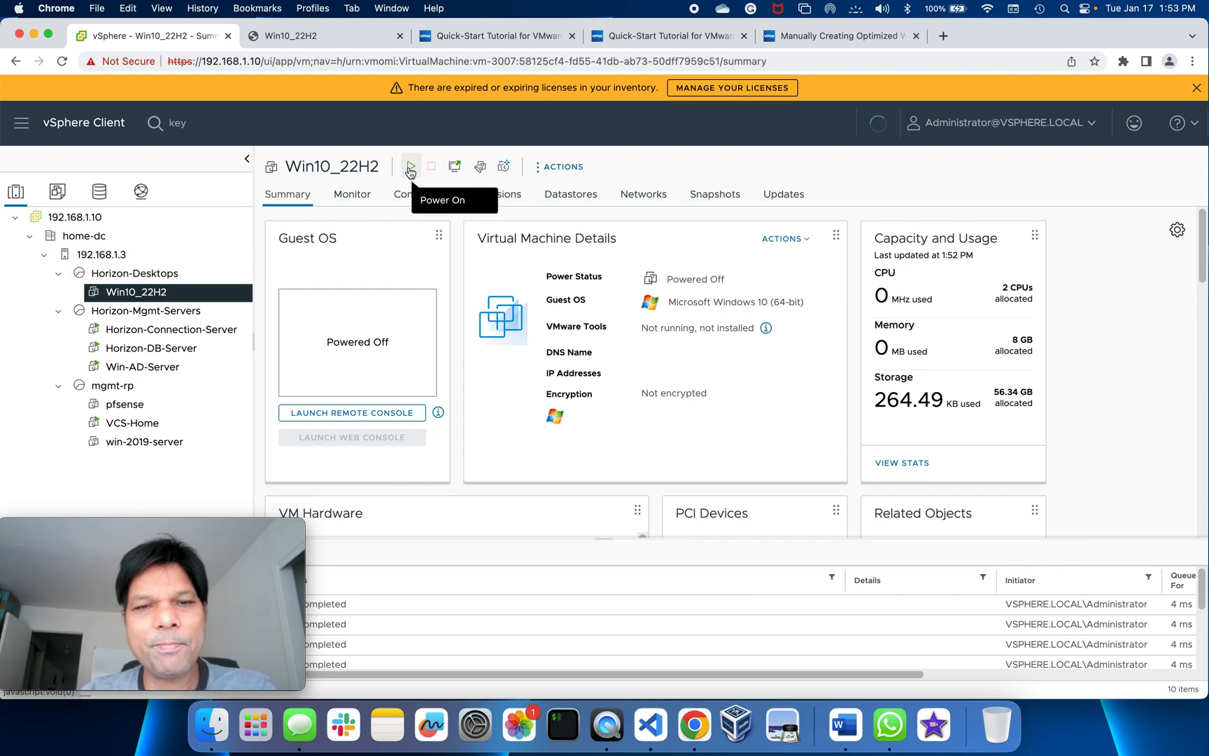
pyautogui.click(410, 165)
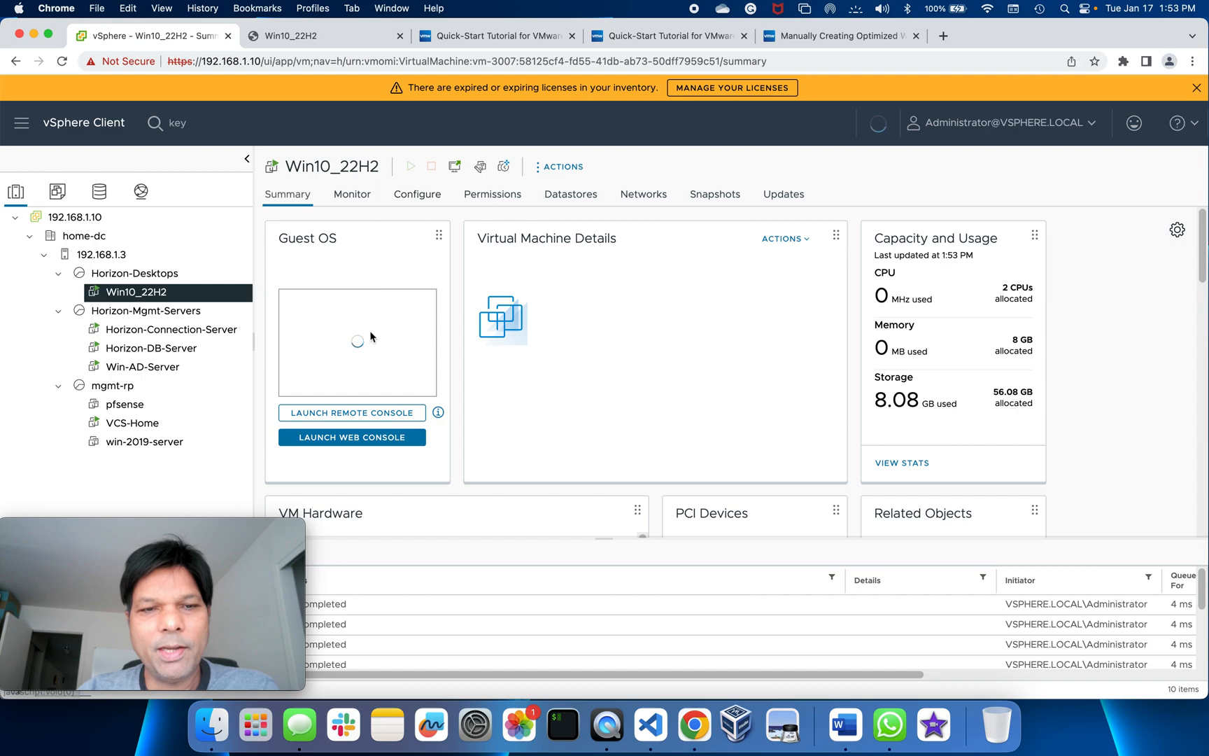
pyautogui.click(351, 436)
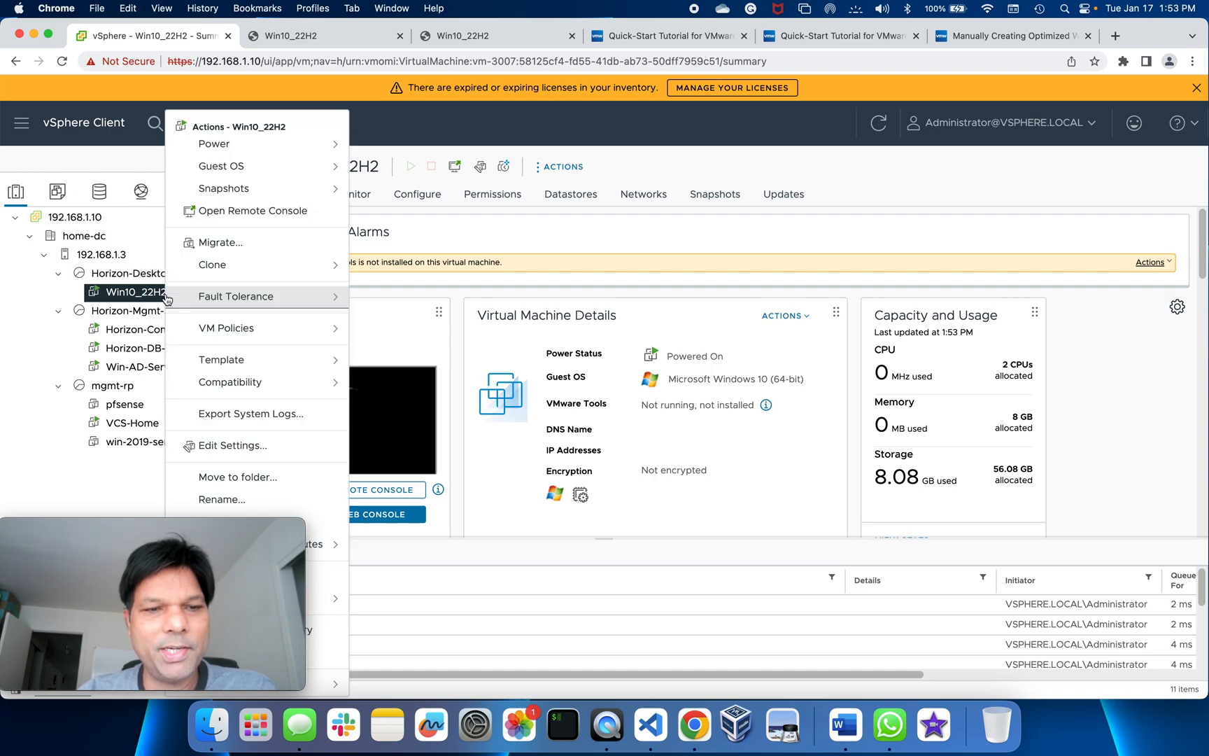
pyautogui.moveTo(241, 167)
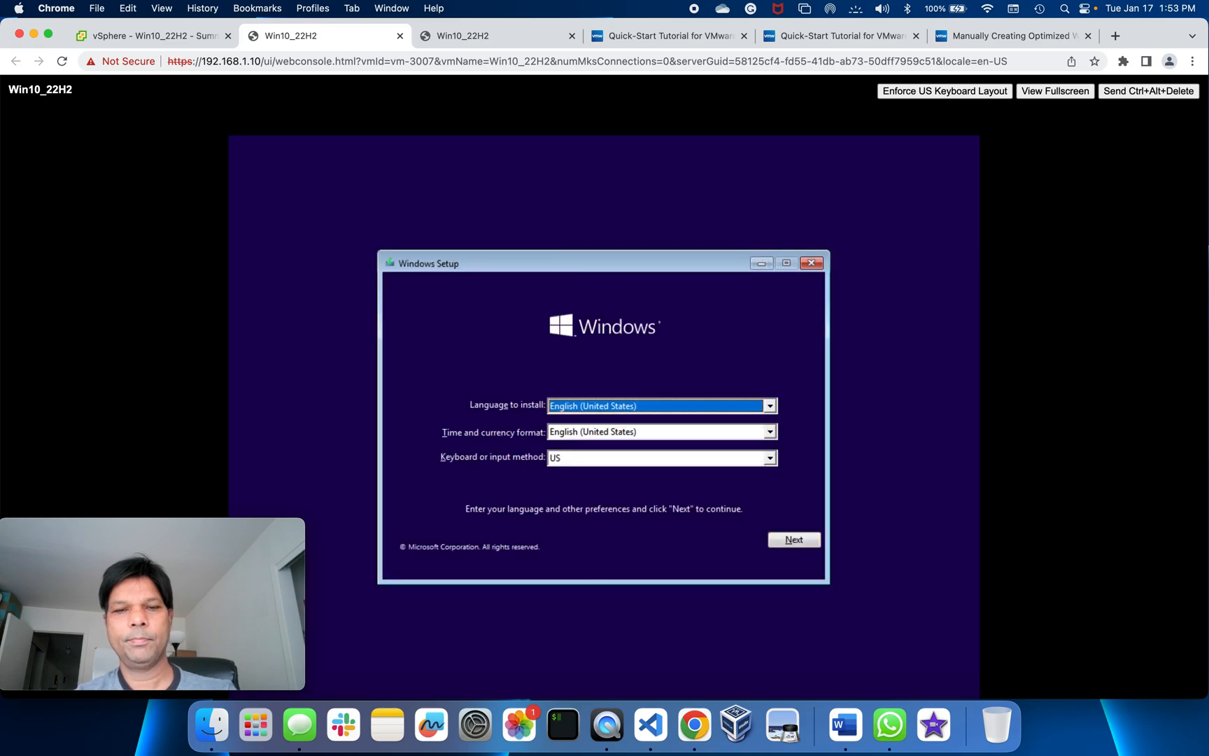
# Accept the language settings and skip entering a product key in Windows Setup.
pyautogui.click(794, 539)
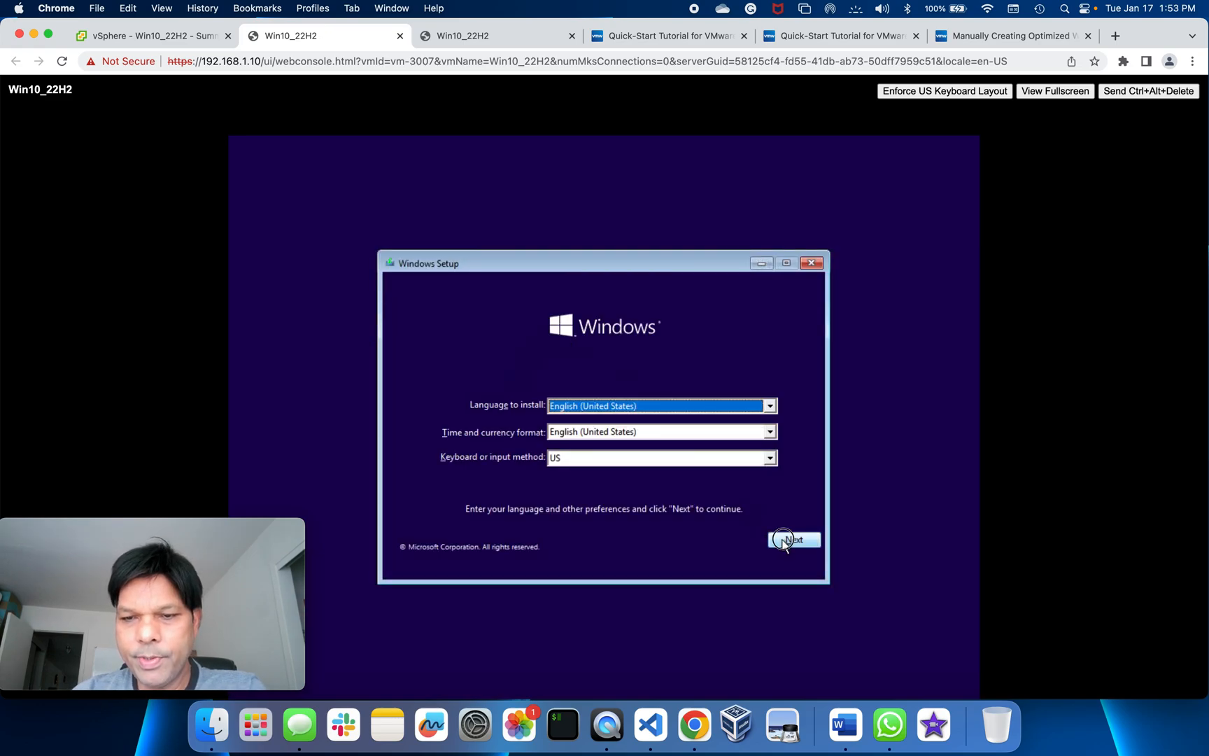
pyautogui.click(795, 539)
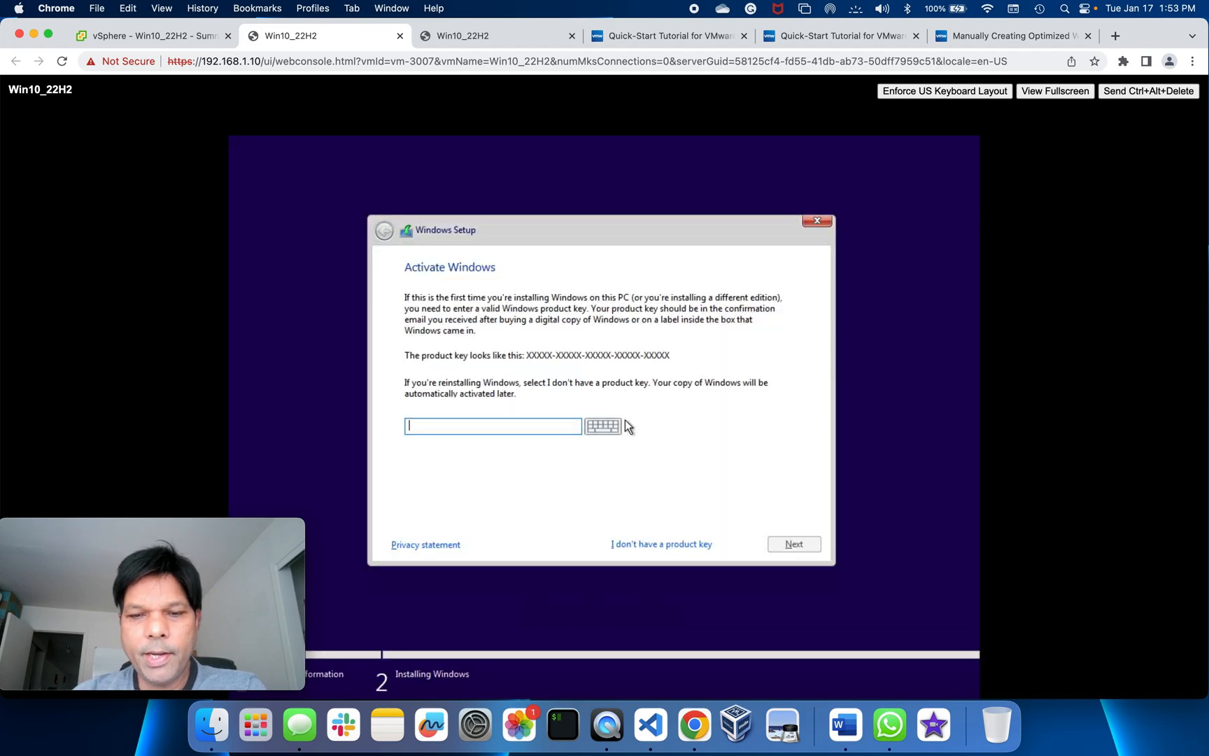
pyautogui.click(661, 543)
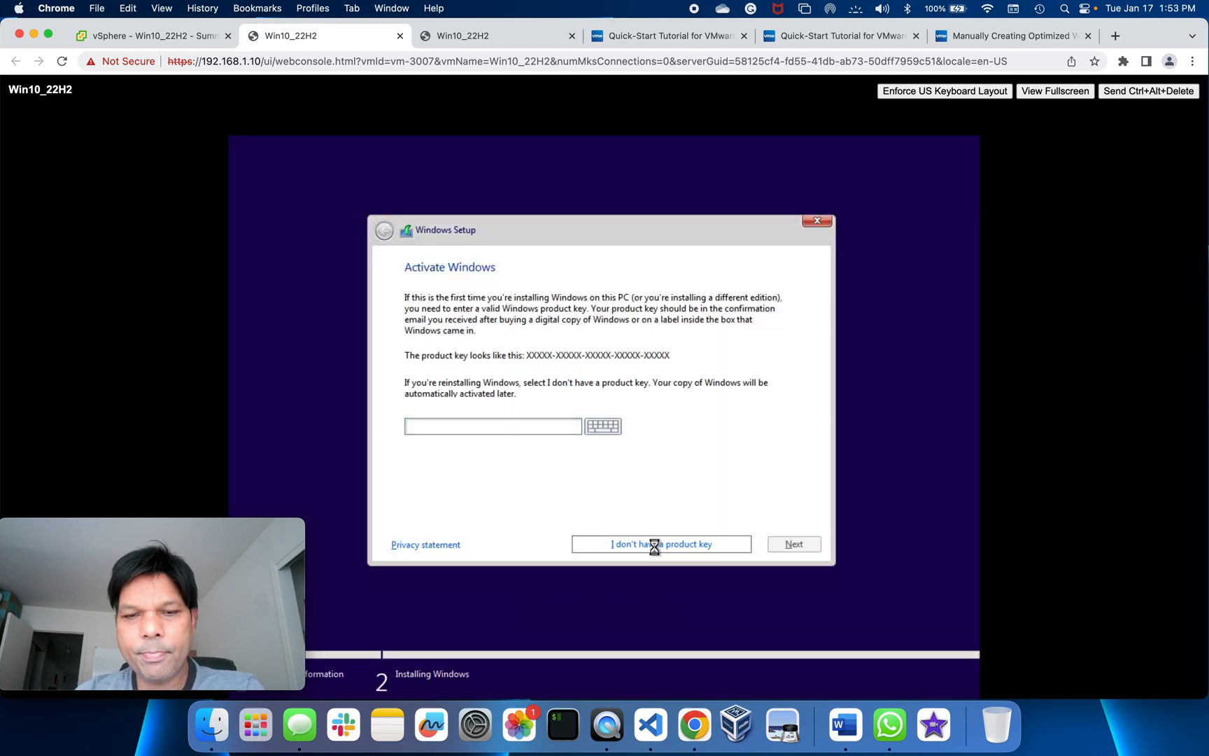
pyautogui.click(660, 543)
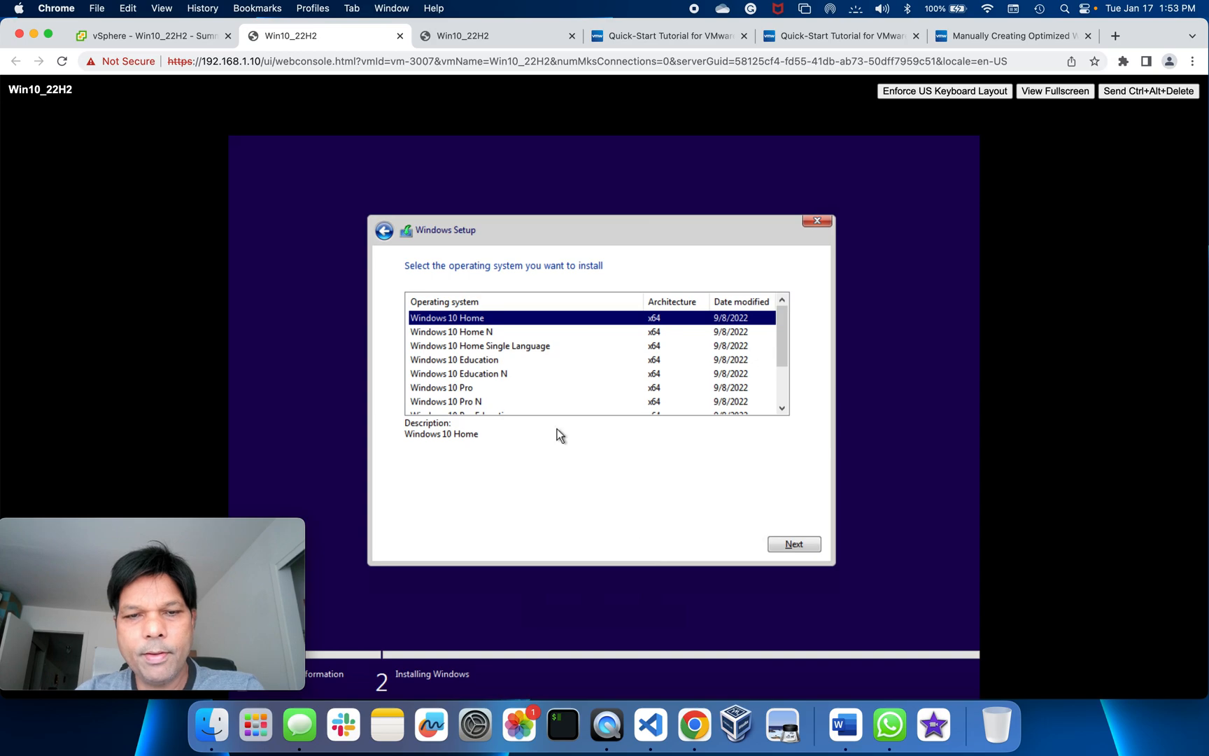
# Choose the Windows 10 Pro edition and continue to the license terms.
pyautogui.click(443, 388)
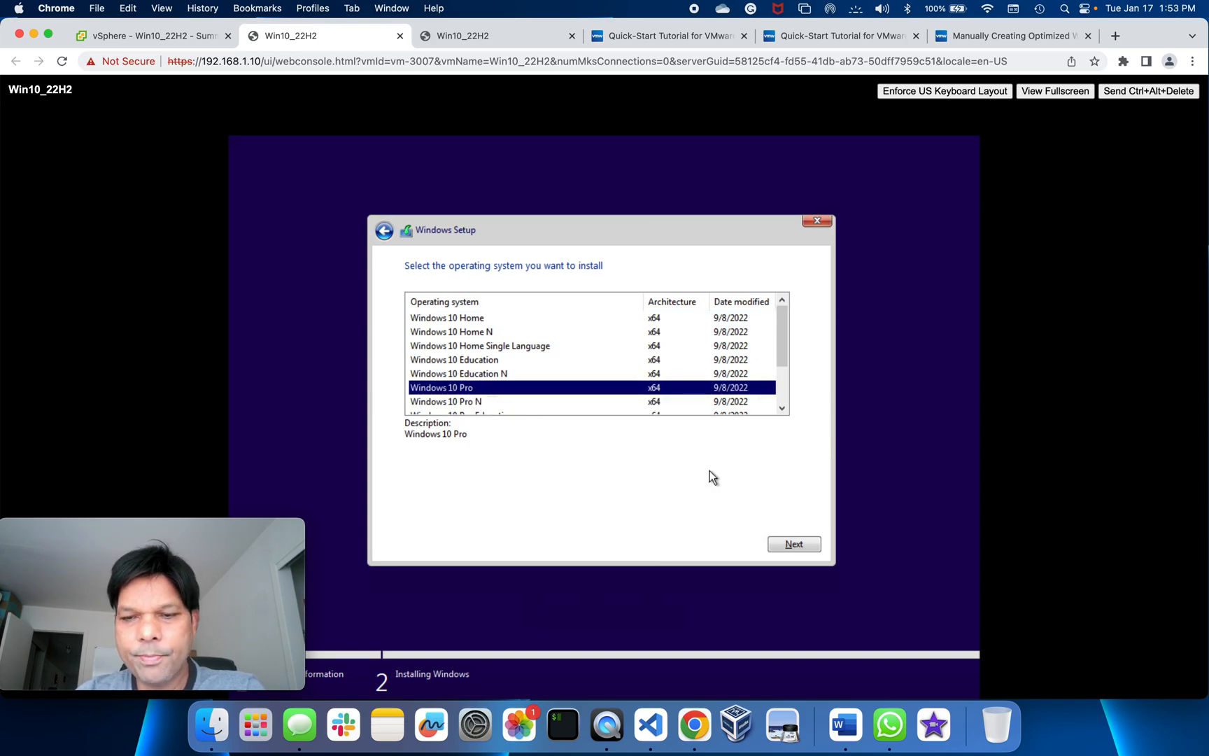
pyautogui.click(793, 543)
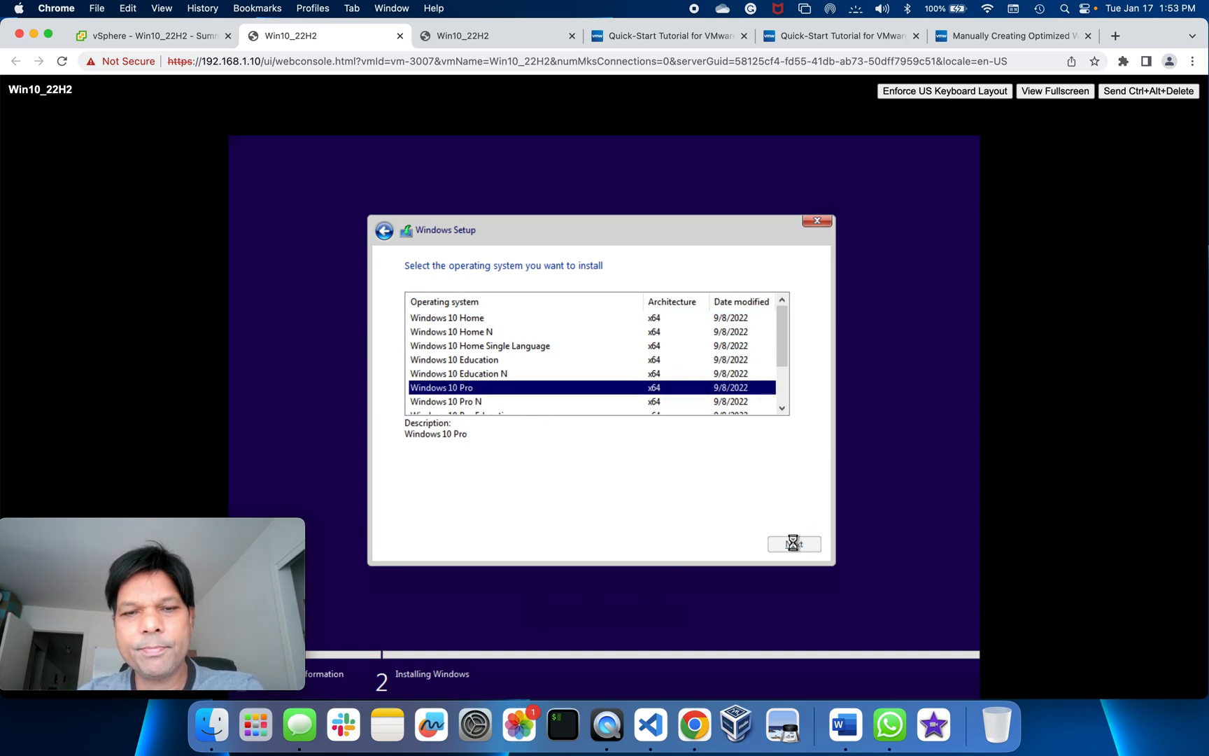
pyautogui.click(792, 543)
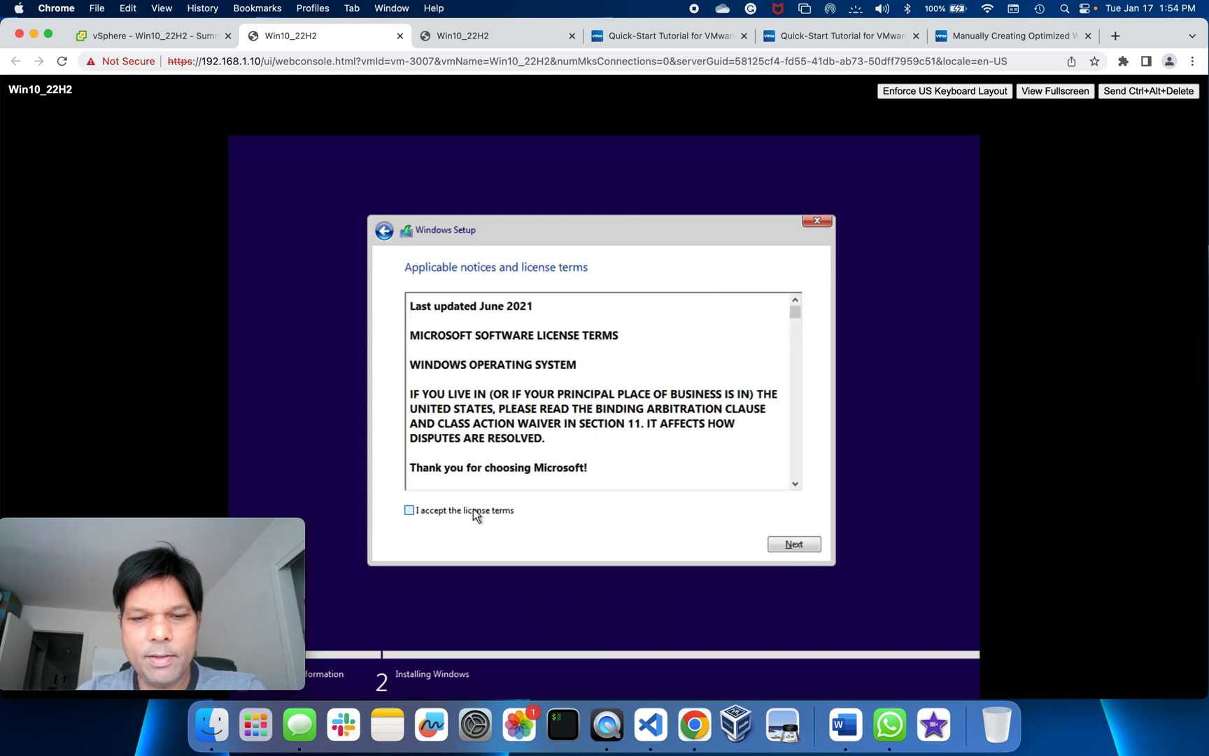
# Accept the license terms, see no drives found again, and return to the vSphere inventory view.
pyautogui.click(410, 509)
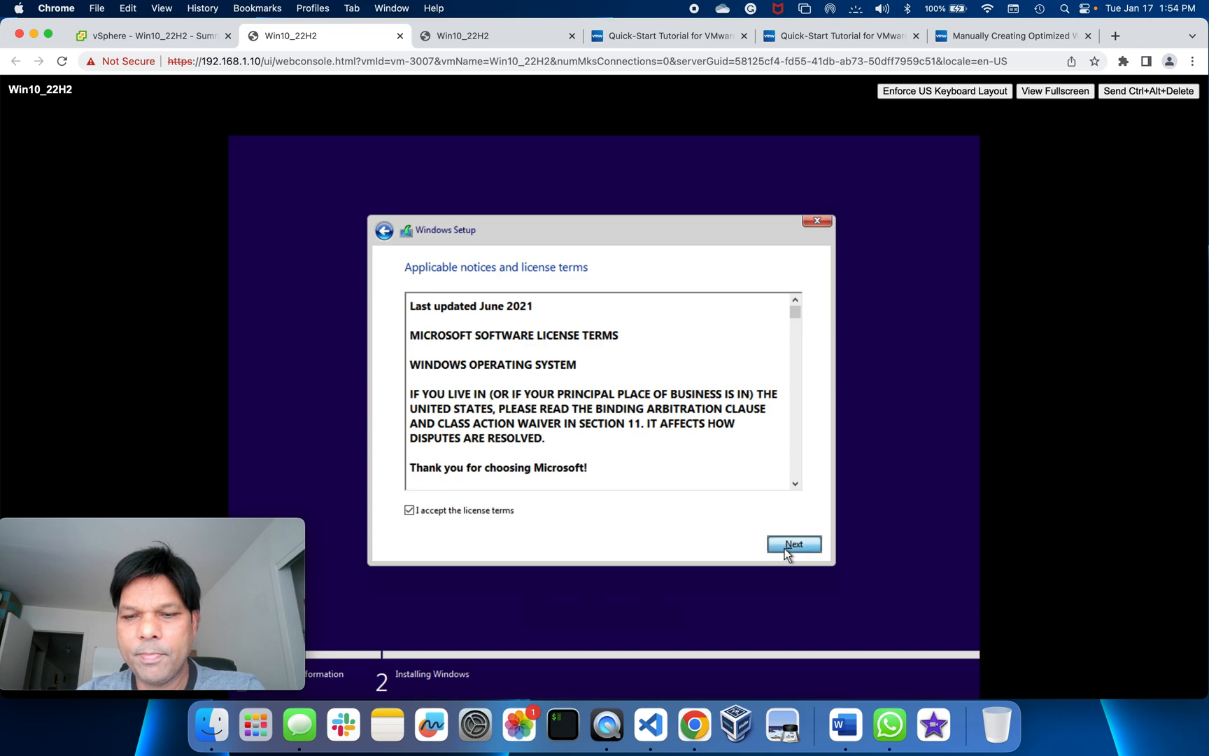
pyautogui.click(794, 544)
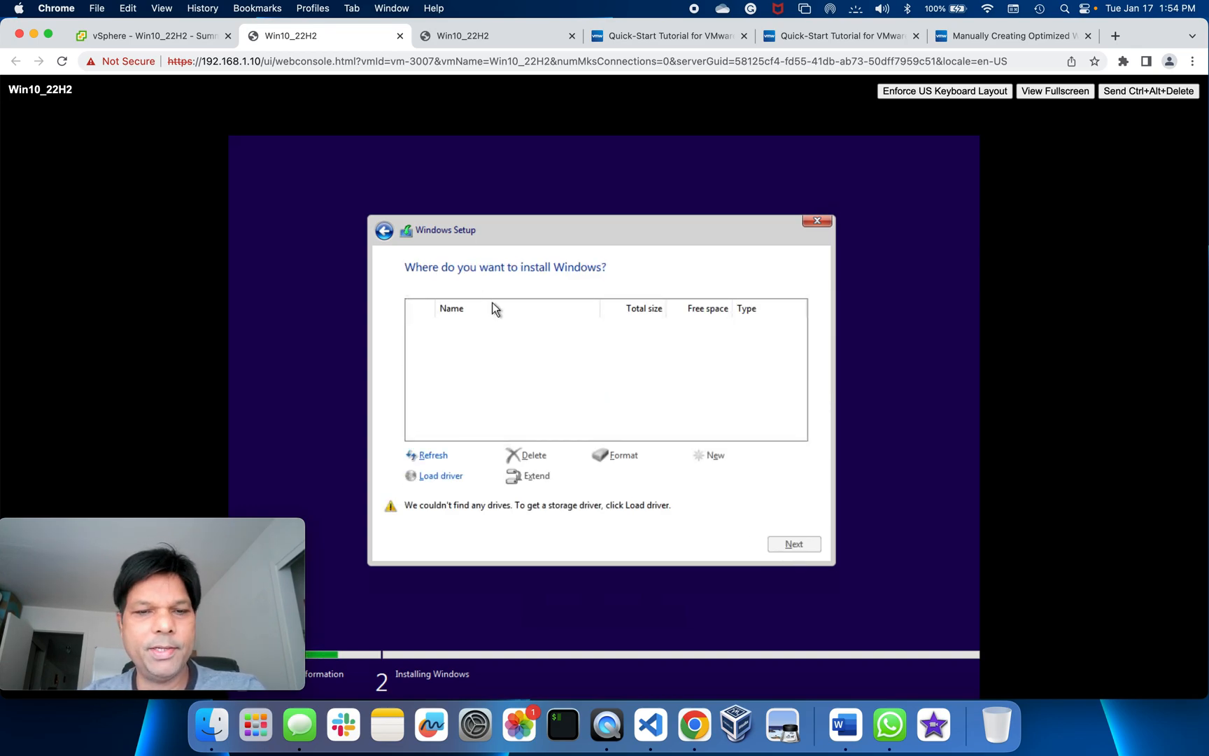
pyautogui.moveTo(369, 208)
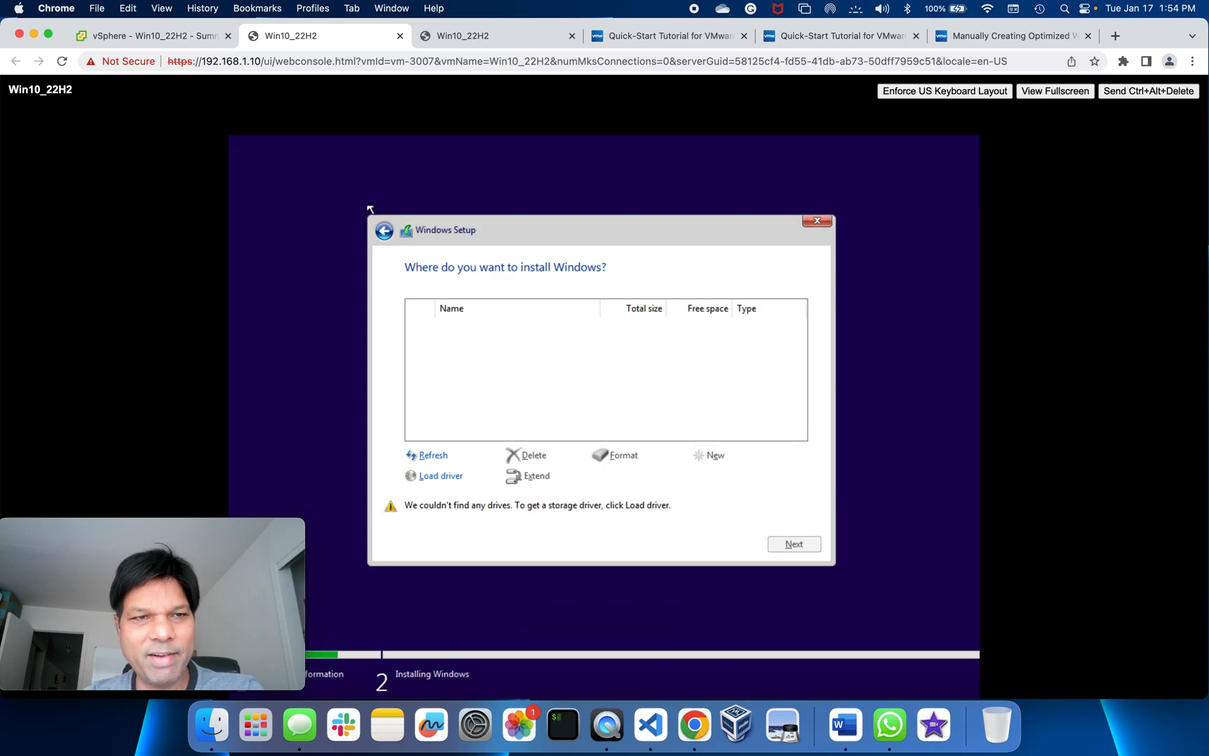
pyautogui.click(146, 35)
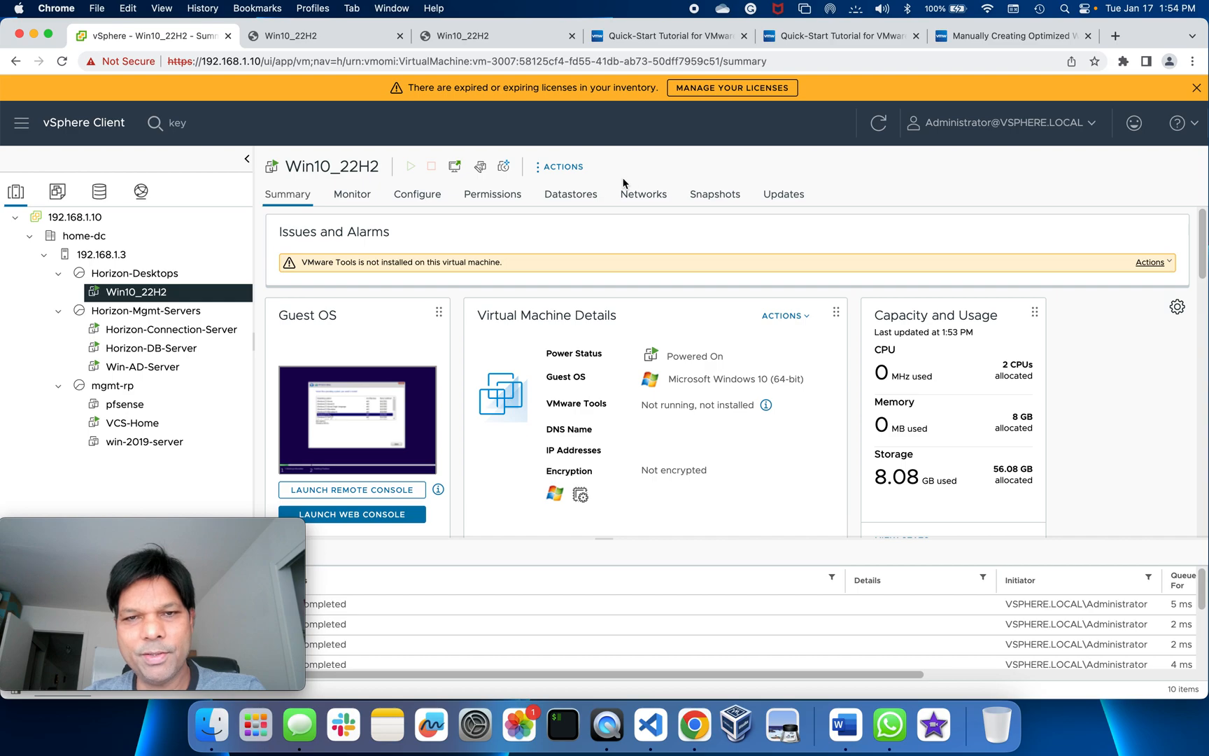
# Start installing VMware Tools on Win10_22H2 via Actions > Guest OS and return to its console.
pyautogui.click(560, 167)
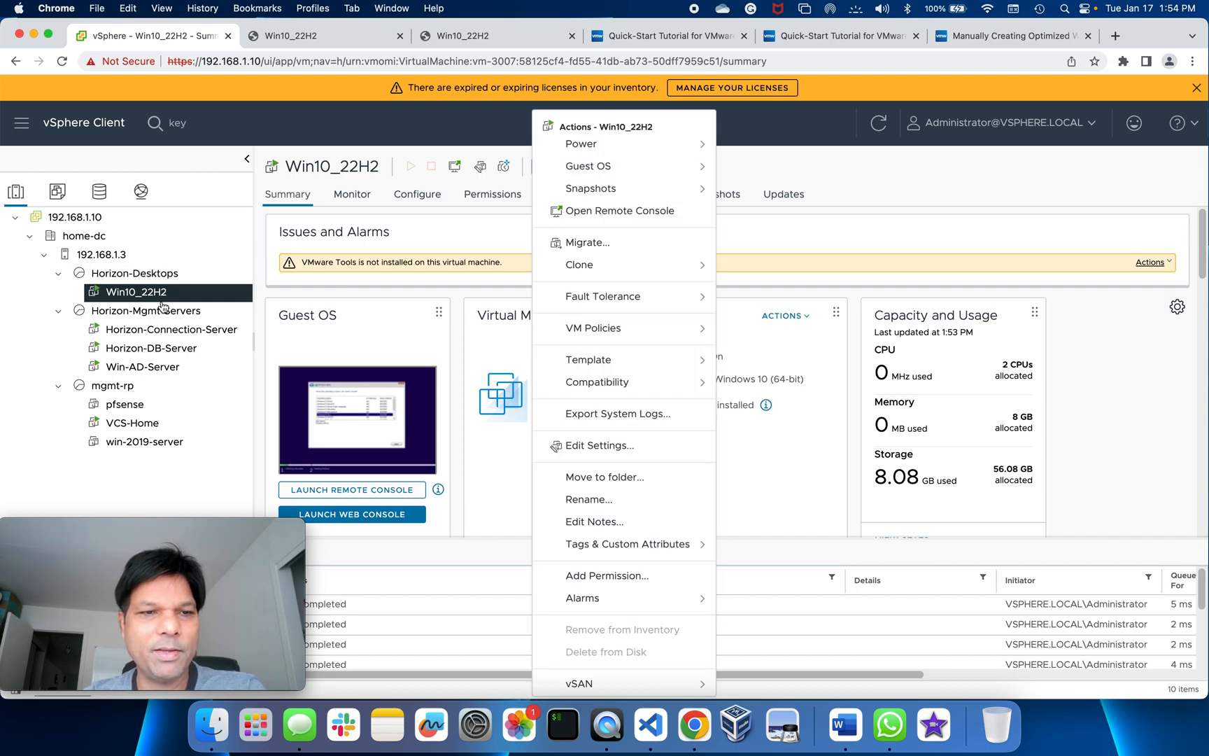
pyautogui.moveTo(602, 165)
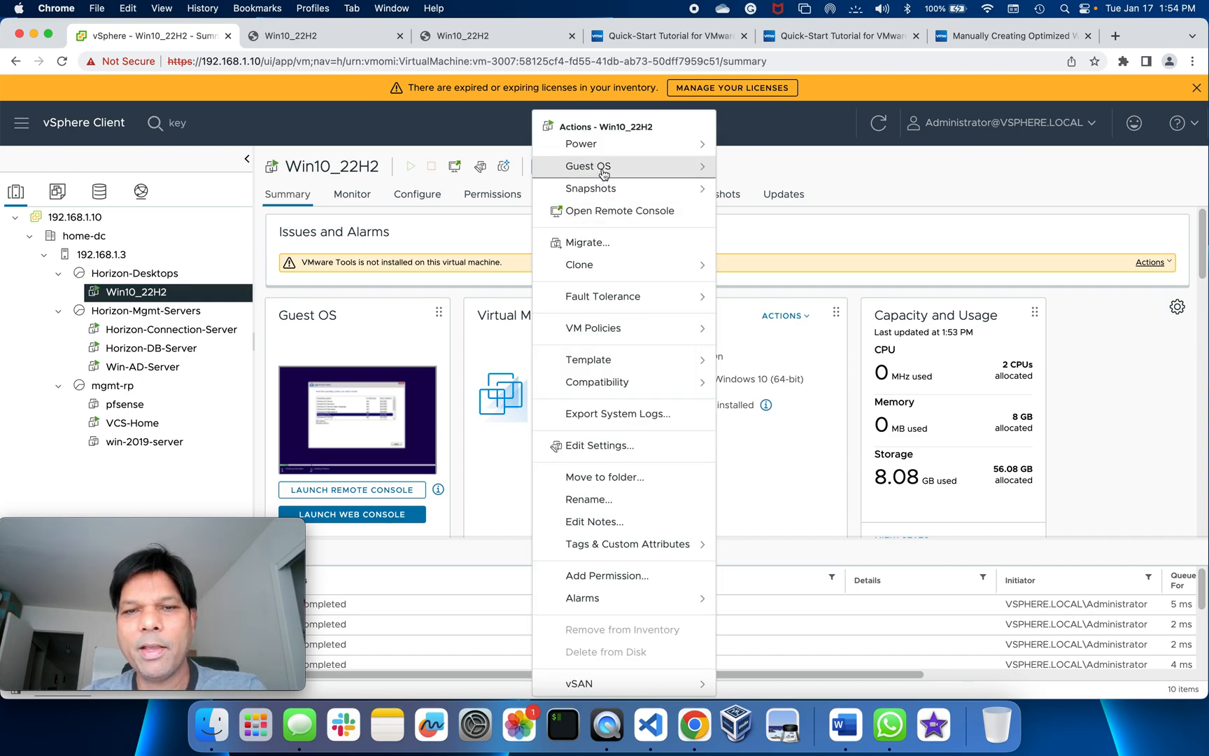
pyautogui.click(587, 165)
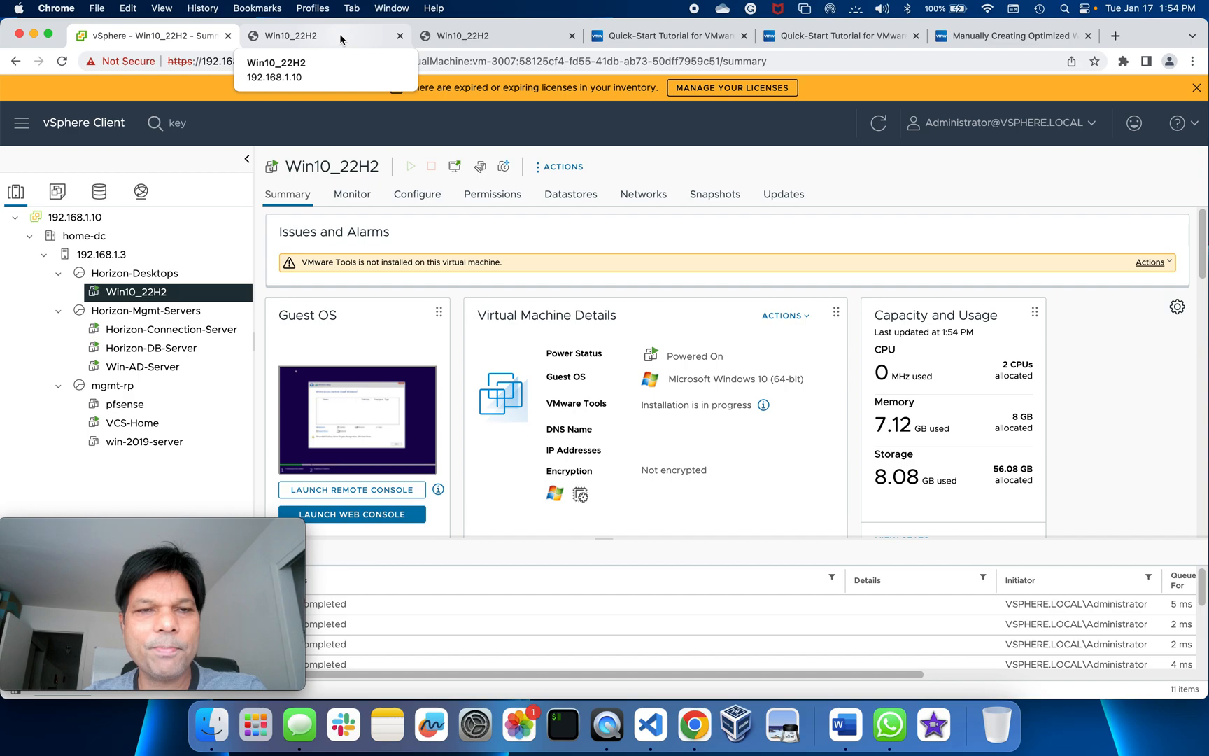
pyautogui.click(307, 35)
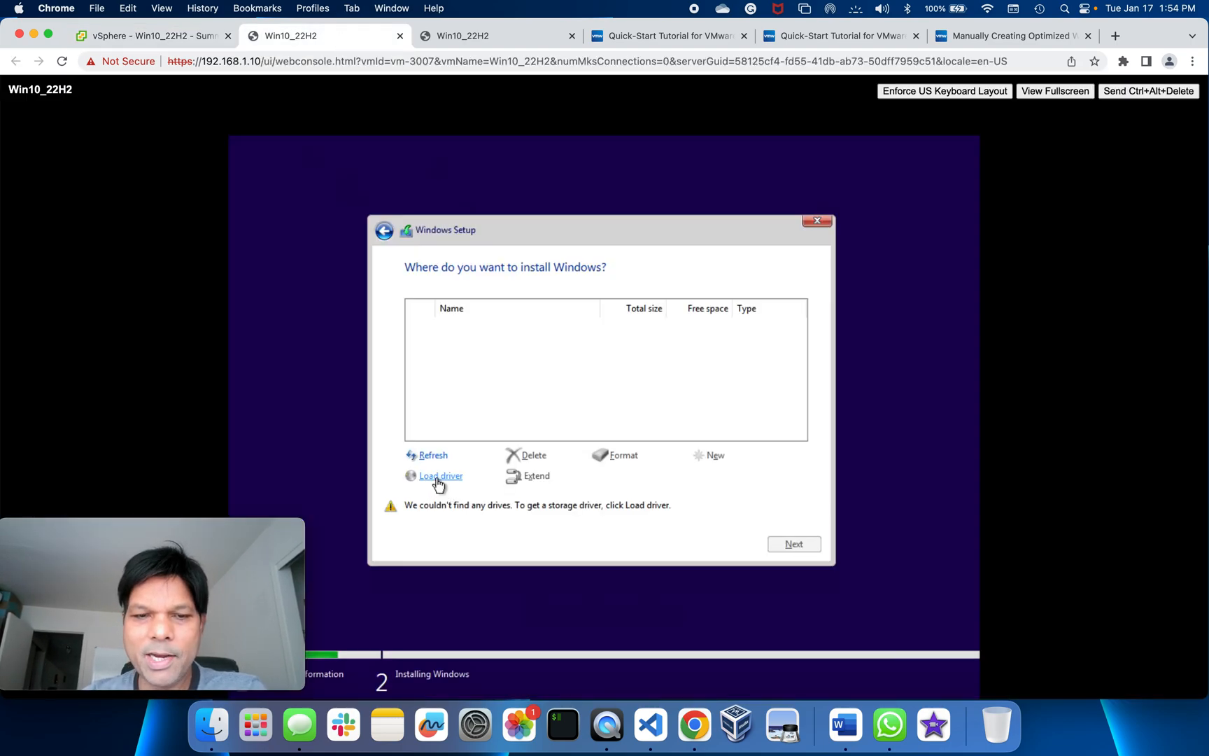
# In Load driver's folder browser, expand E: VMware Tools > Program Files > VMware > VMware Tools > Drivers > pvscsi.
pyautogui.click(441, 476)
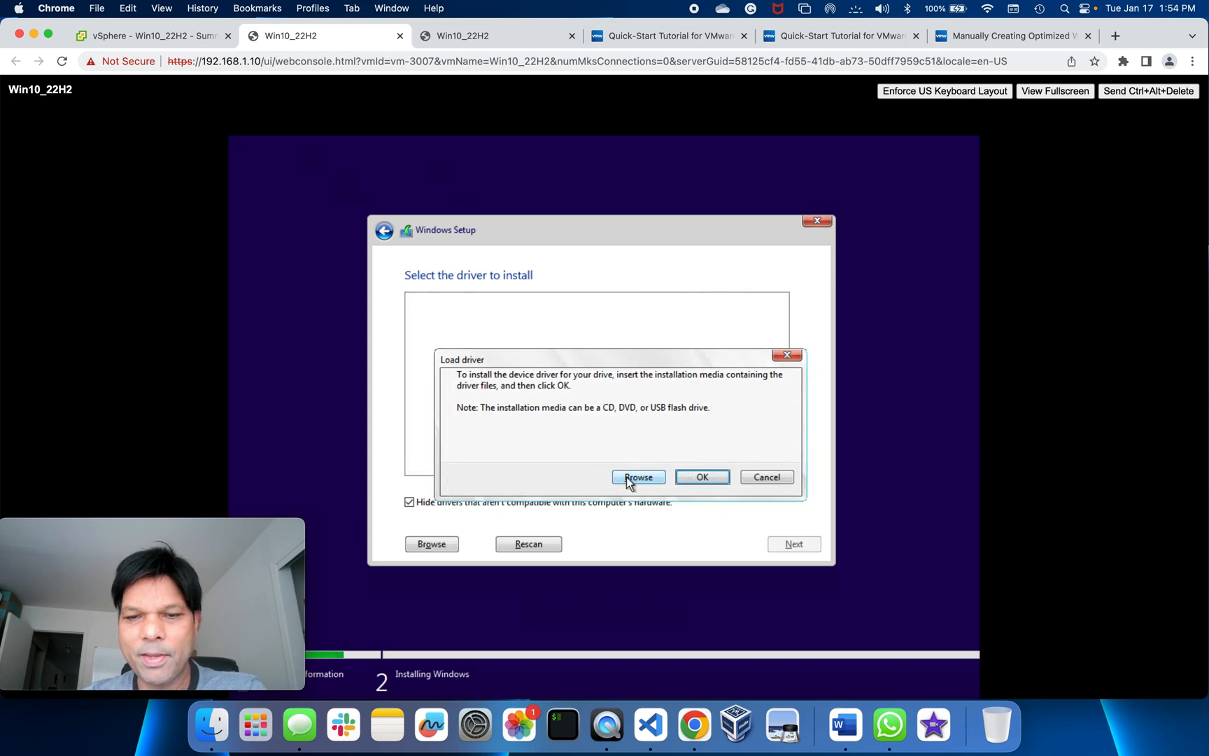
pyautogui.click(639, 477)
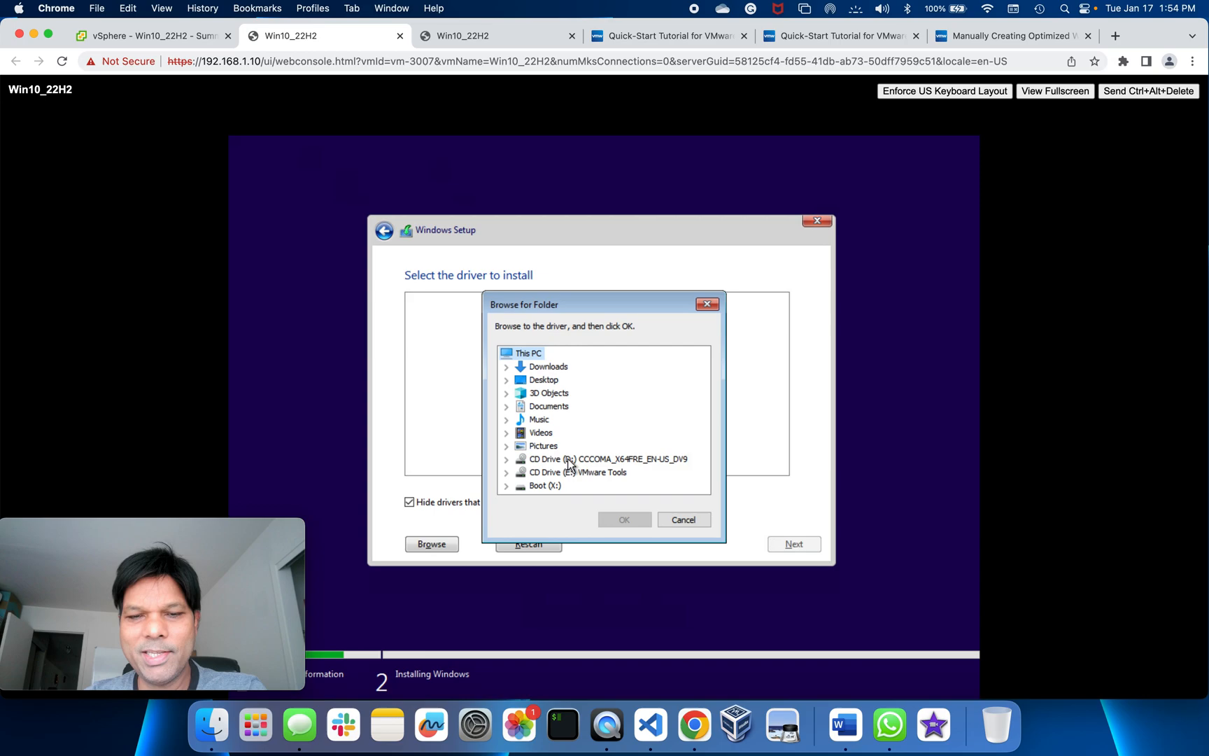
pyautogui.moveTo(593, 466)
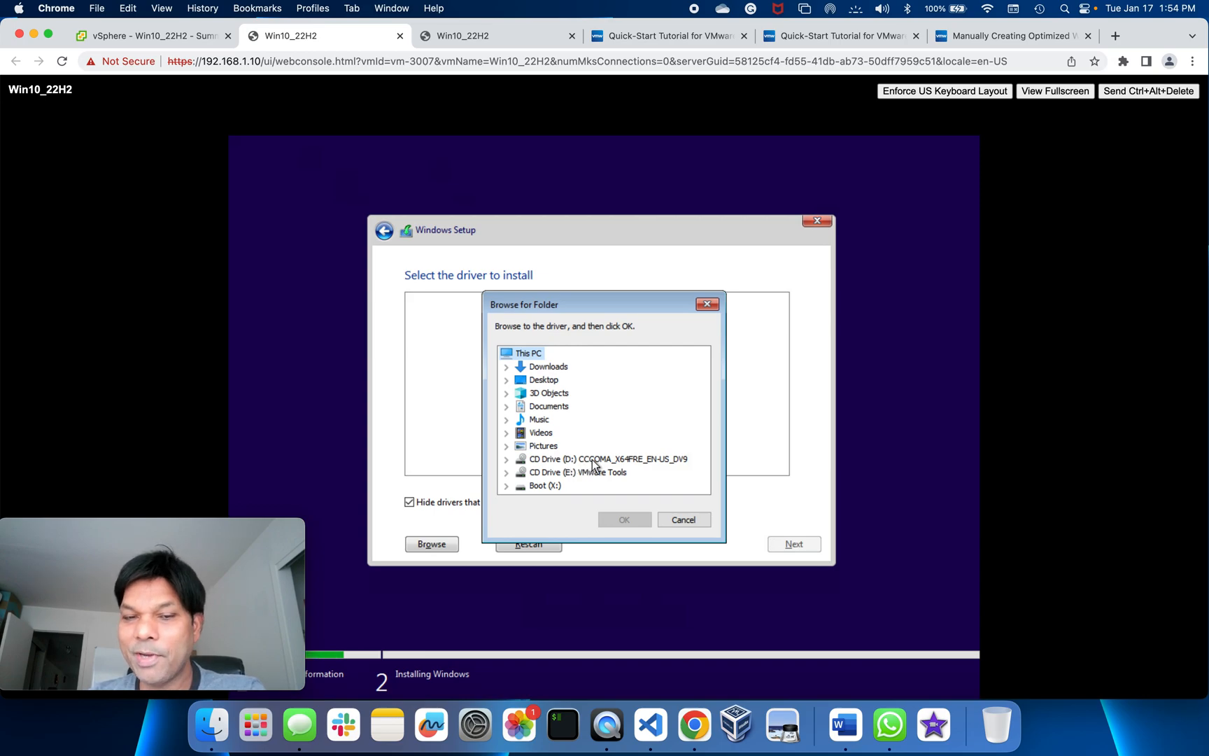
pyautogui.moveTo(588, 477)
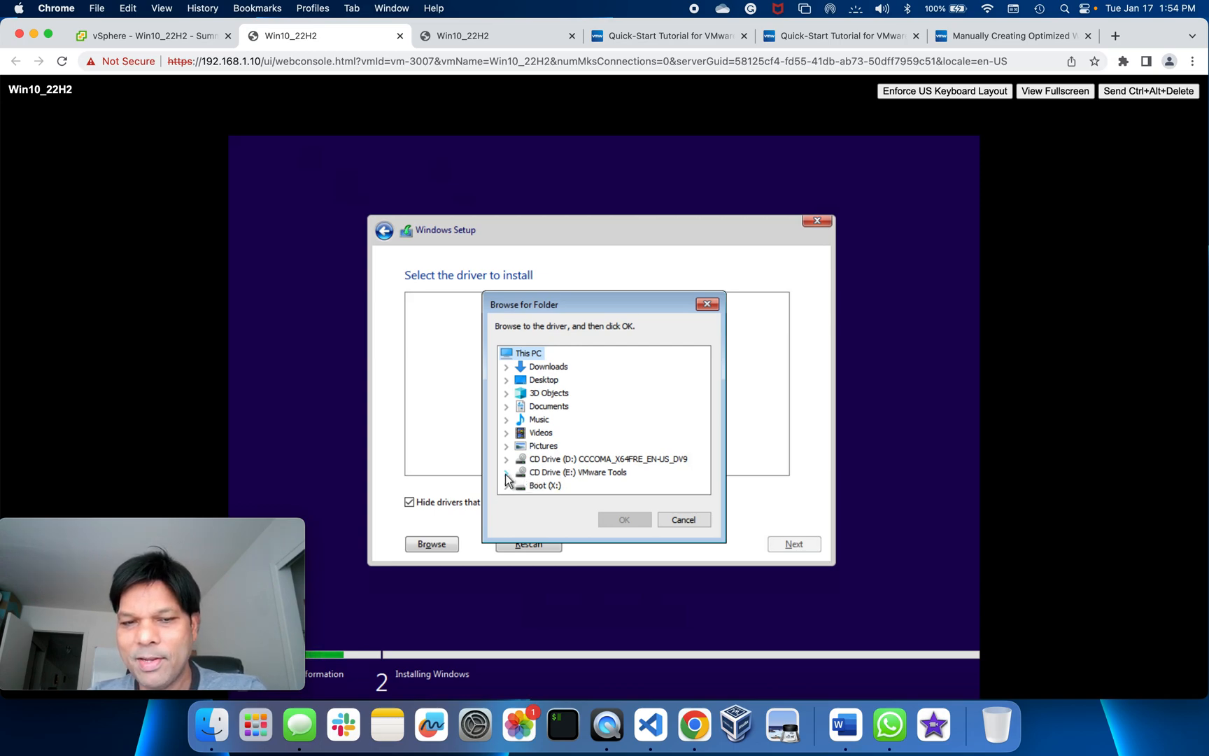
pyautogui.click(507, 472)
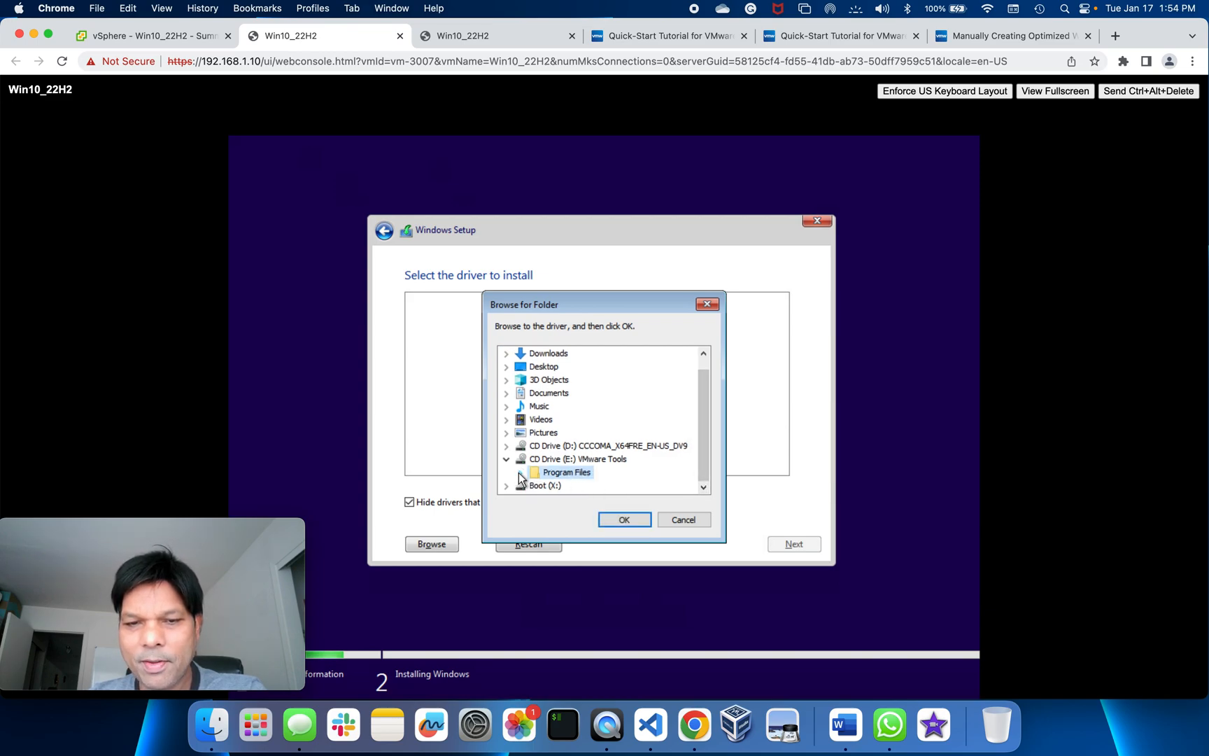
pyautogui.click(506, 472)
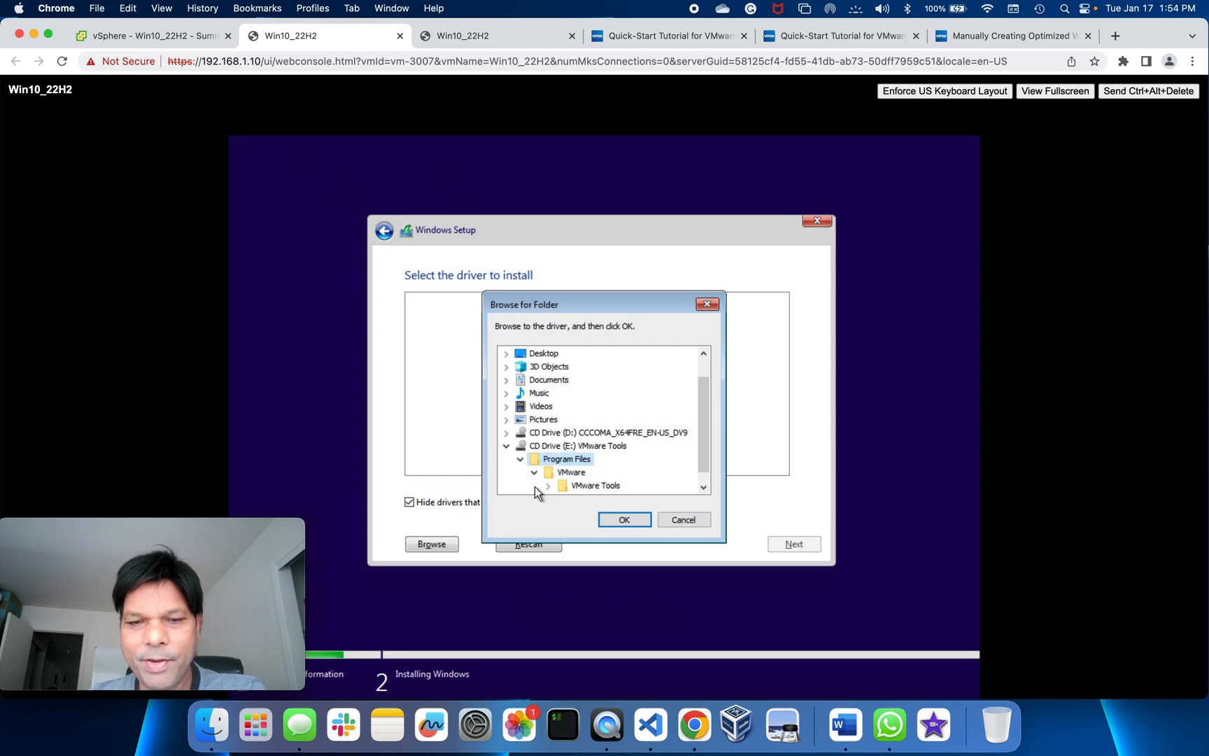
pyautogui.click(547, 485)
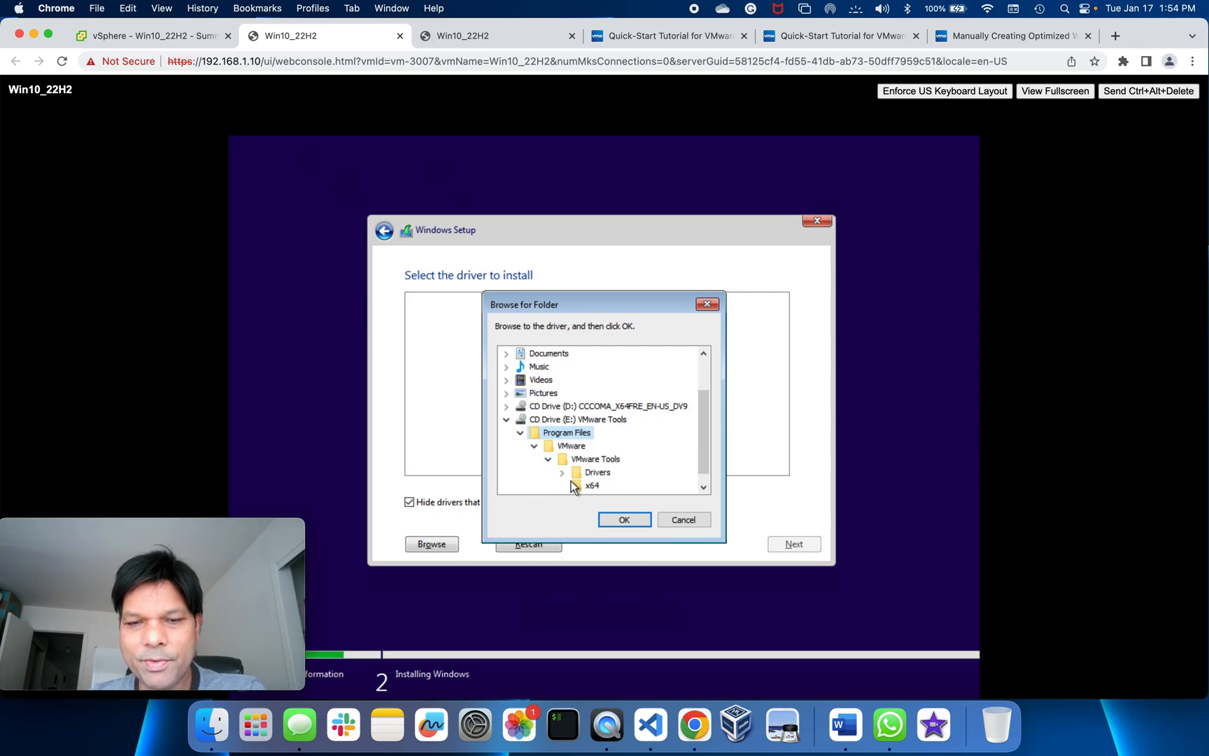
pyautogui.click(563, 472)
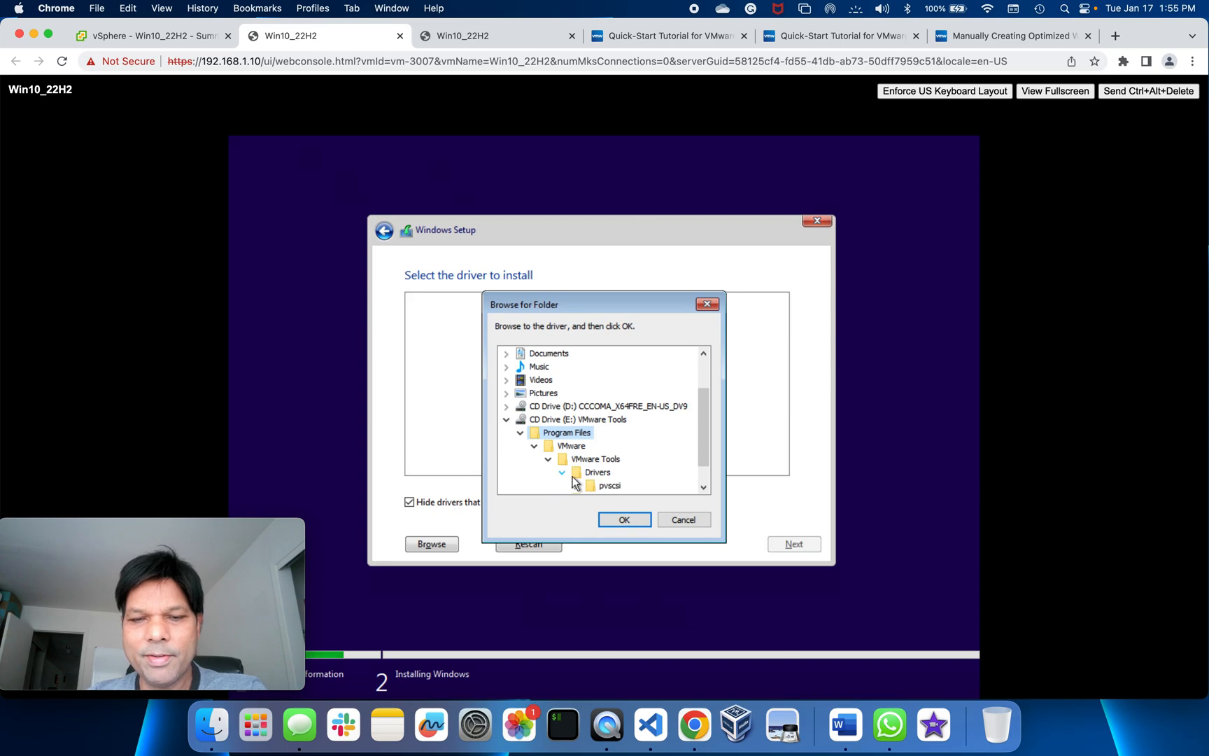
pyautogui.moveTo(579, 492)
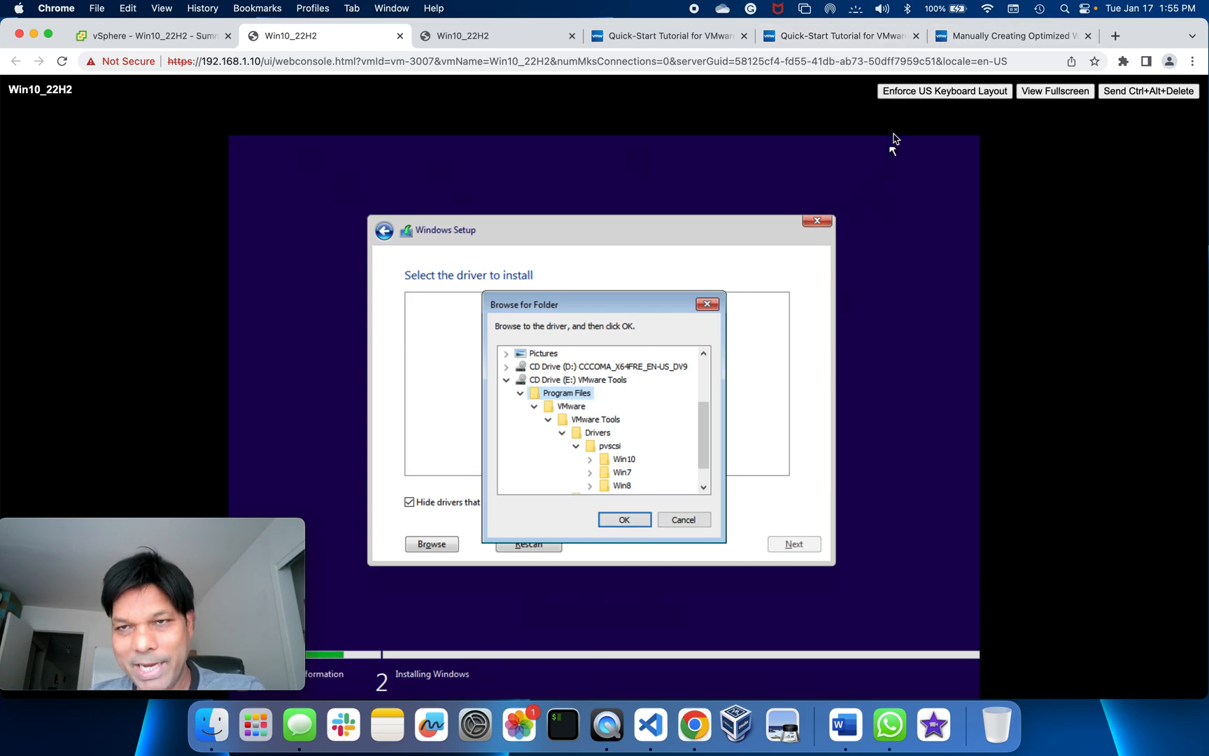
pyautogui.click(1011, 35)
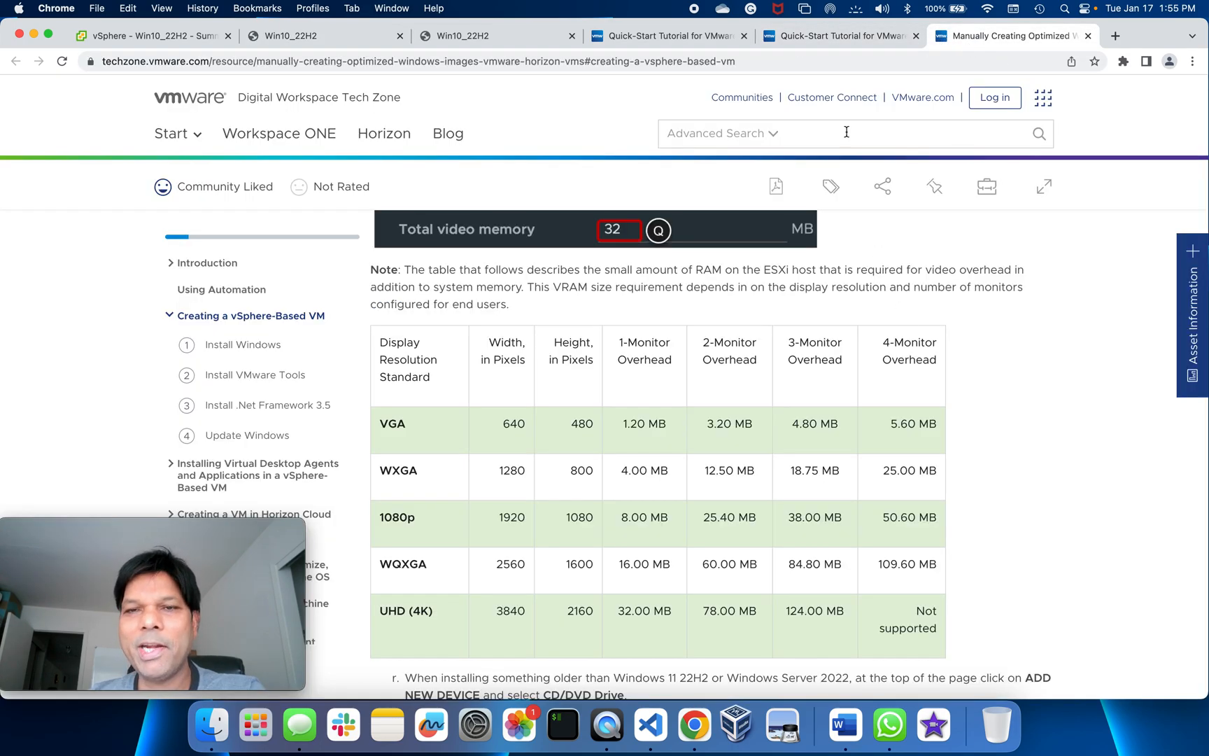
# Review the Tech Zone guide's Install Windows driver steps (pvscsi Win10 amd64) and return to the console.
pyautogui.scroll(-3)
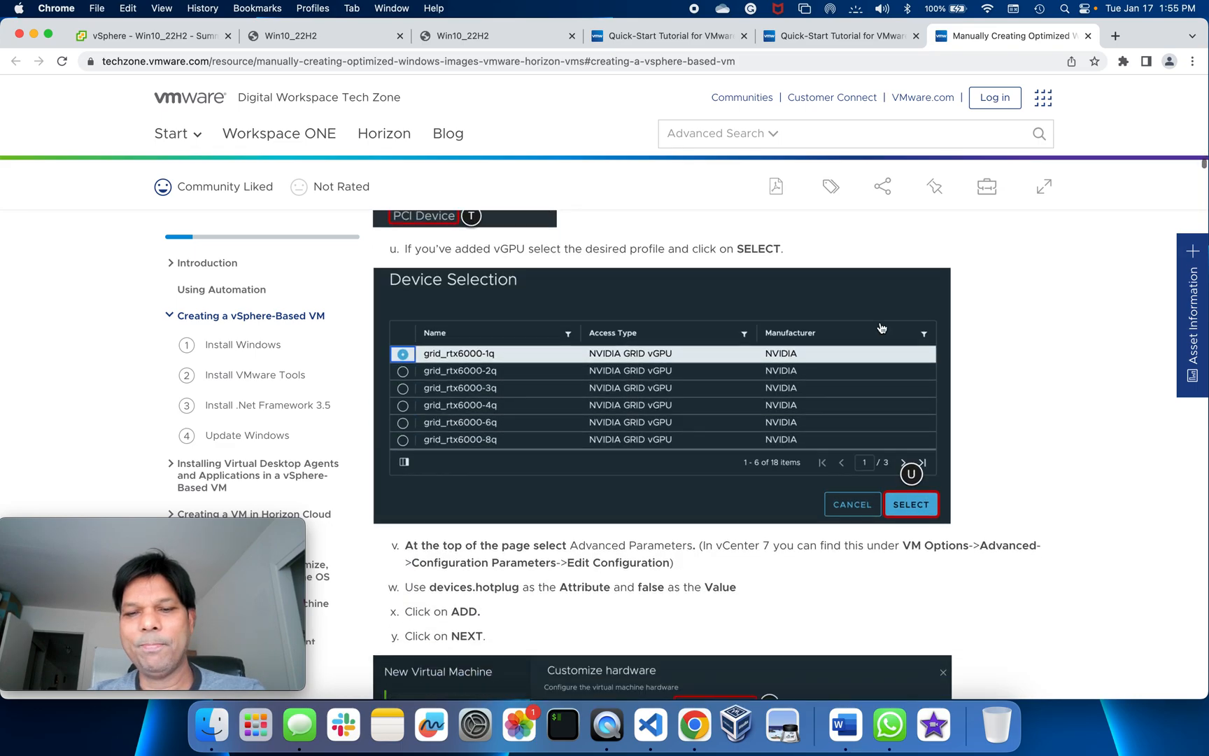
pyautogui.click(242, 344)
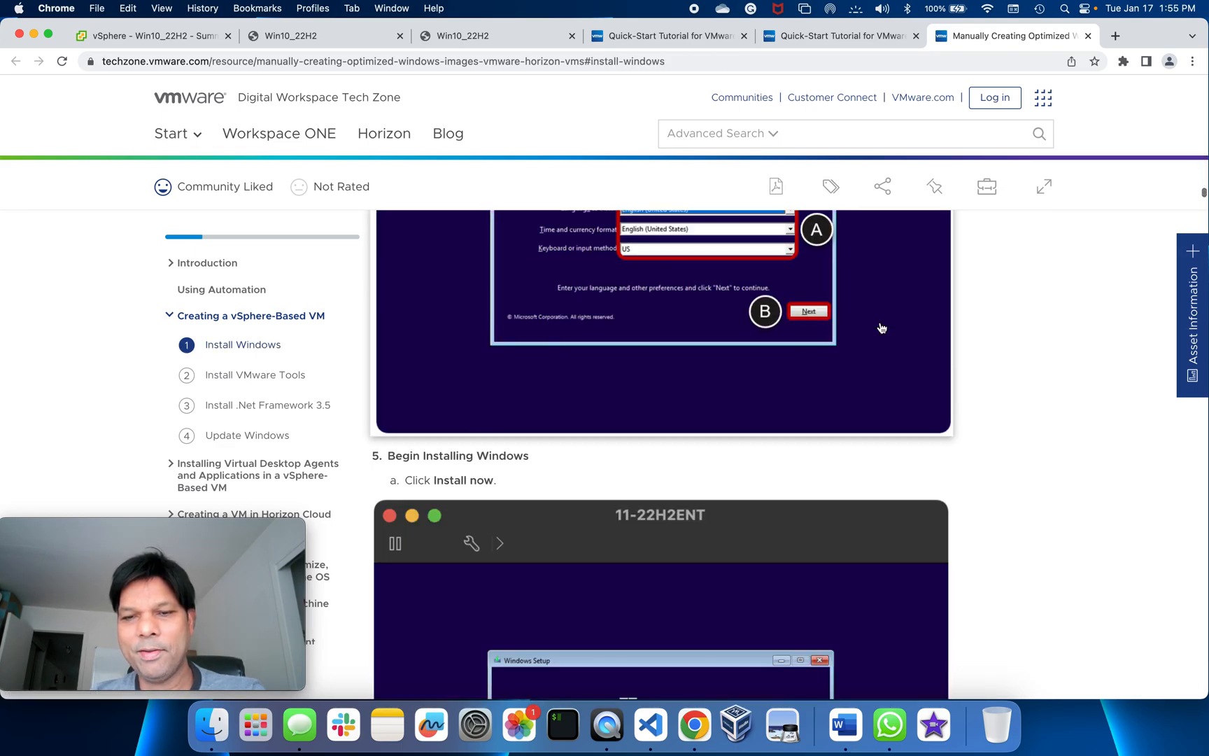
pyautogui.scroll(-3)
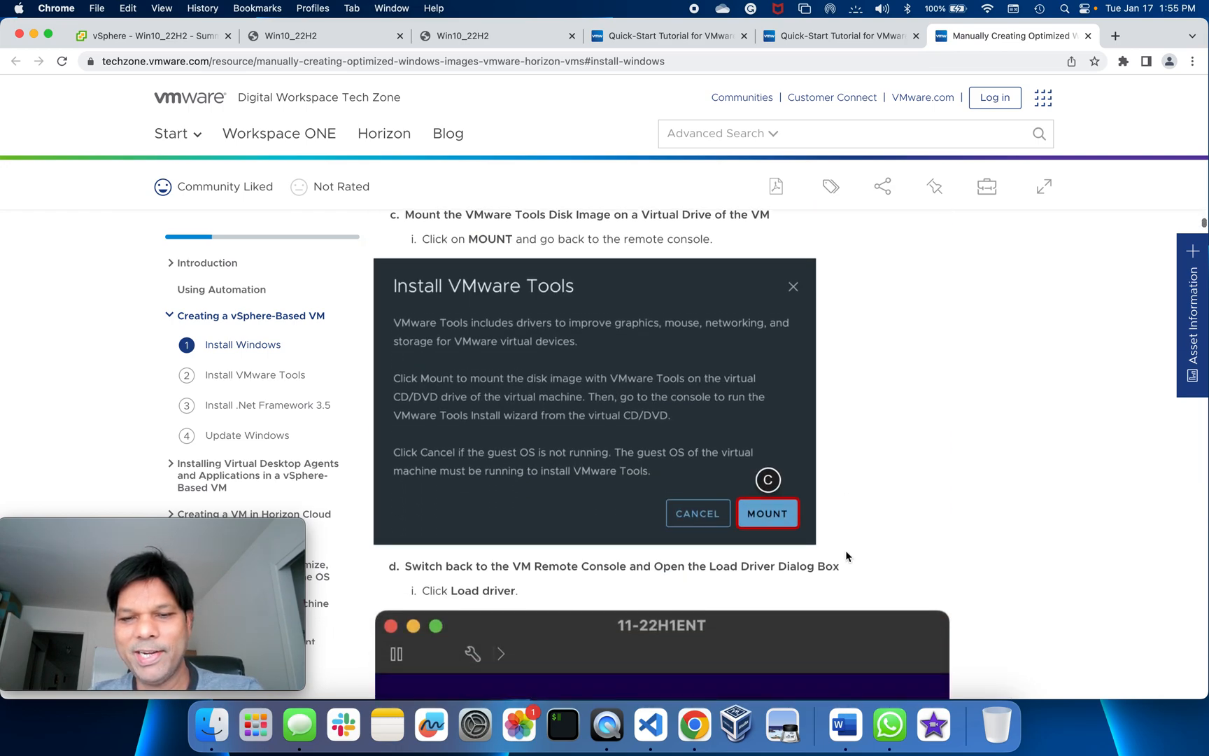
pyautogui.click(767, 512)
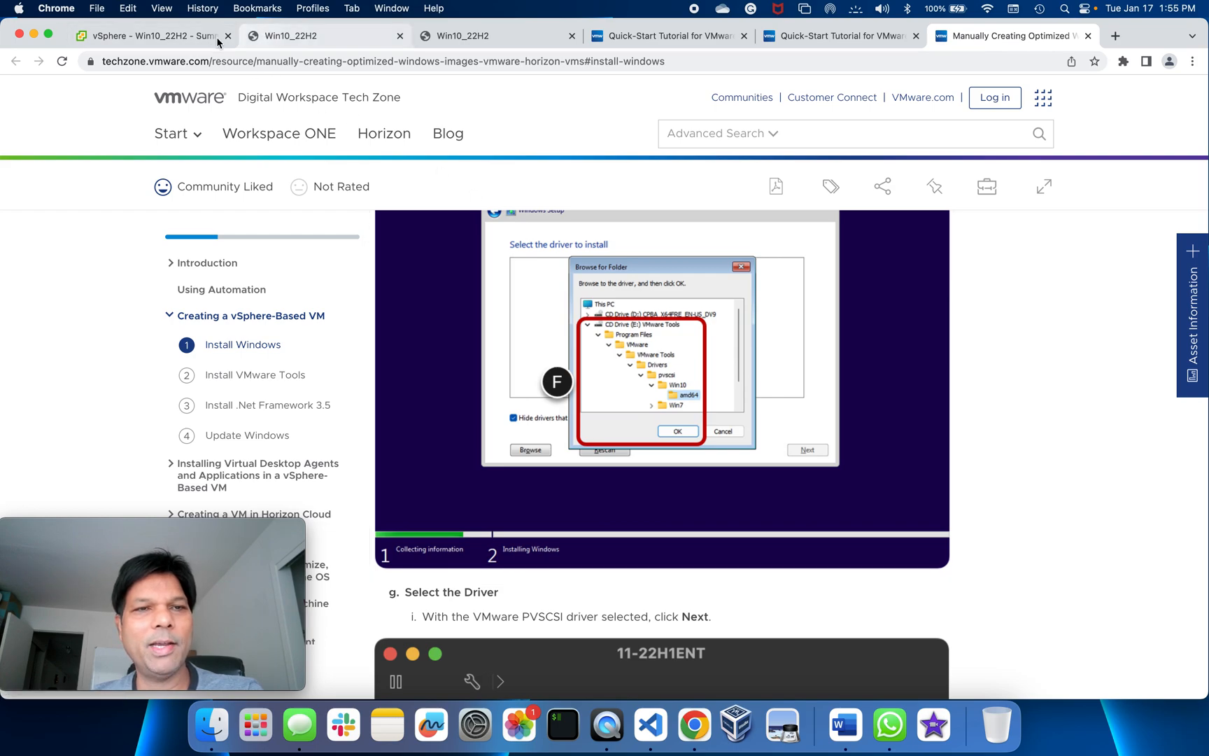
pyautogui.click(323, 35)
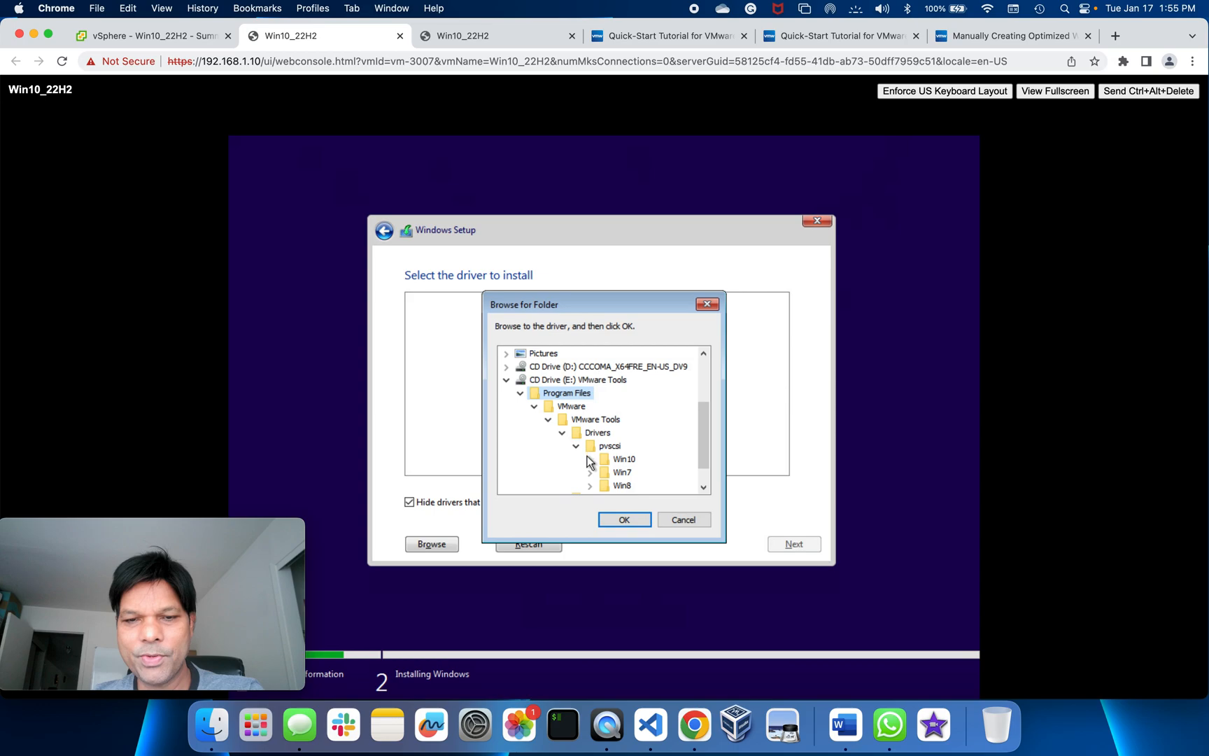
# Try the pvscsi Win10 amd64 folder, dismiss the 'No signed device drivers' warning and reopen Browse.
pyautogui.click(591, 459)
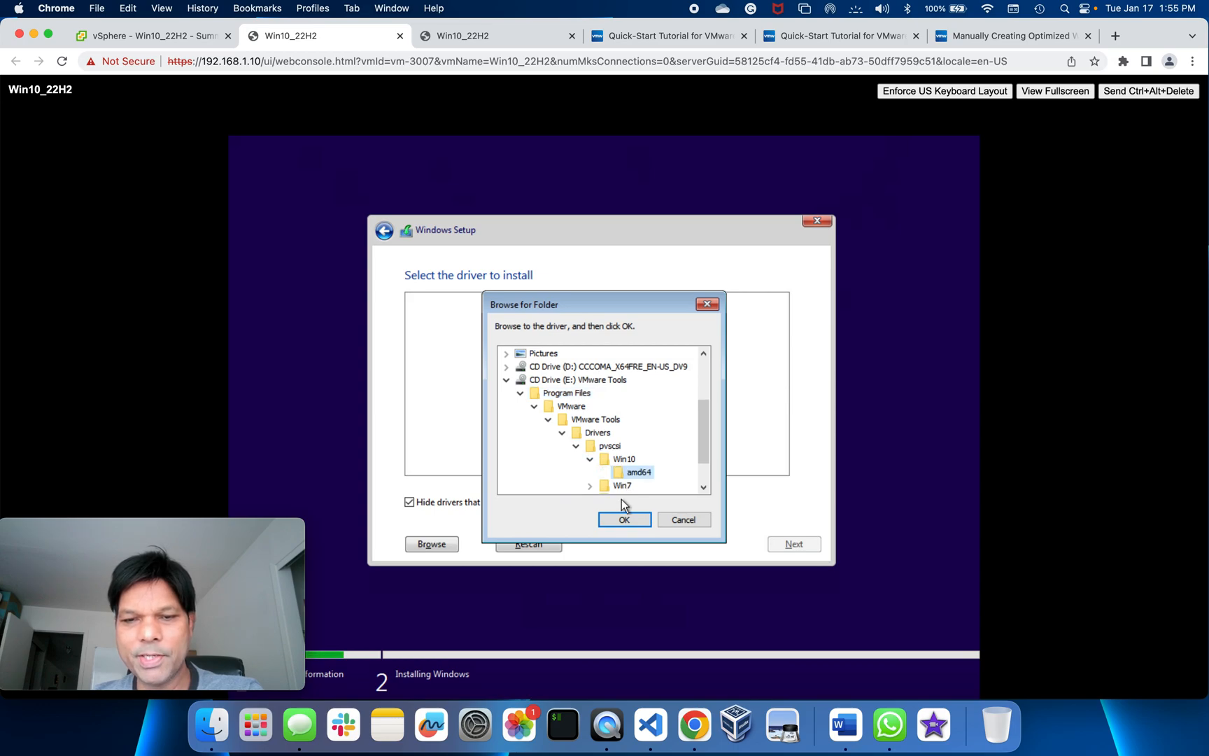
pyautogui.click(624, 519)
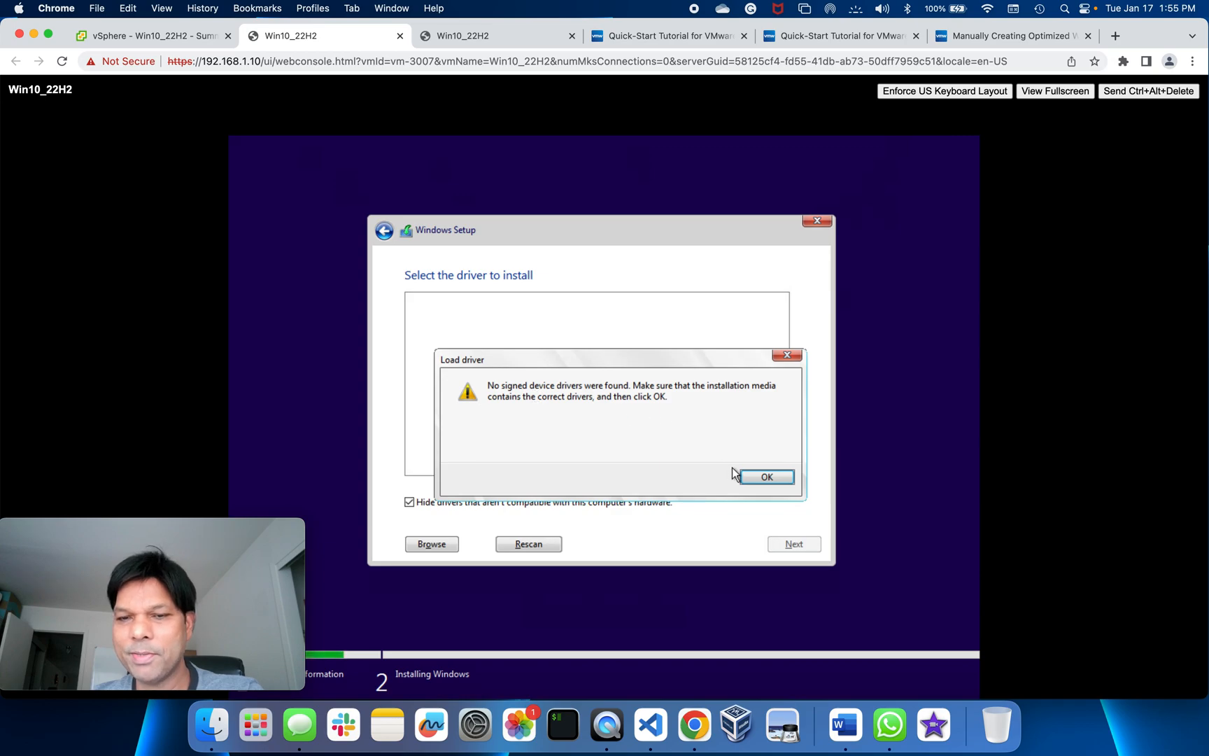
pyautogui.click(765, 477)
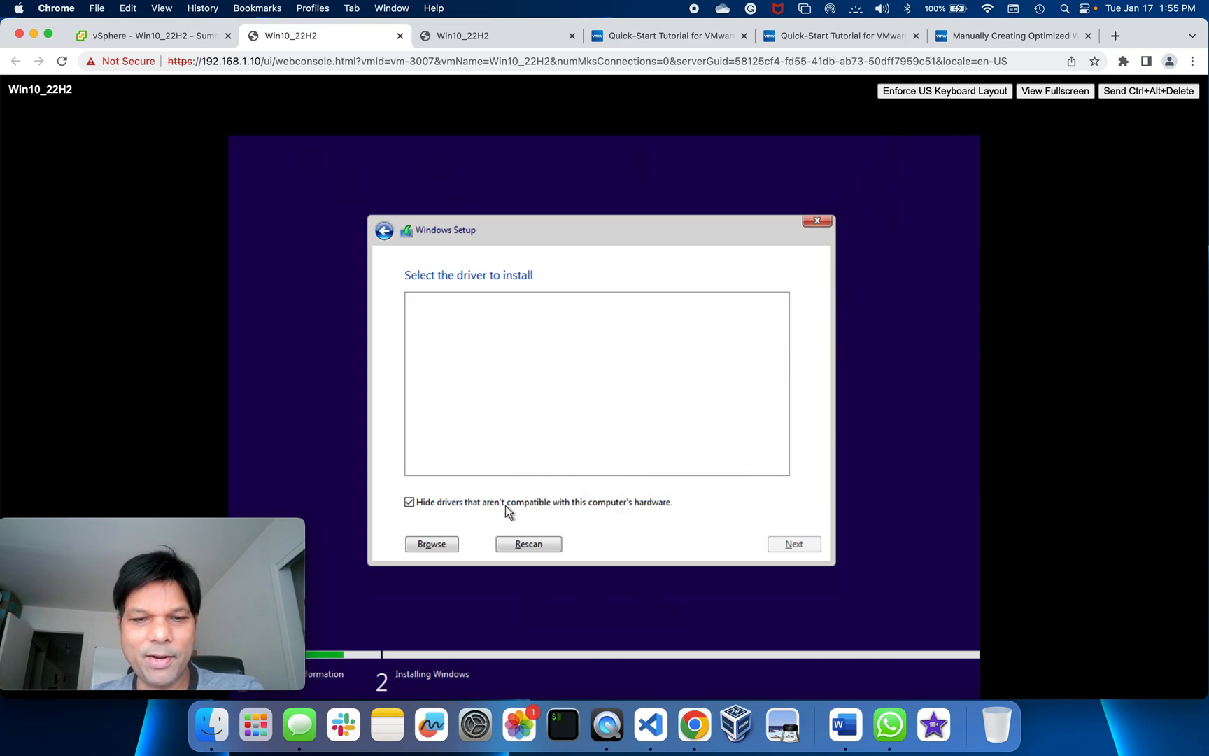
pyautogui.click(431, 543)
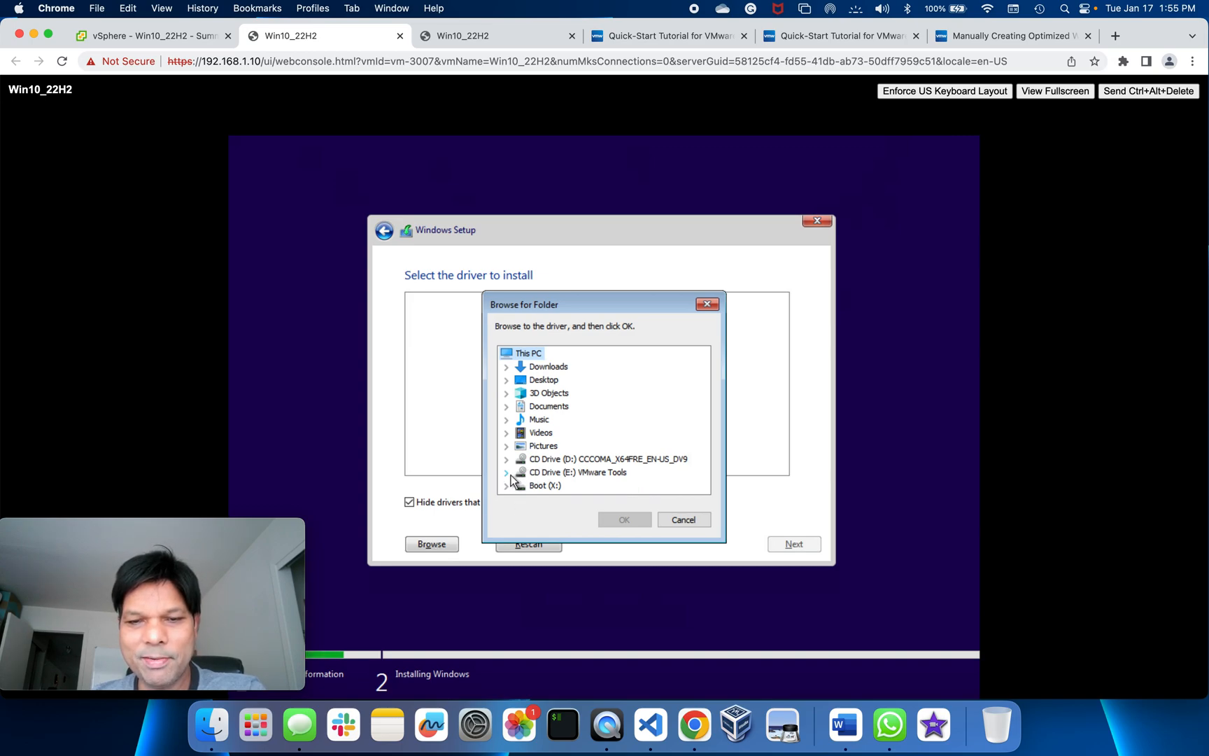
# Select the pvscsi Win8 amd64 folder, which lists the VMware PVSCSI Controller driver, and load it.
pyautogui.click(507, 459)
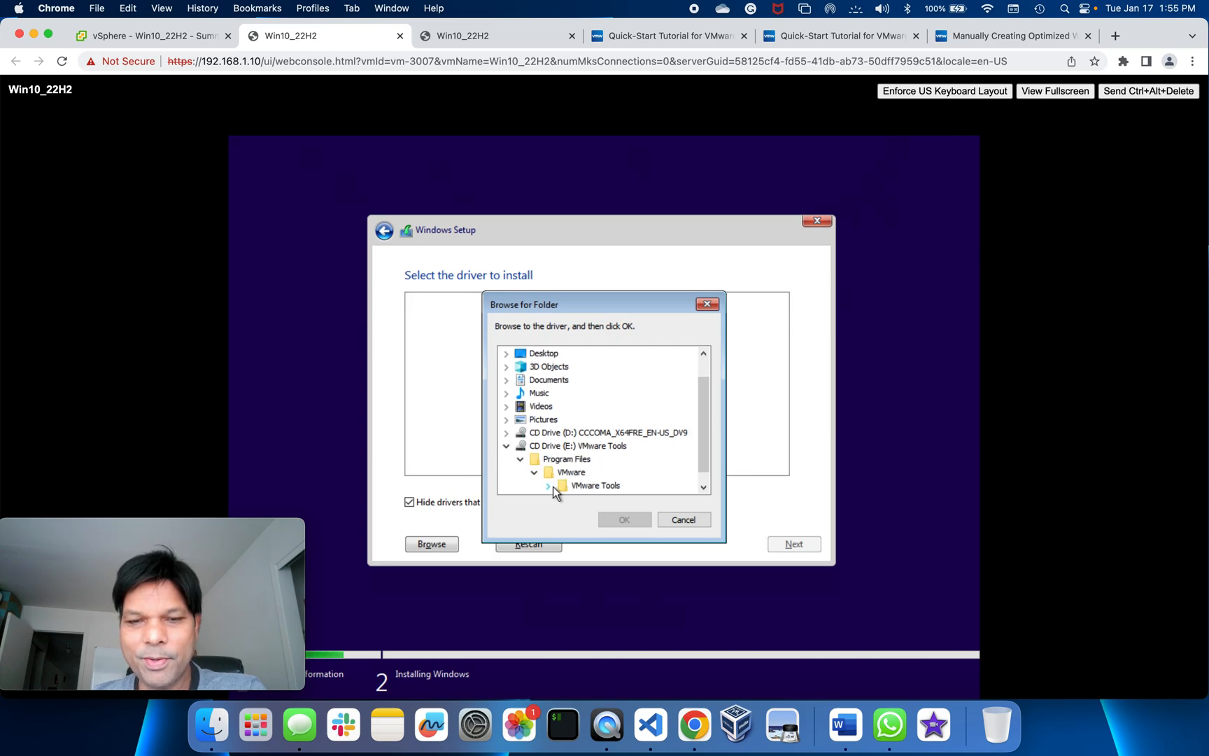
pyautogui.click(549, 486)
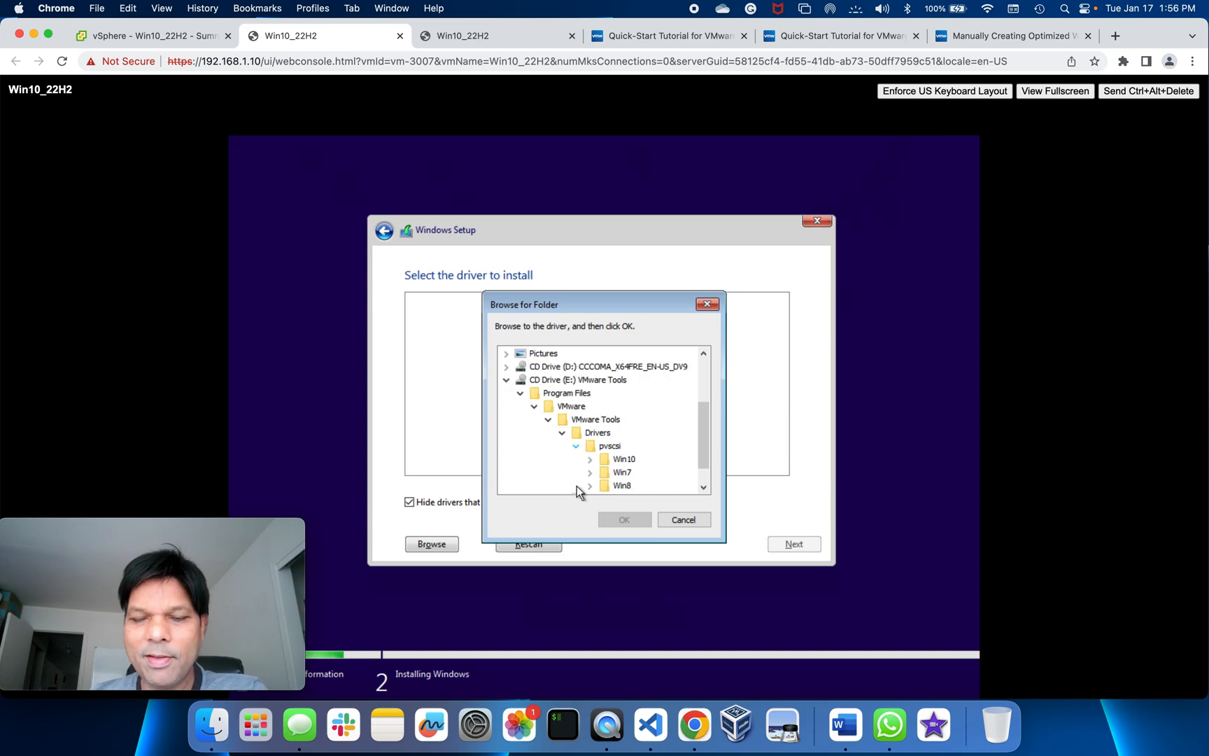
pyautogui.click(590, 459)
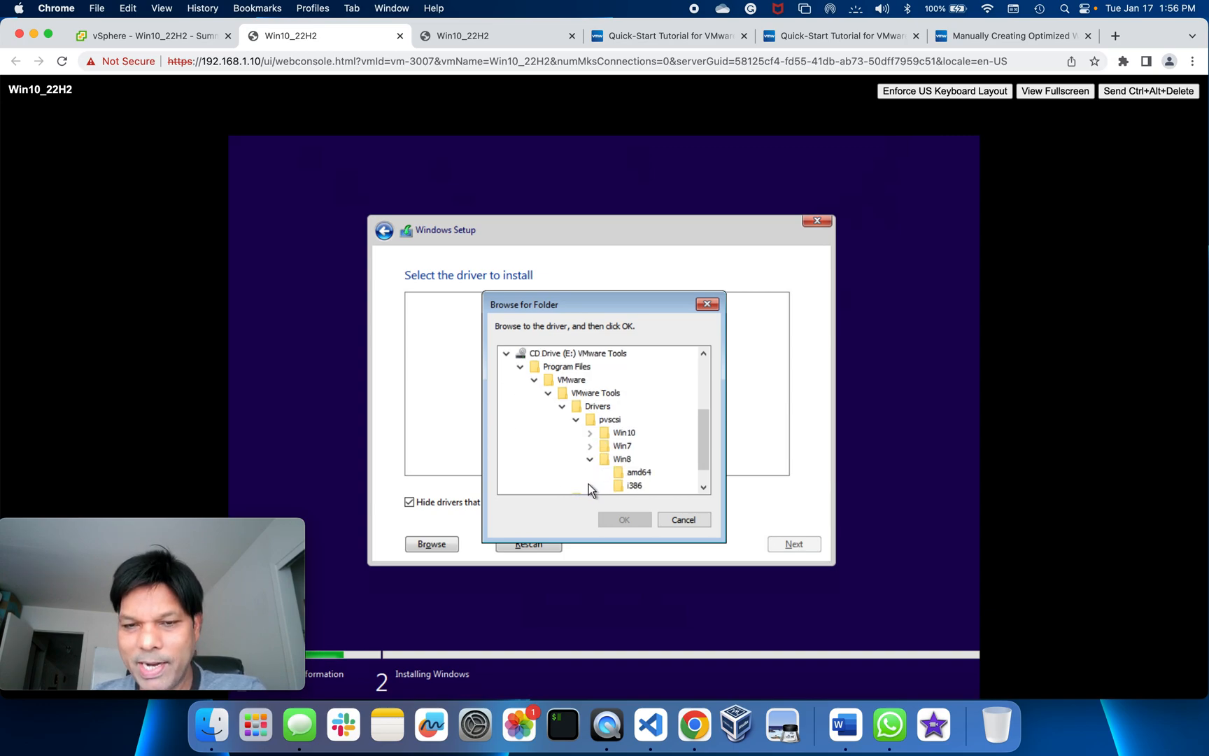
pyautogui.click(638, 472)
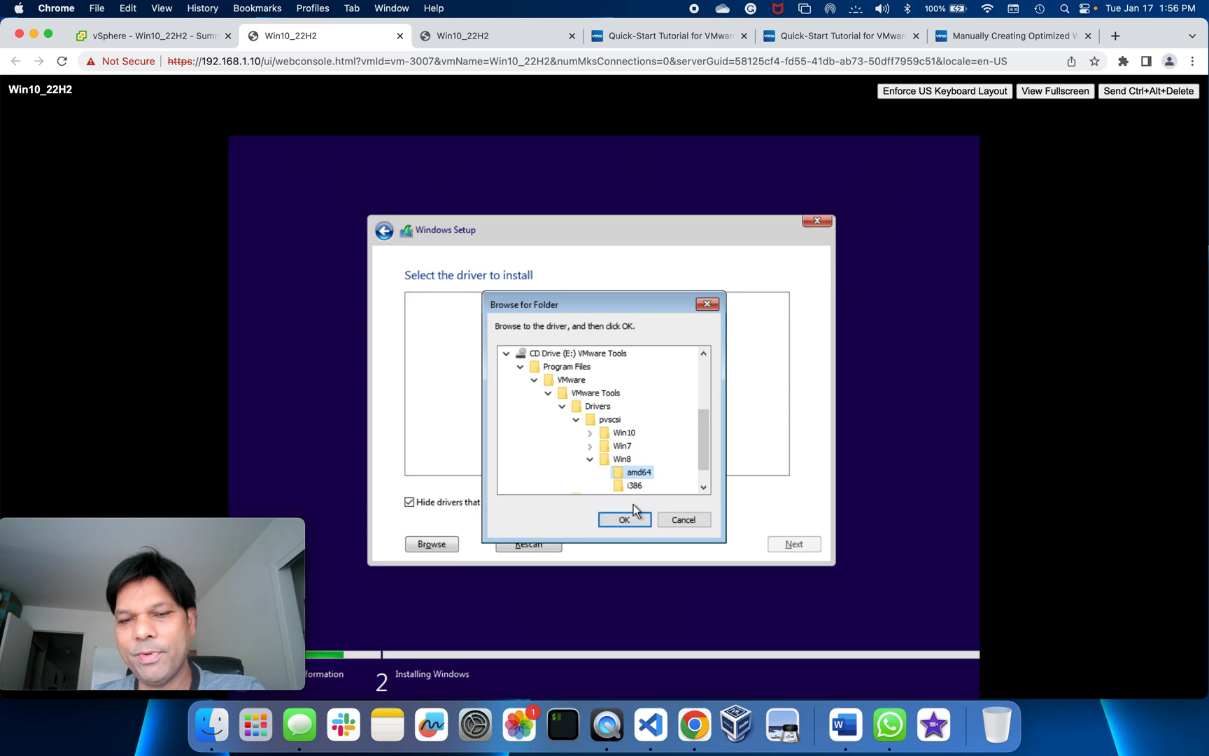
pyautogui.click(624, 519)
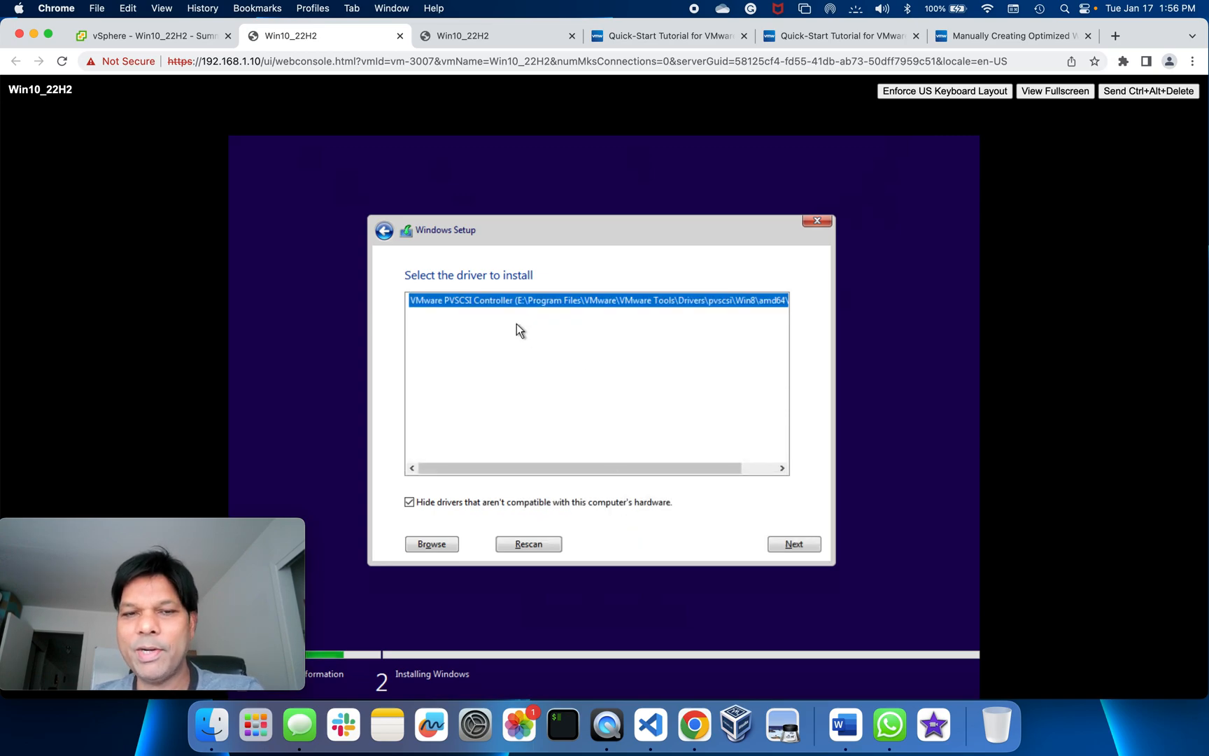
pyautogui.moveTo(463, 306)
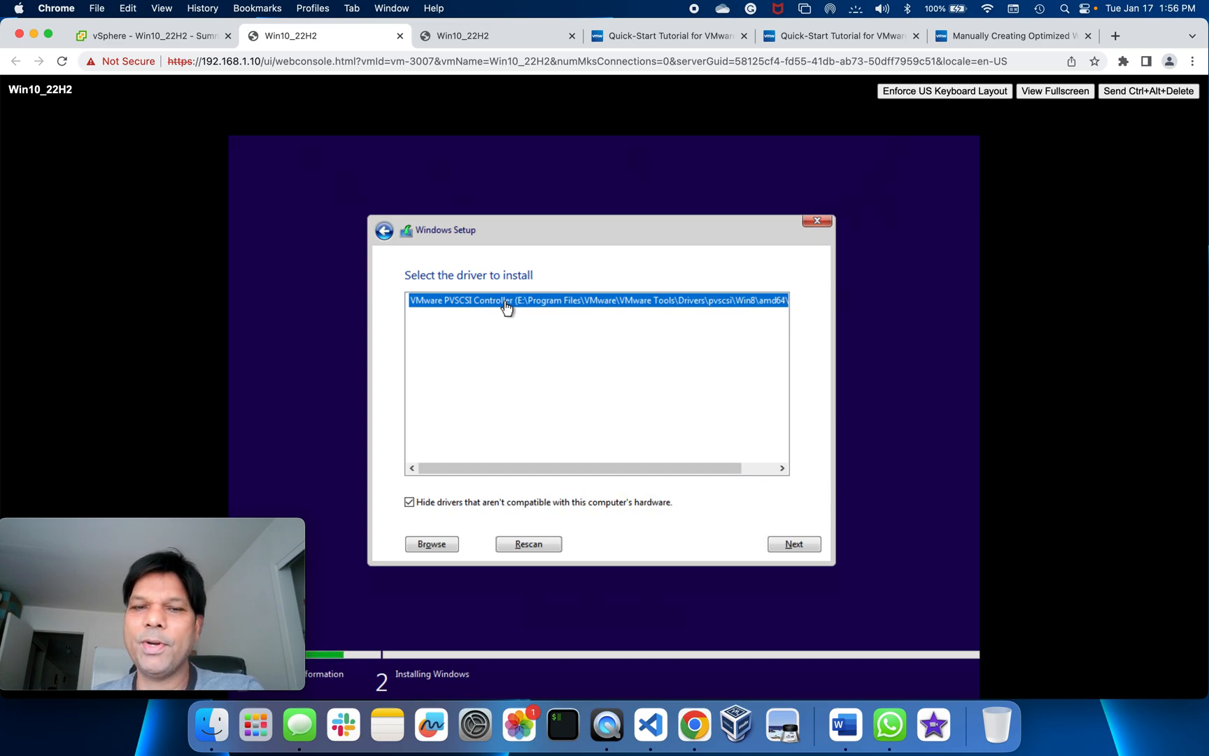
pyautogui.moveTo(567, 491)
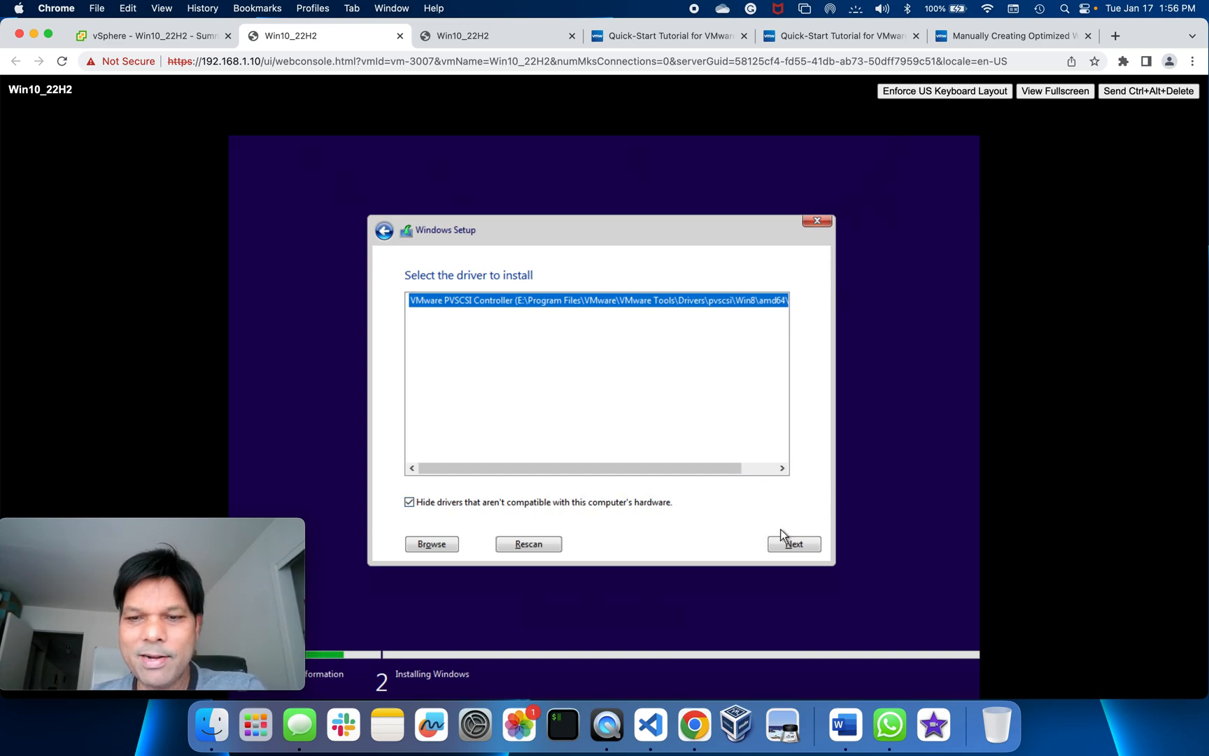
pyautogui.click(794, 543)
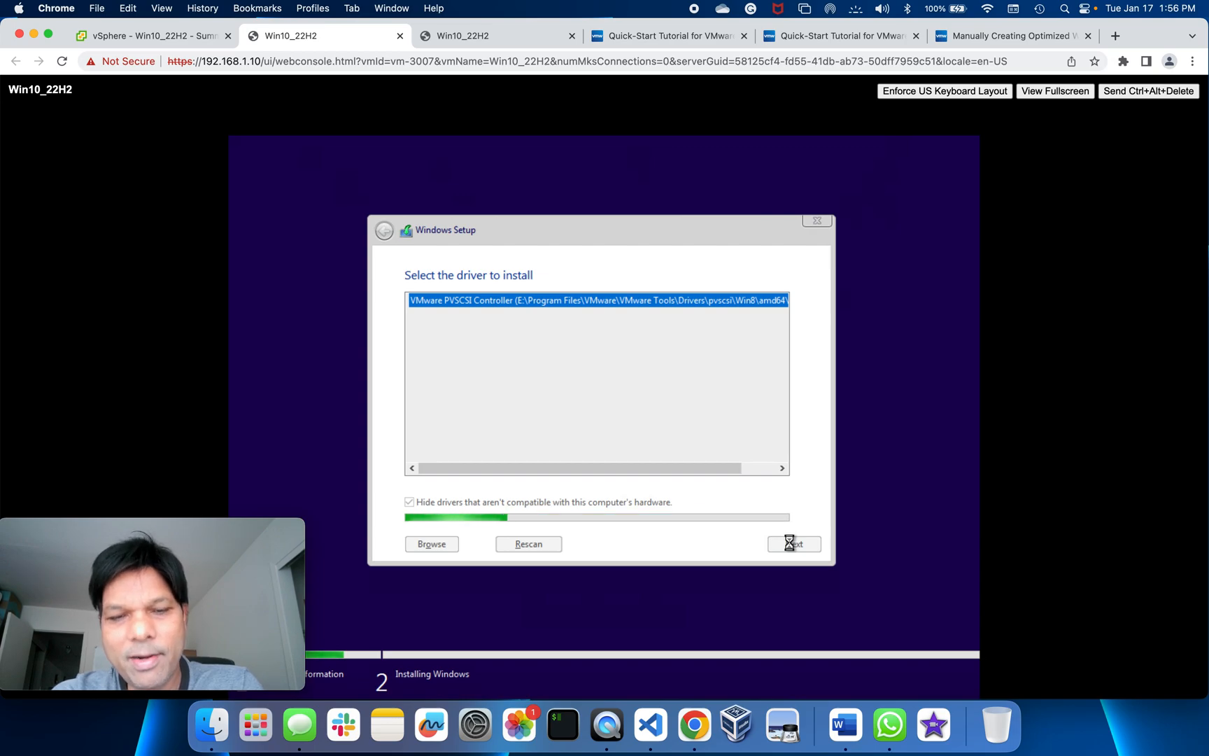
# Finish loading the PVSCSI driver and install Windows on Drive 0's 48.0 GB unallocated space.
pyautogui.click(793, 543)
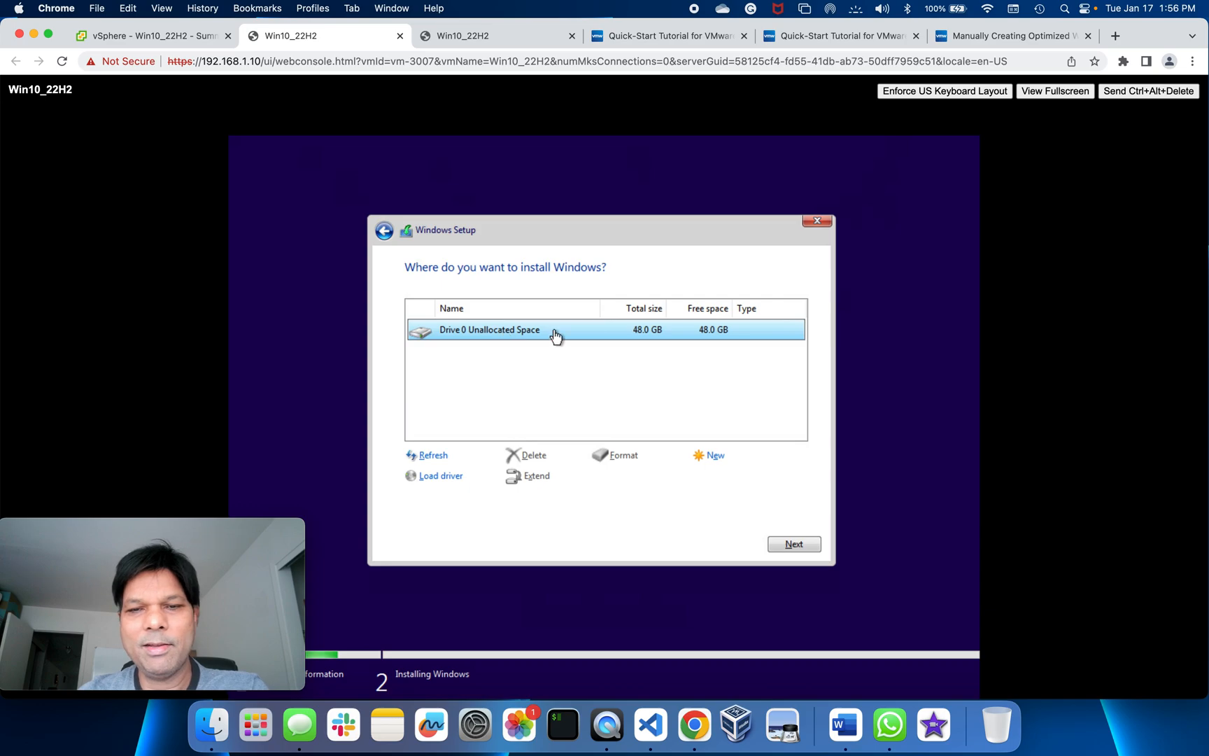
pyautogui.moveTo(645, 336)
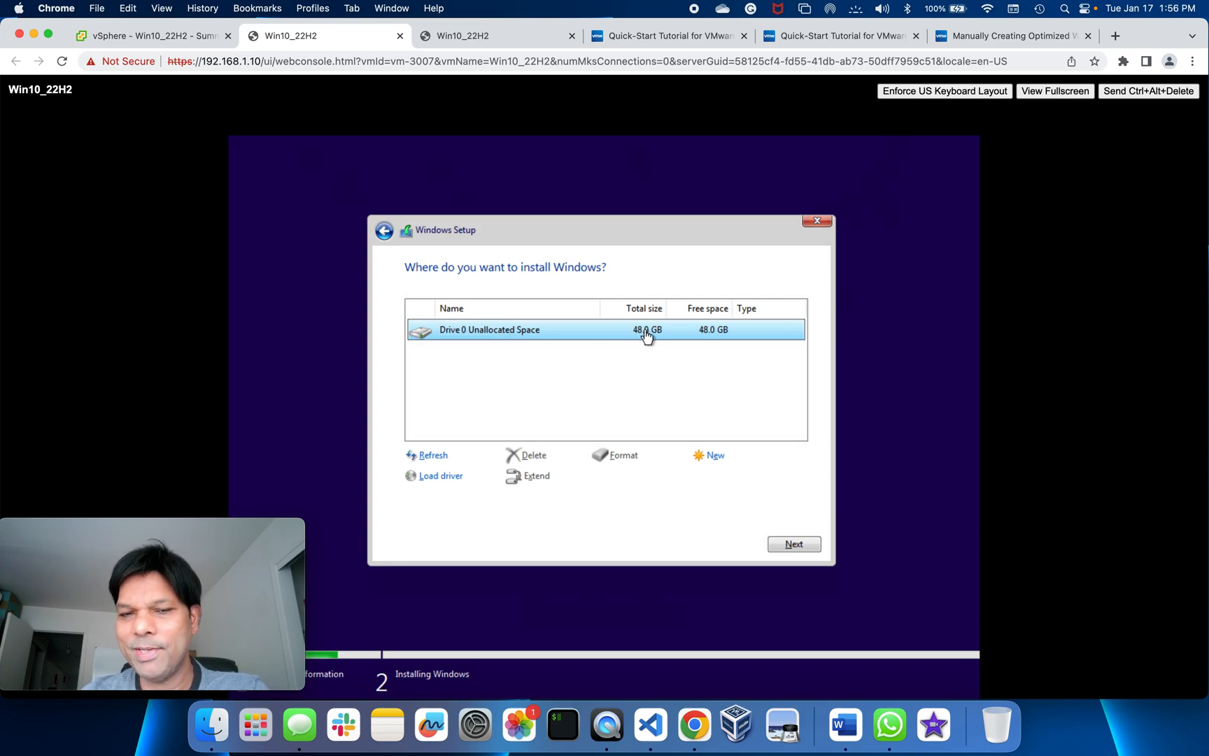
pyautogui.moveTo(611, 515)
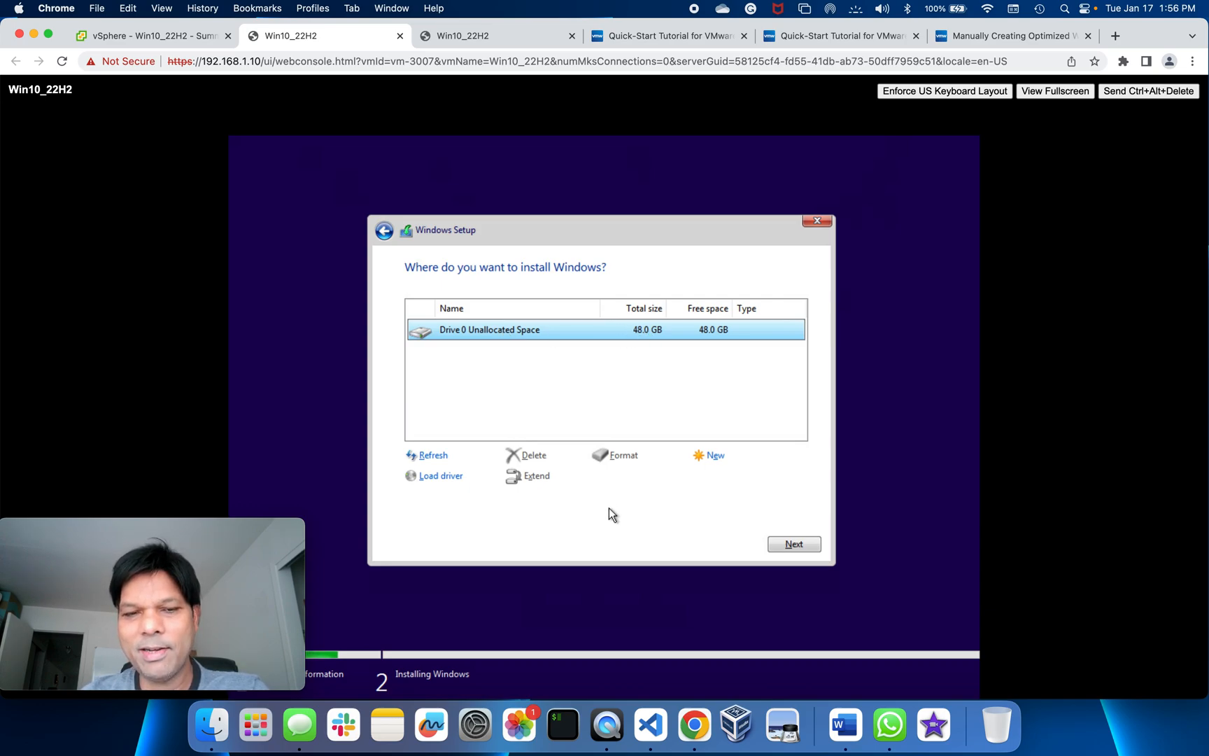
pyautogui.moveTo(671, 351)
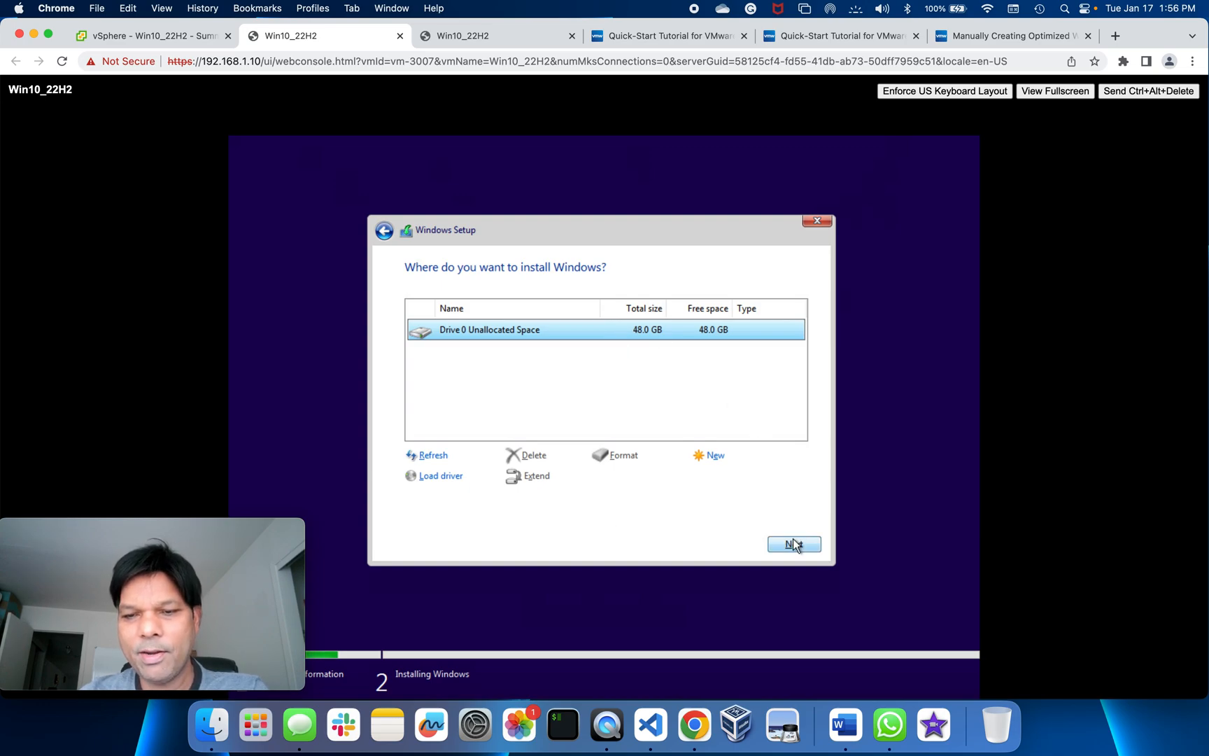
pyautogui.click(795, 543)
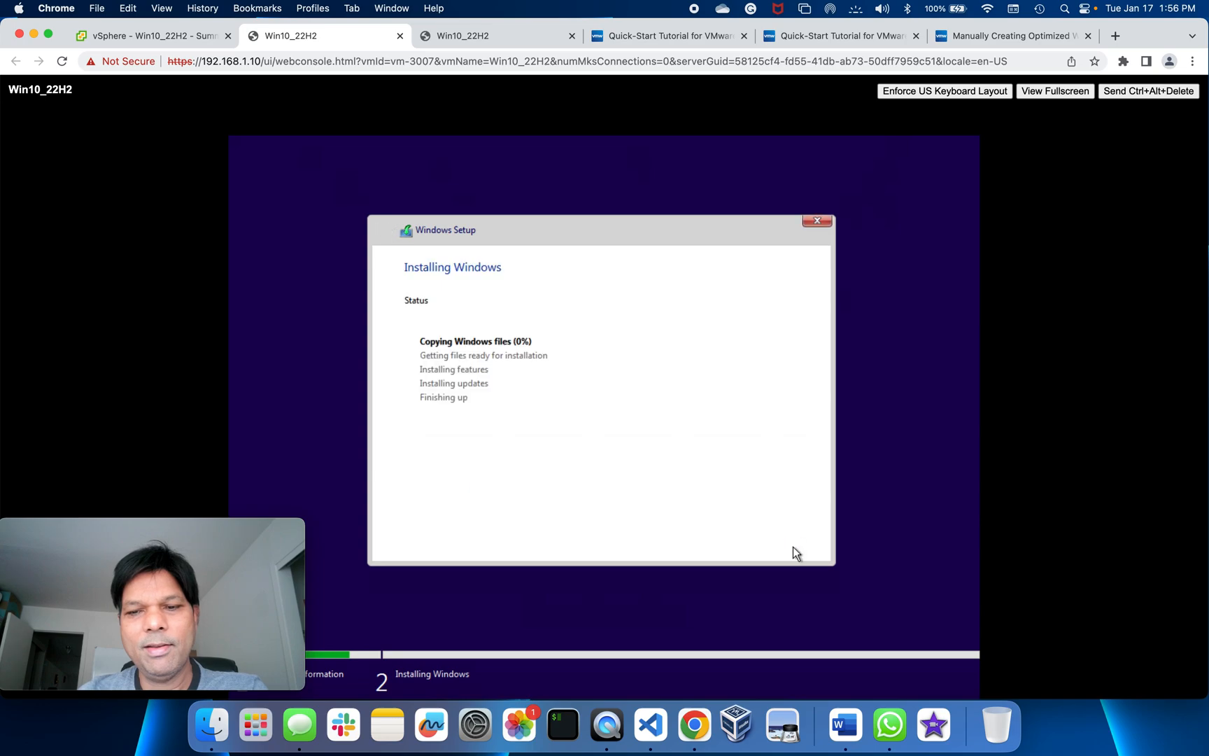